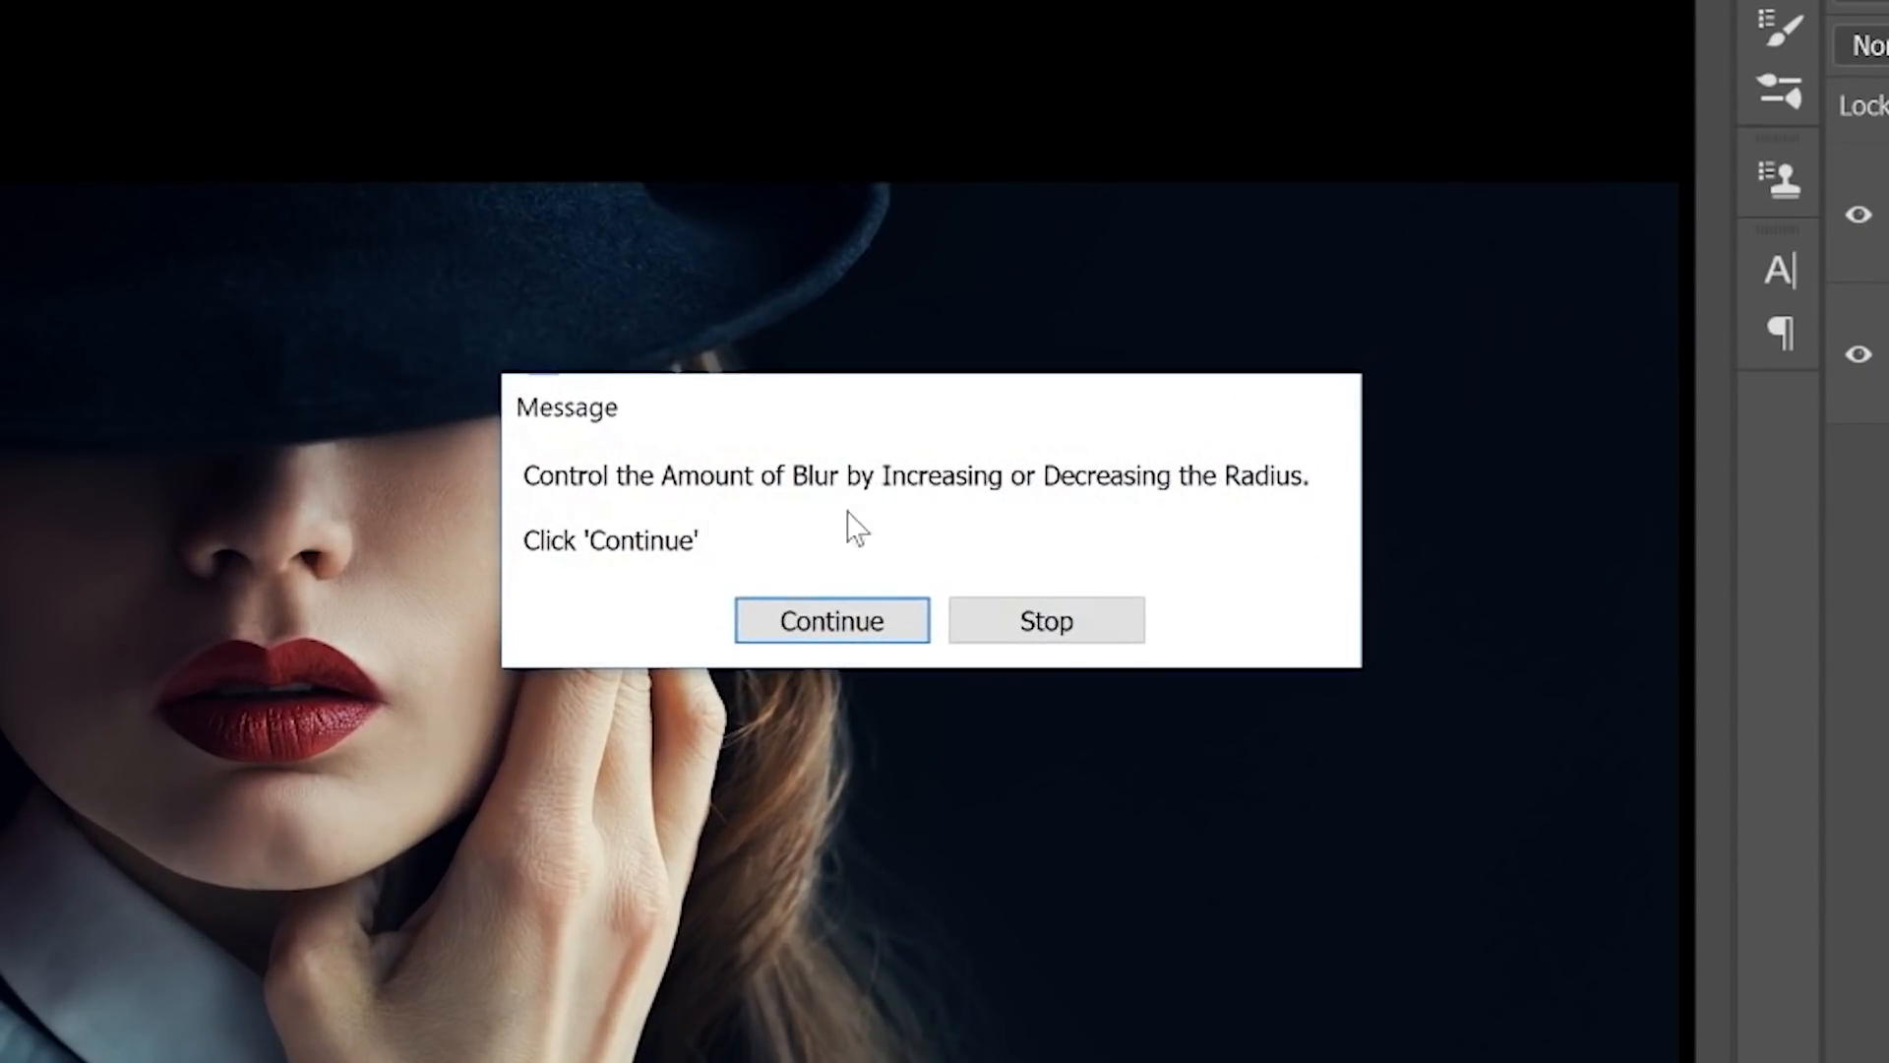
Continue past the blur action message and confirm a 35-pixel Box Blur
click(831, 621)
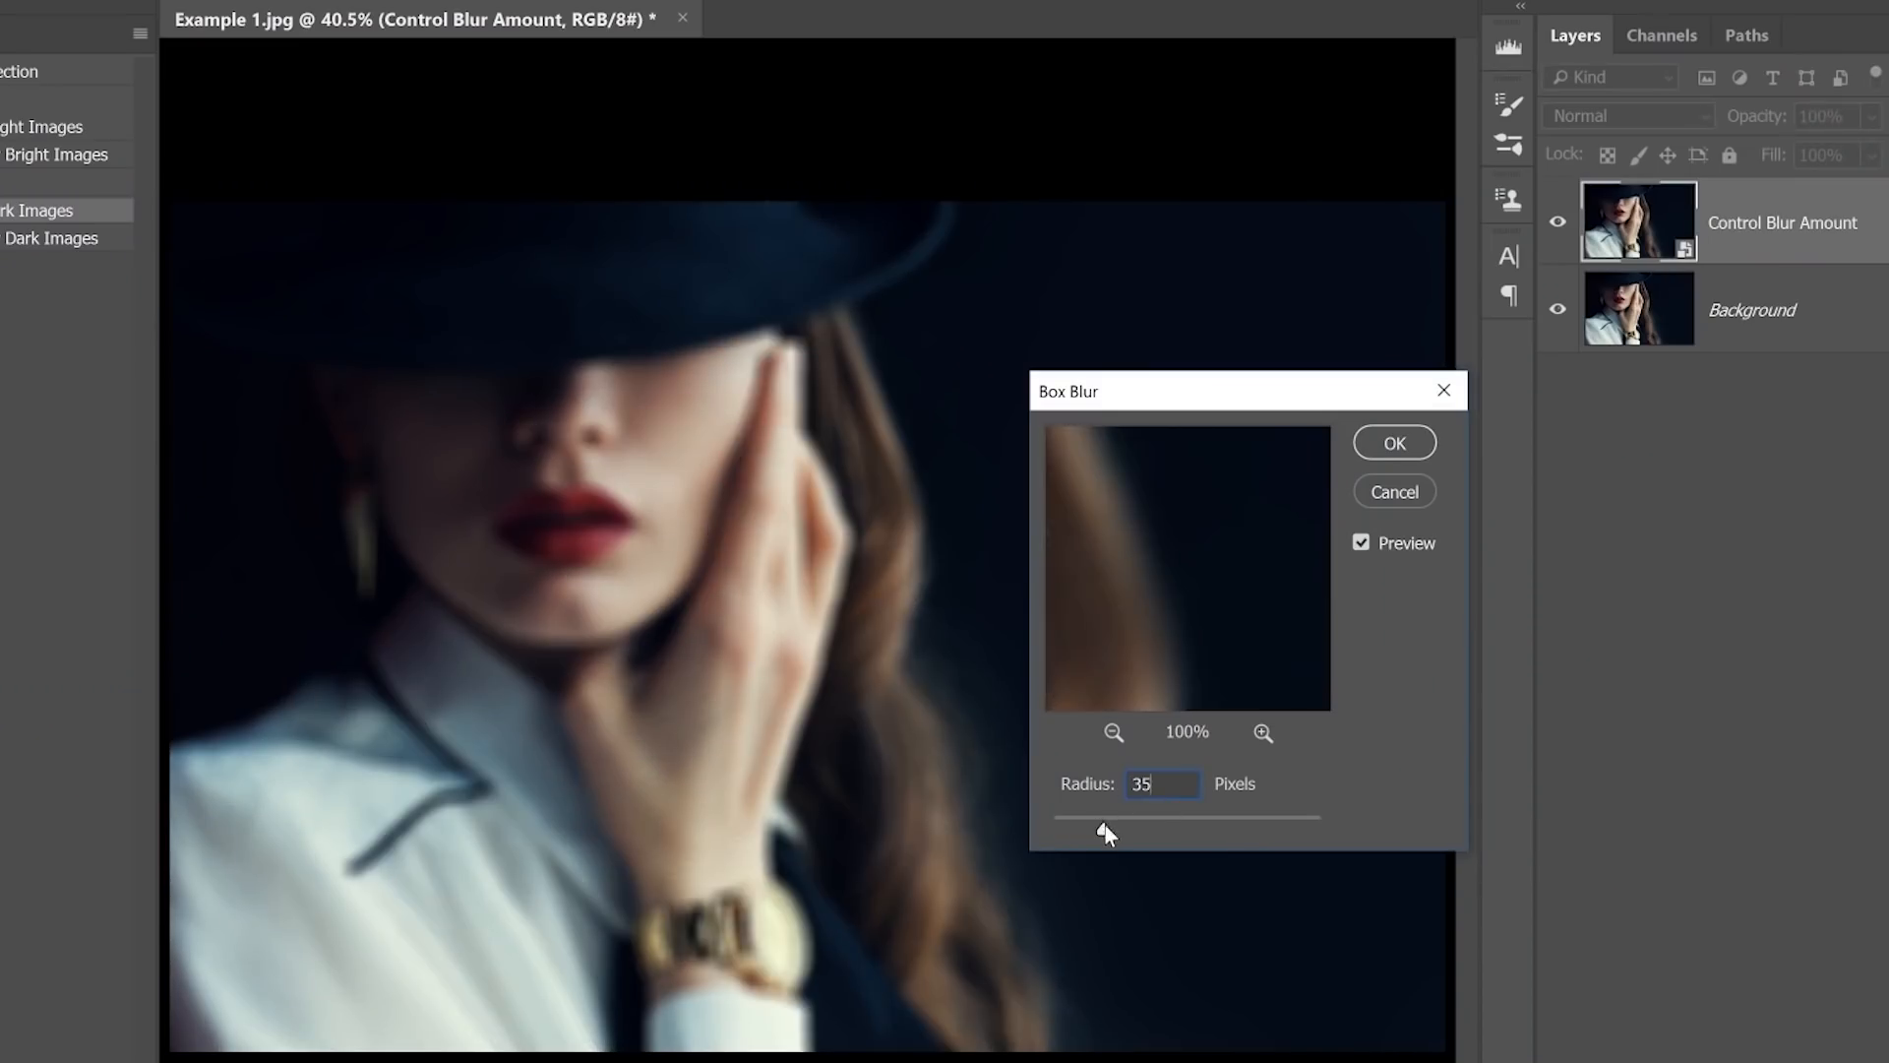
click(1393, 441)
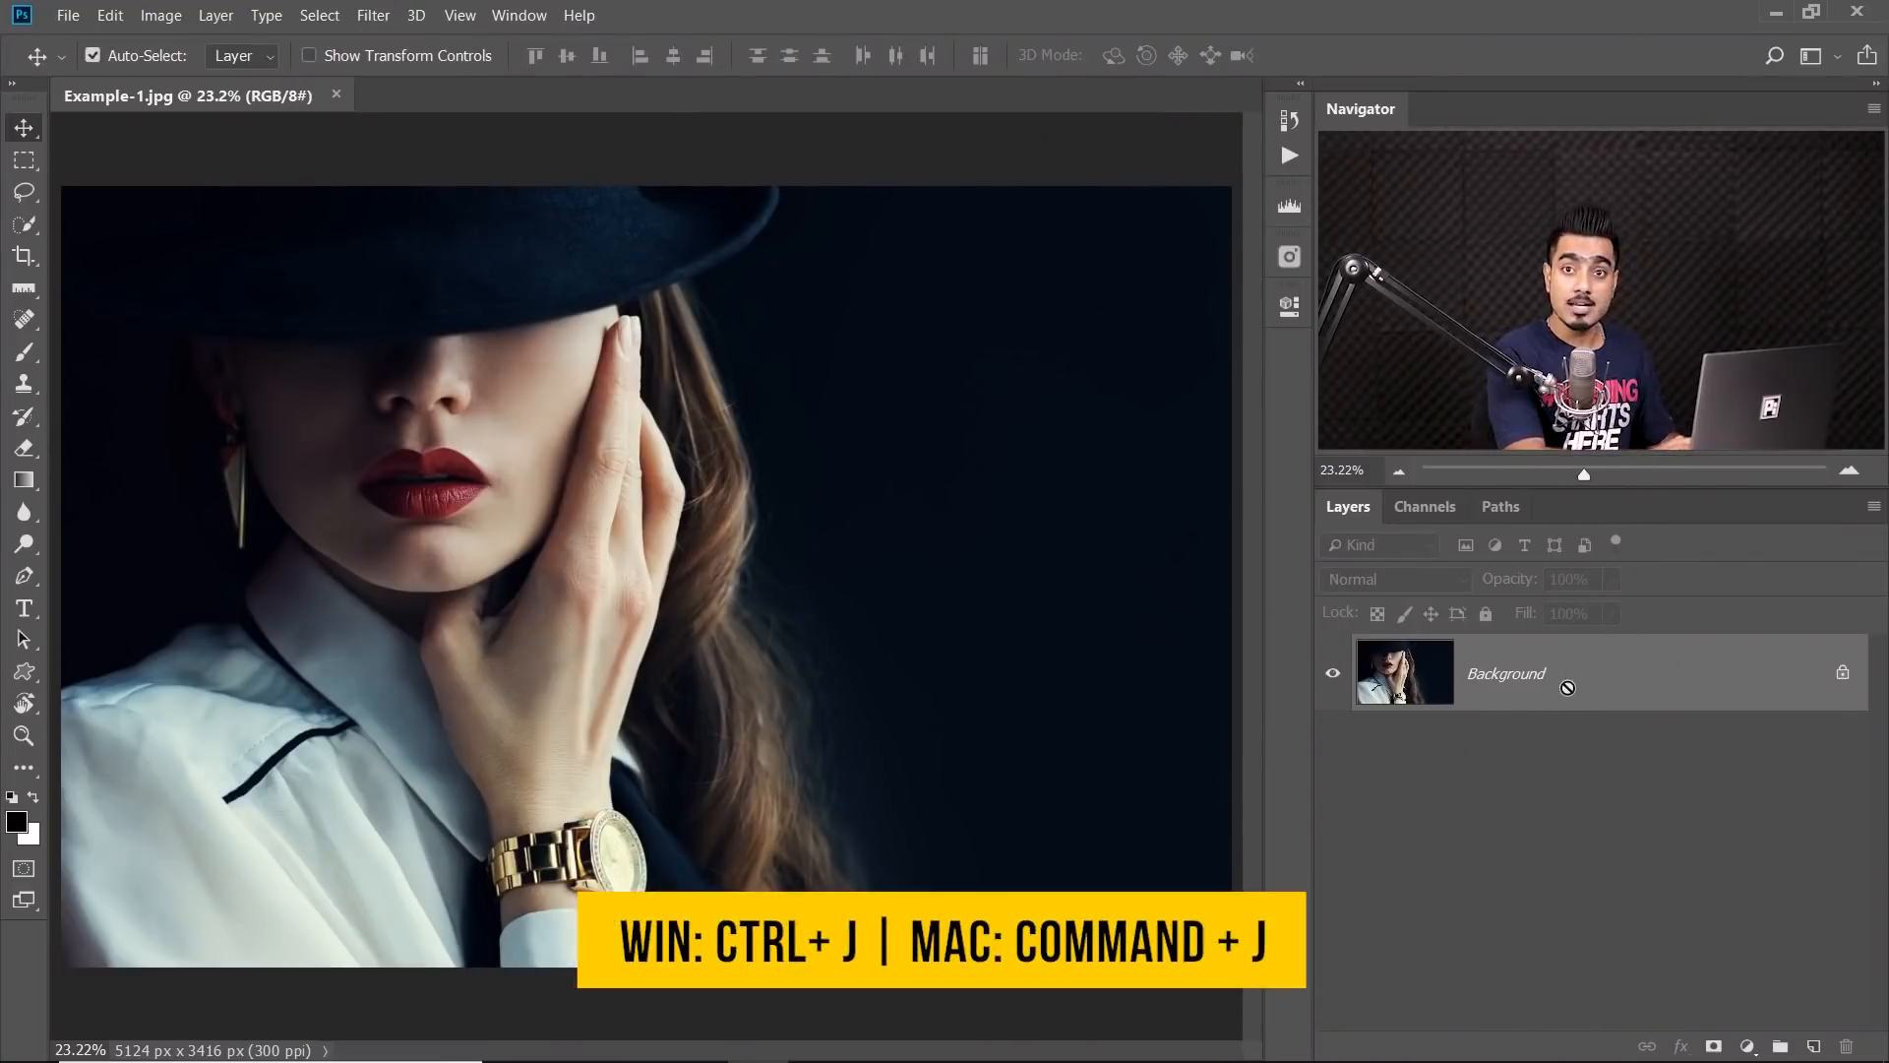
Duplicate the portrait as a layer named 'Blurry' and convert it for Smart Filters
key(ctrl+j)
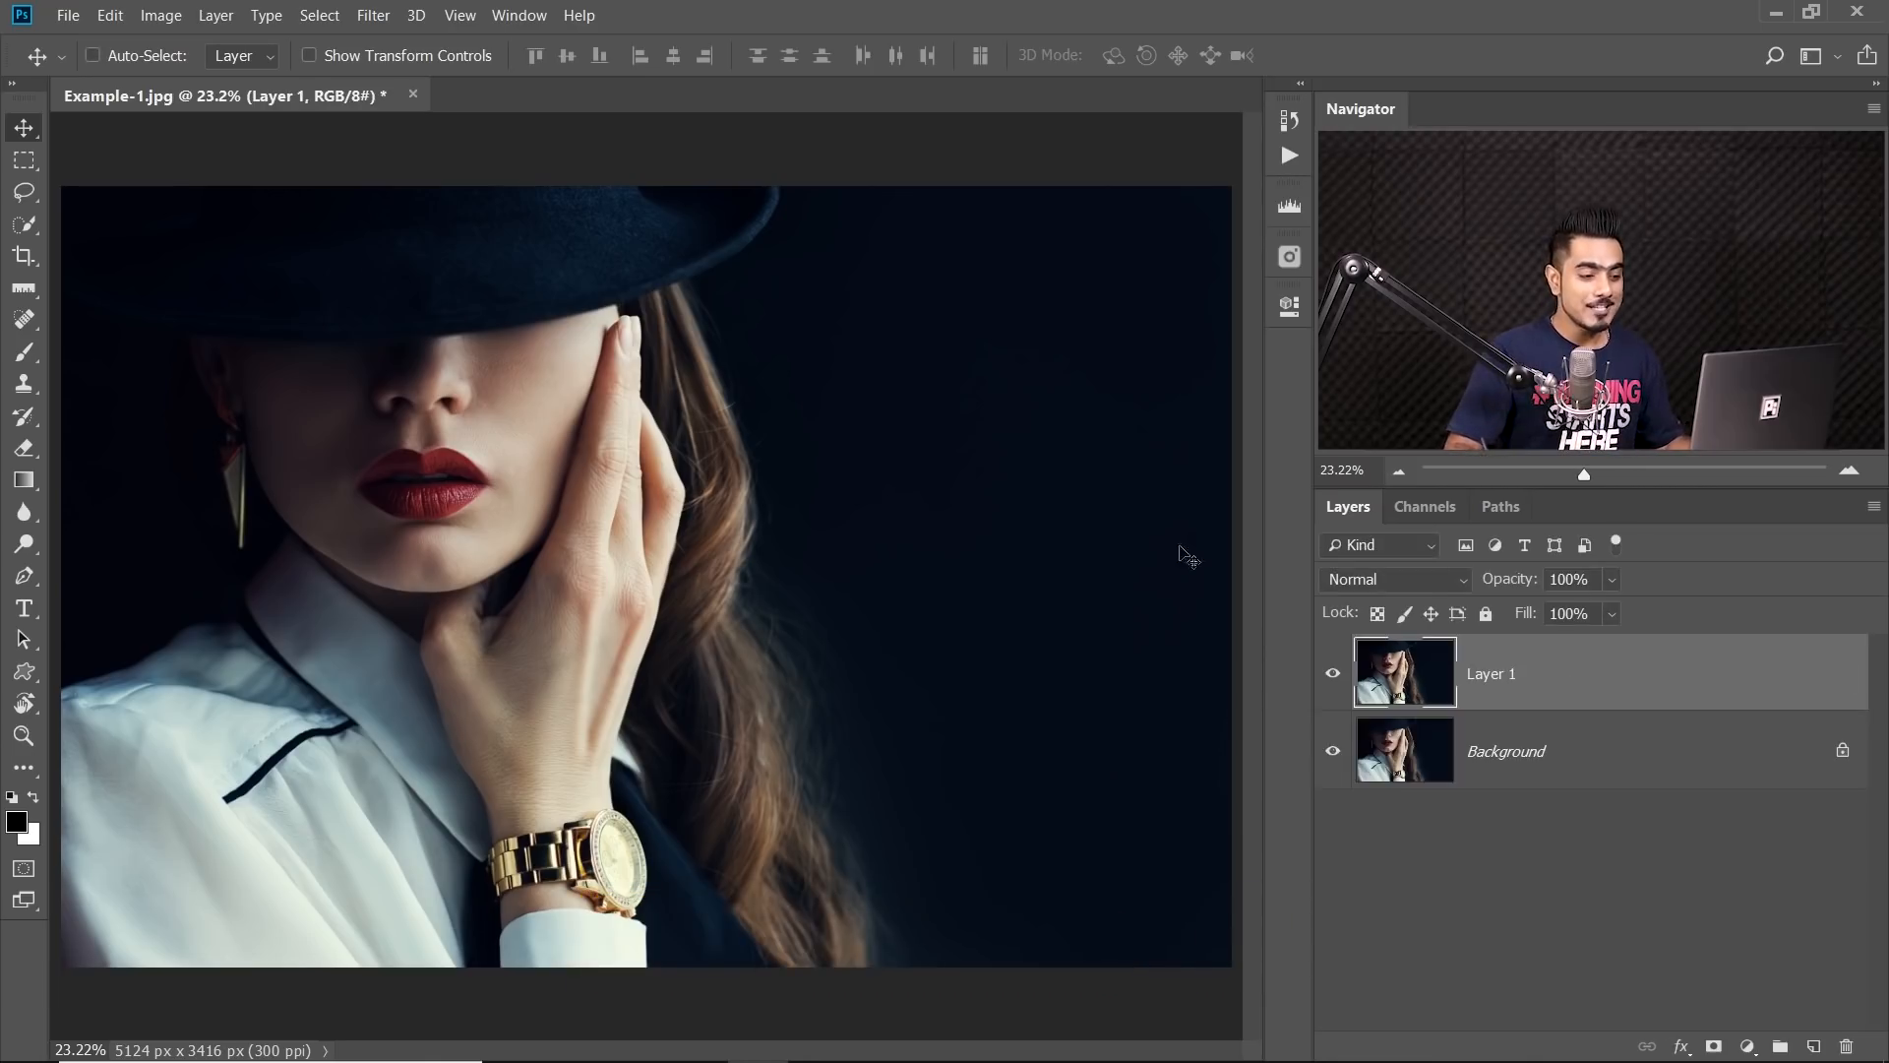
double_click(1490, 673)
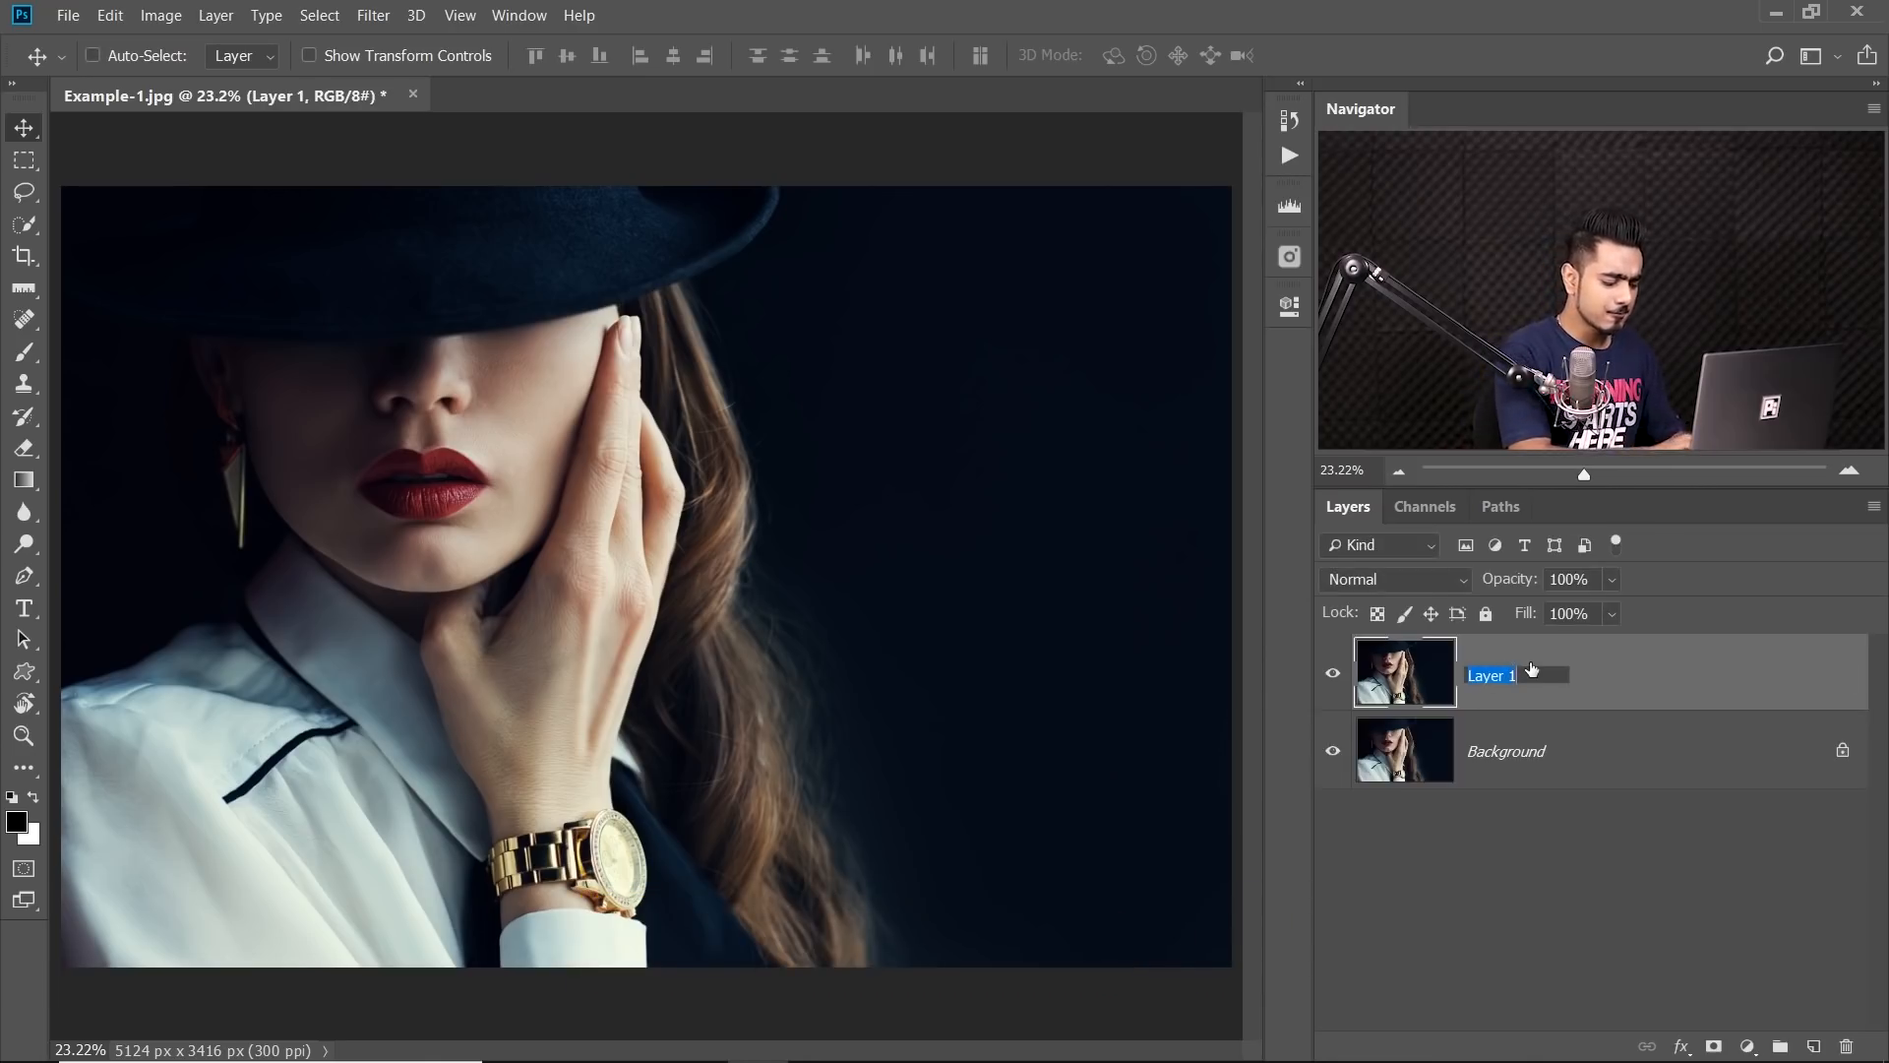
text(Blurry)
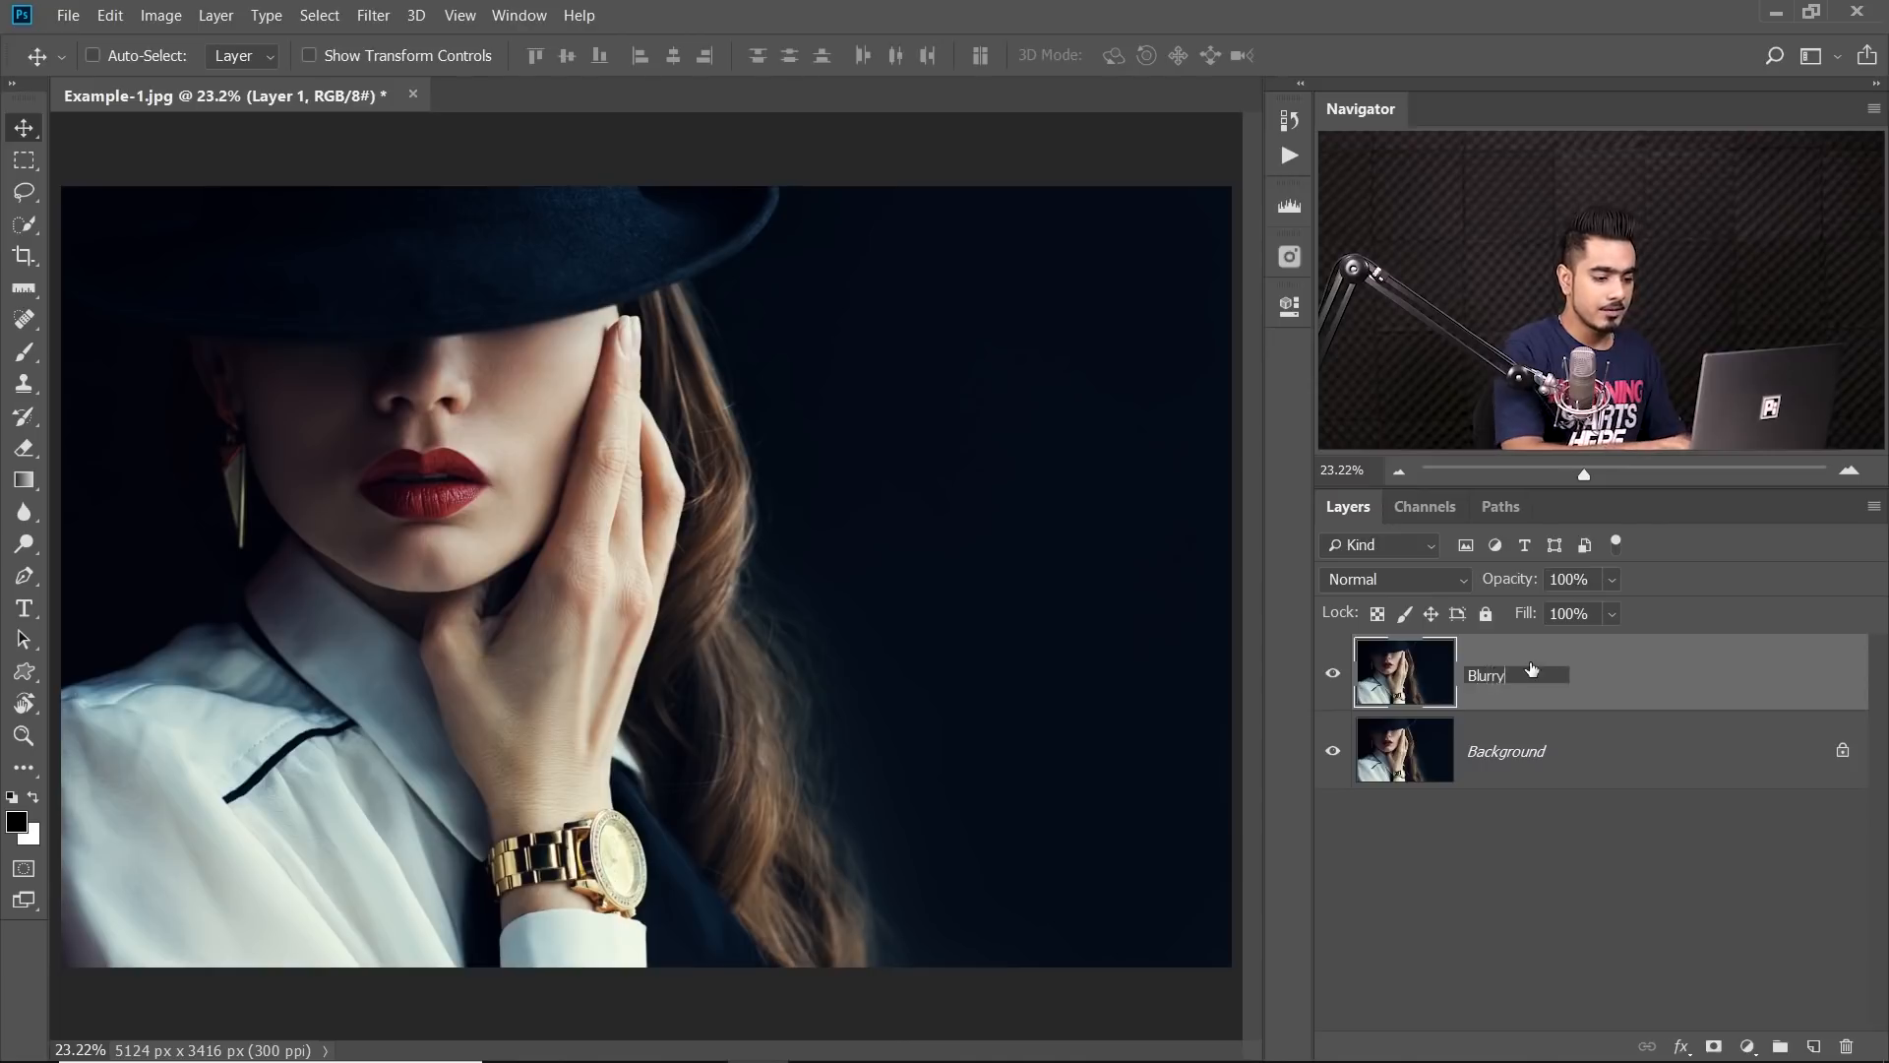
click(372, 14)
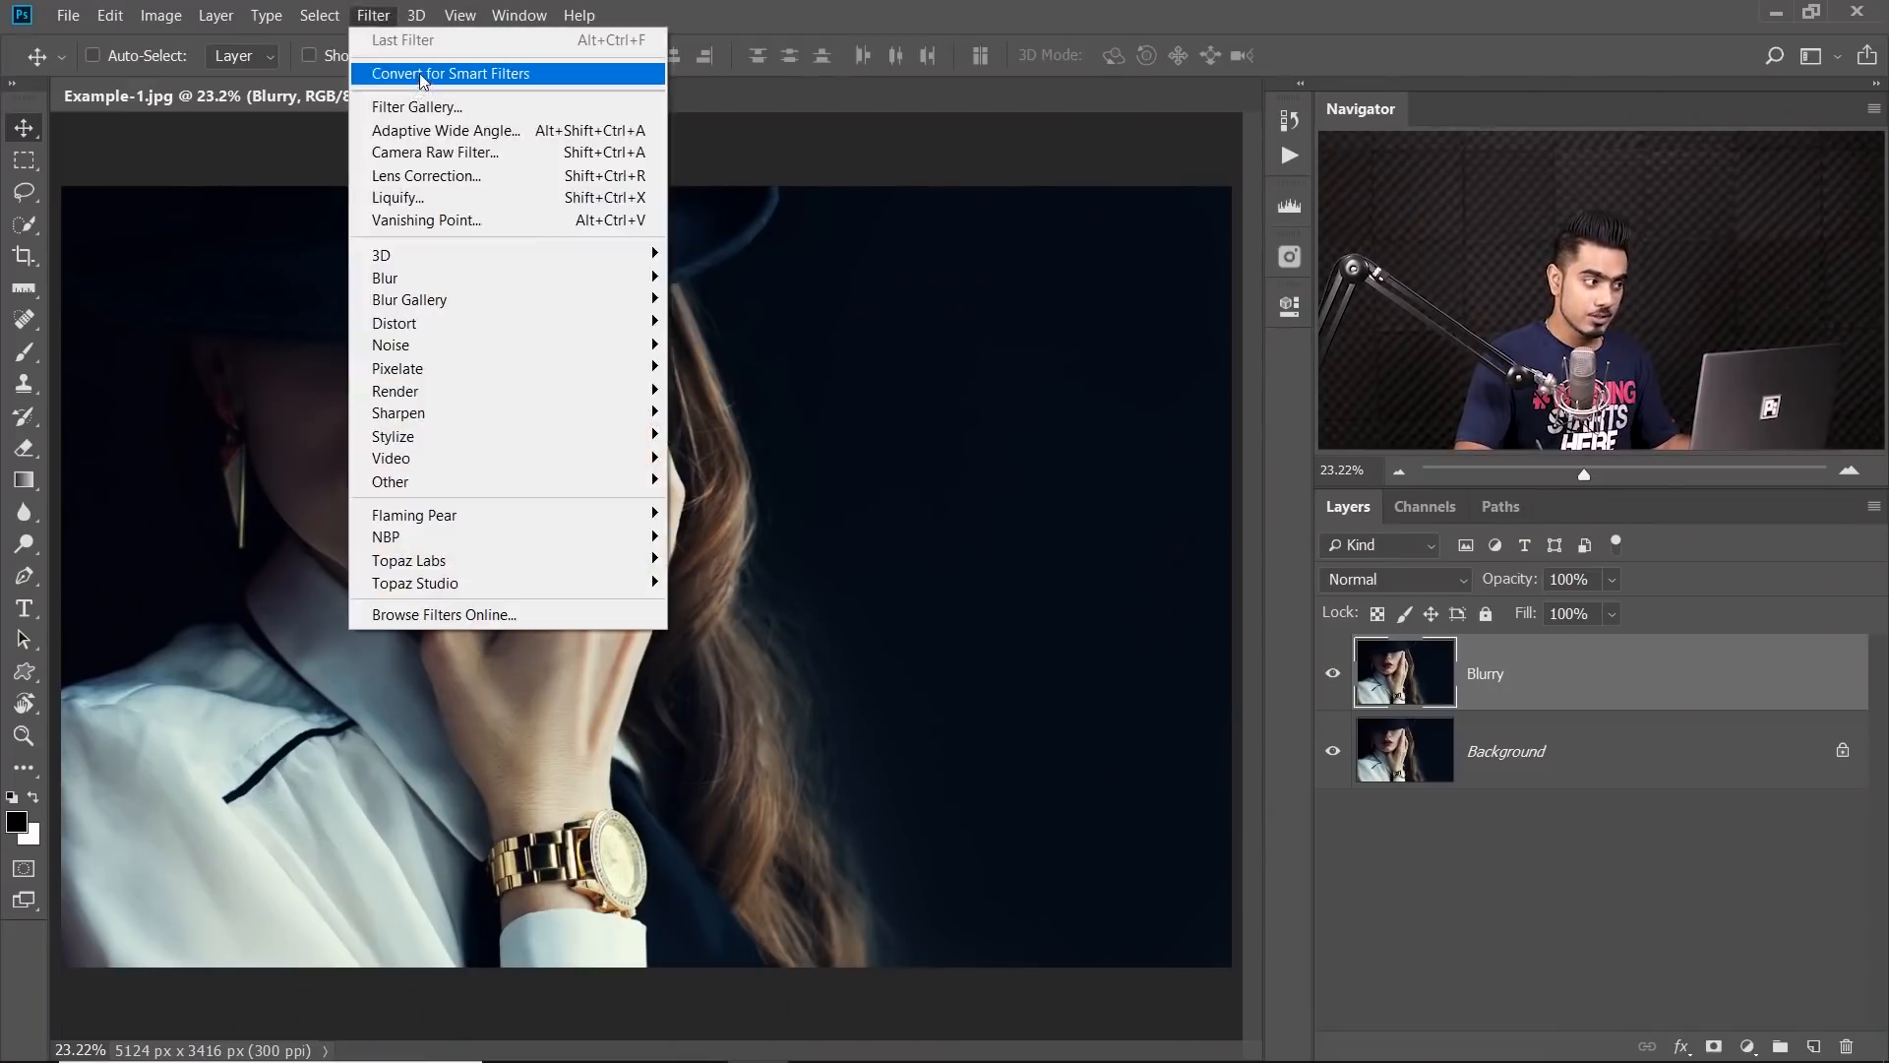
click(449, 74)
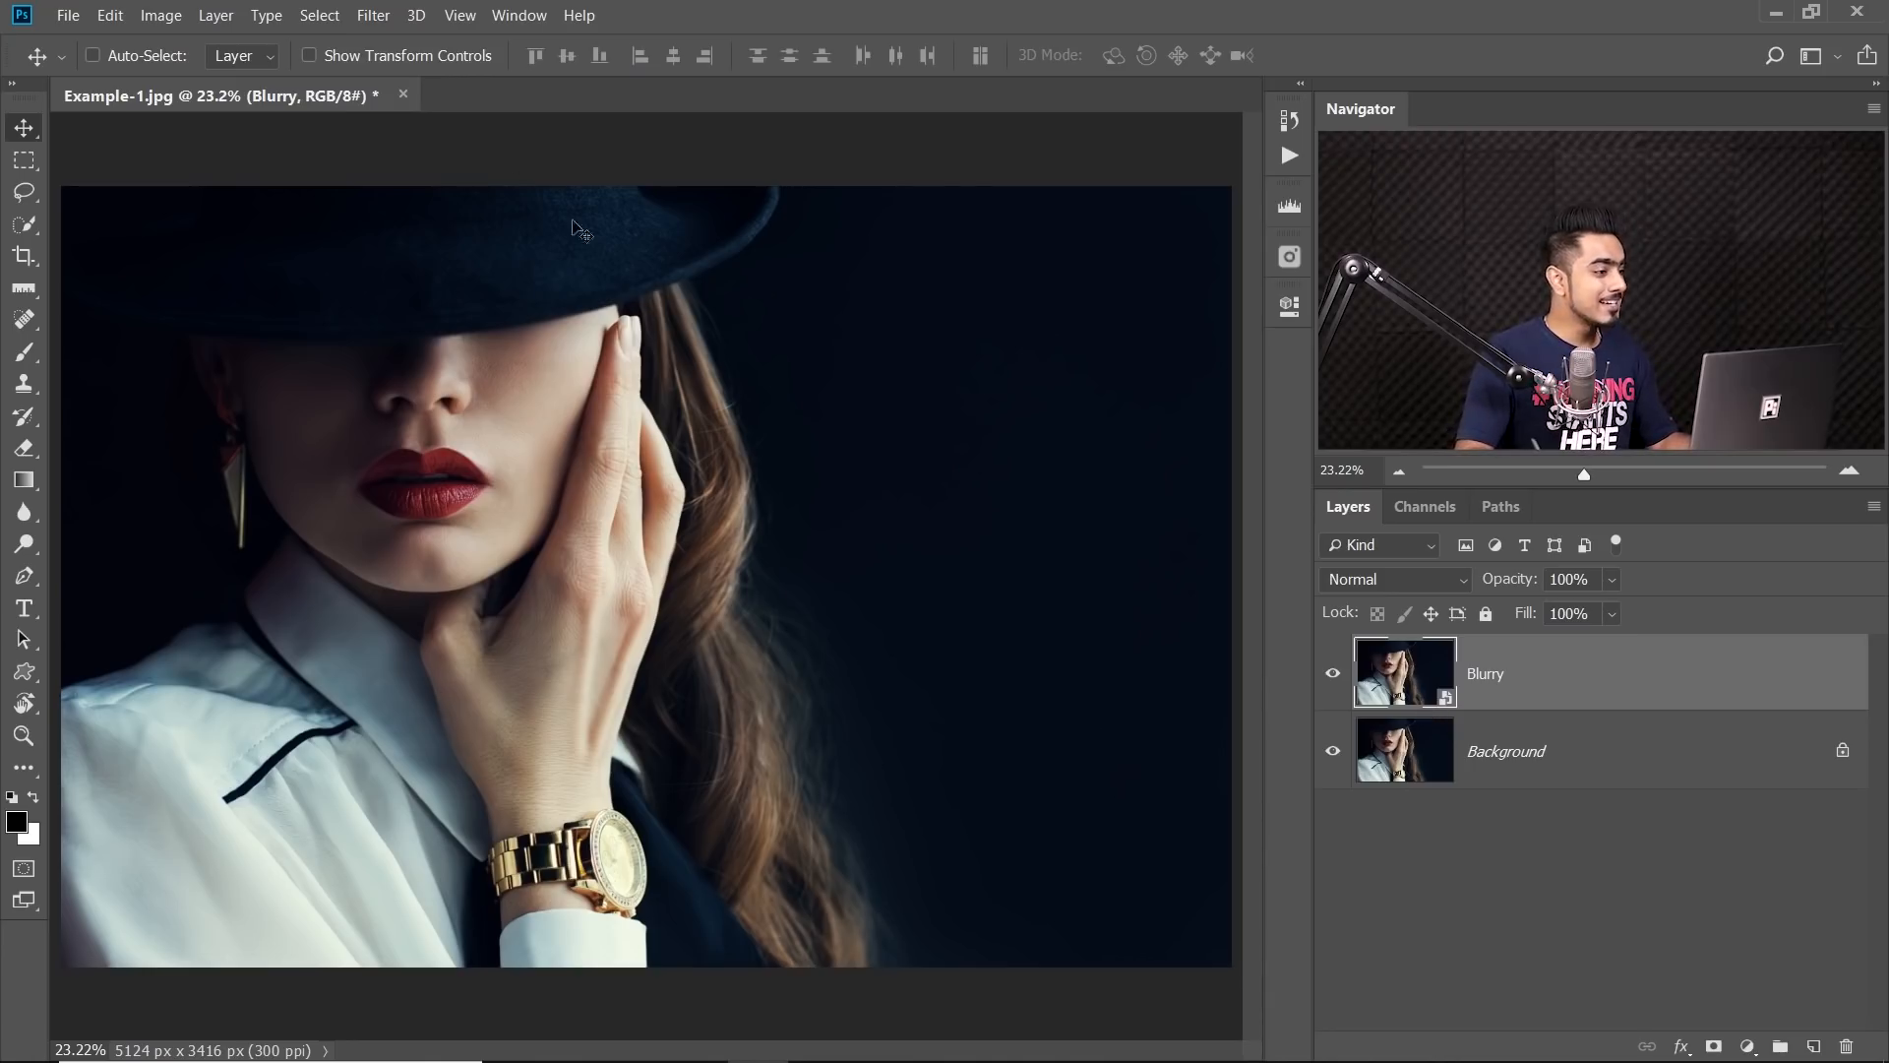
Try Gaussian Blur, then preview a 36-pixel Box Blur on Blurry
click(372, 15)
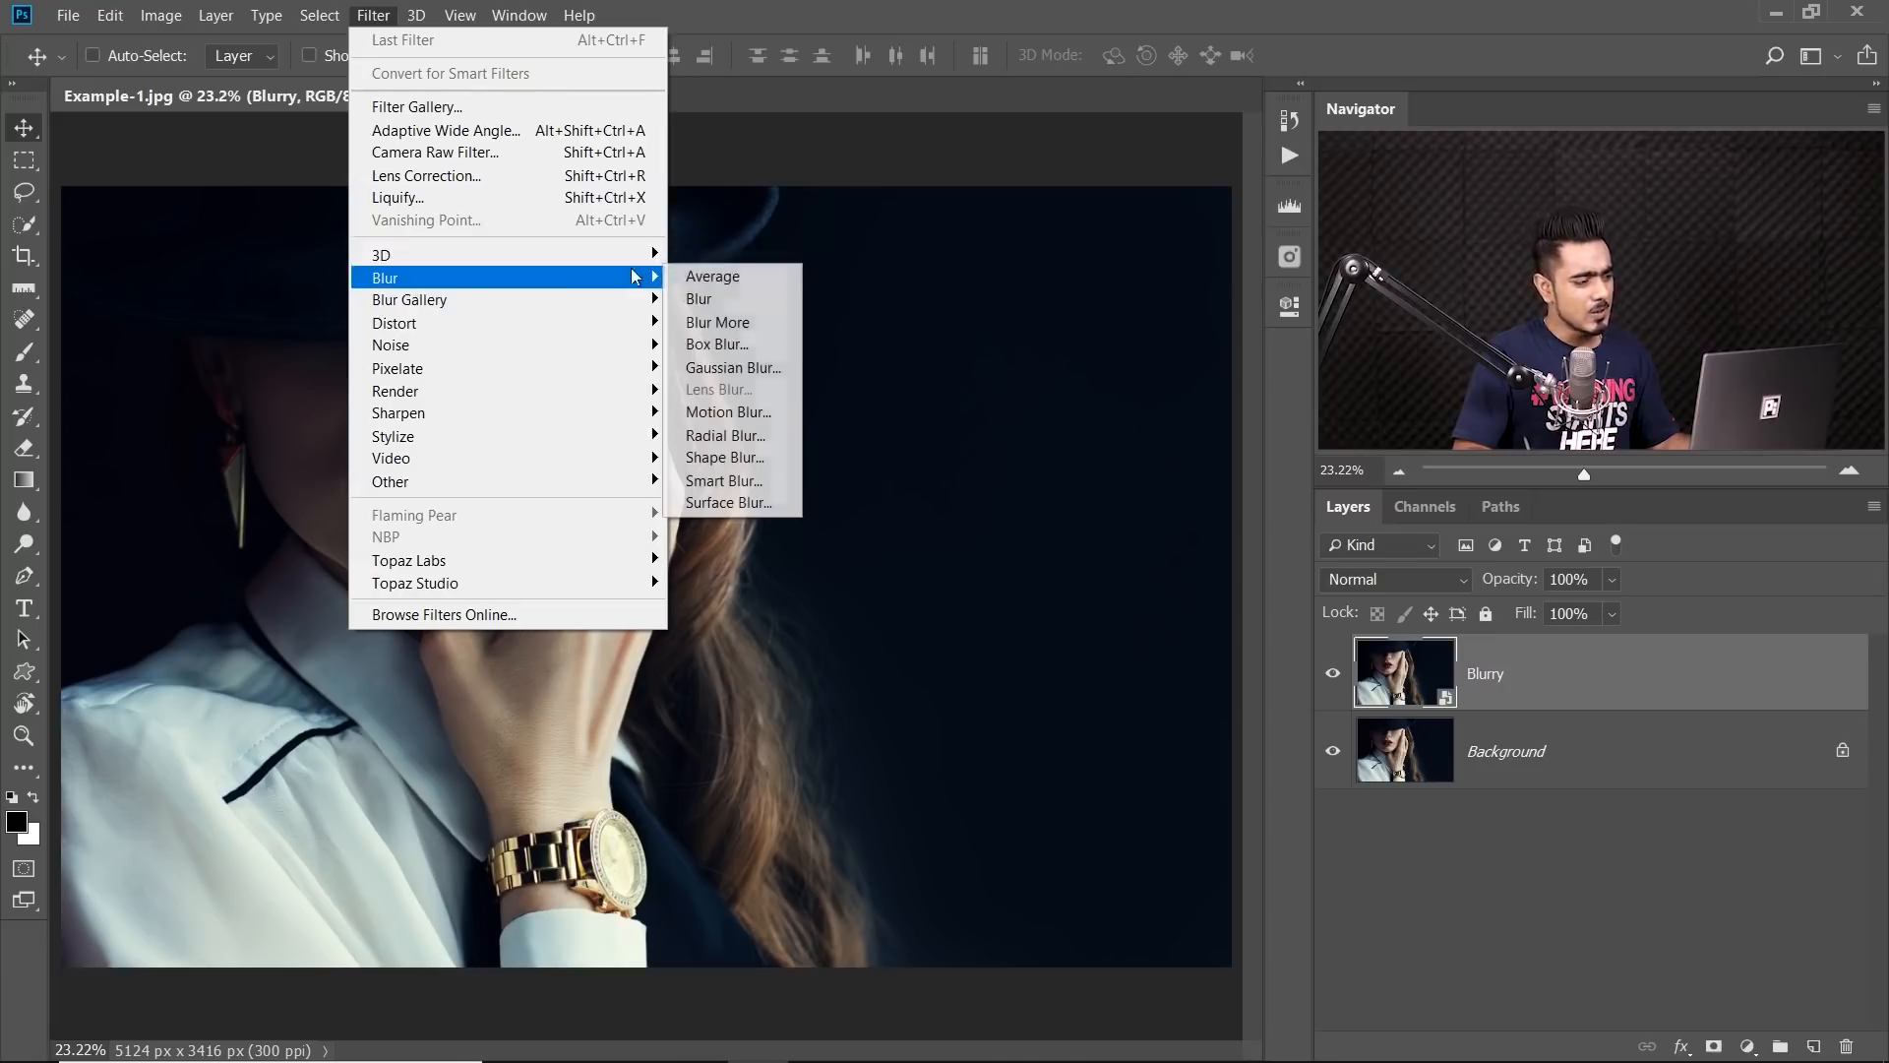
mouse_move(732, 367)
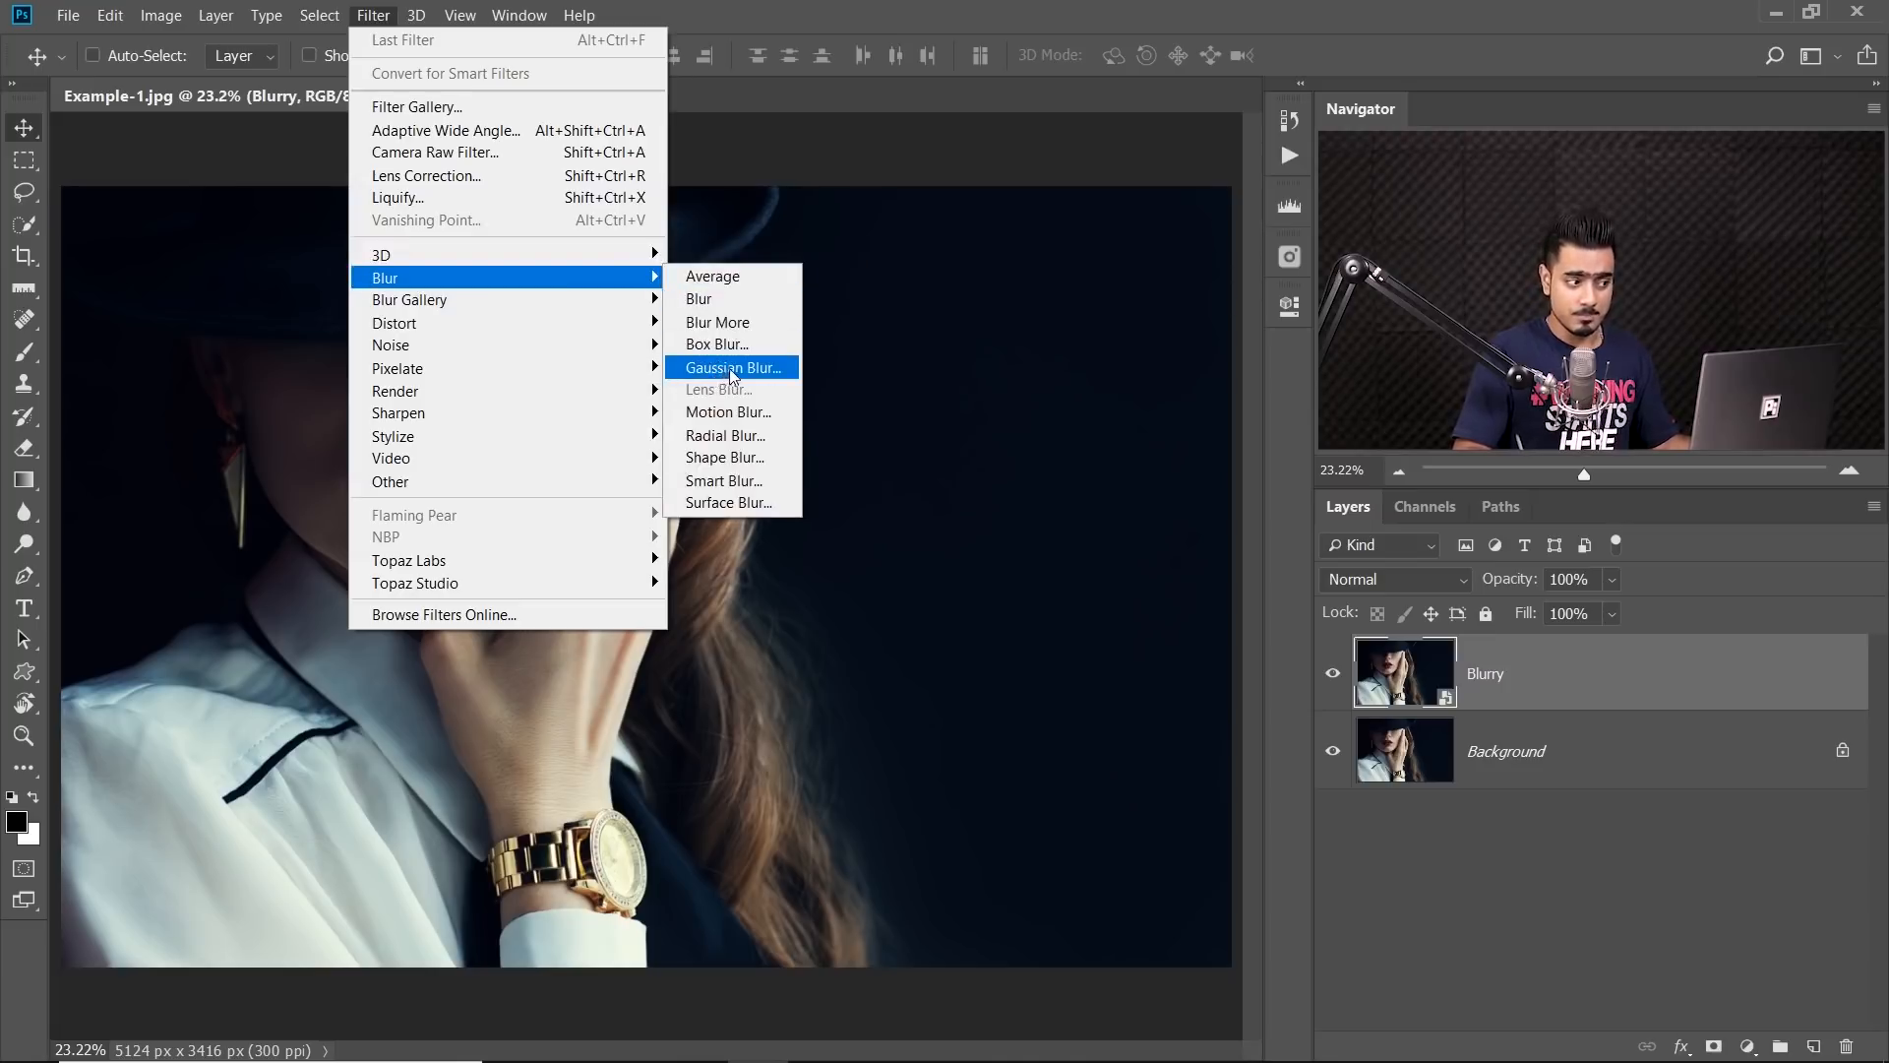
click(732, 366)
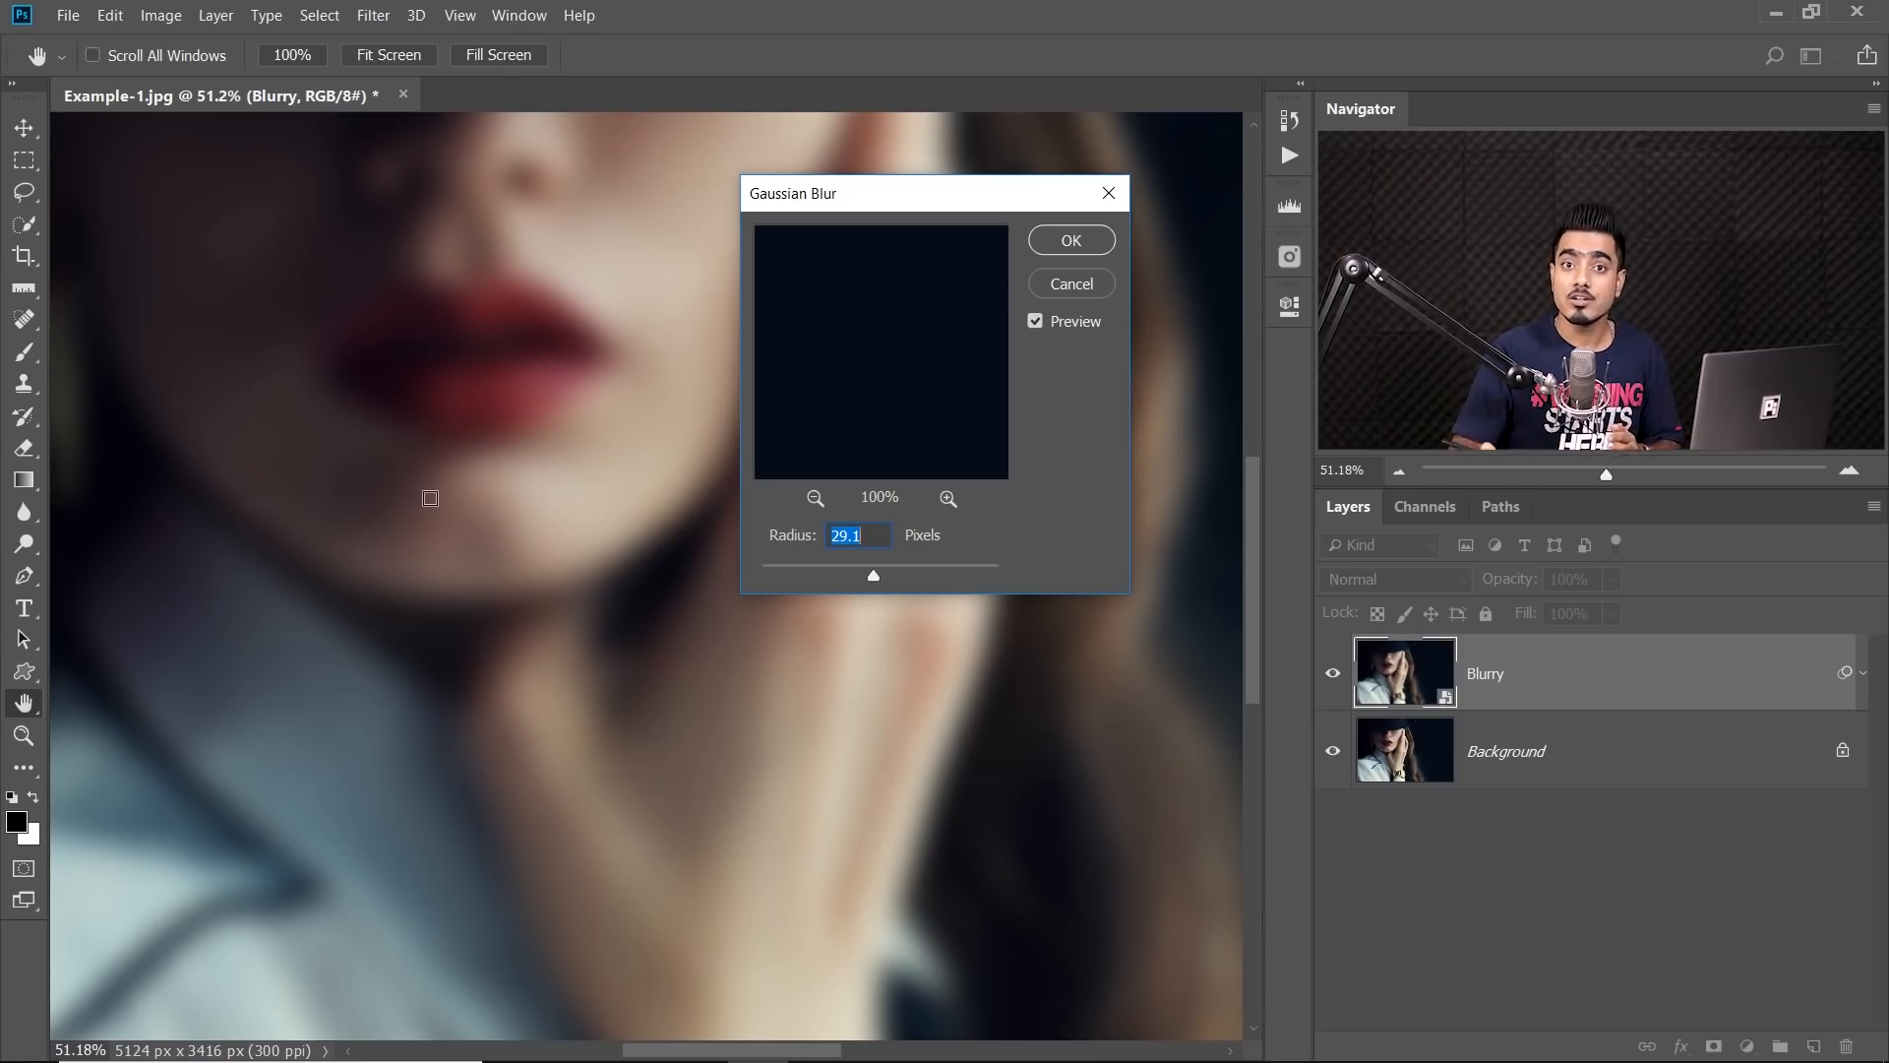
mouse_move(1090, 299)
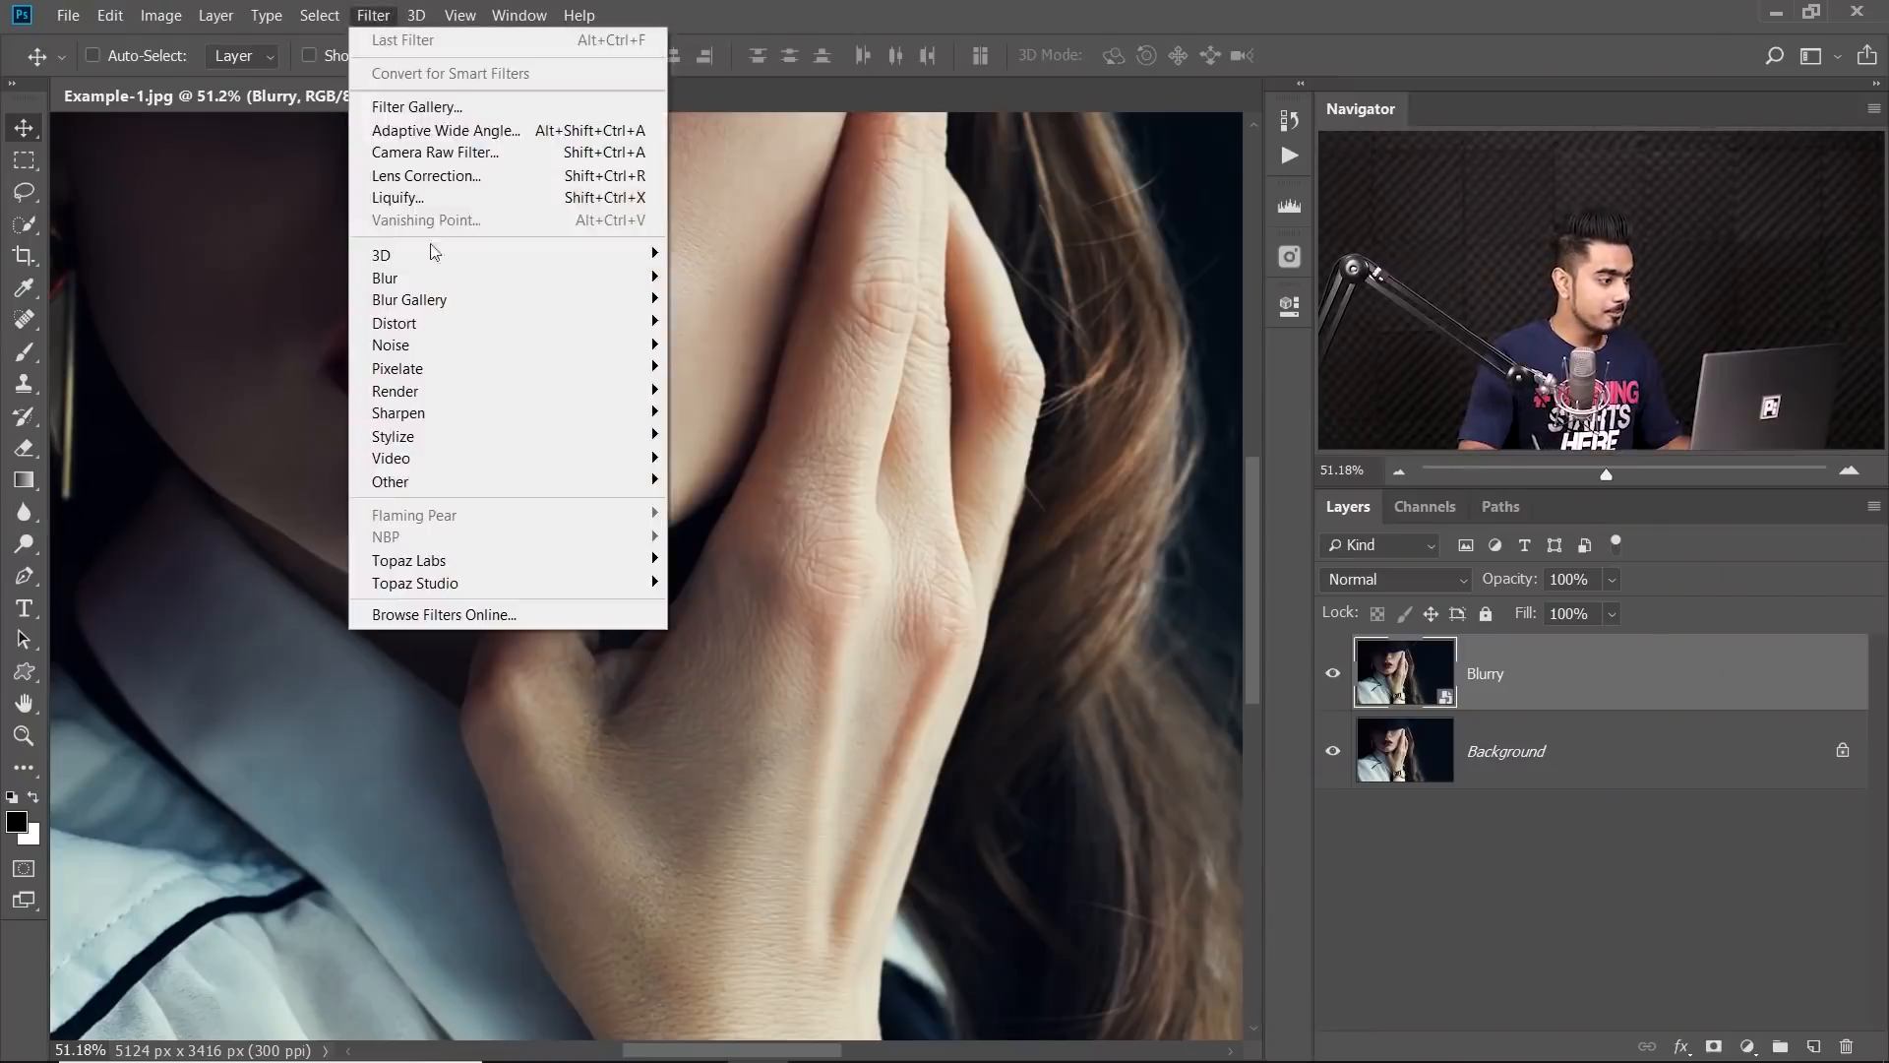
mouse_move(385, 279)
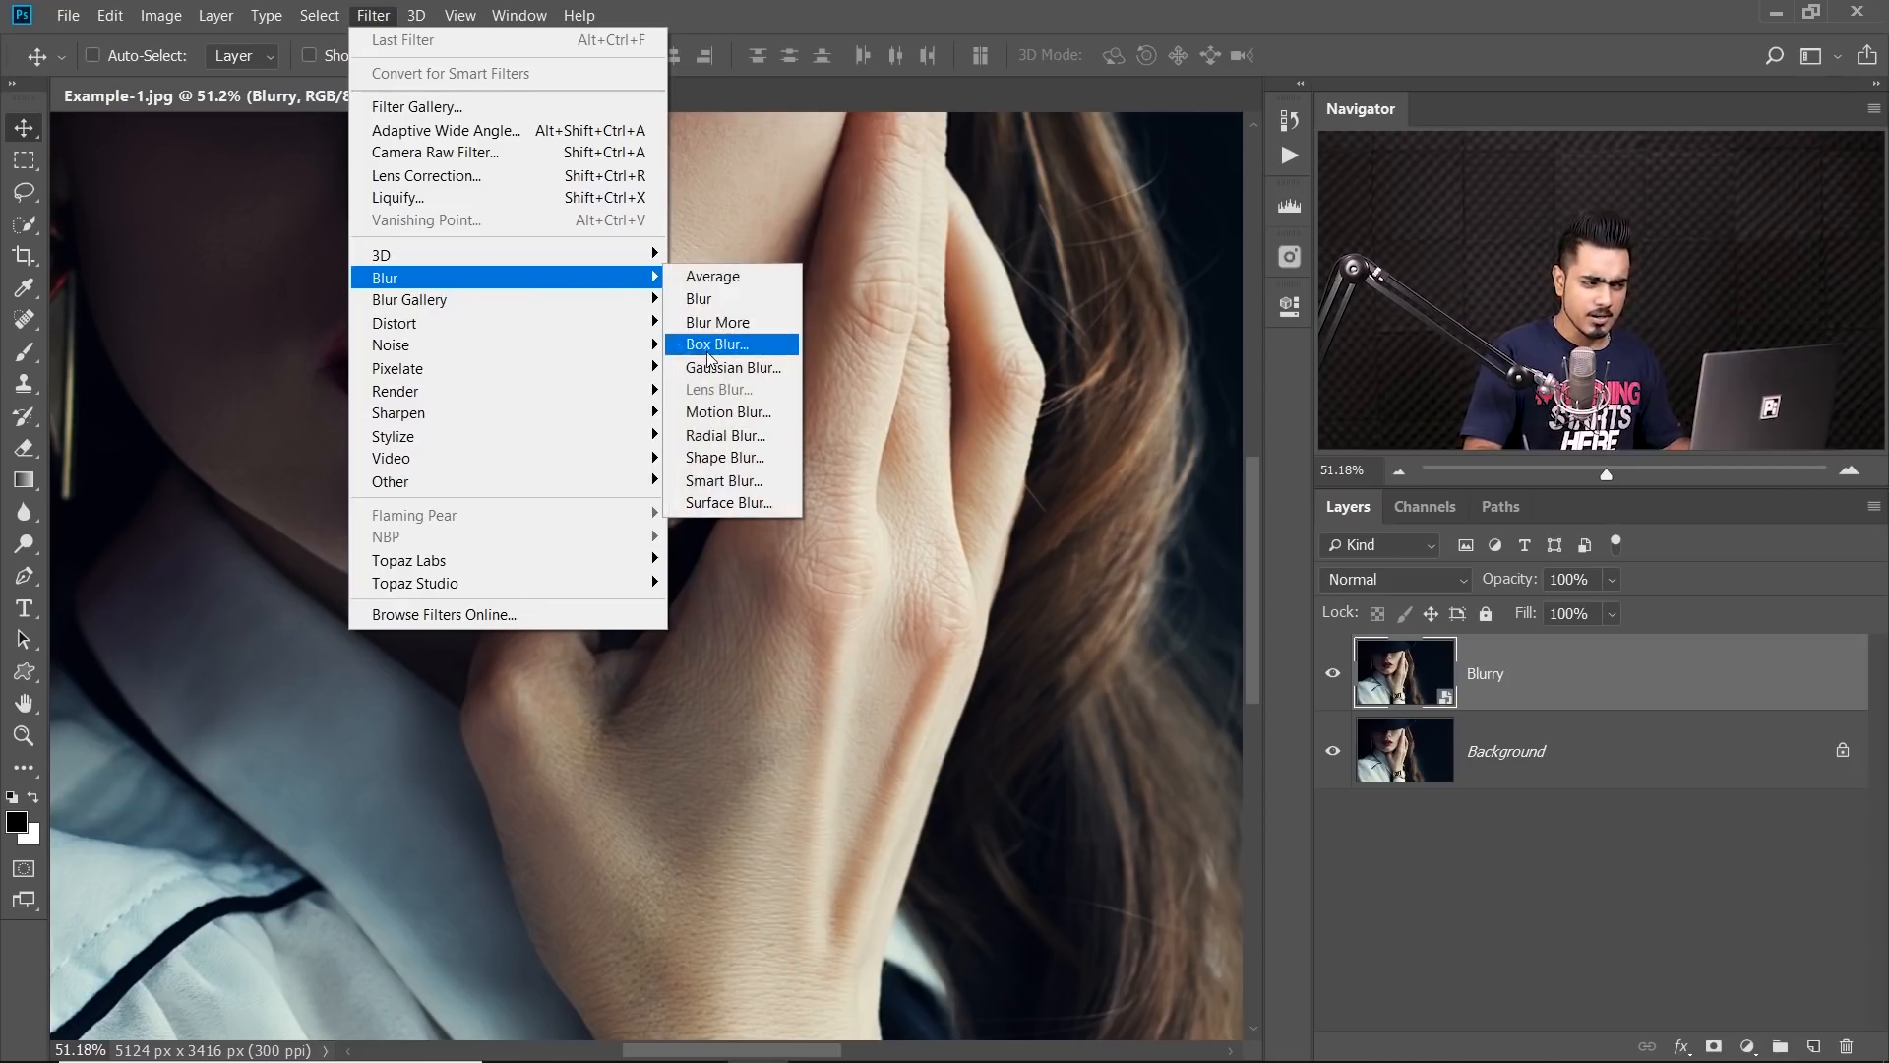
click(714, 344)
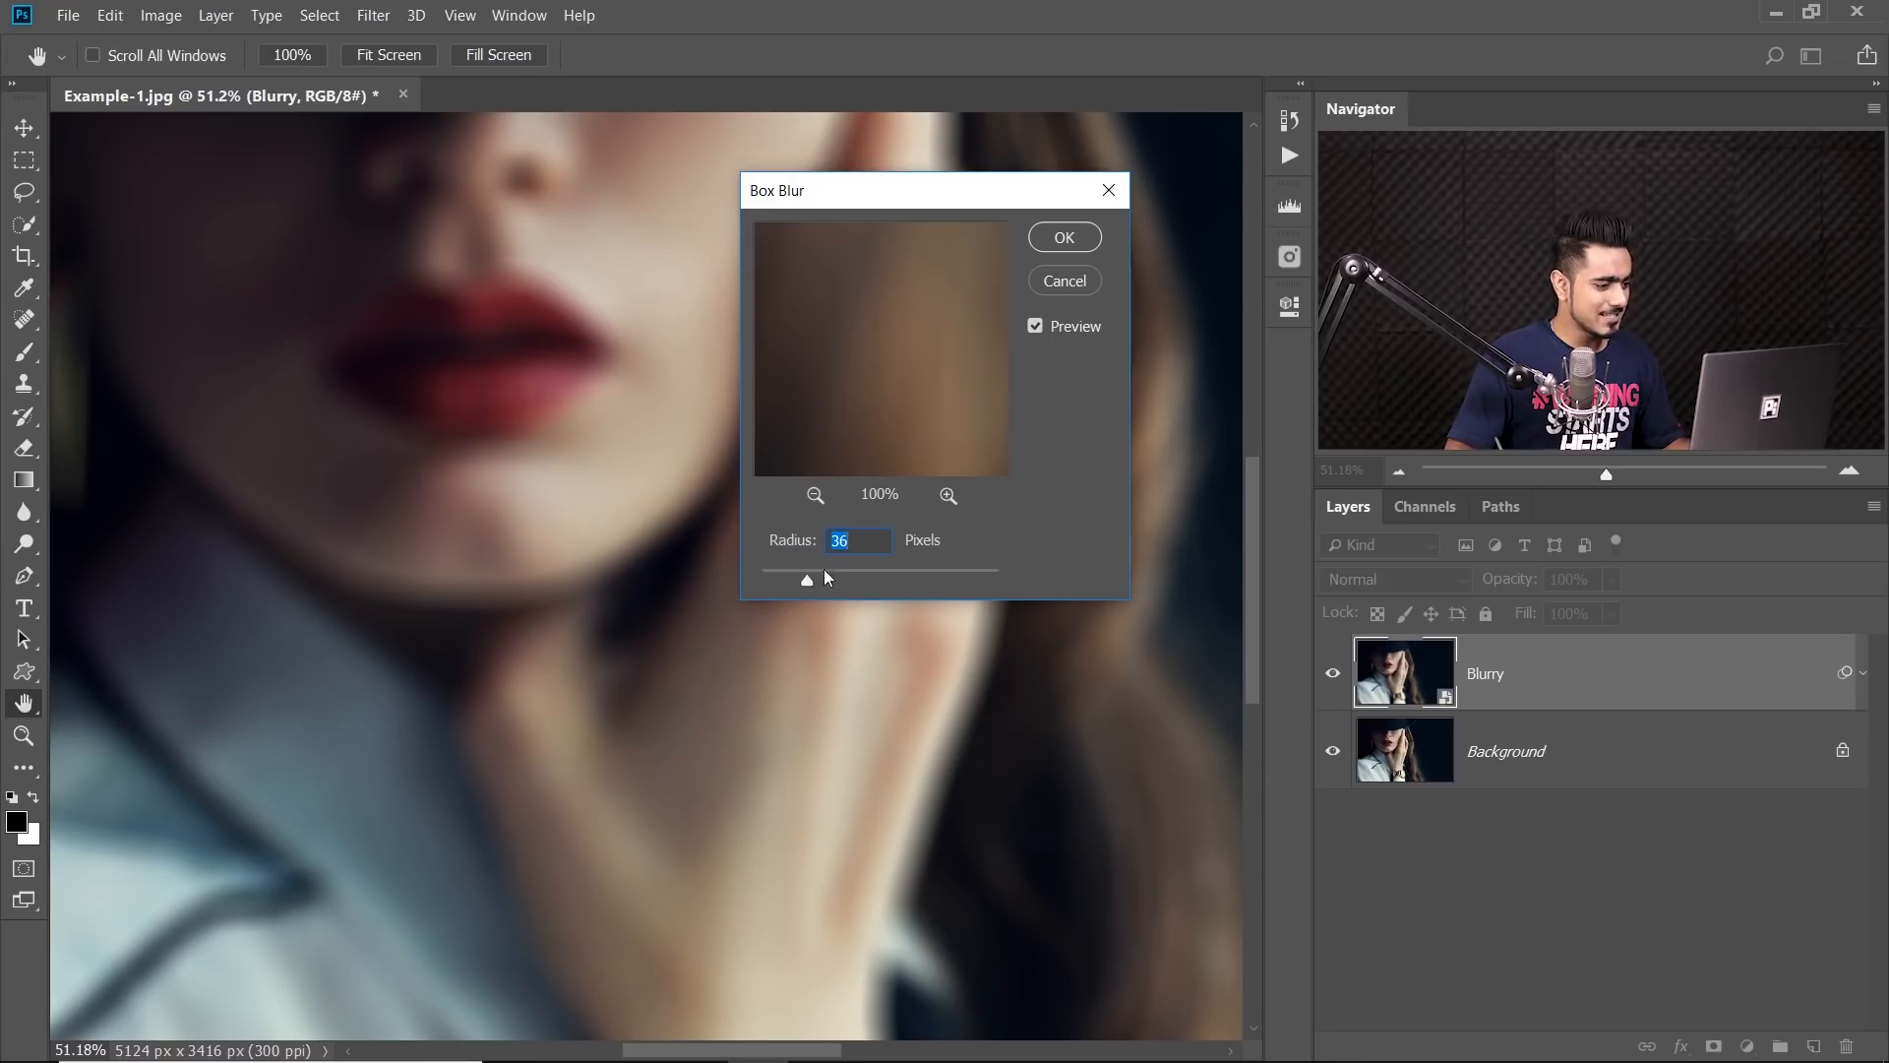
mouse_move(870, 467)
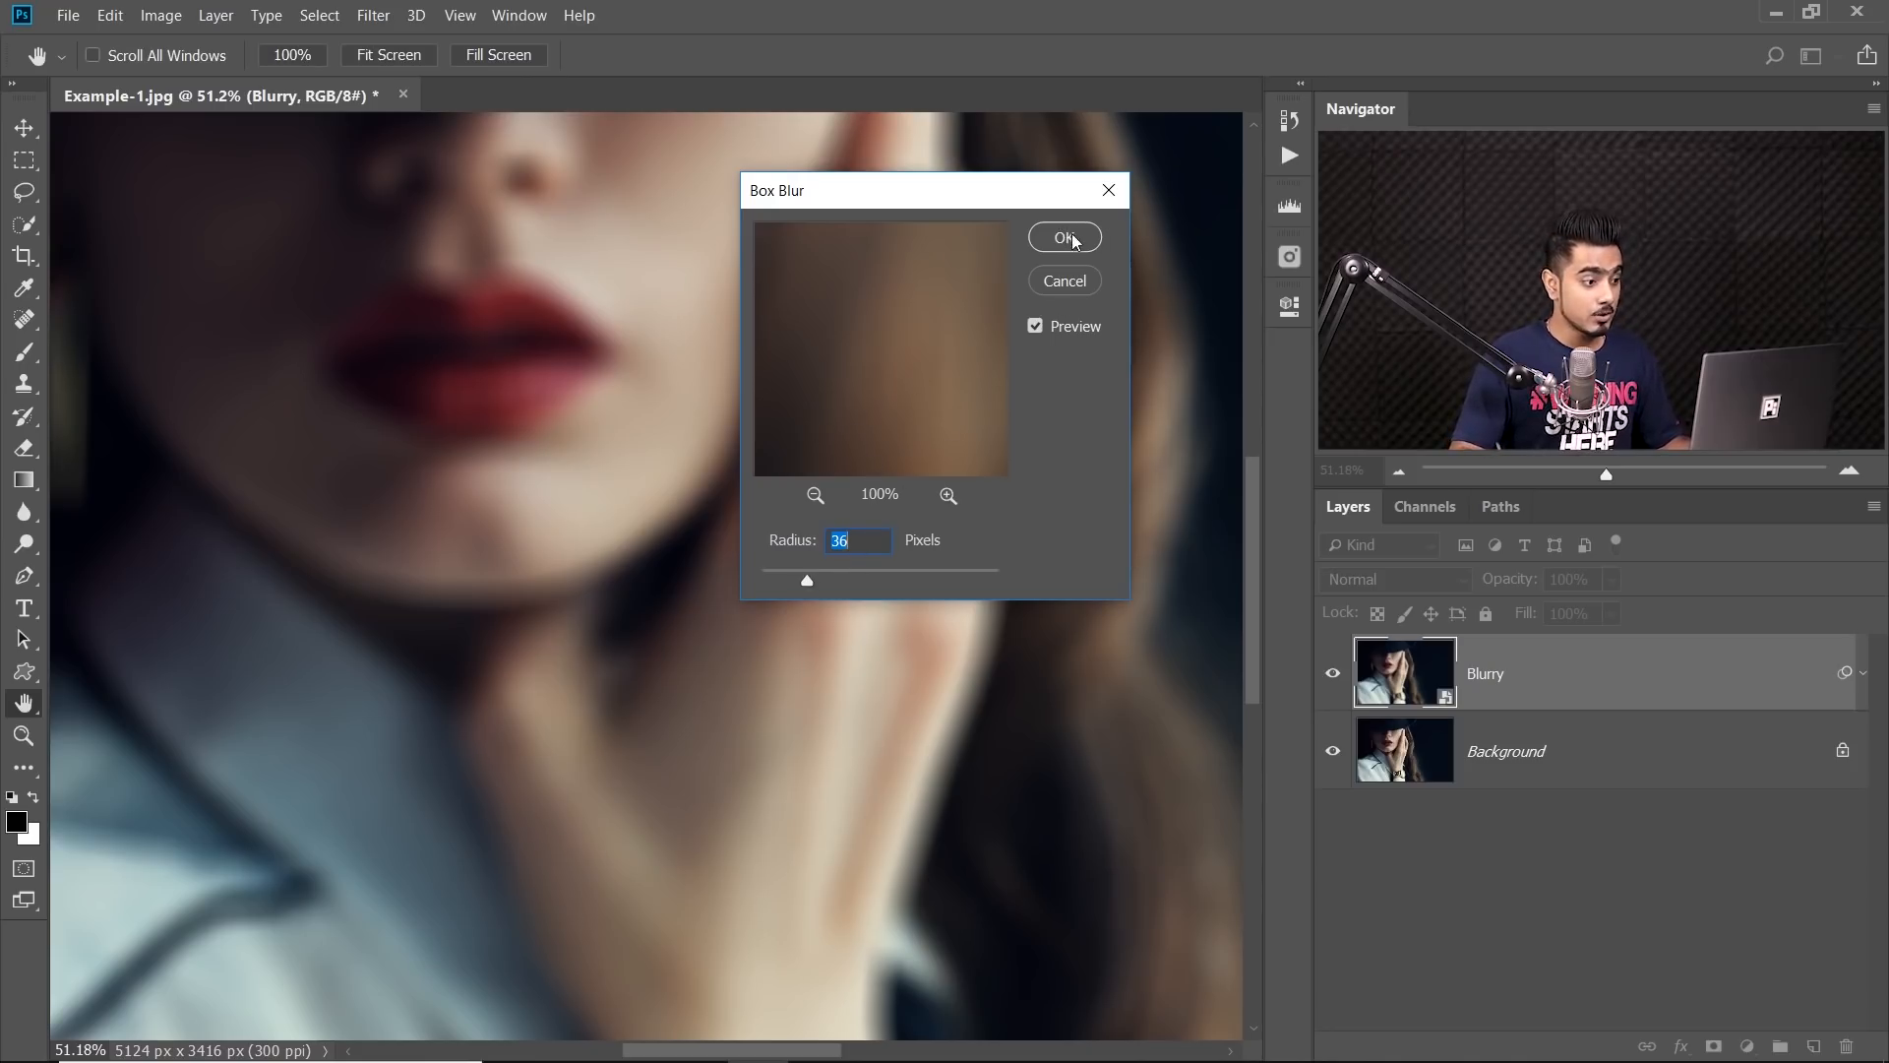
Apply the 36-pixel Box Blur and browse to the Wet Glass Texture folder
click(1063, 237)
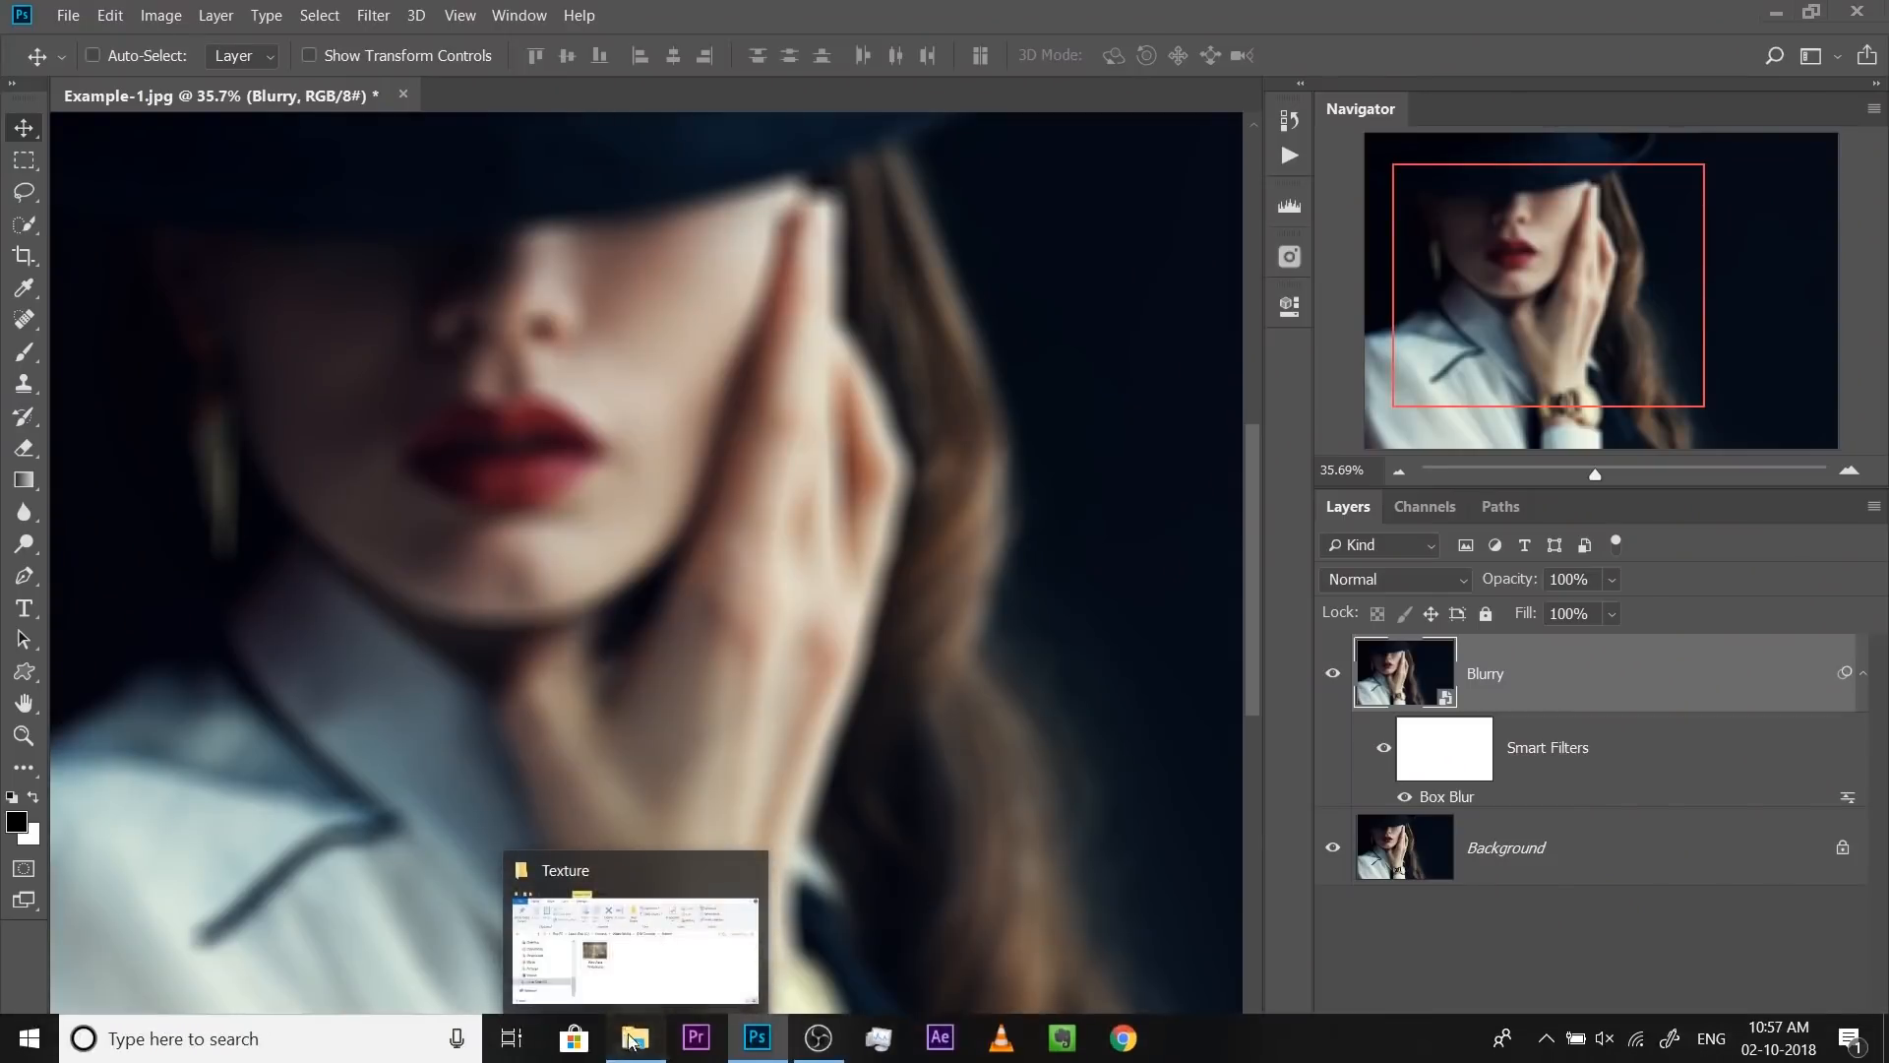
click(634, 934)
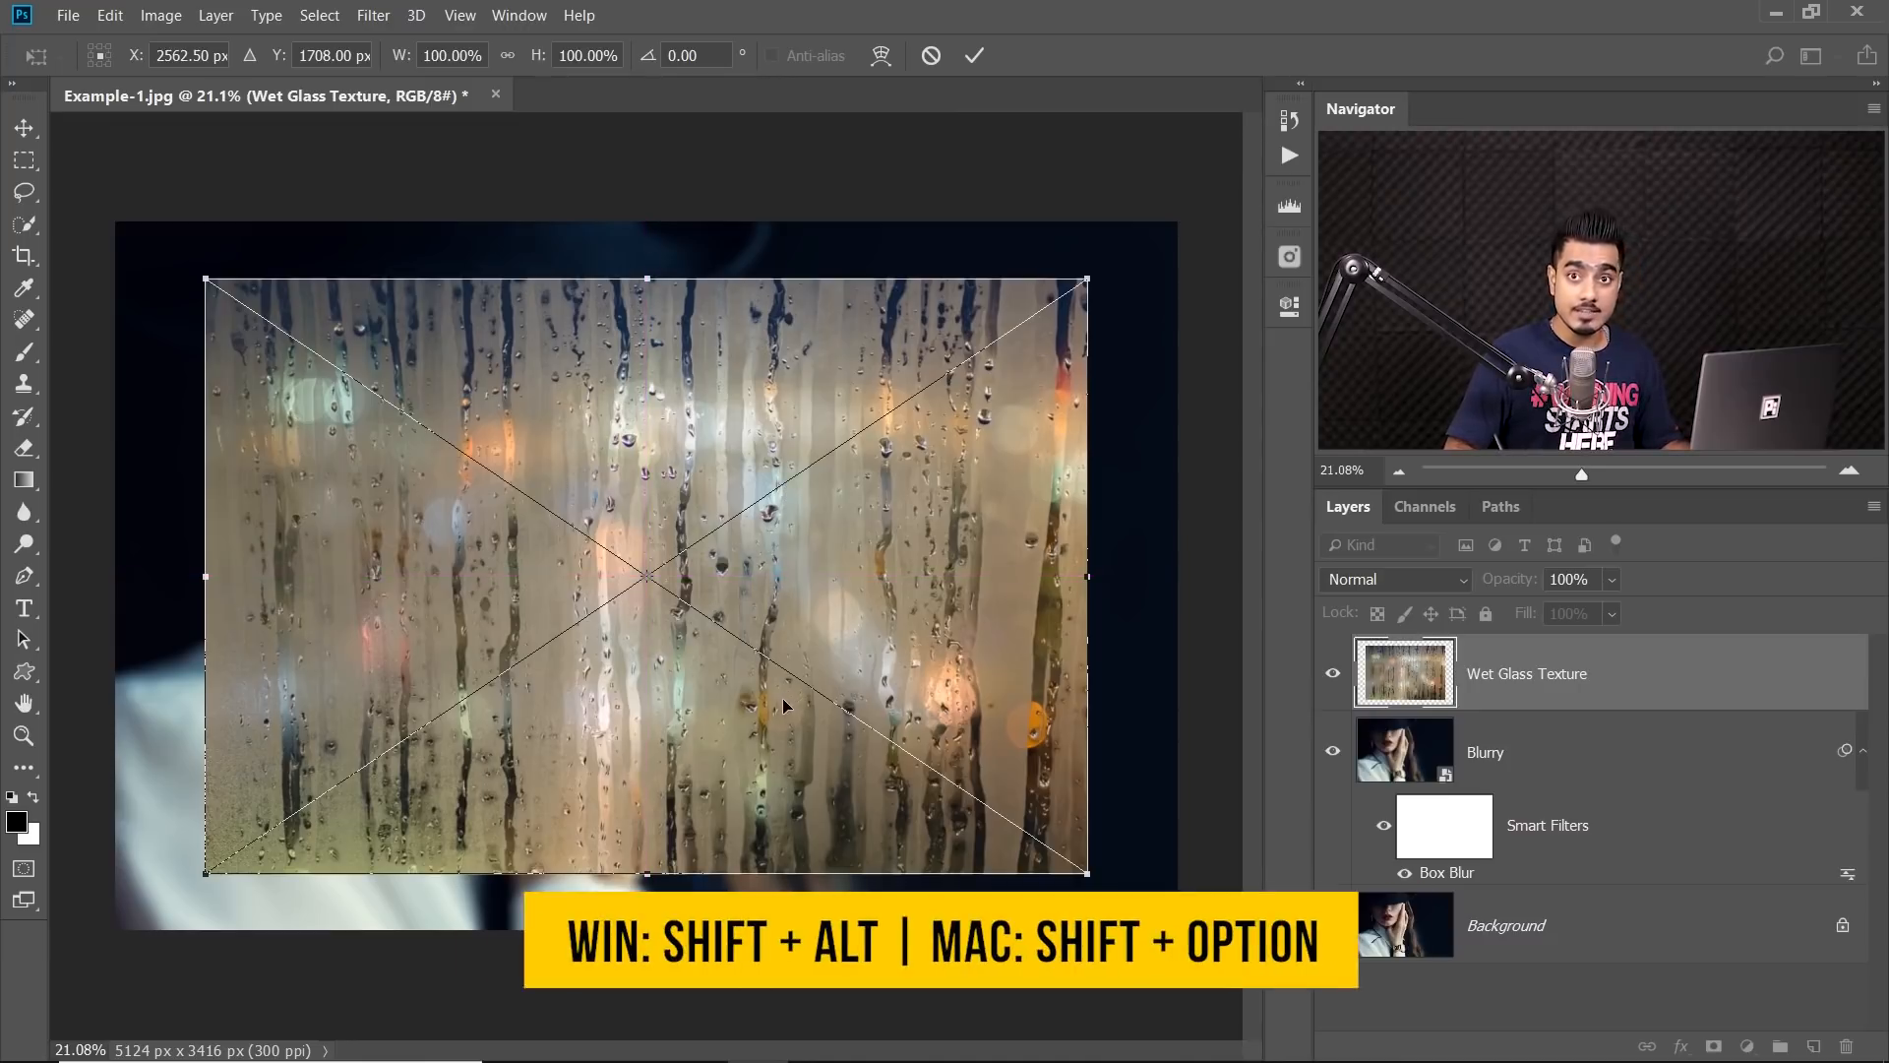
mouse_move(753, 705)
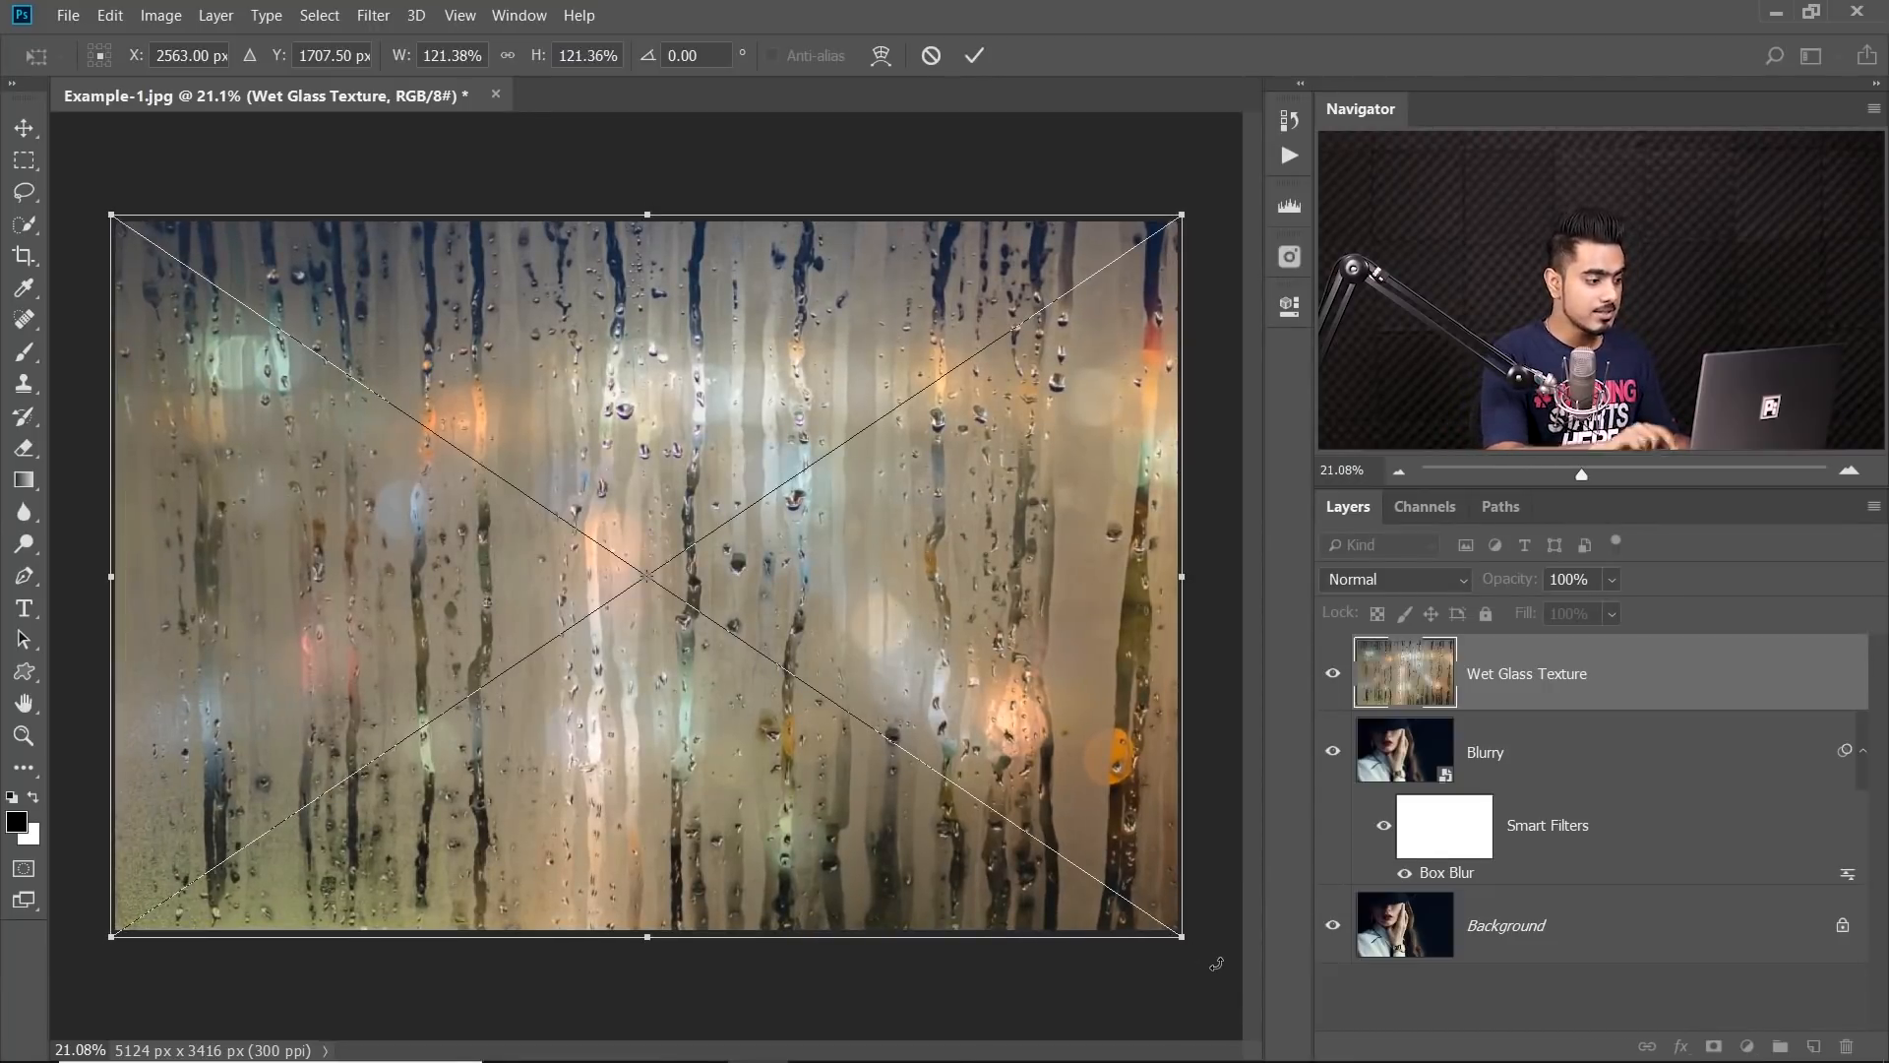
Commit the Wet Glass Texture placement scaled over the whole canvas
click(972, 55)
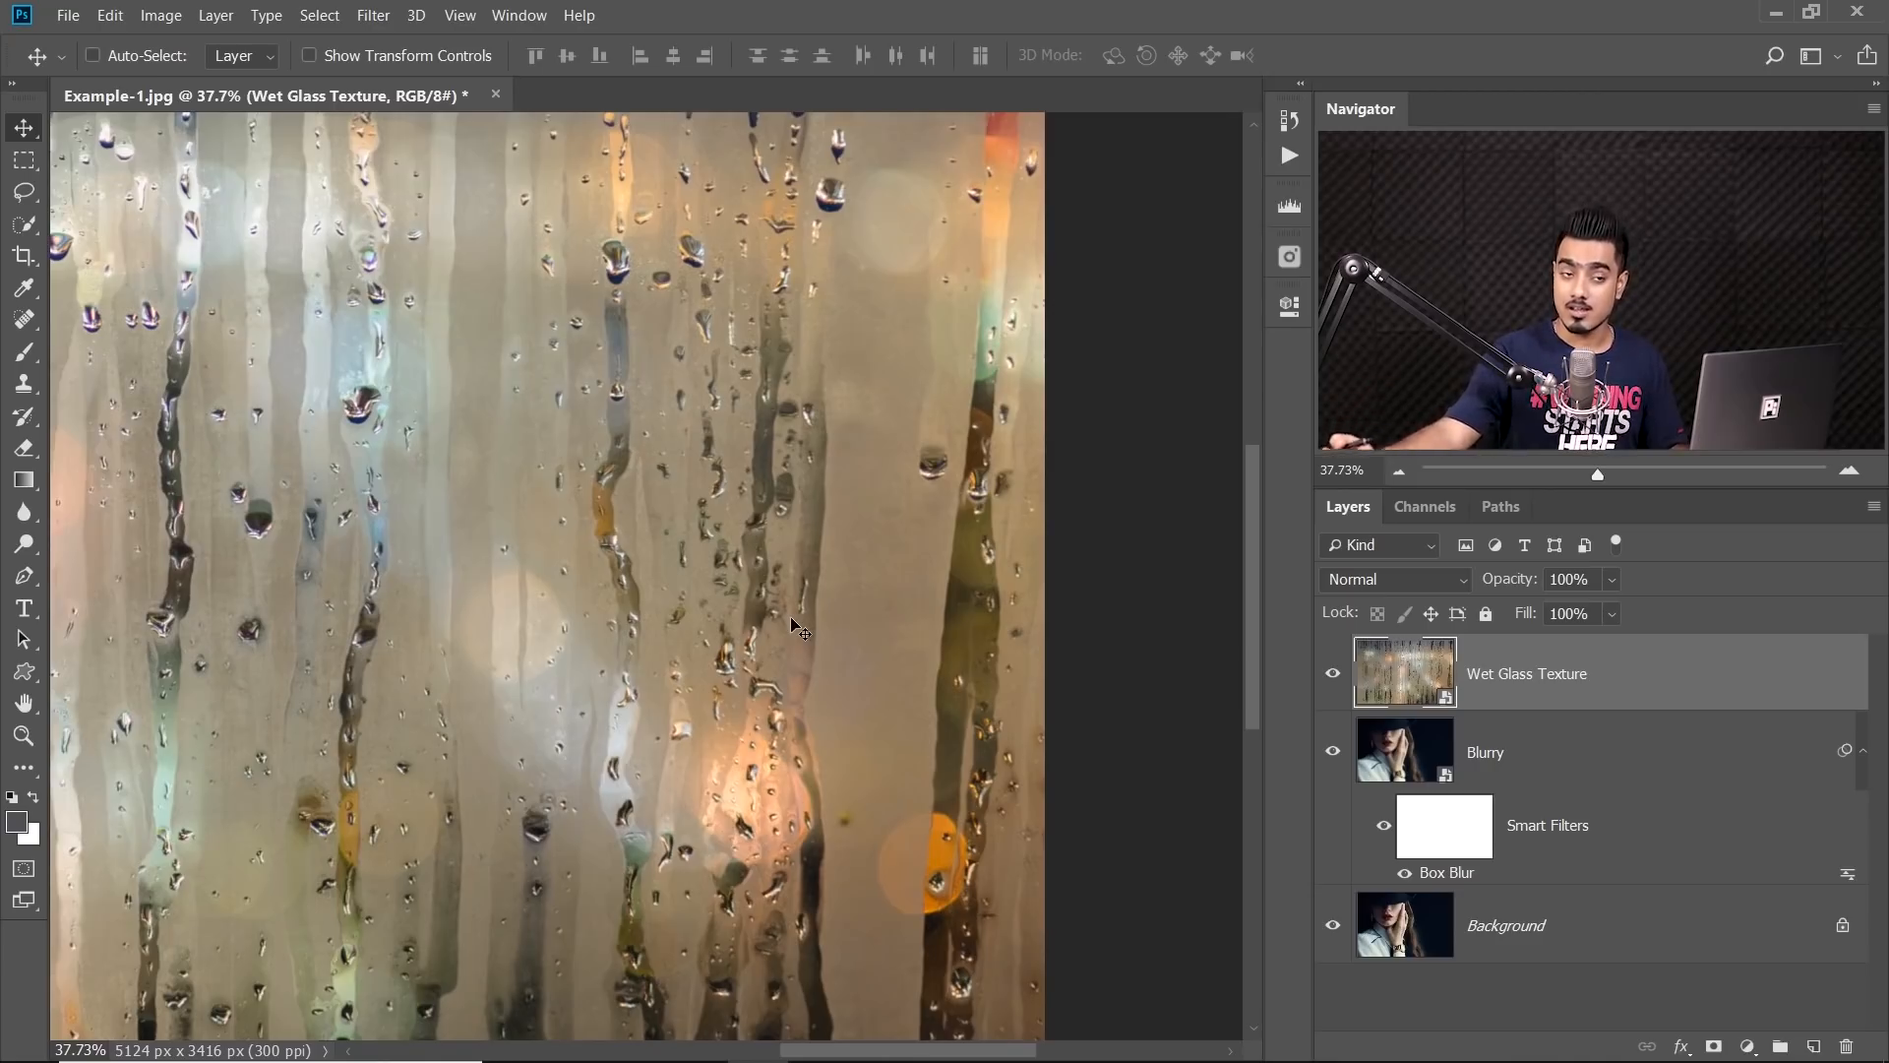
mouse_move(1076, 575)
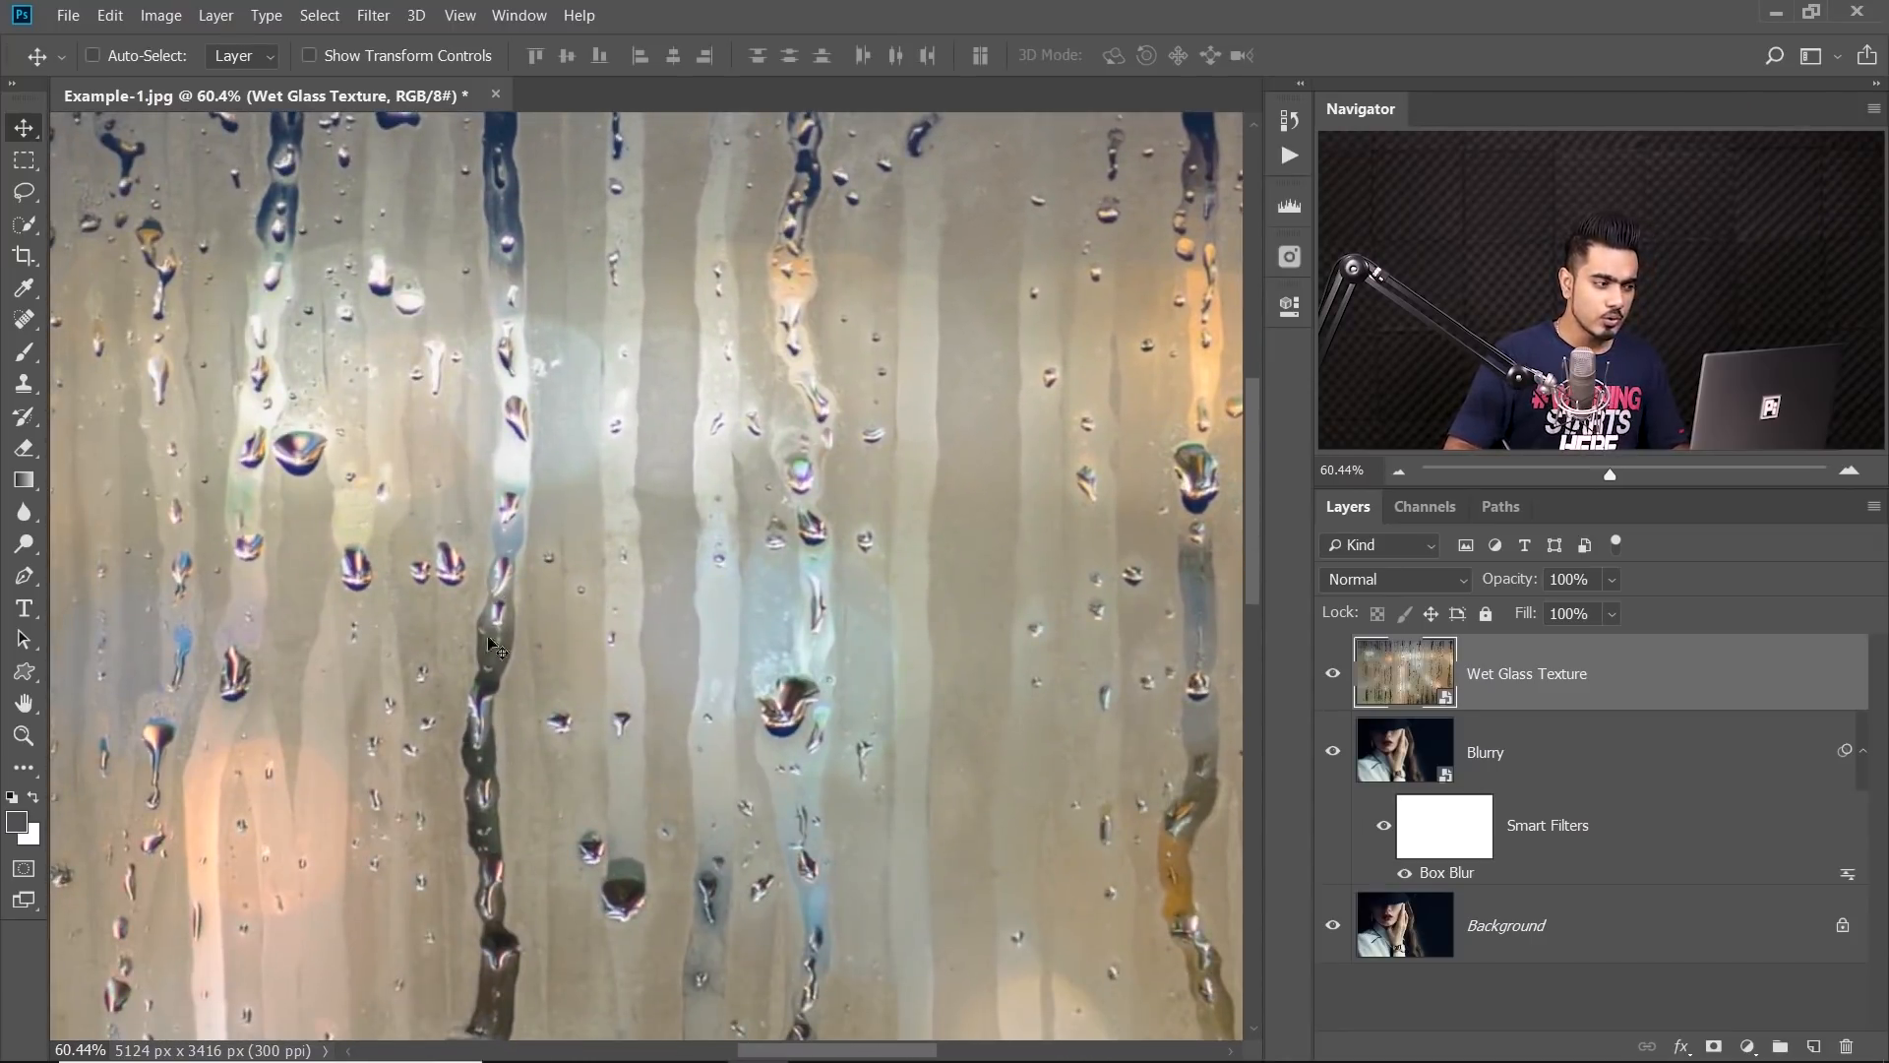
mouse_move(693, 536)
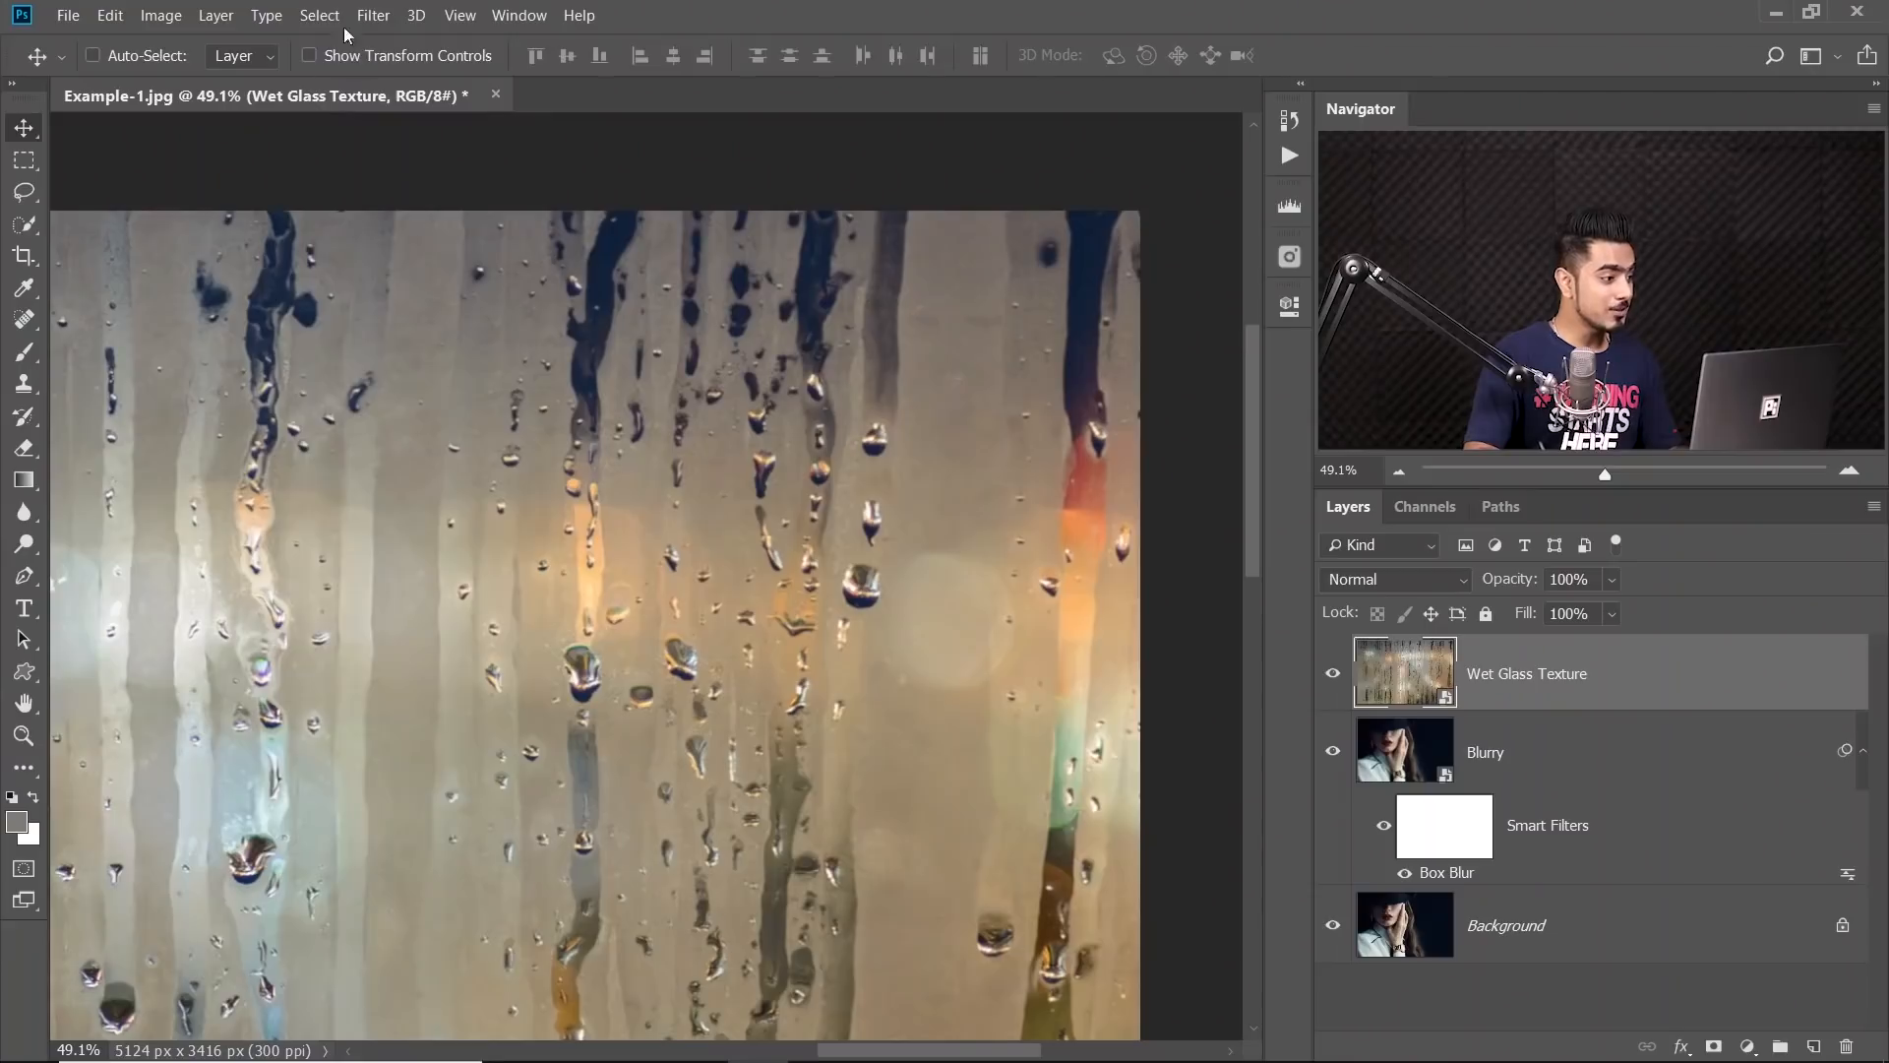
Open Color Range, turn off its image preview, enable Localized Color Clusters, lower Fuzziness
click(319, 14)
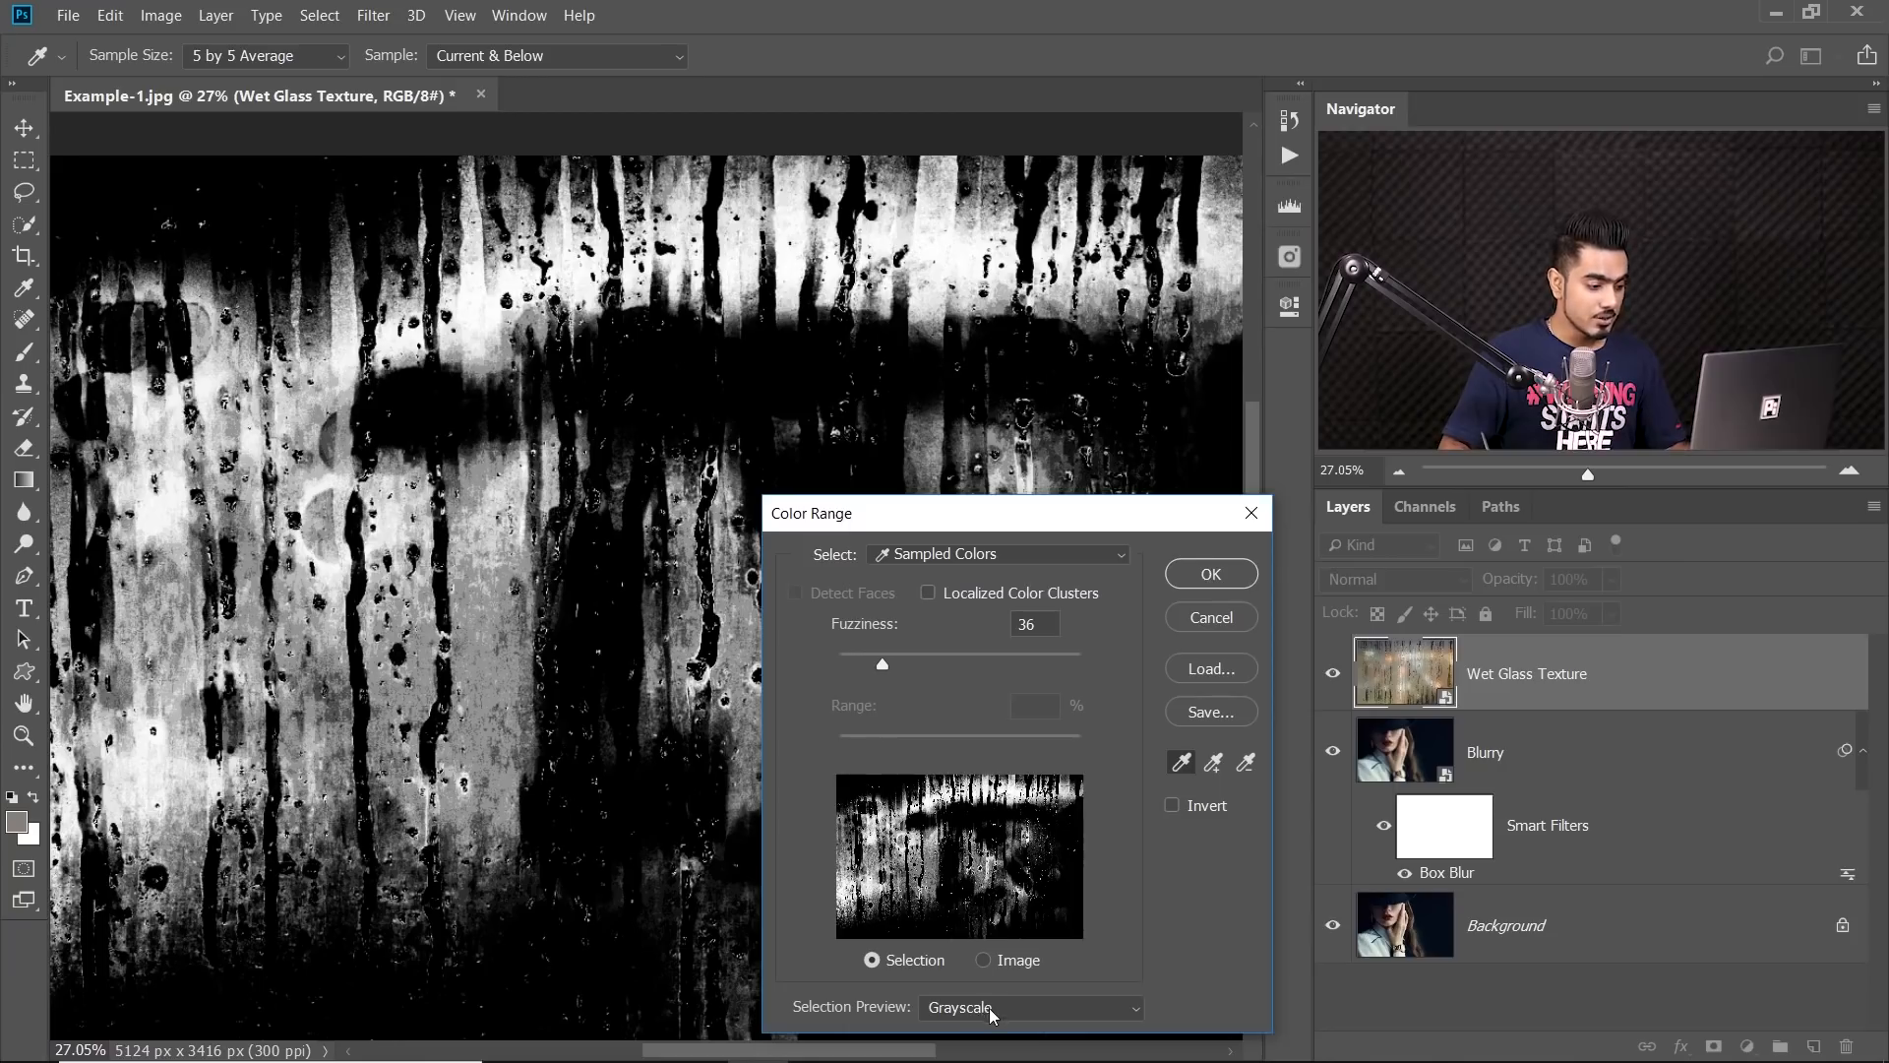
click(1026, 1005)
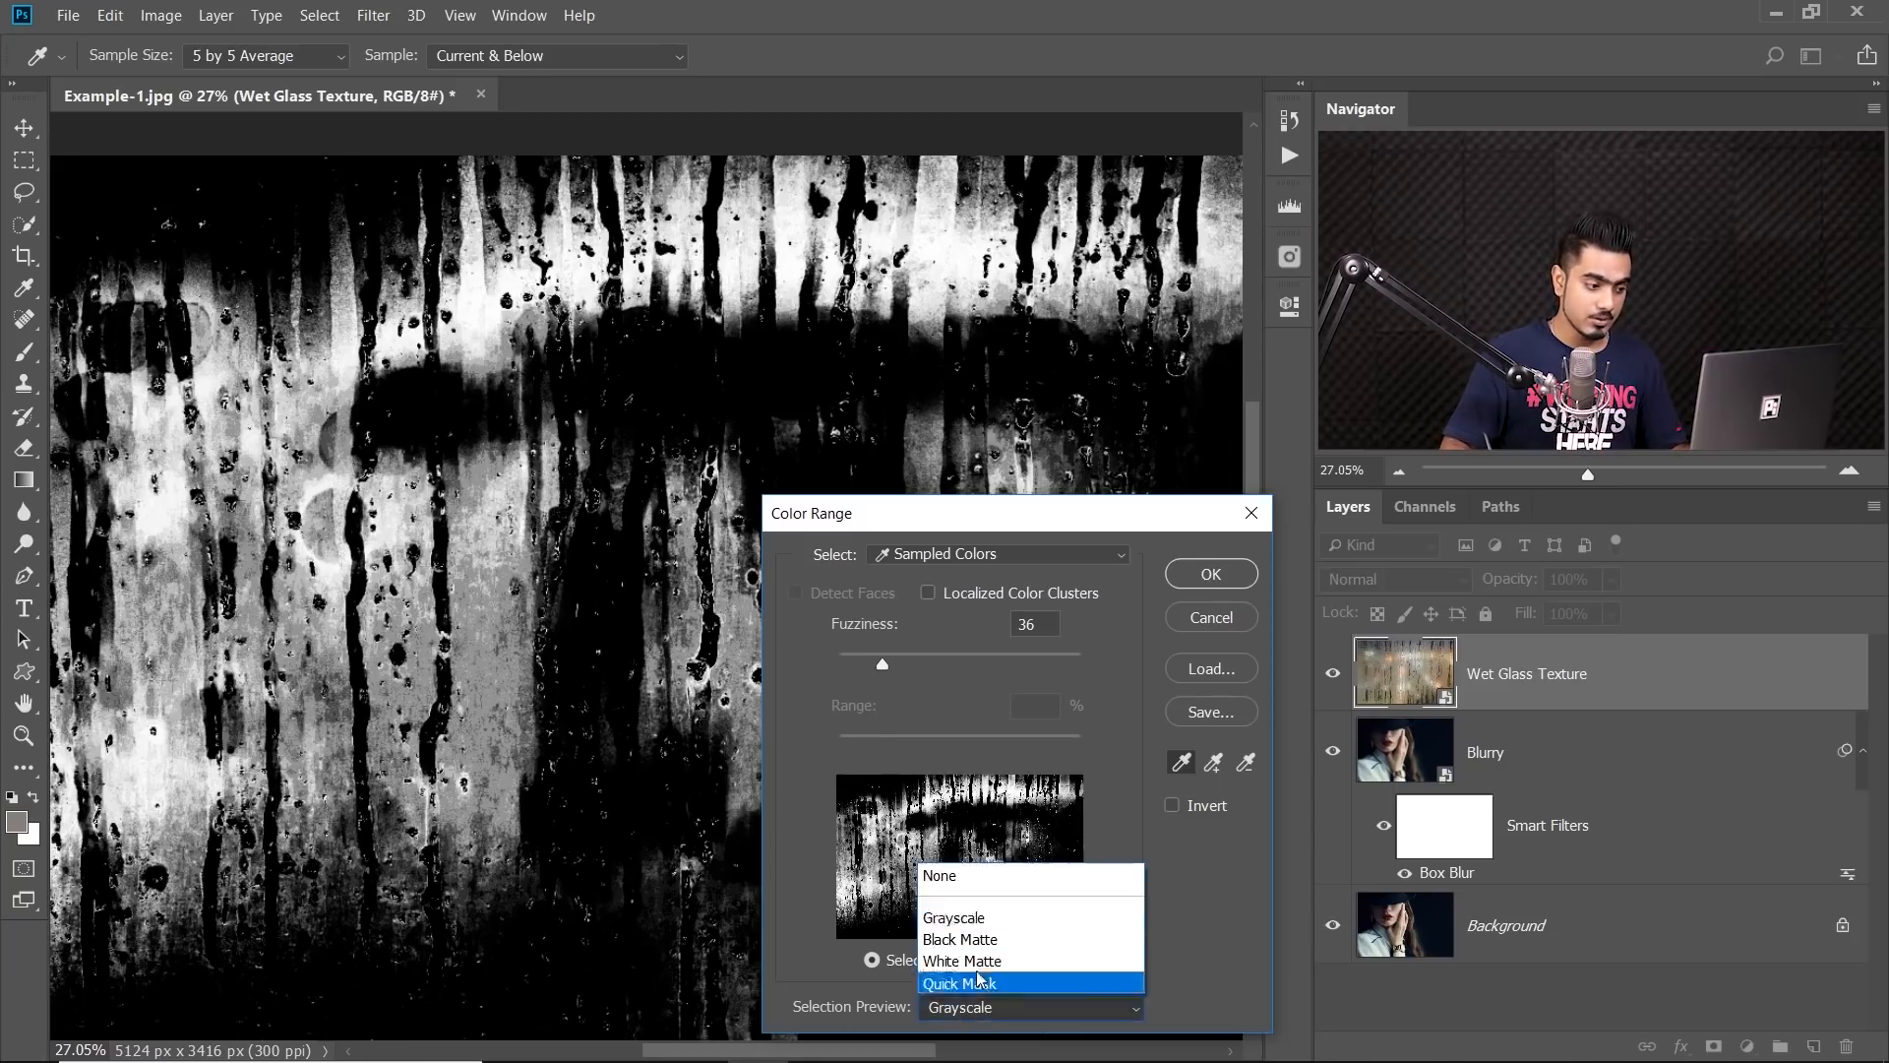
click(938, 876)
text(6)
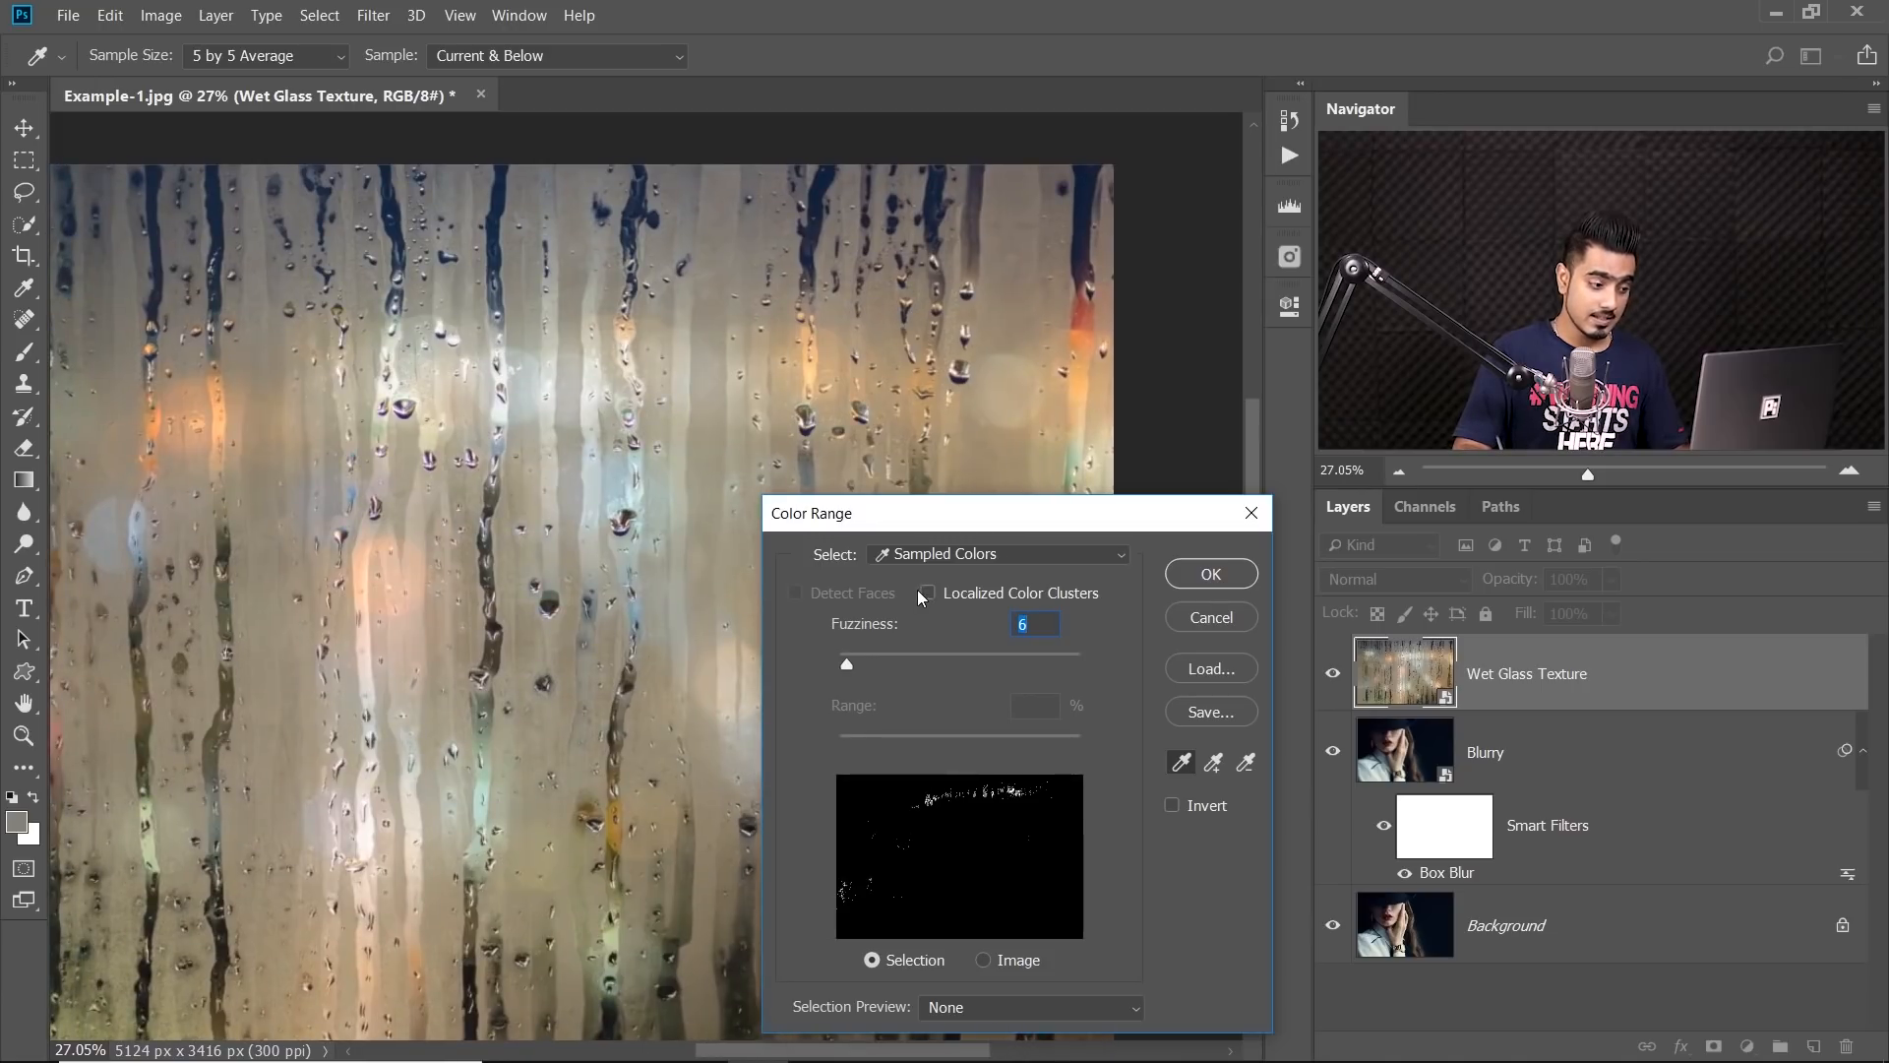
click(926, 591)
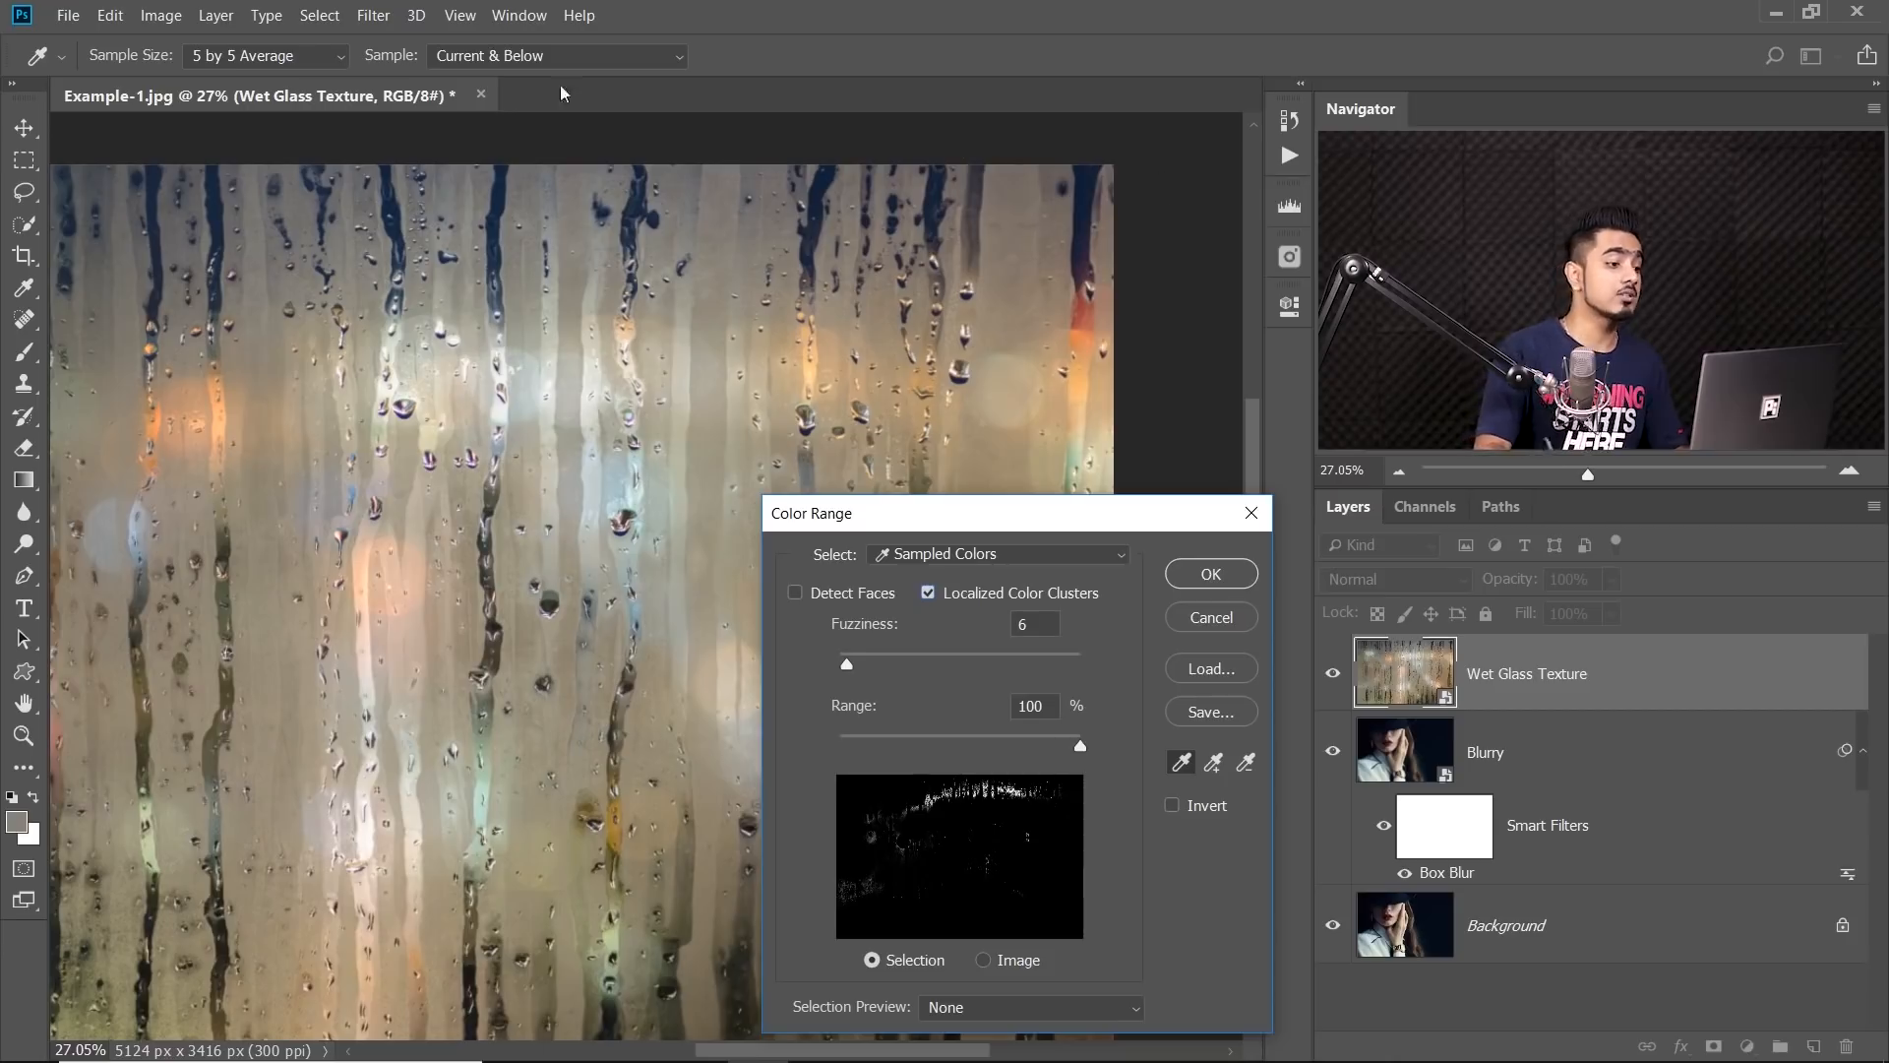
click(928, 591)
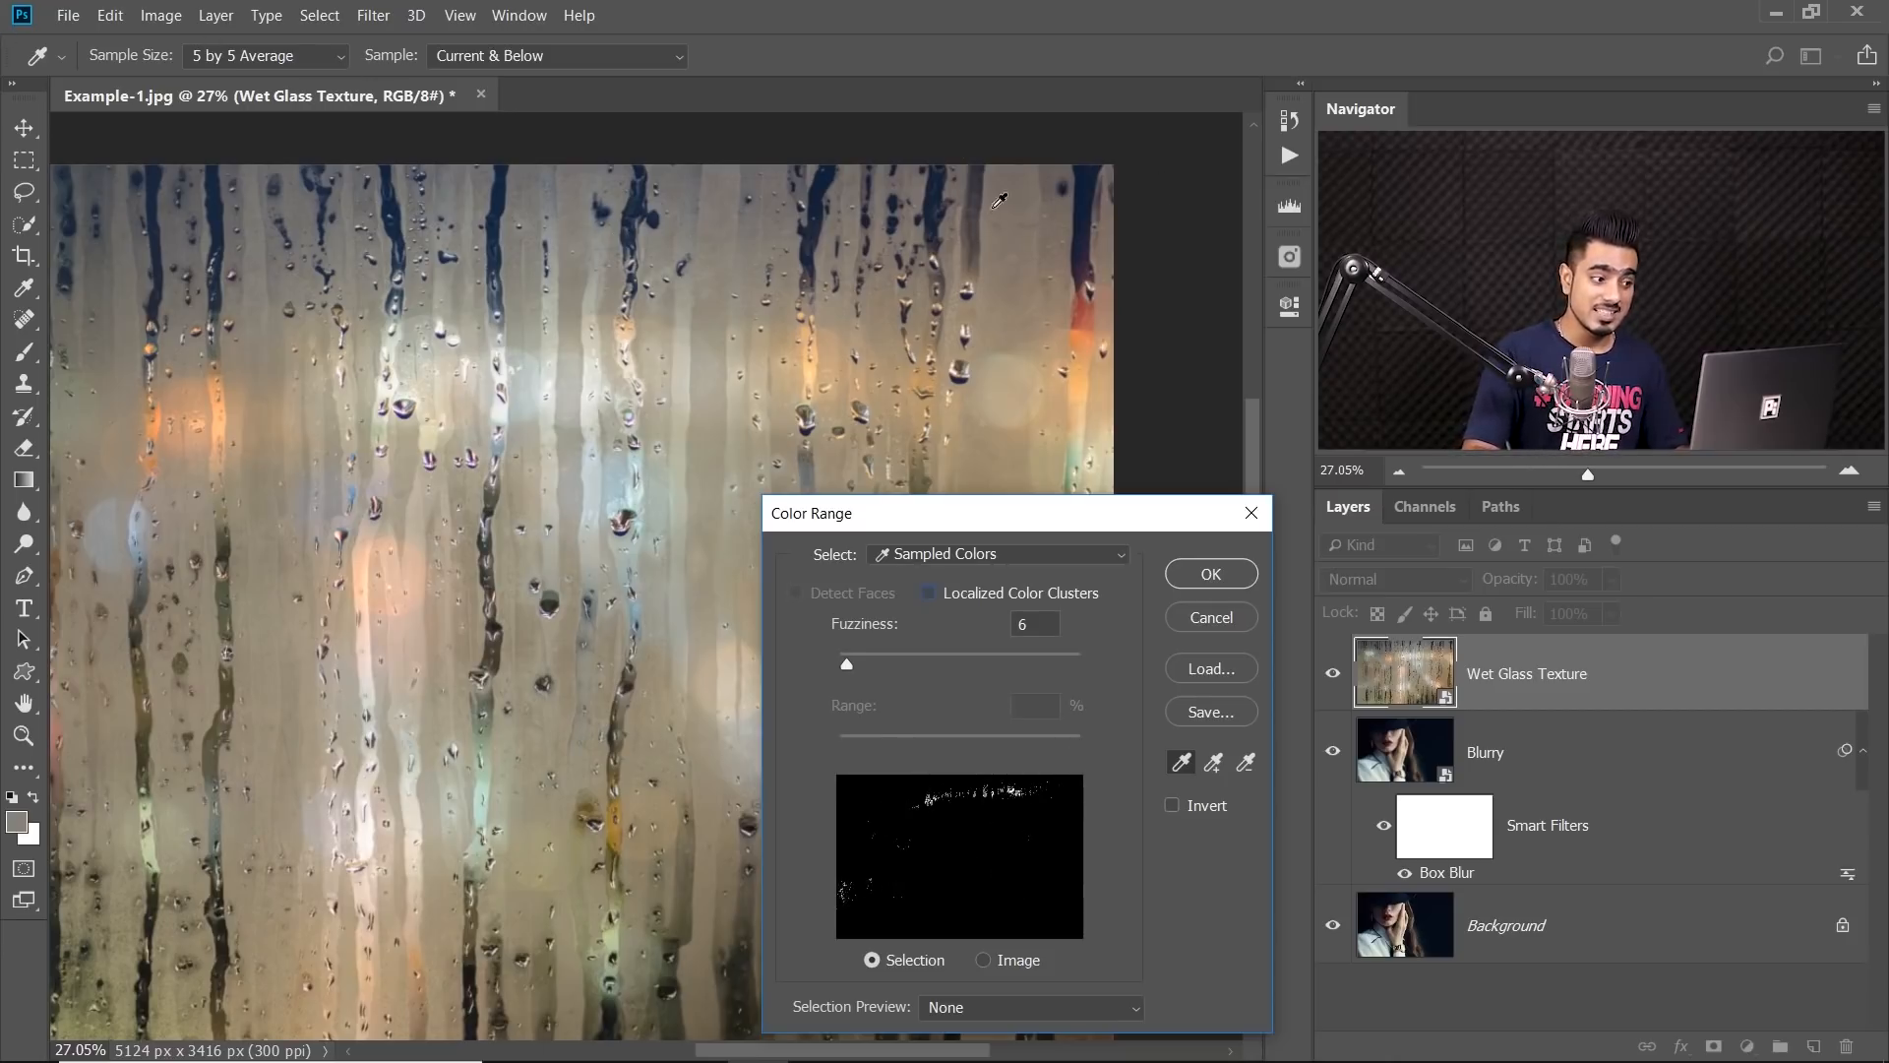
click(928, 591)
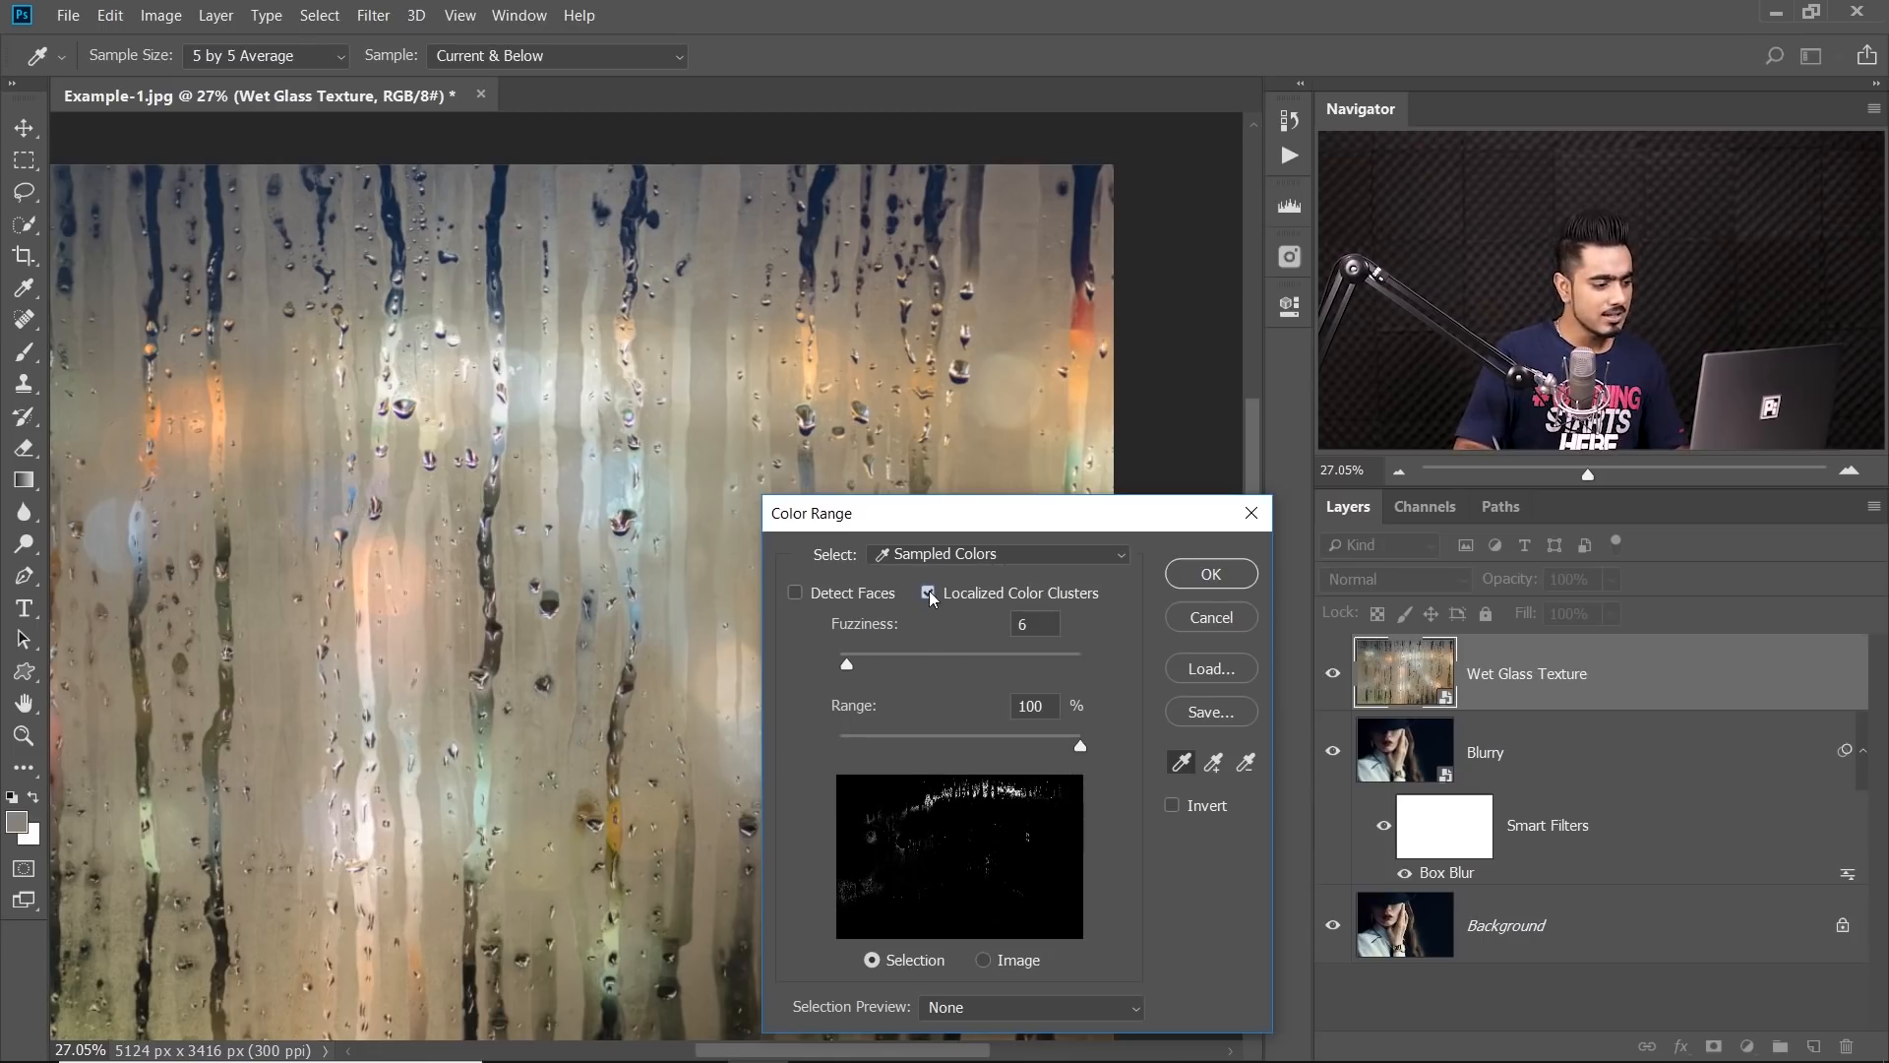
click(927, 591)
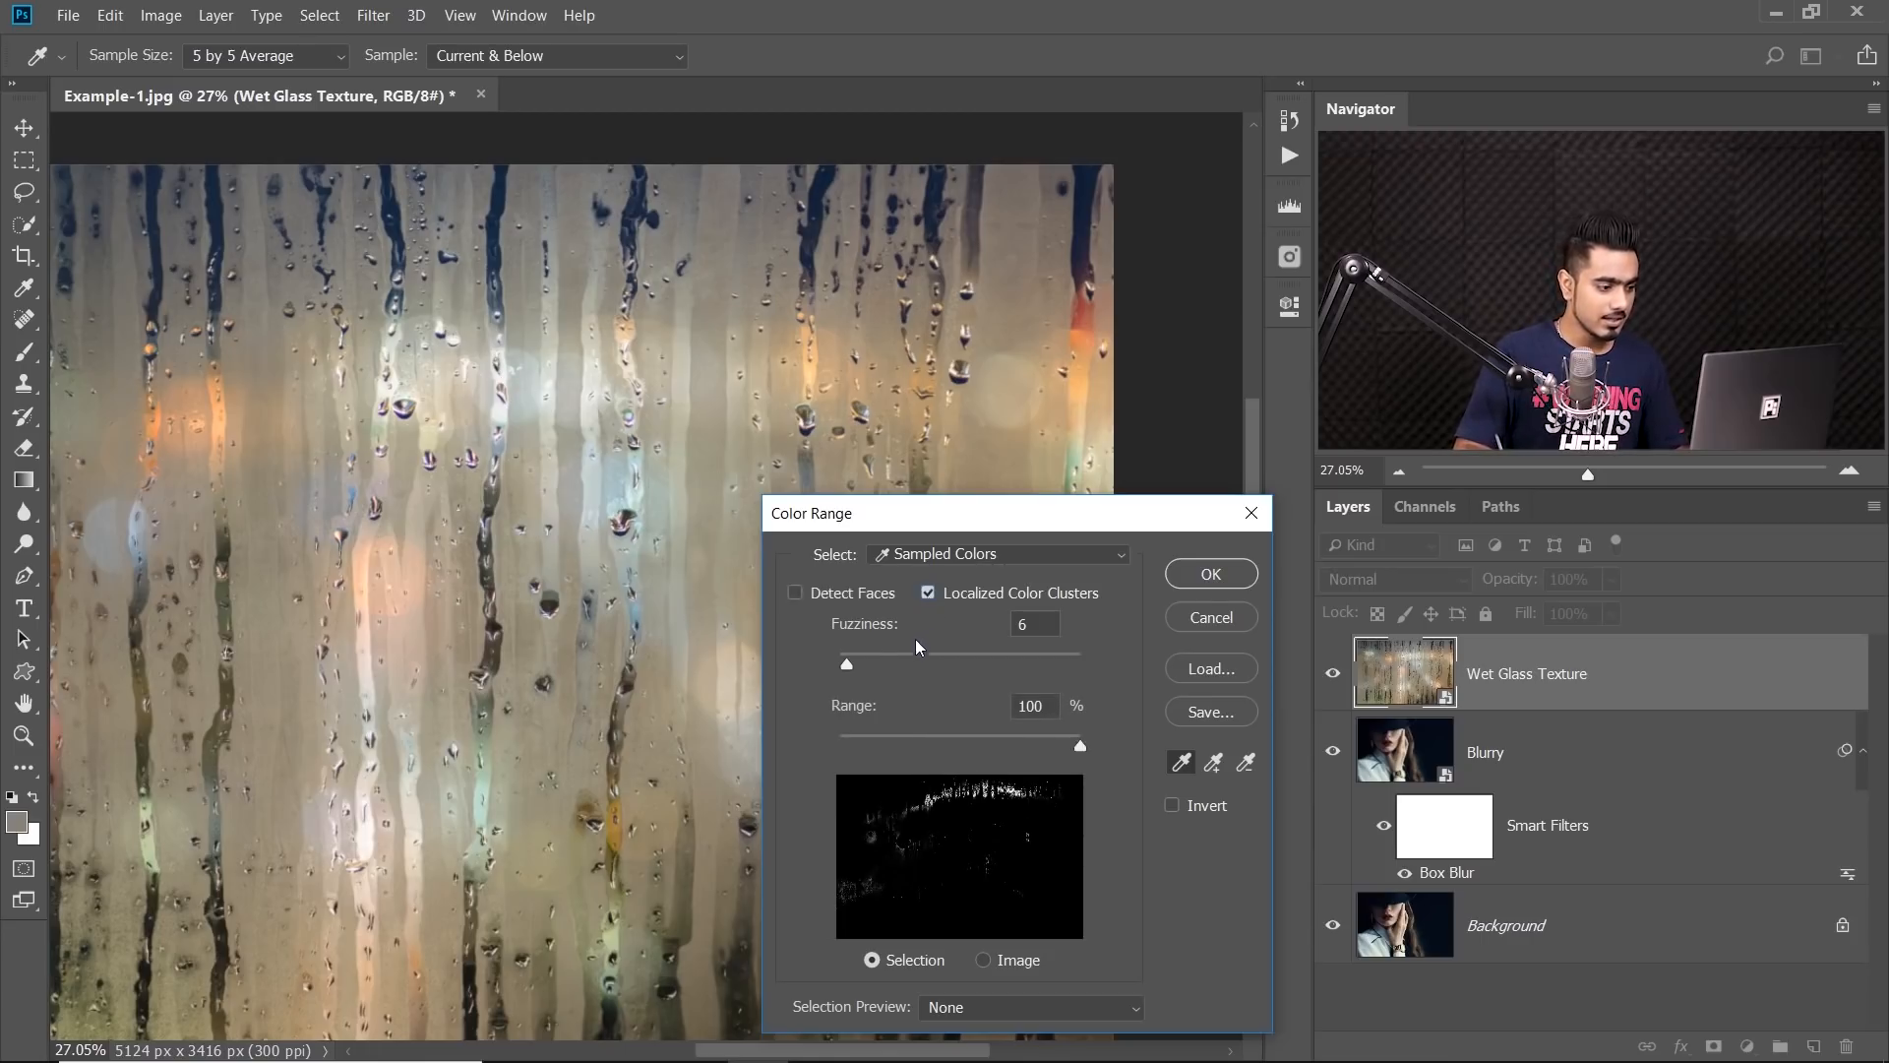
mouse_move(783, 562)
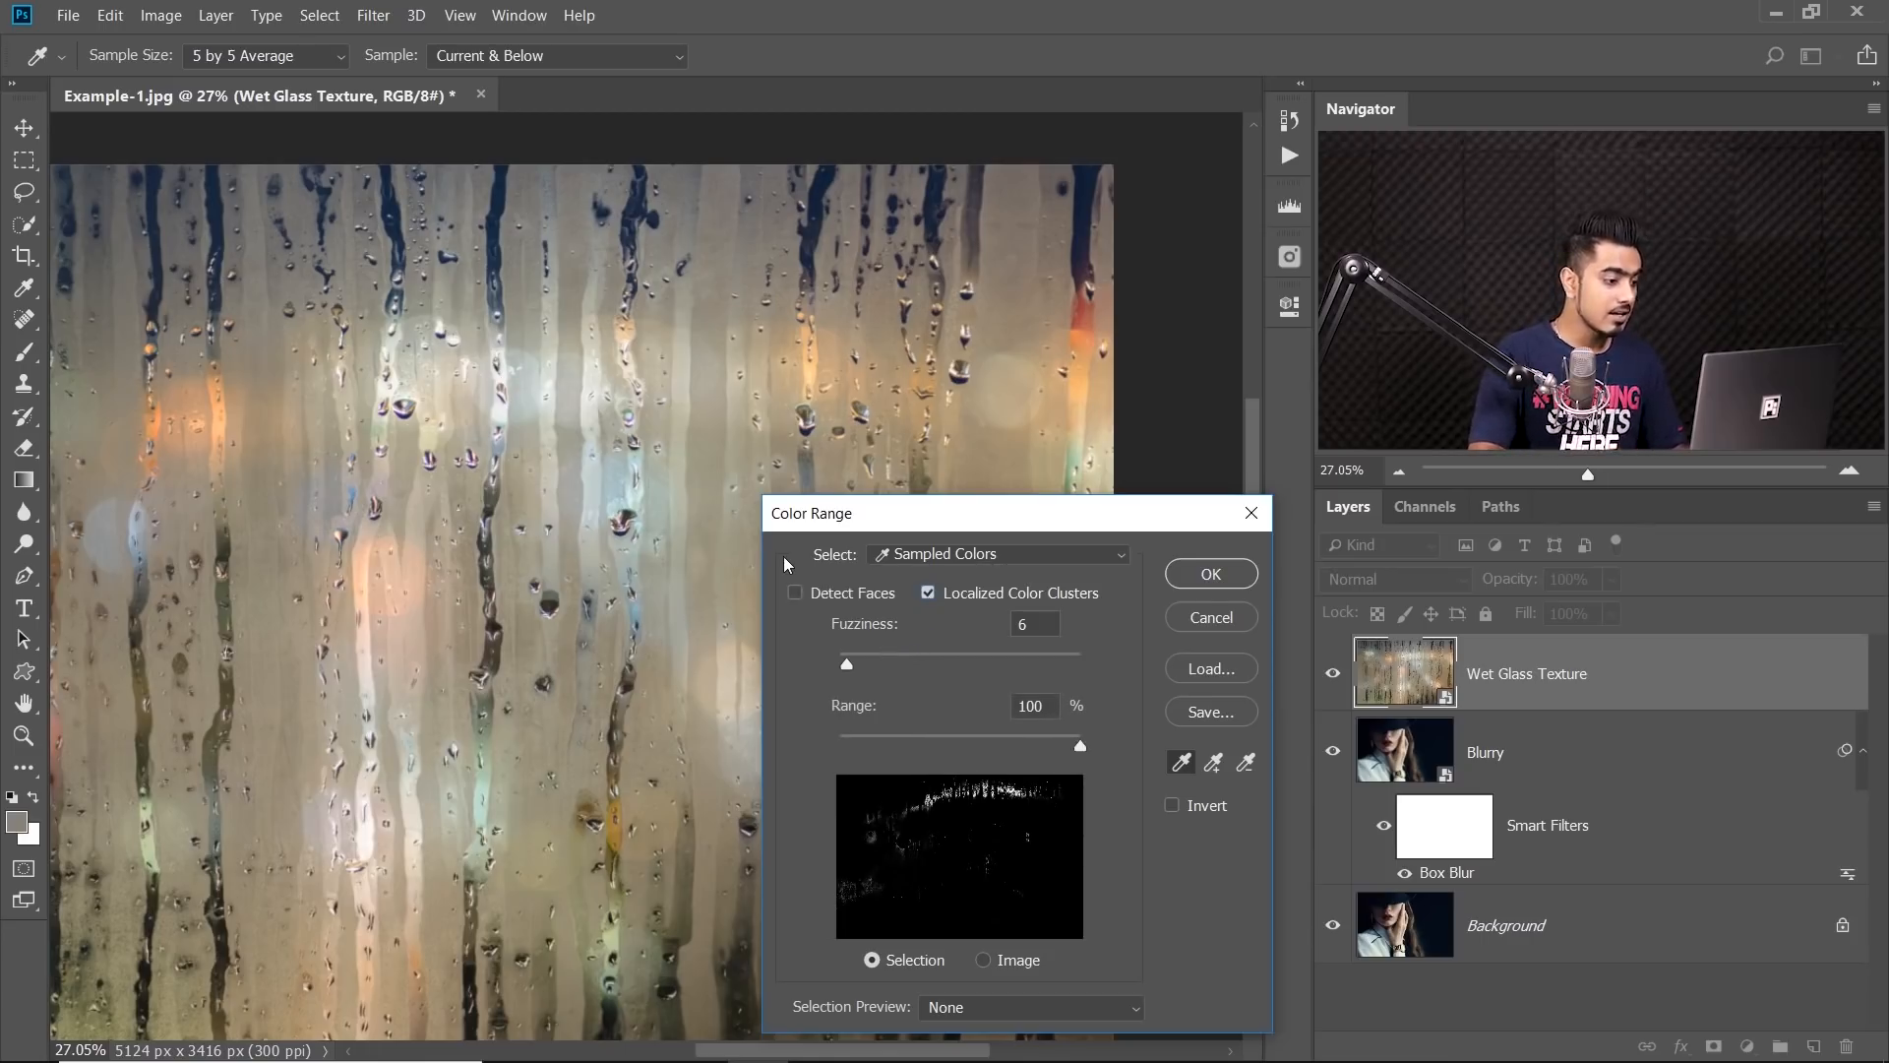
mouse_move(520, 508)
text(4)
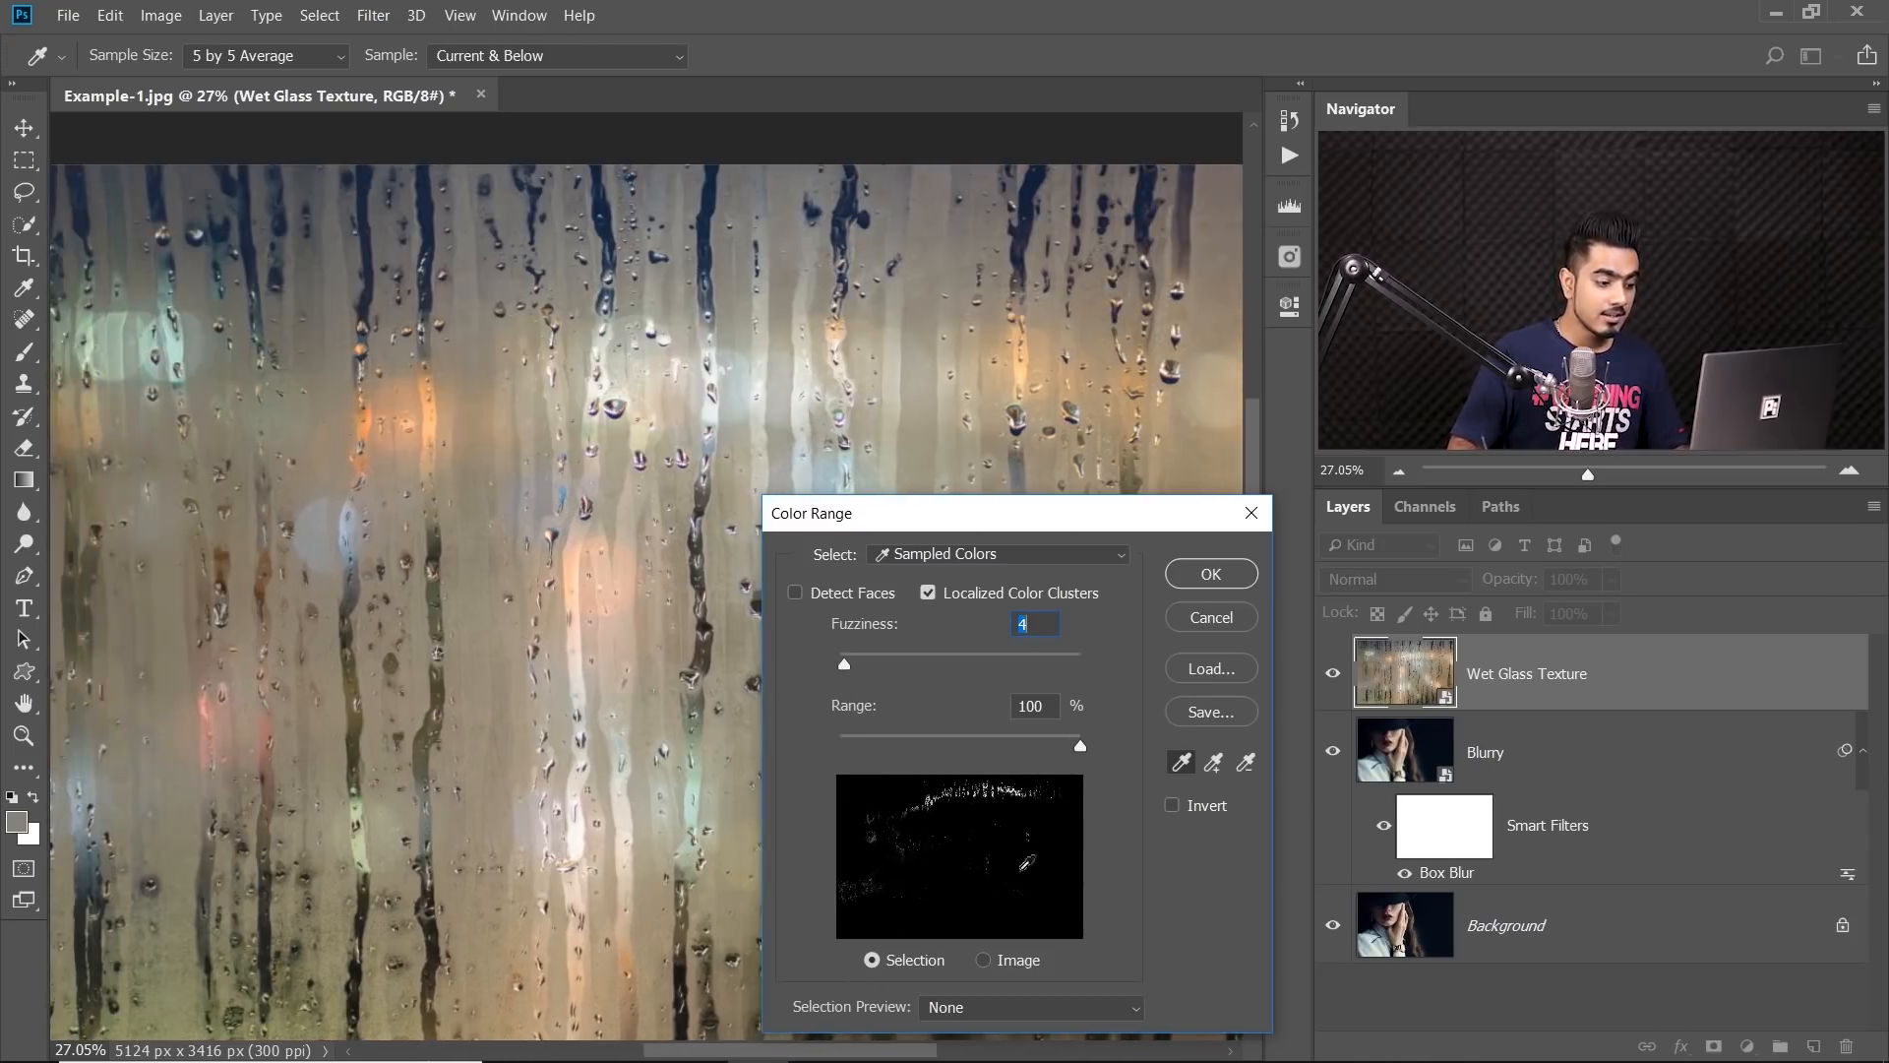
mouse_move(1181, 761)
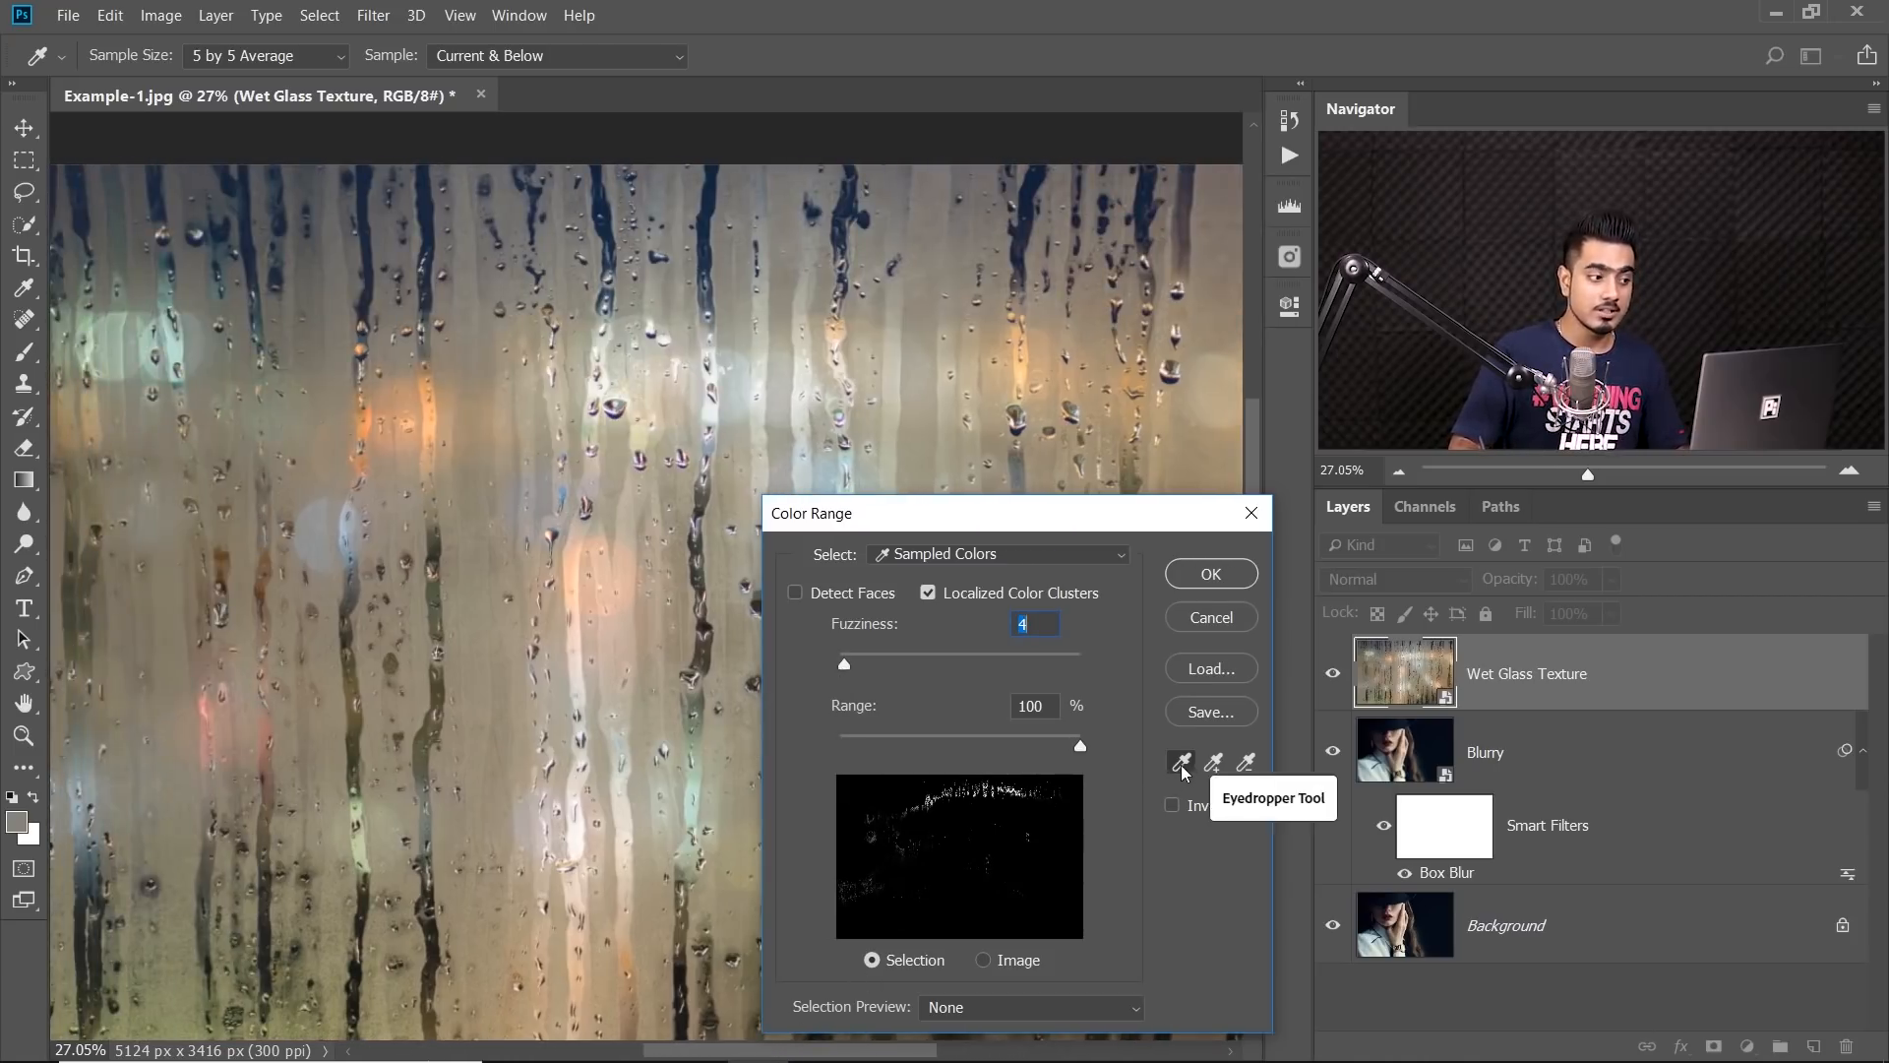
mouse_move(951, 253)
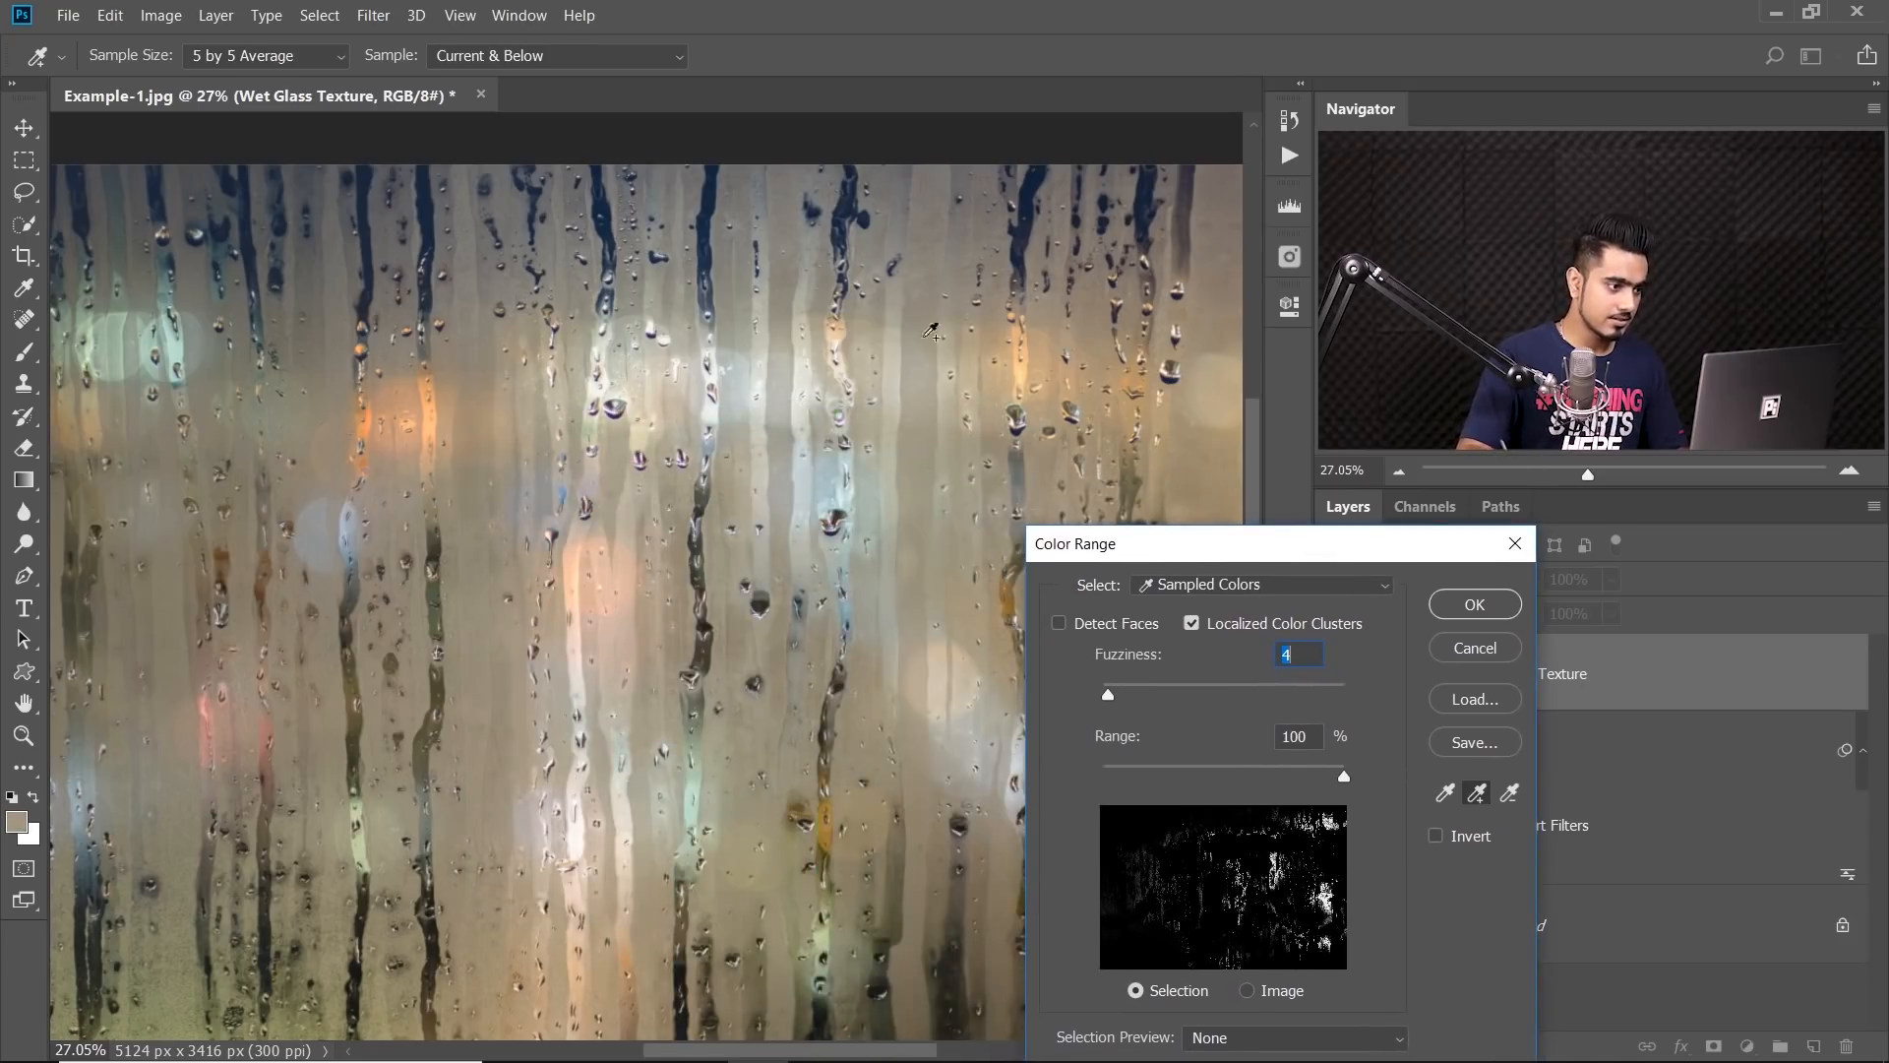
mouse_move(916, 783)
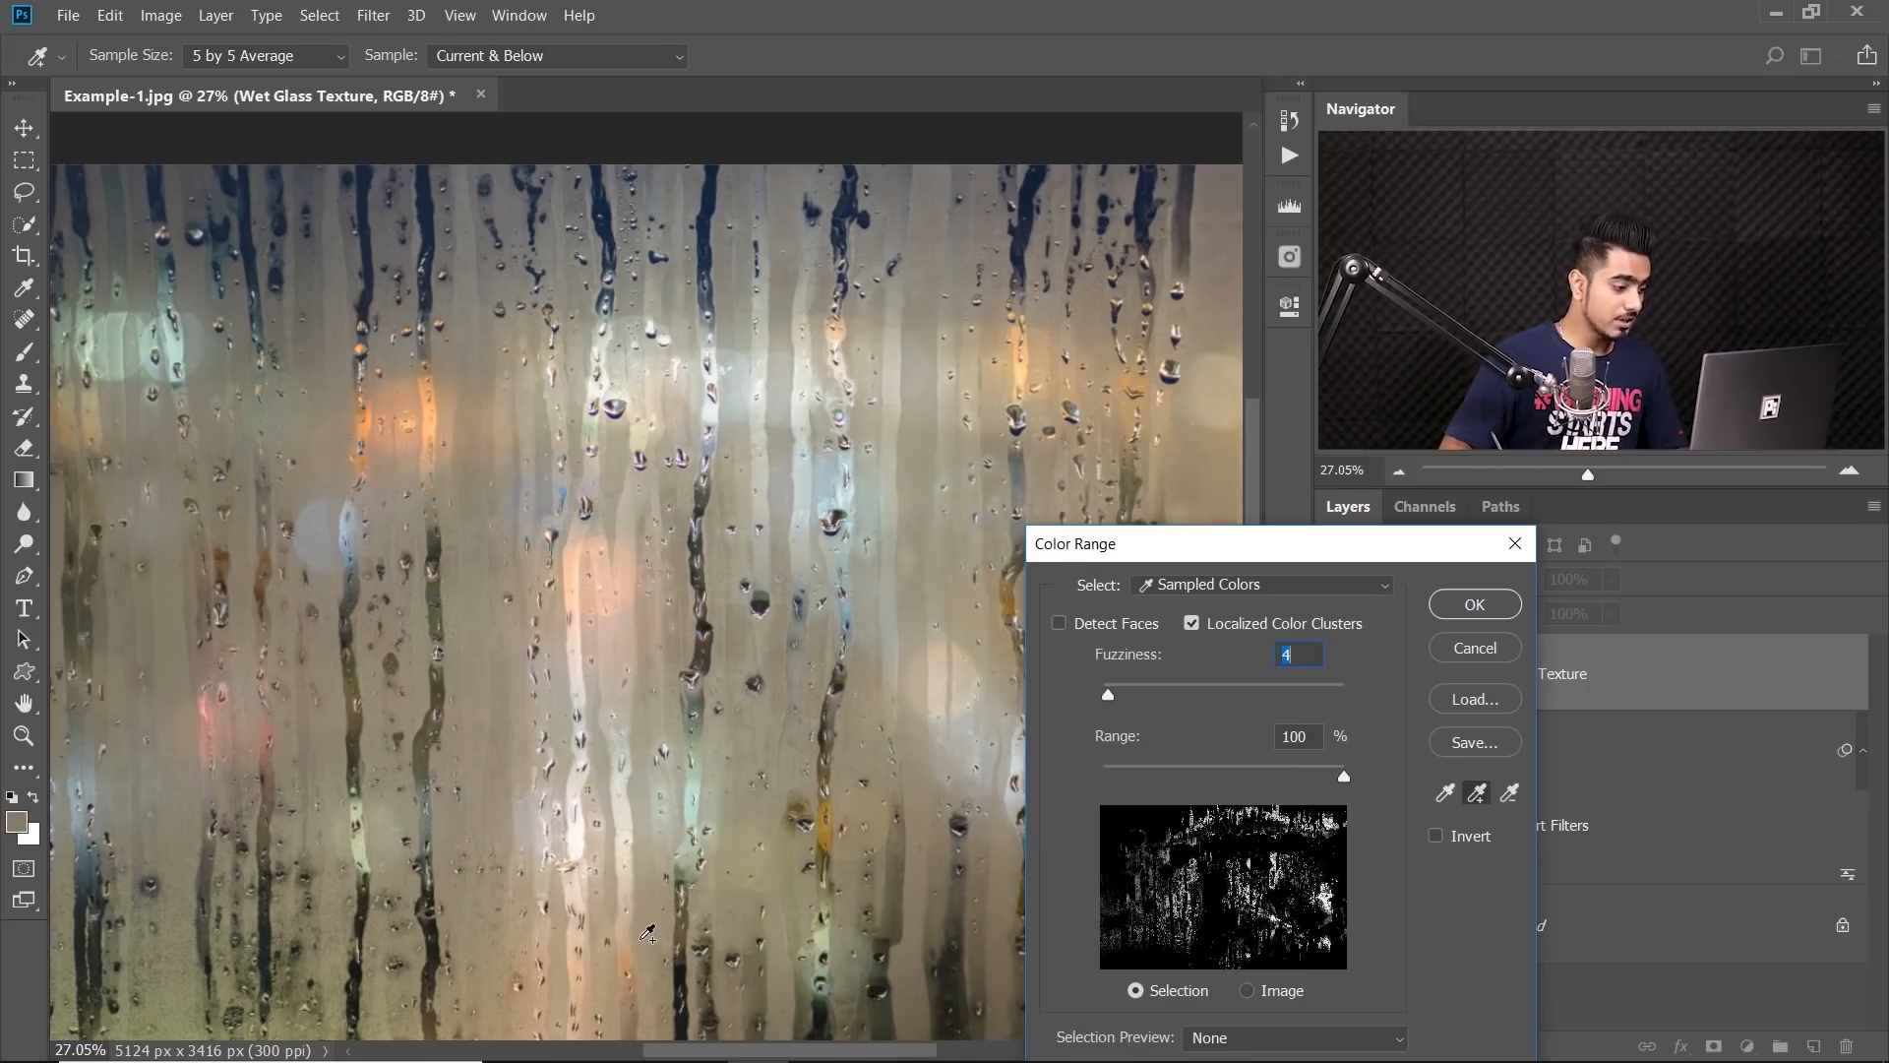
mouse_move(599, 551)
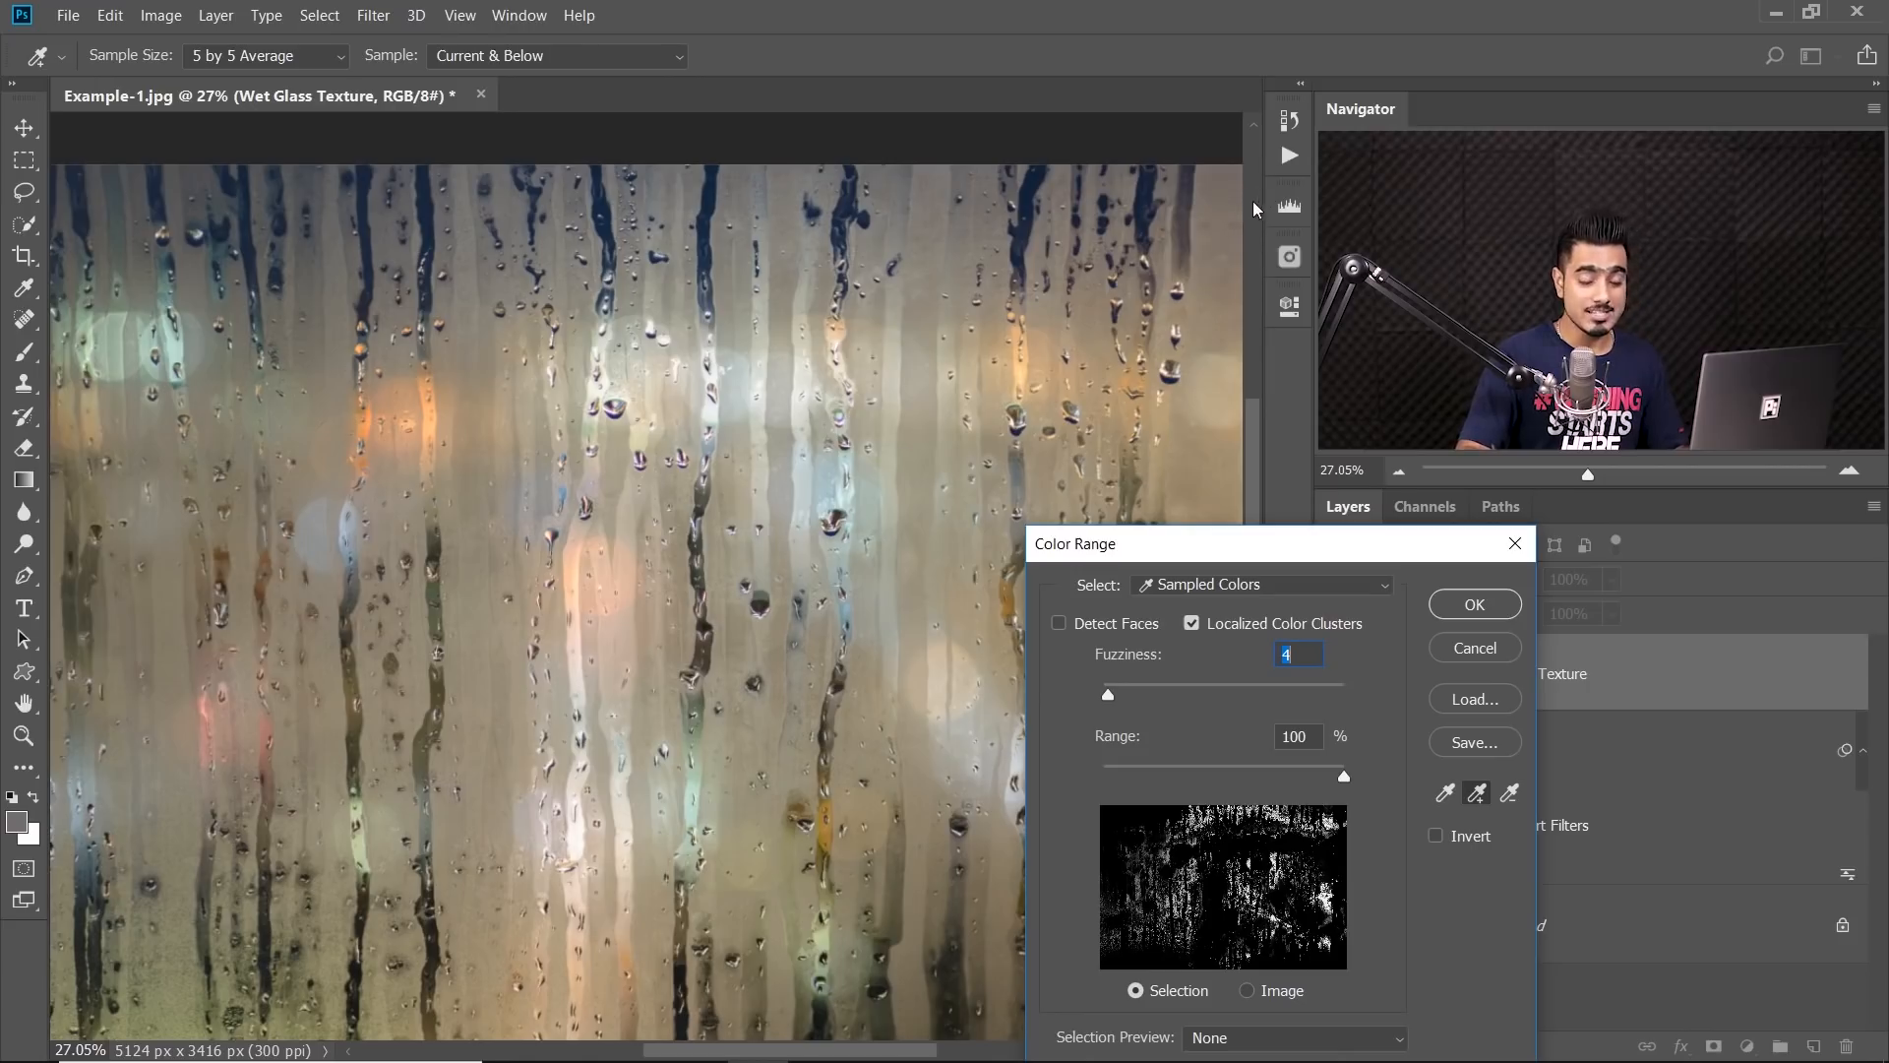
mouse_move(103, 721)
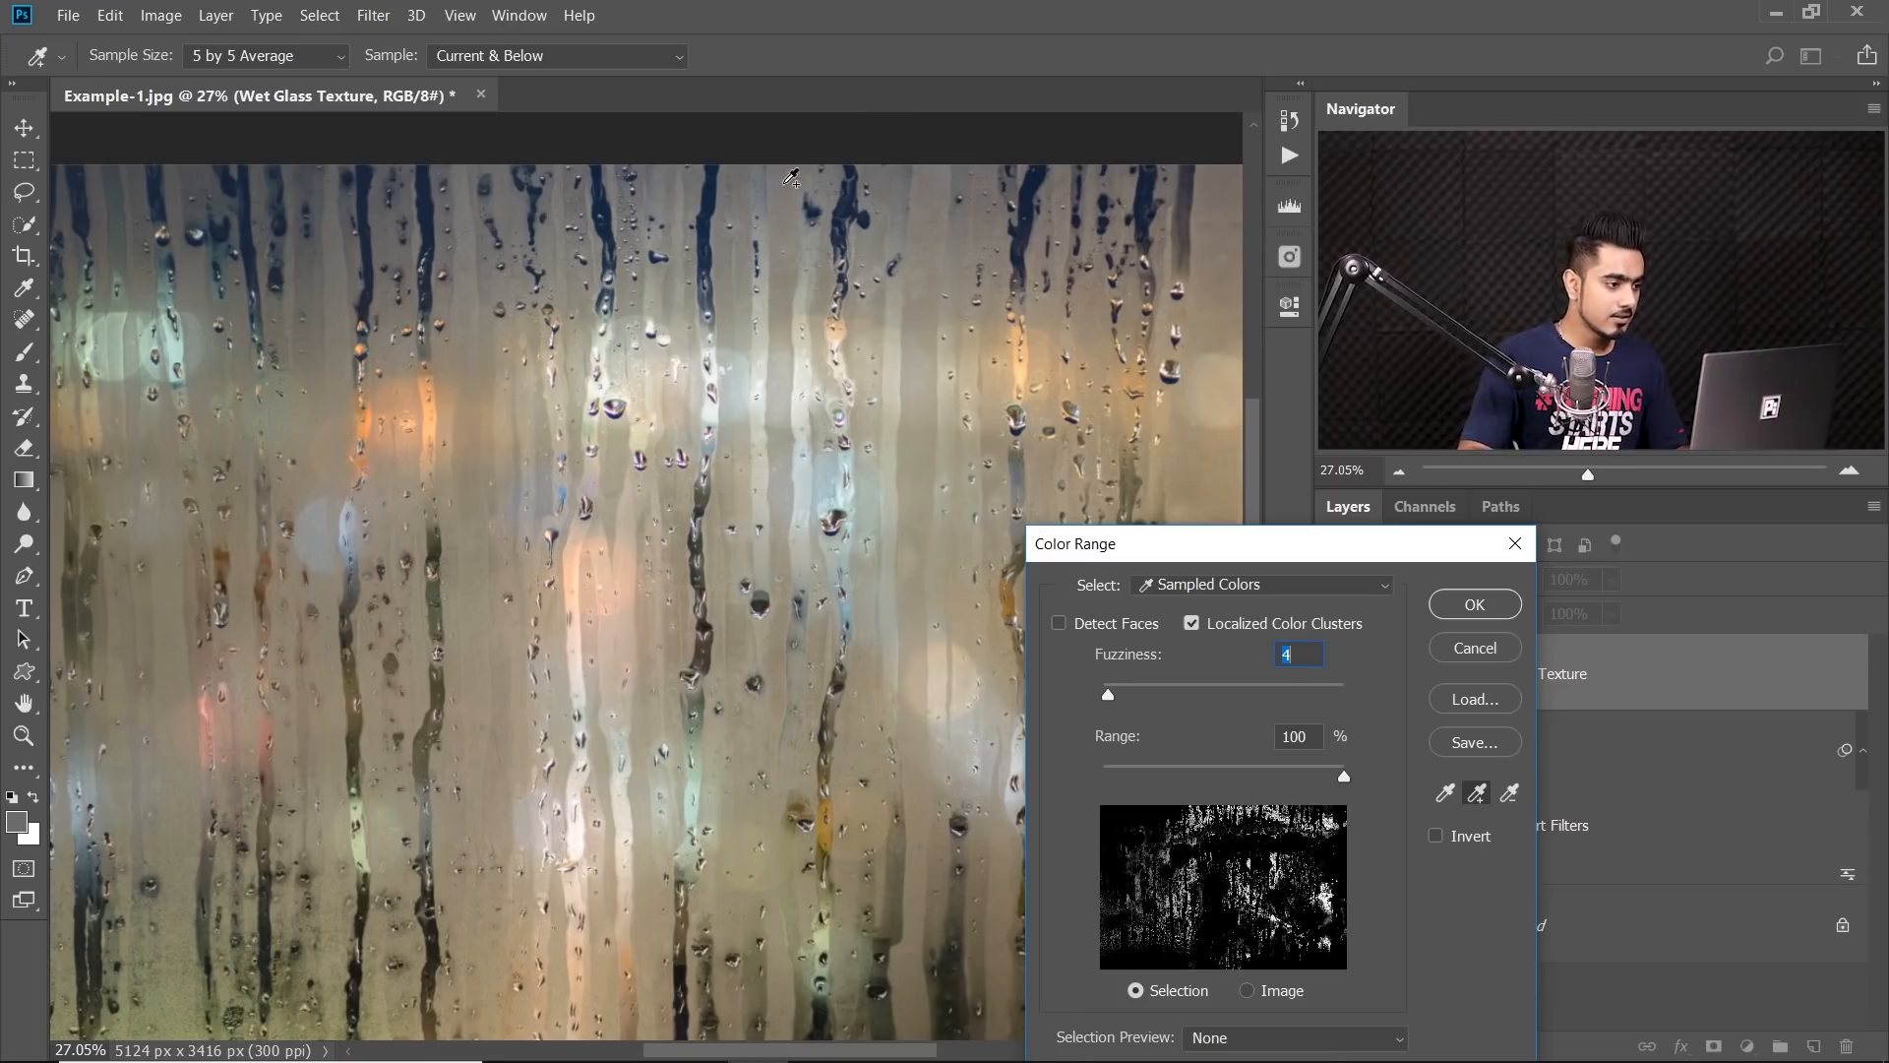
mouse_move(624, 688)
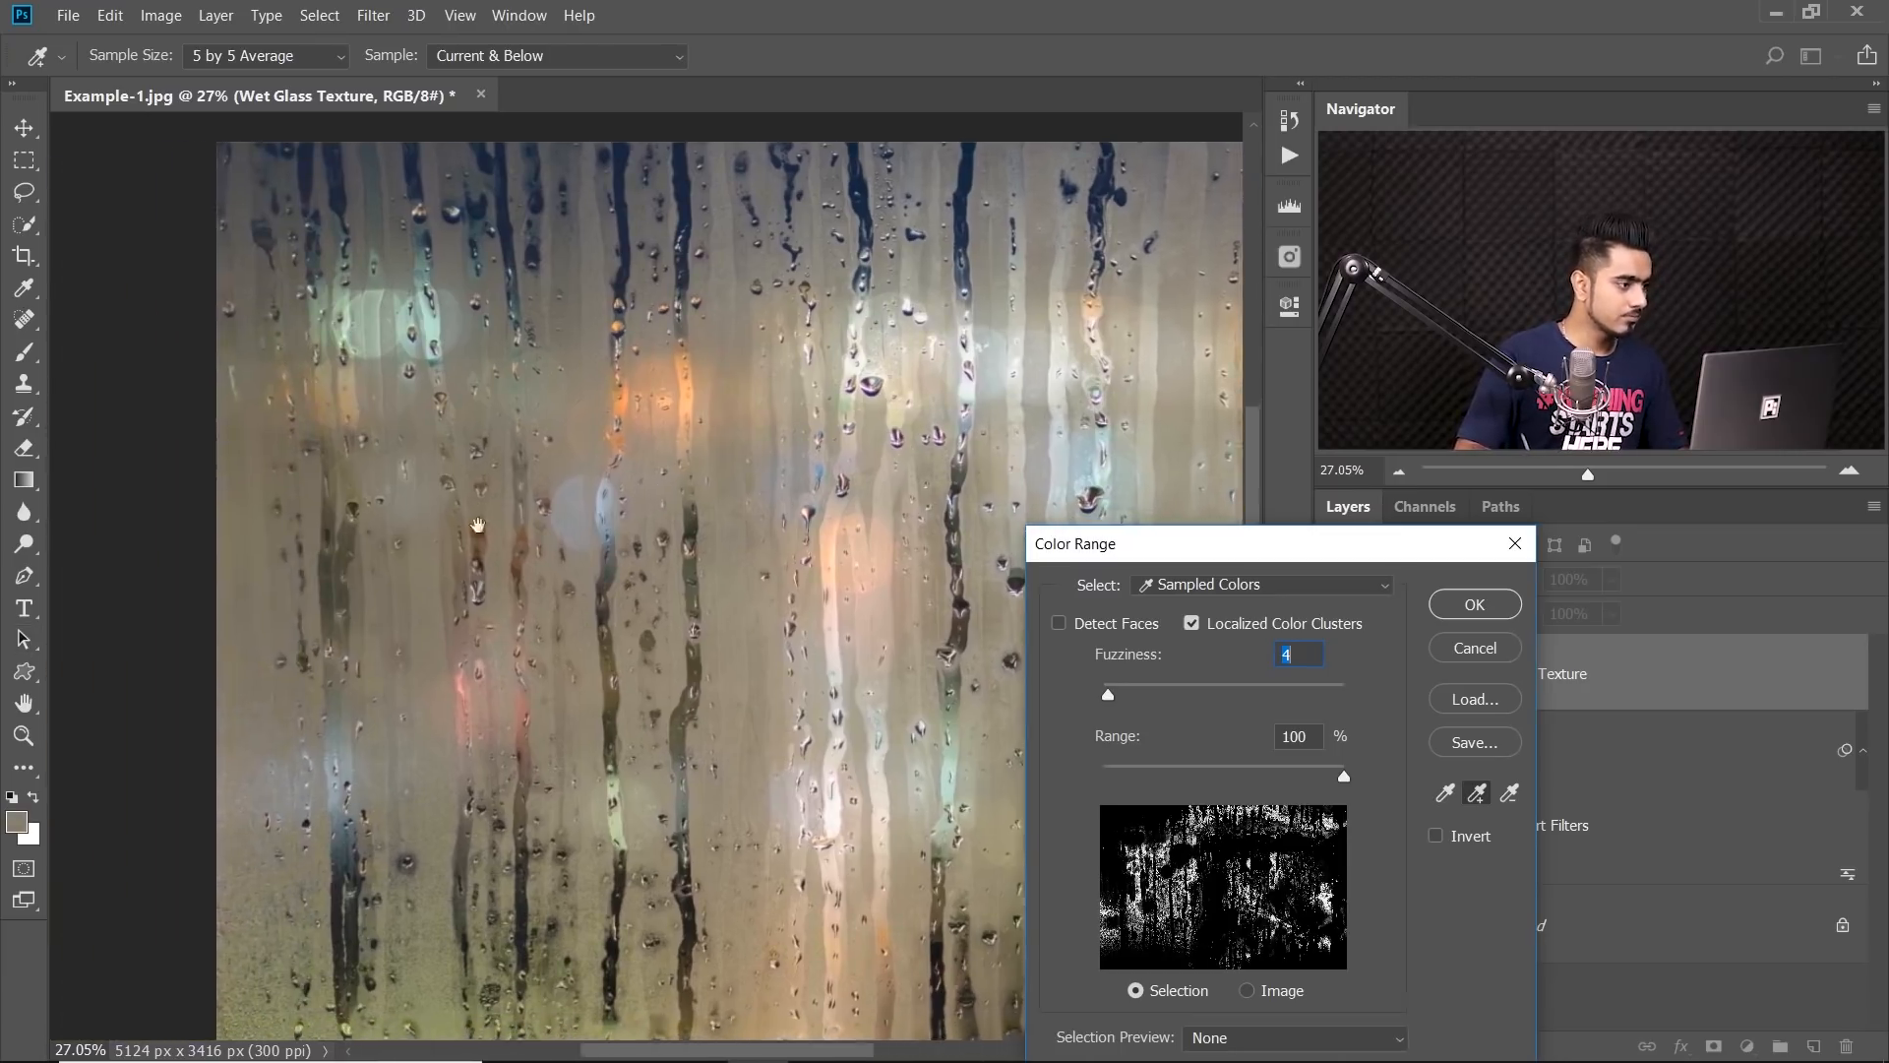
Switch the eyedropper Sample Size to Point Sample
click(265, 55)
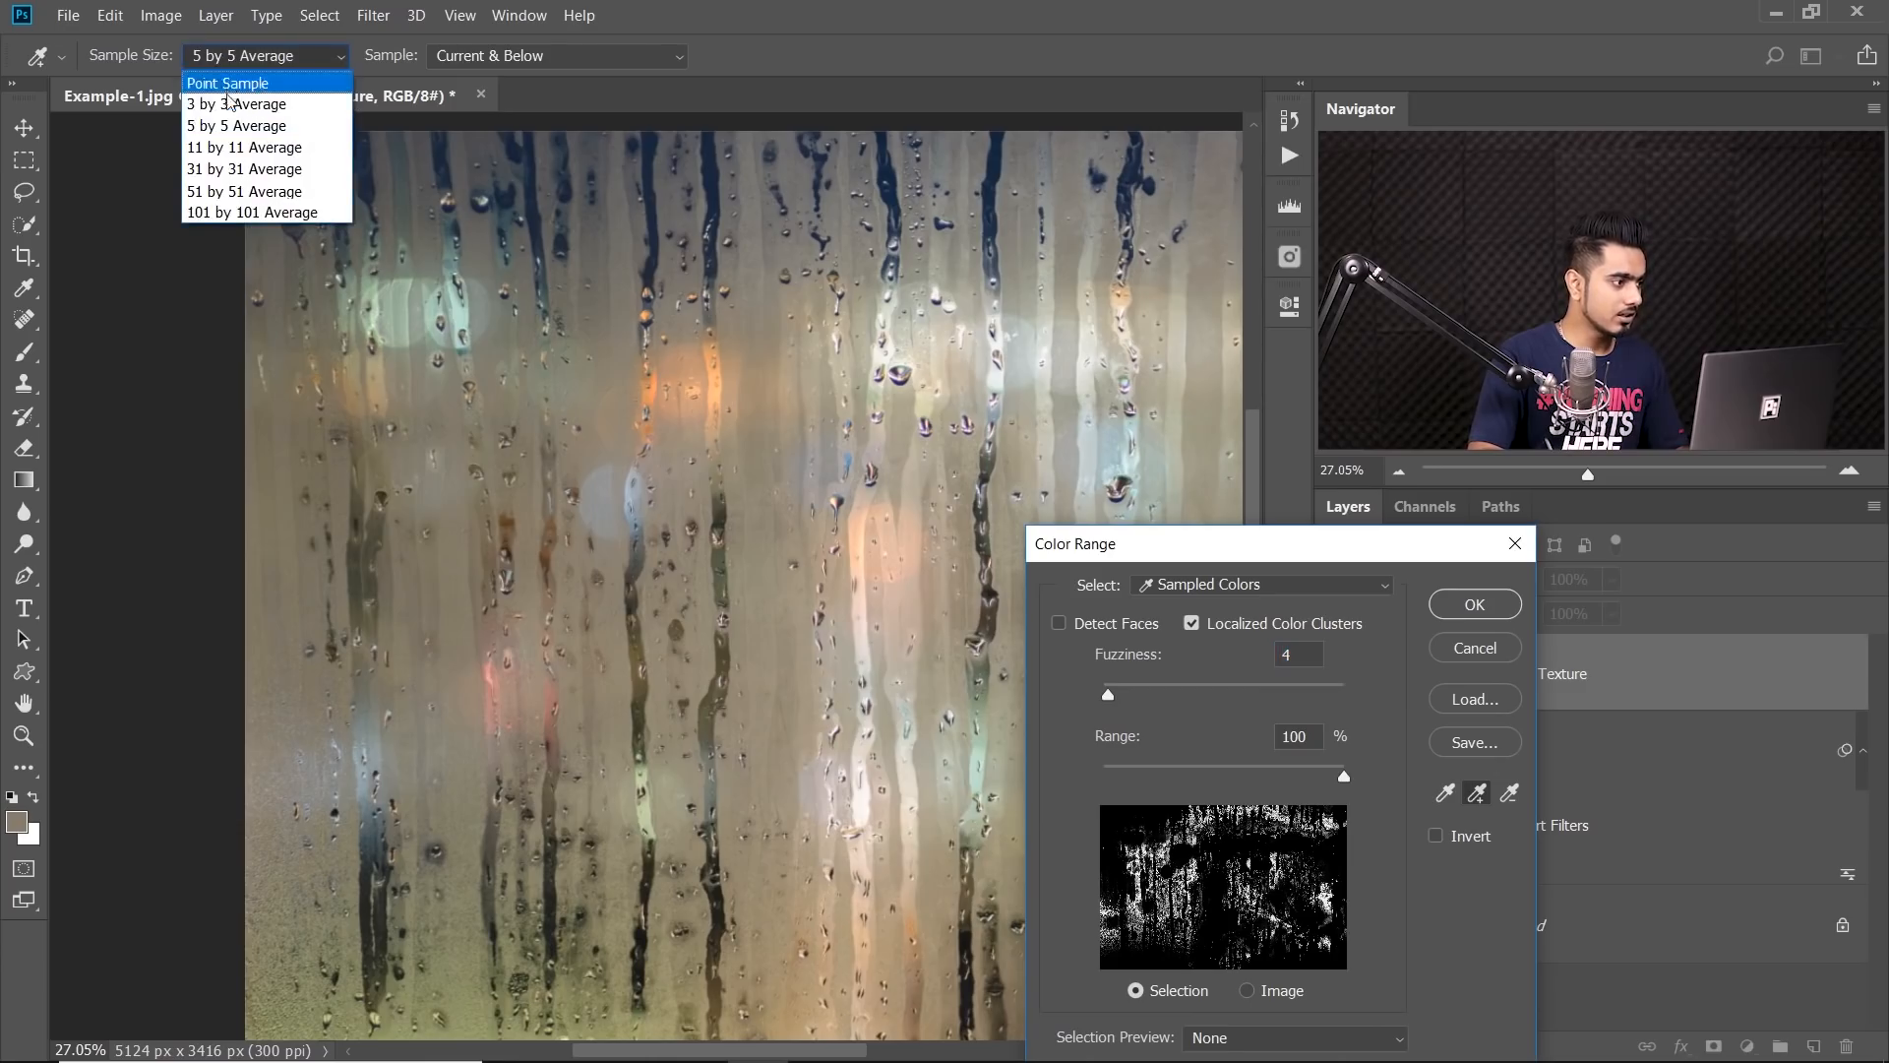
click(228, 82)
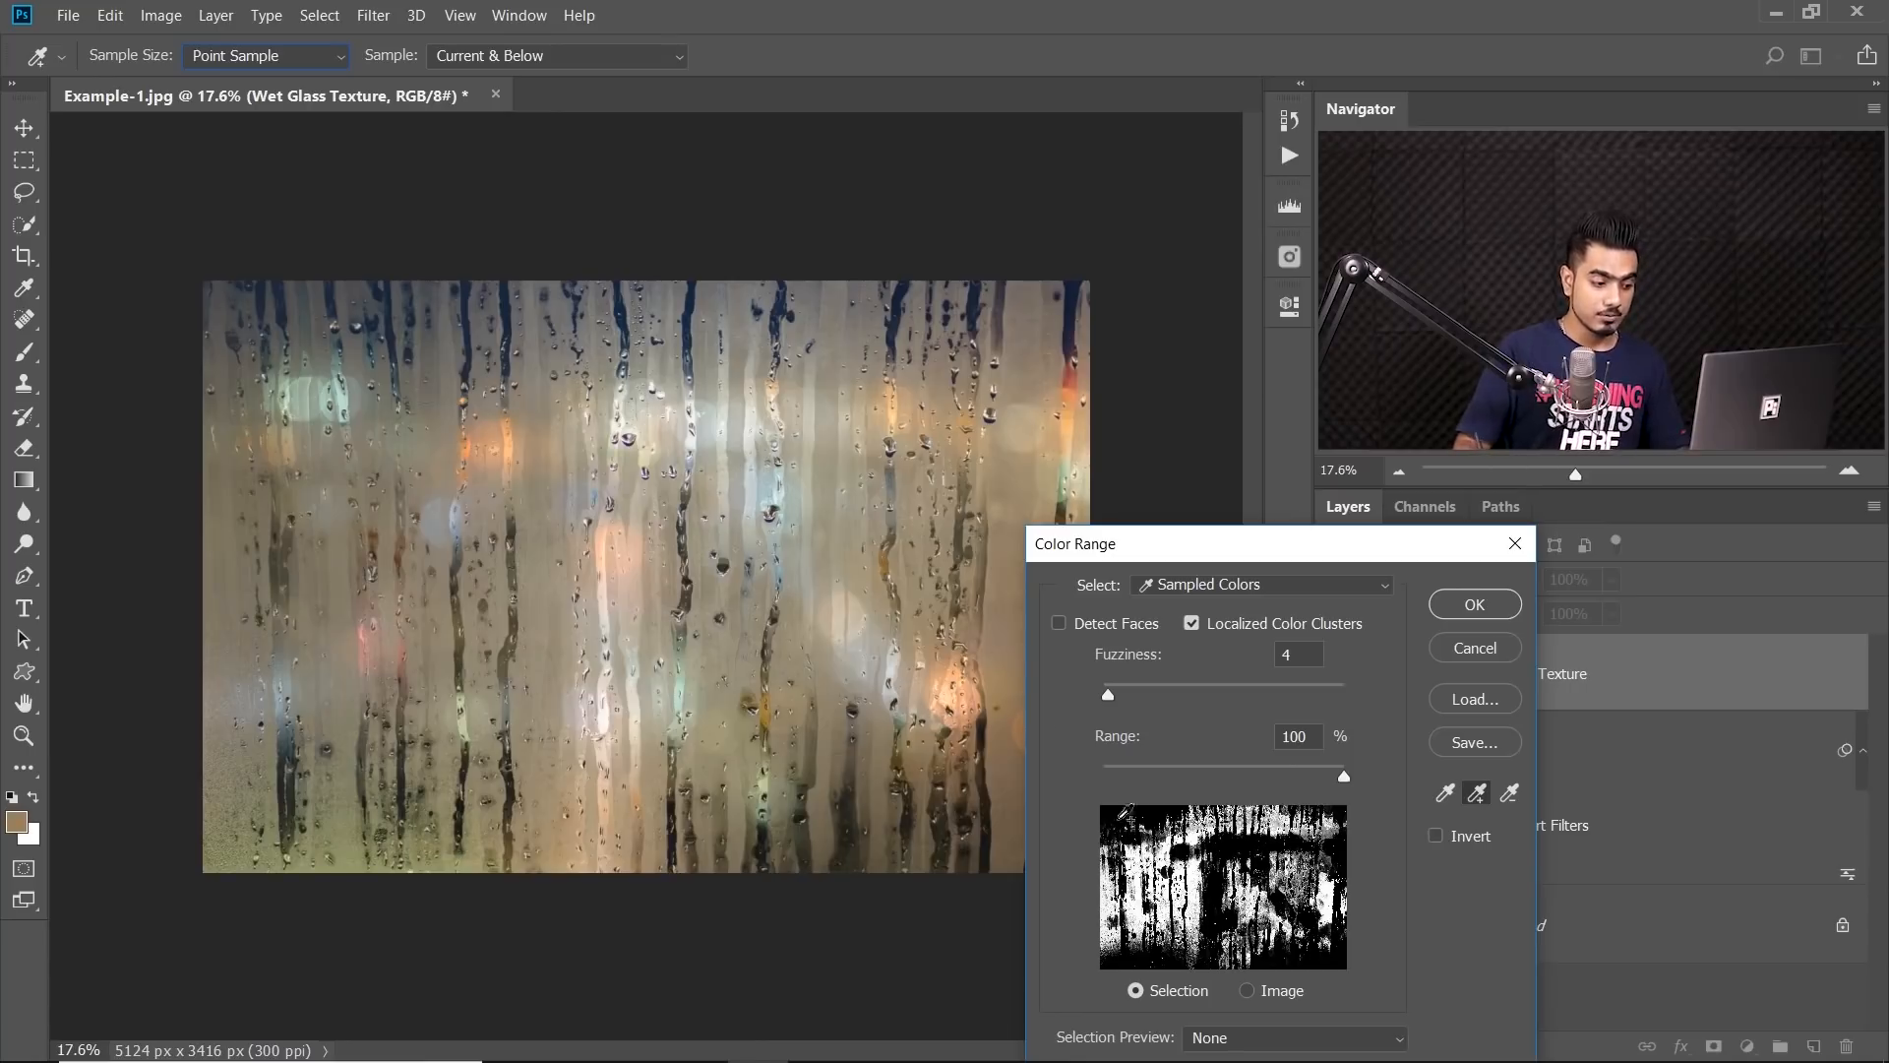
Preview in Grayscale, set Fuzziness 38 and Range 47, and accept the selection
click(1292, 1037)
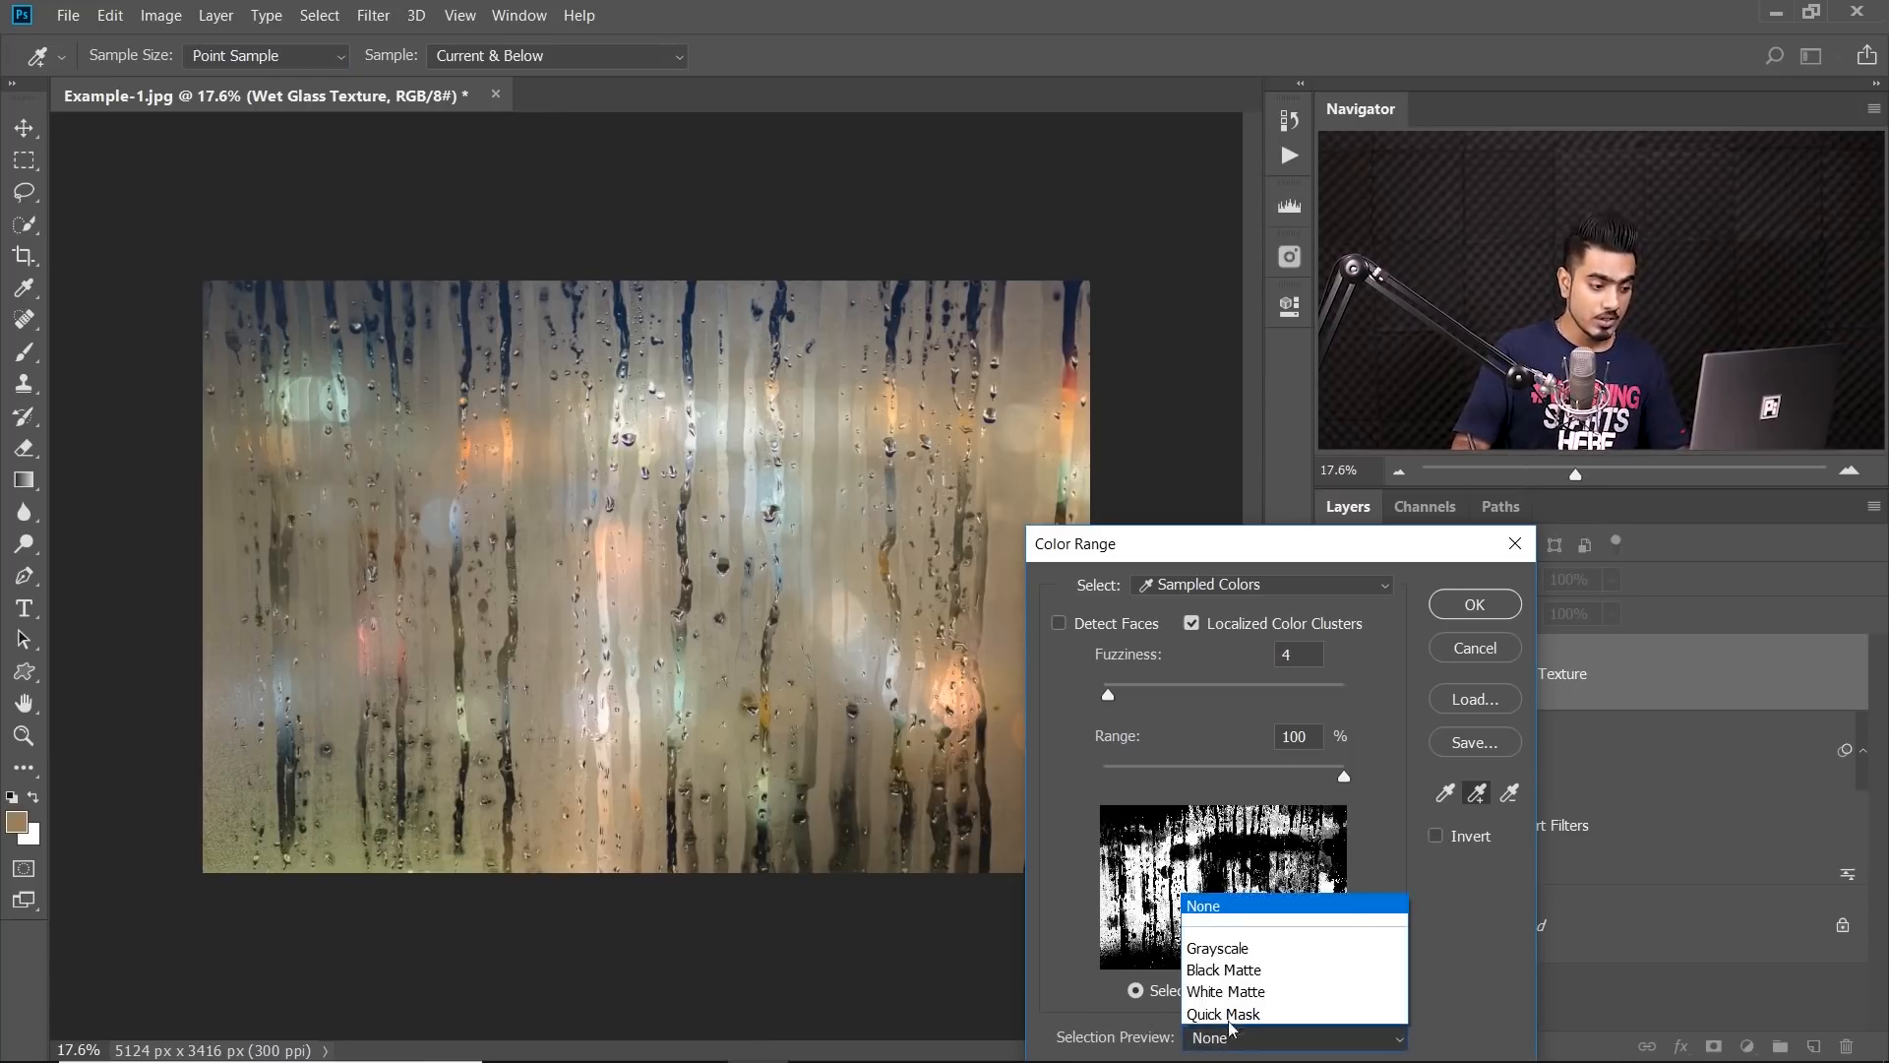
click(1217, 948)
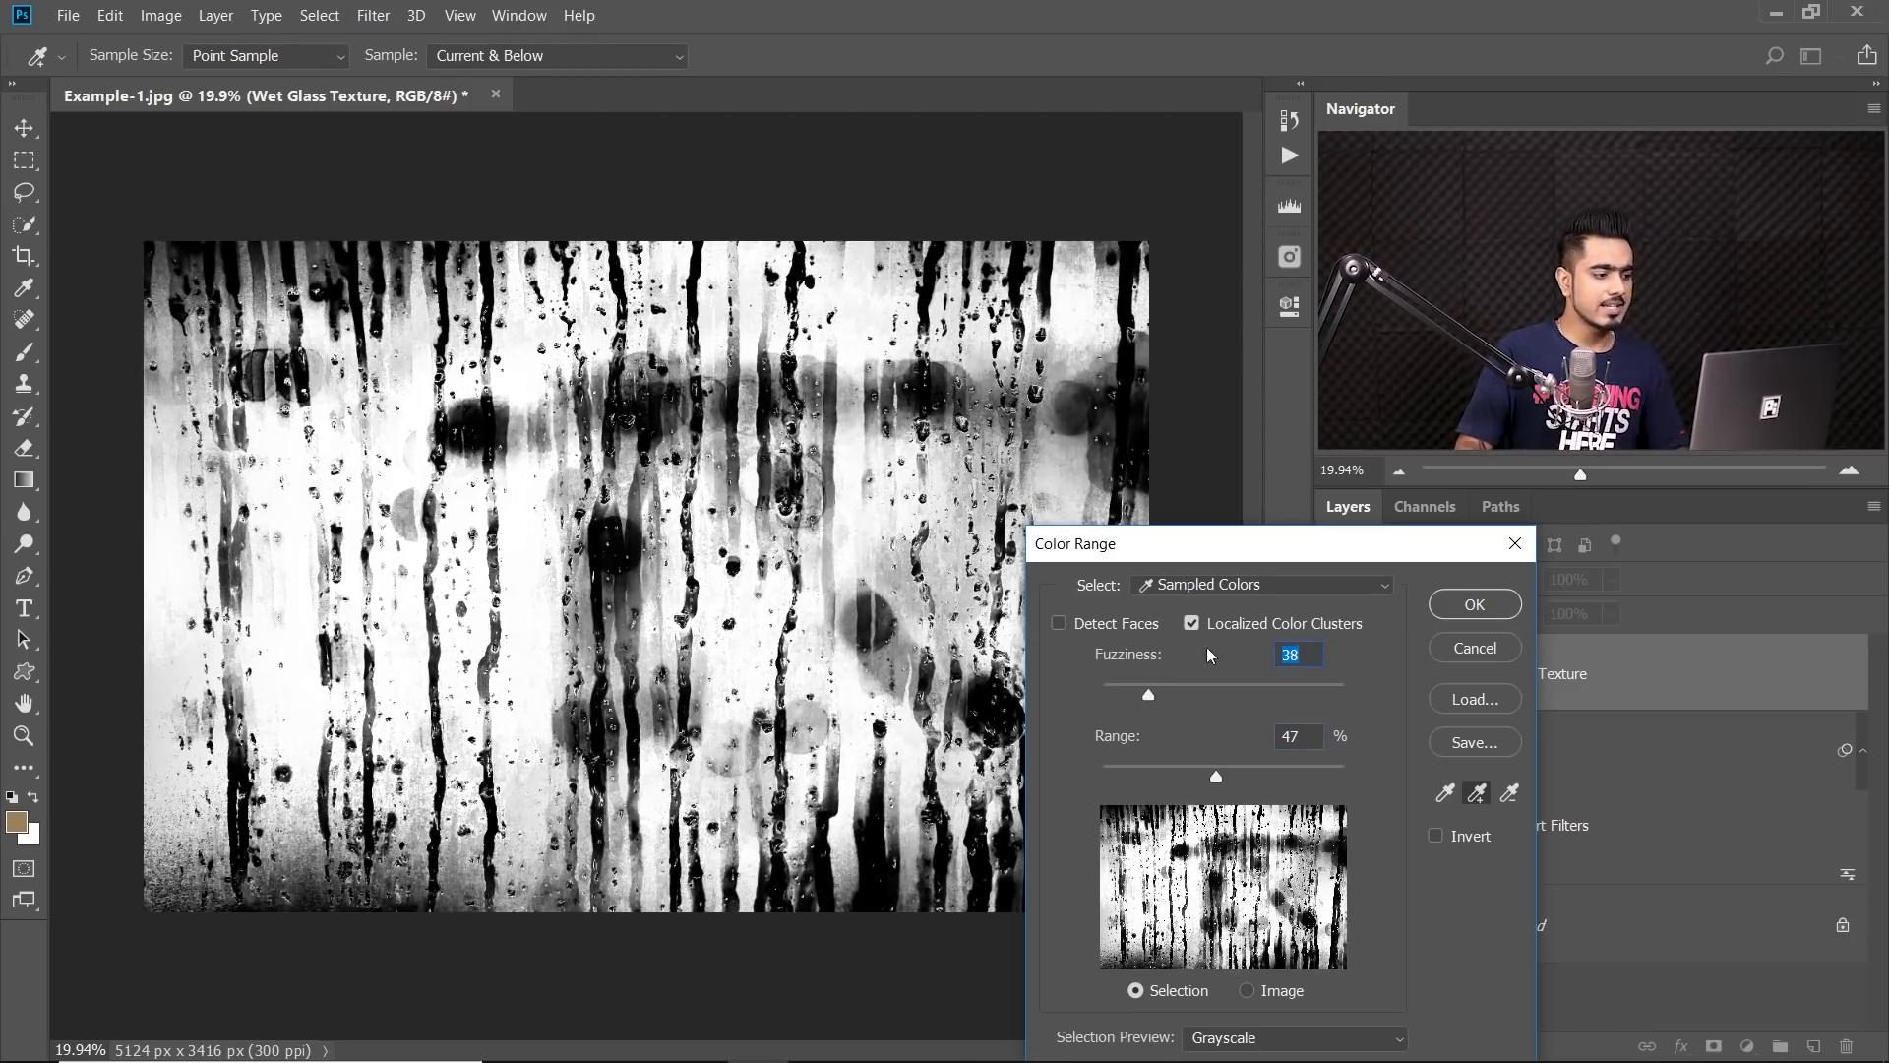
click(1471, 603)
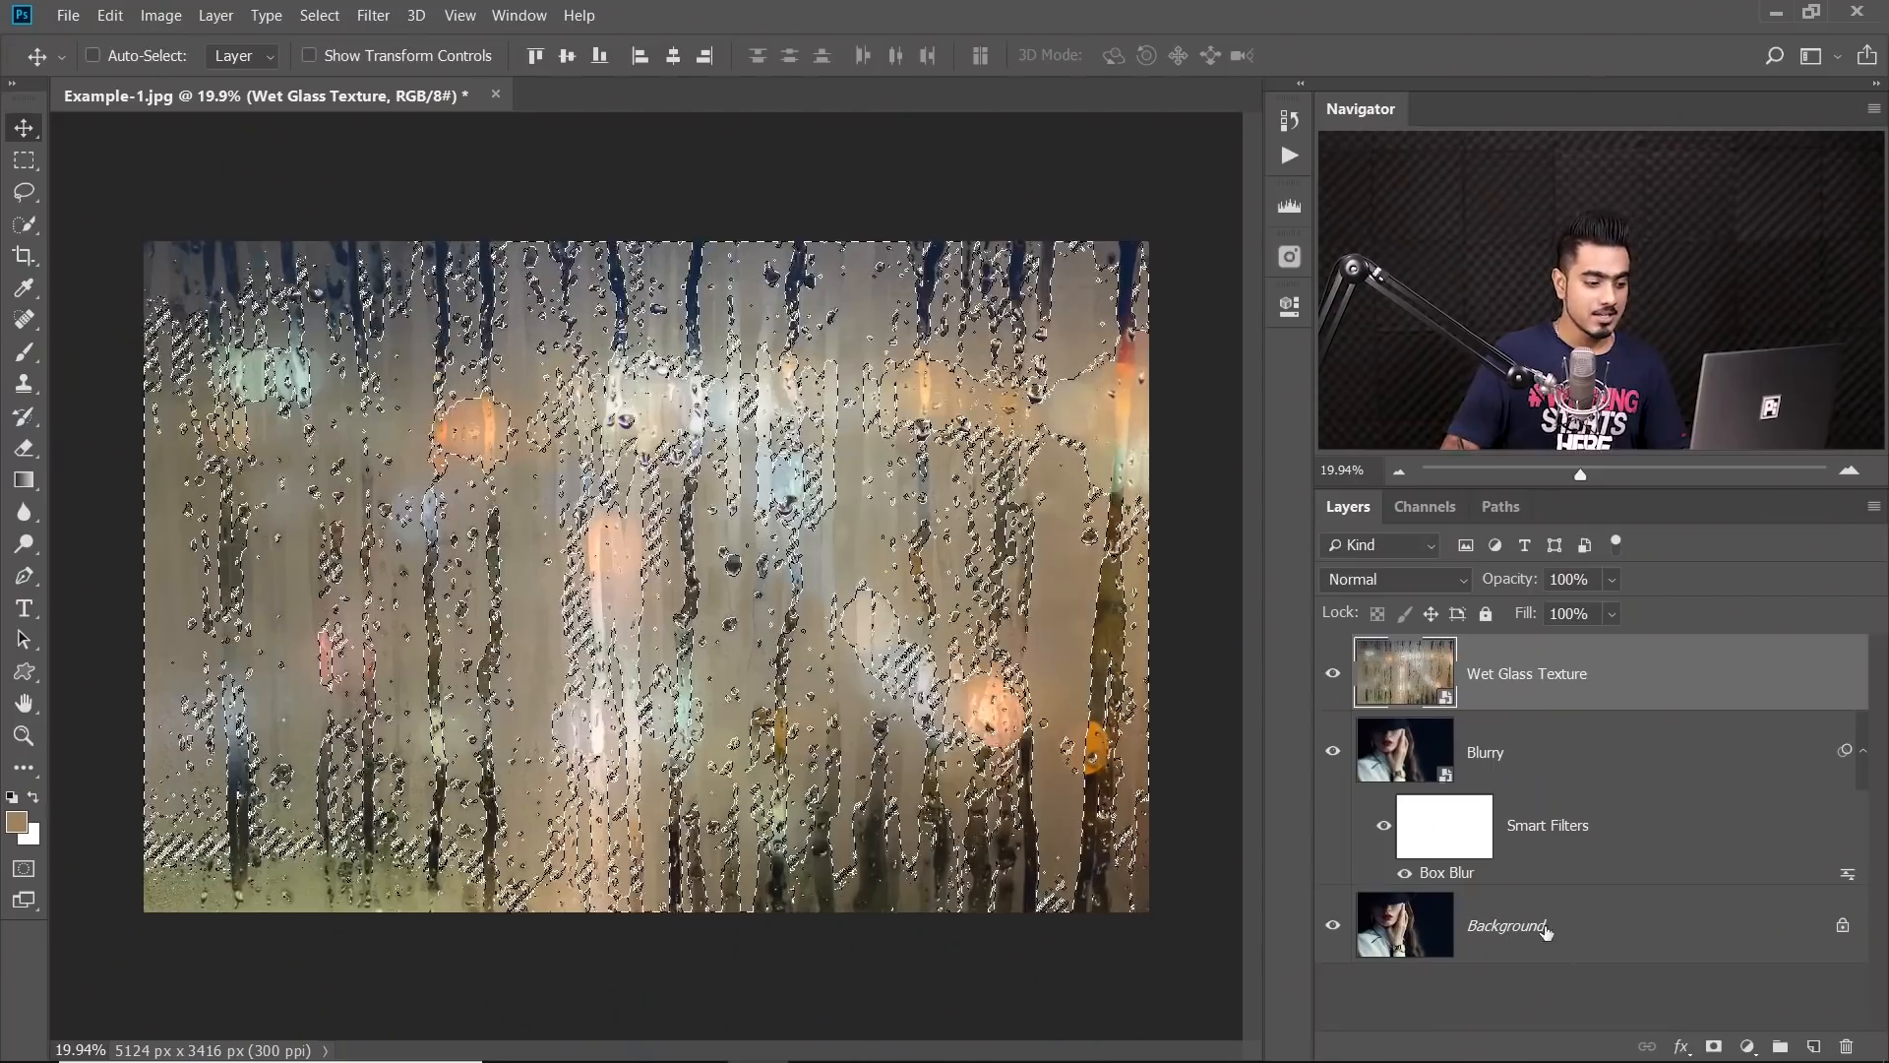
Fill the drop-shape selection on a new layer above Background
click(1506, 924)
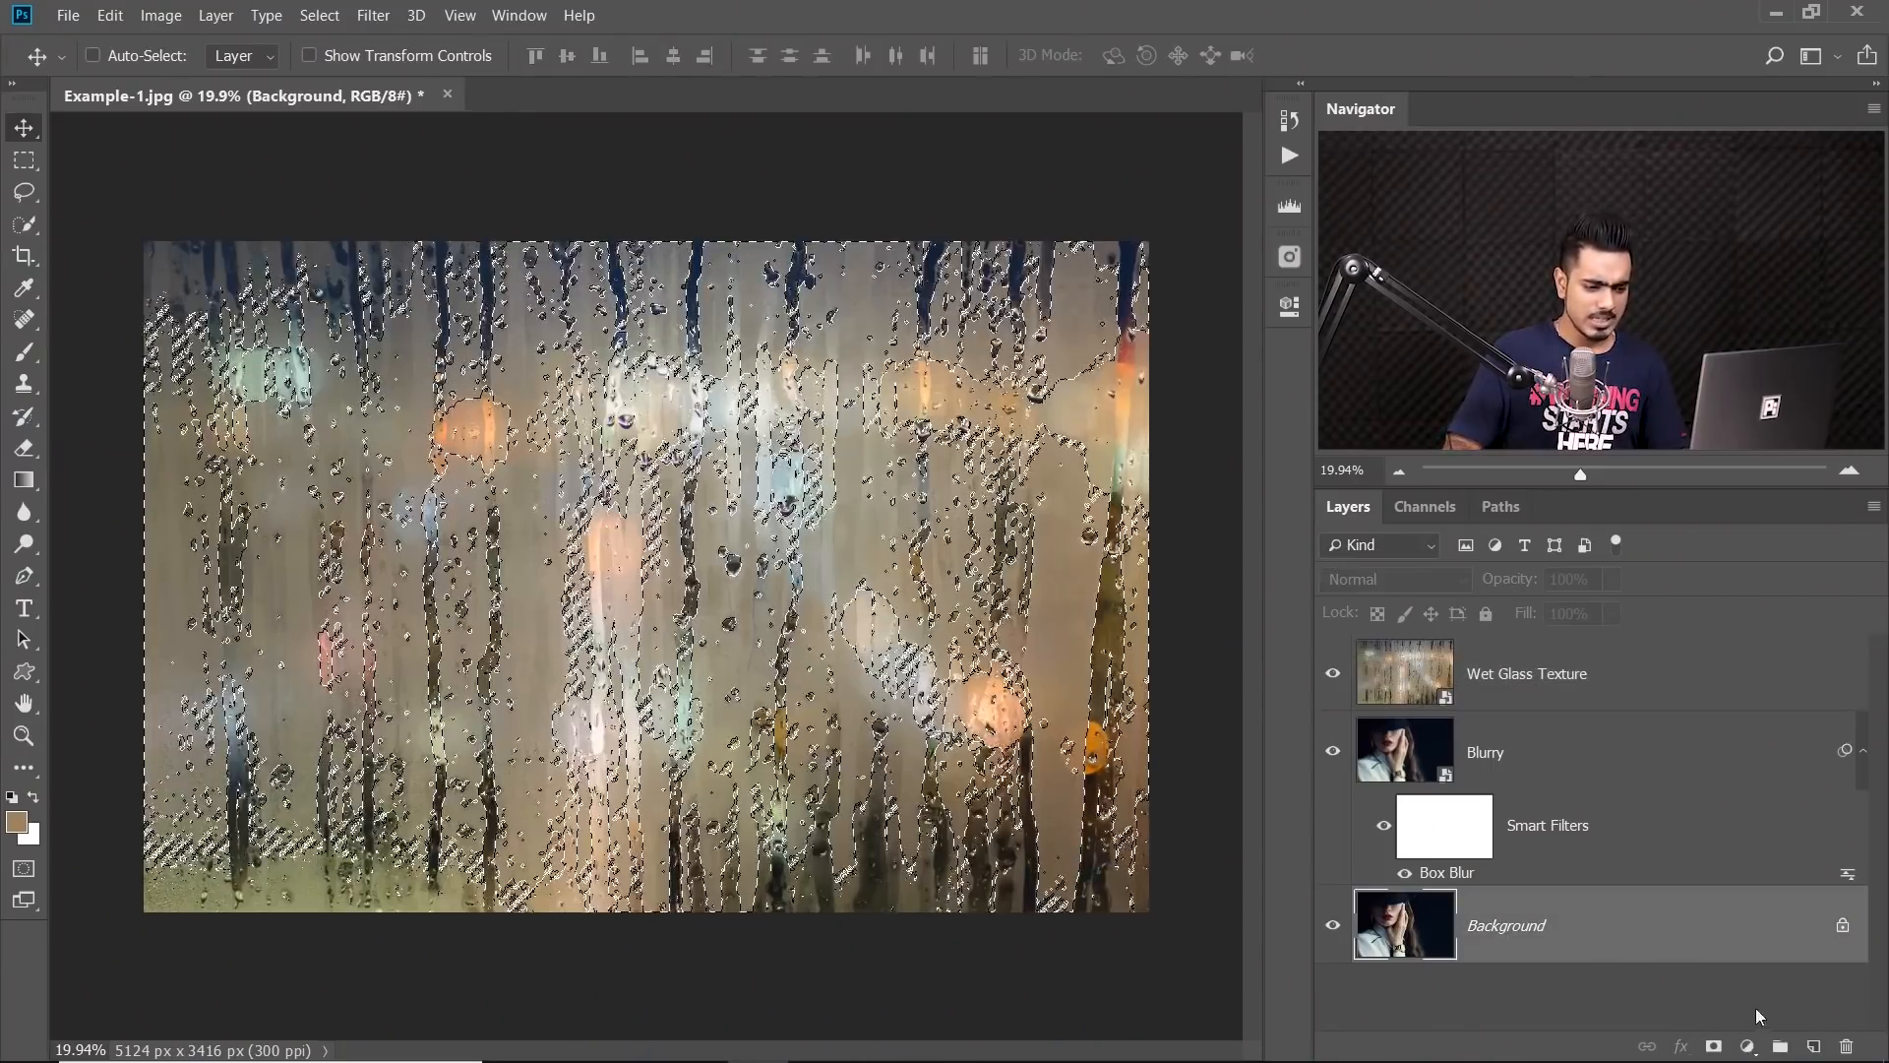
click(1780, 1045)
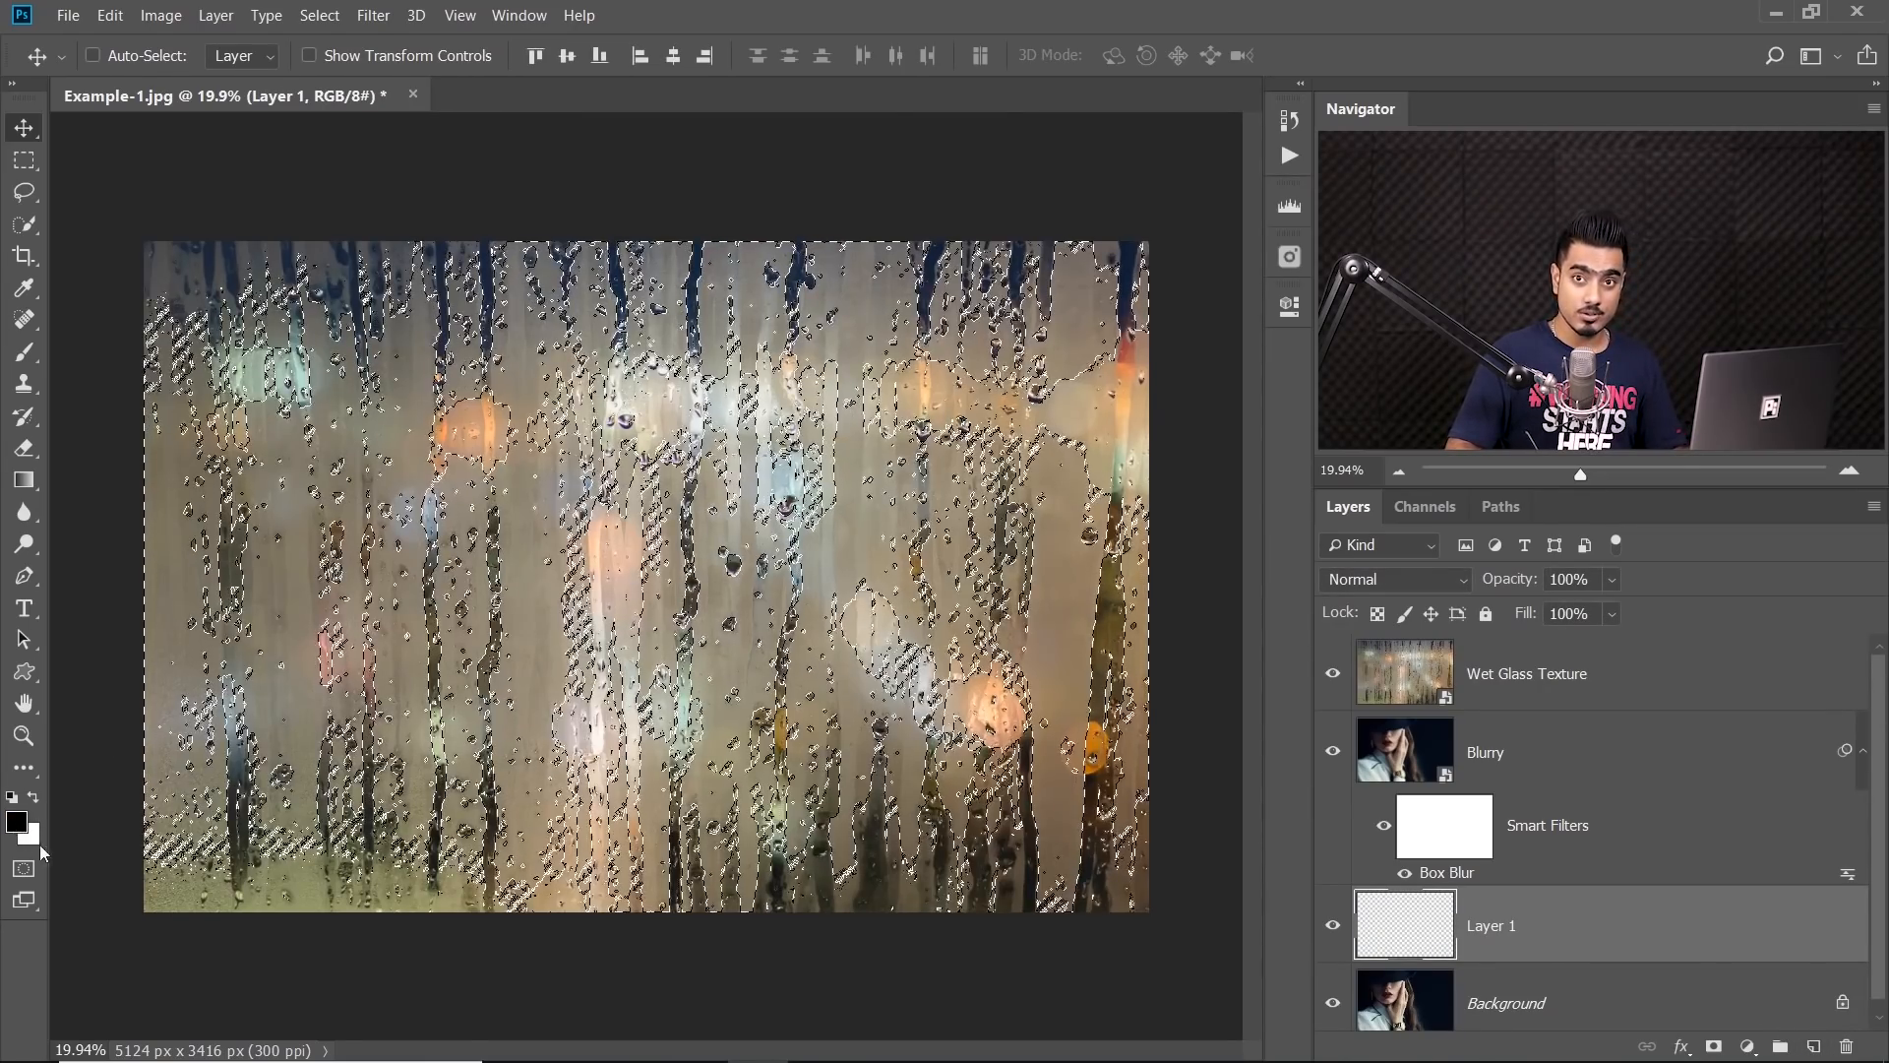
mouse_move(33, 844)
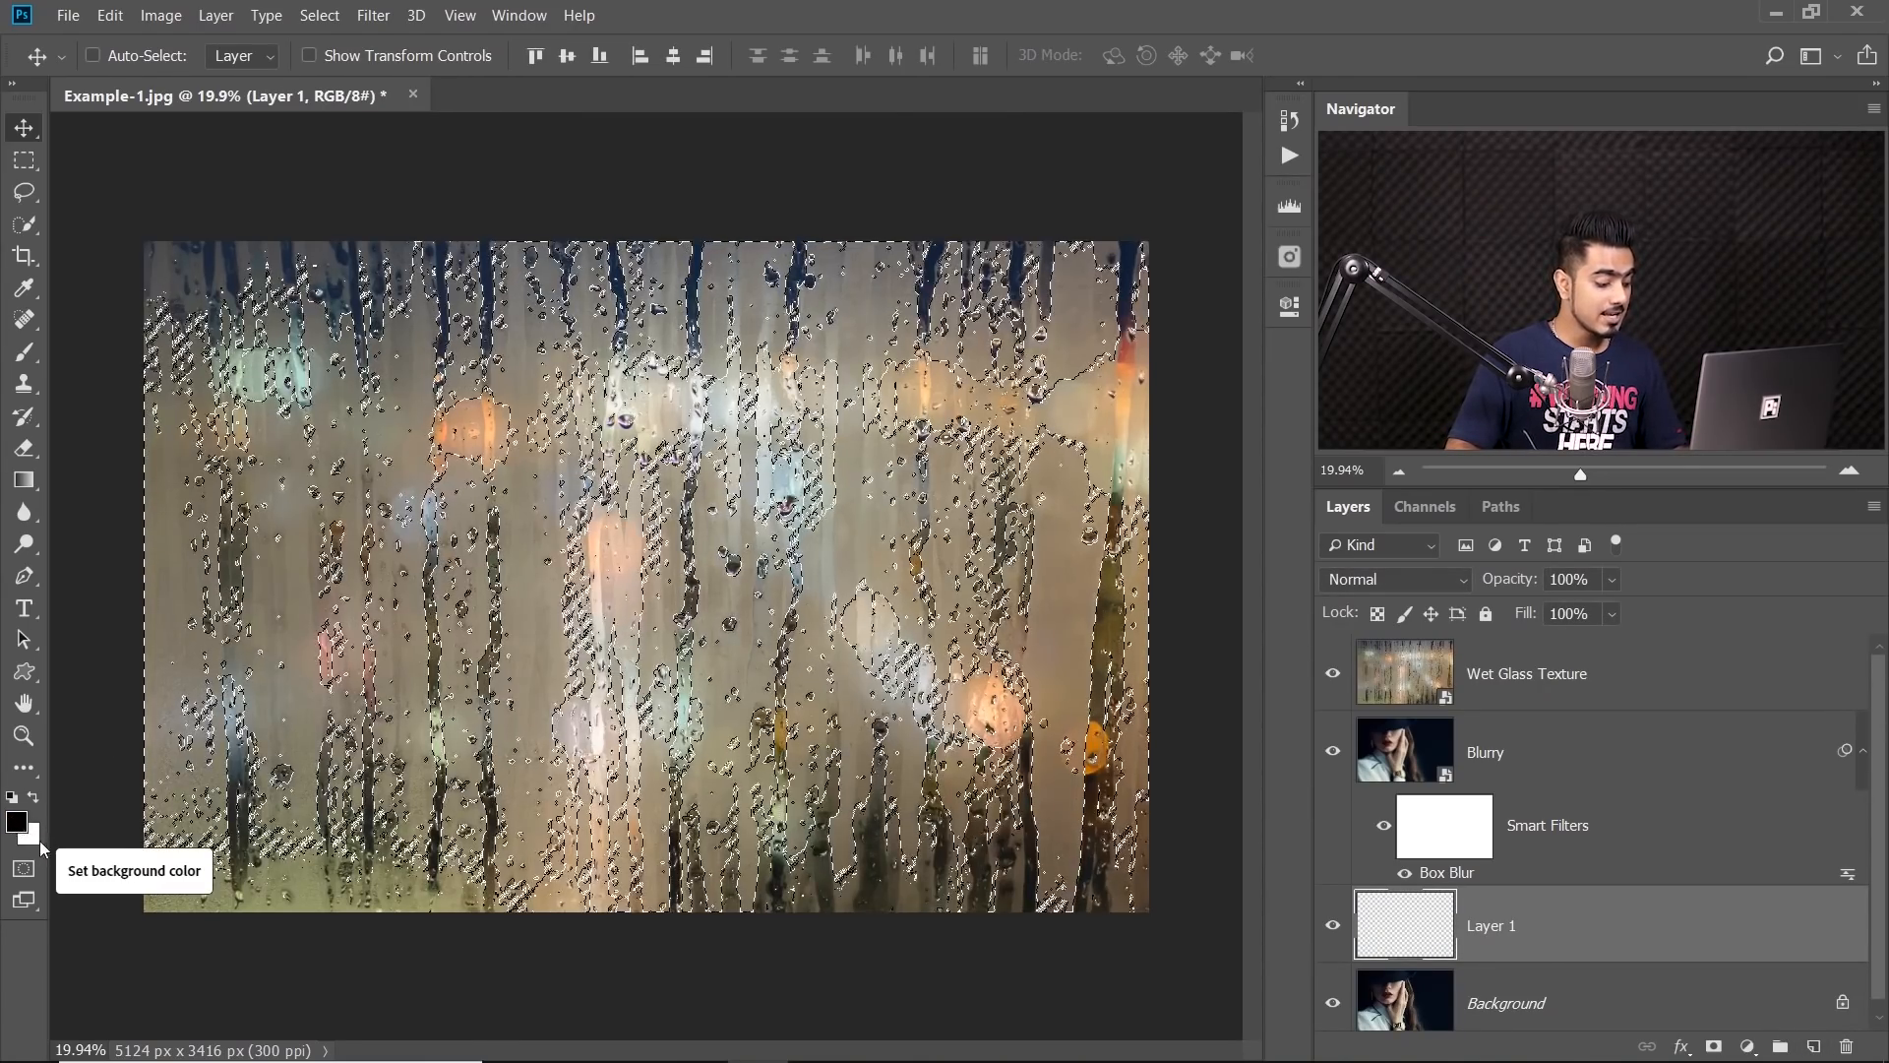
key(alt+backspace)
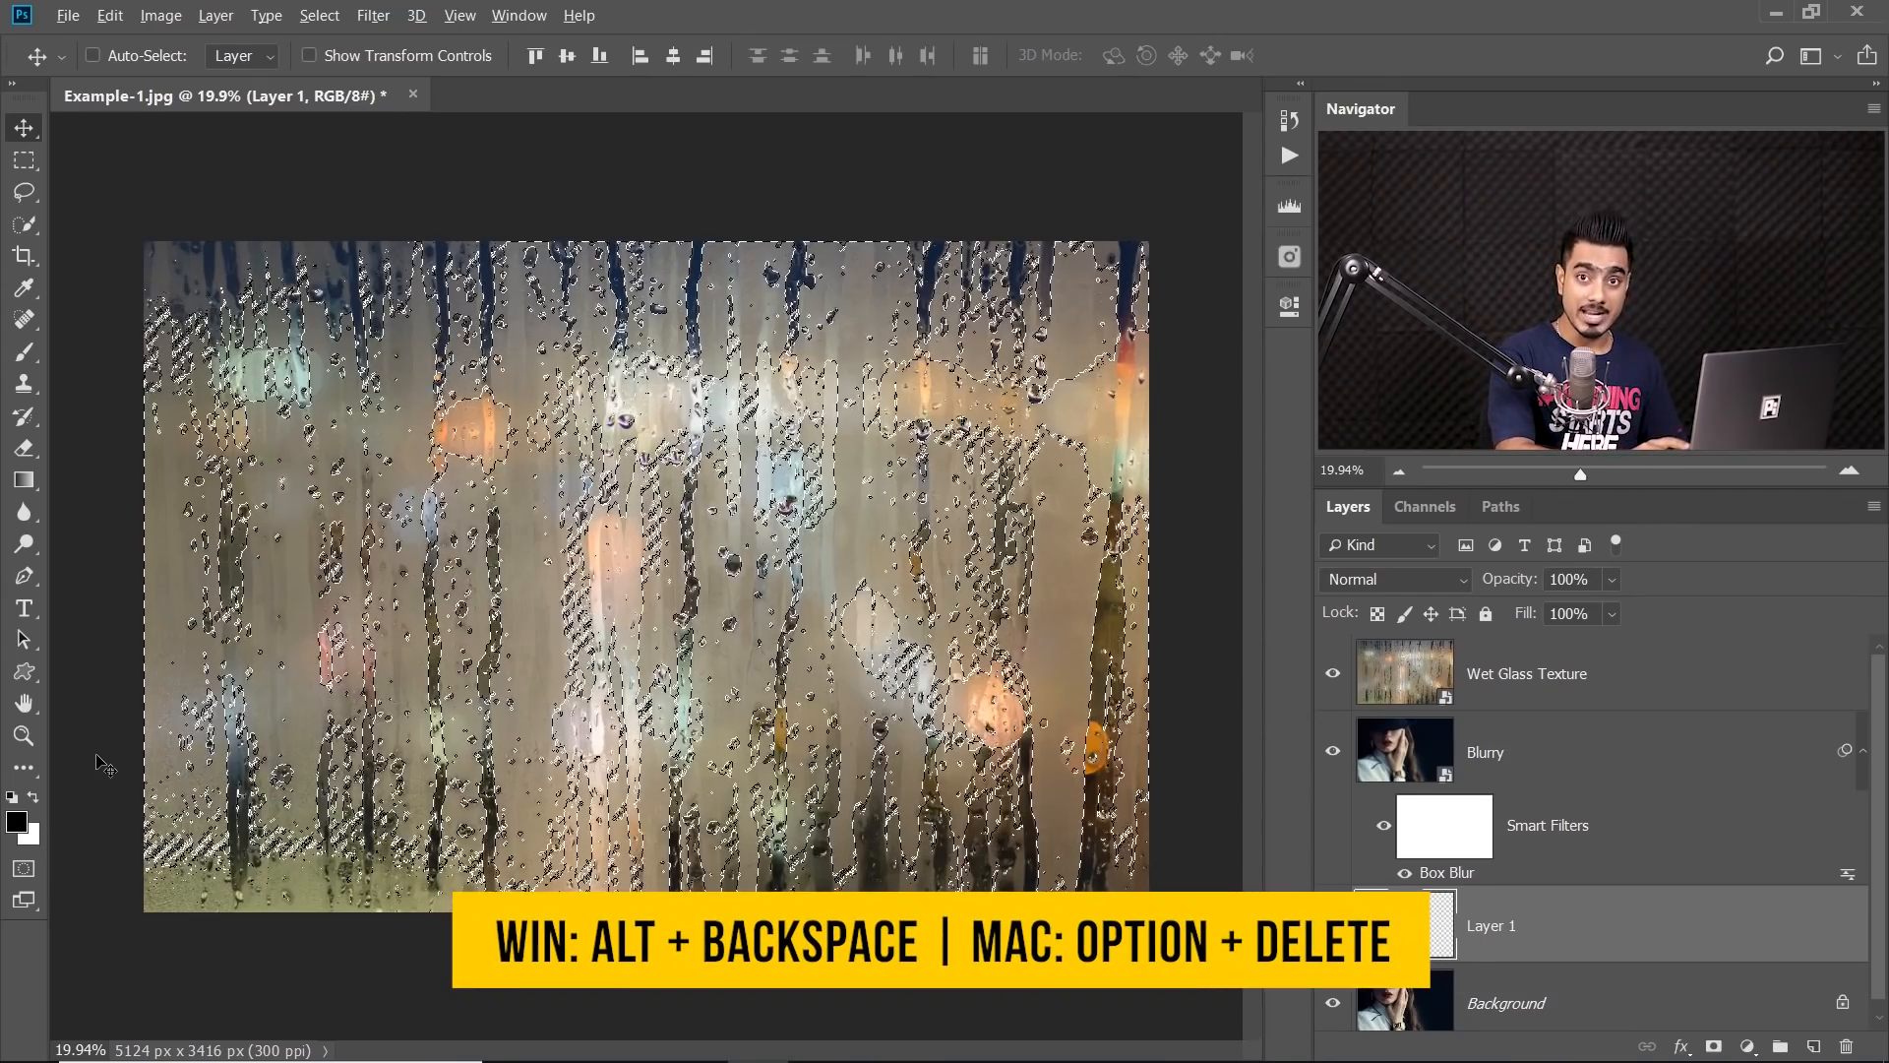
key(alt+backspace)
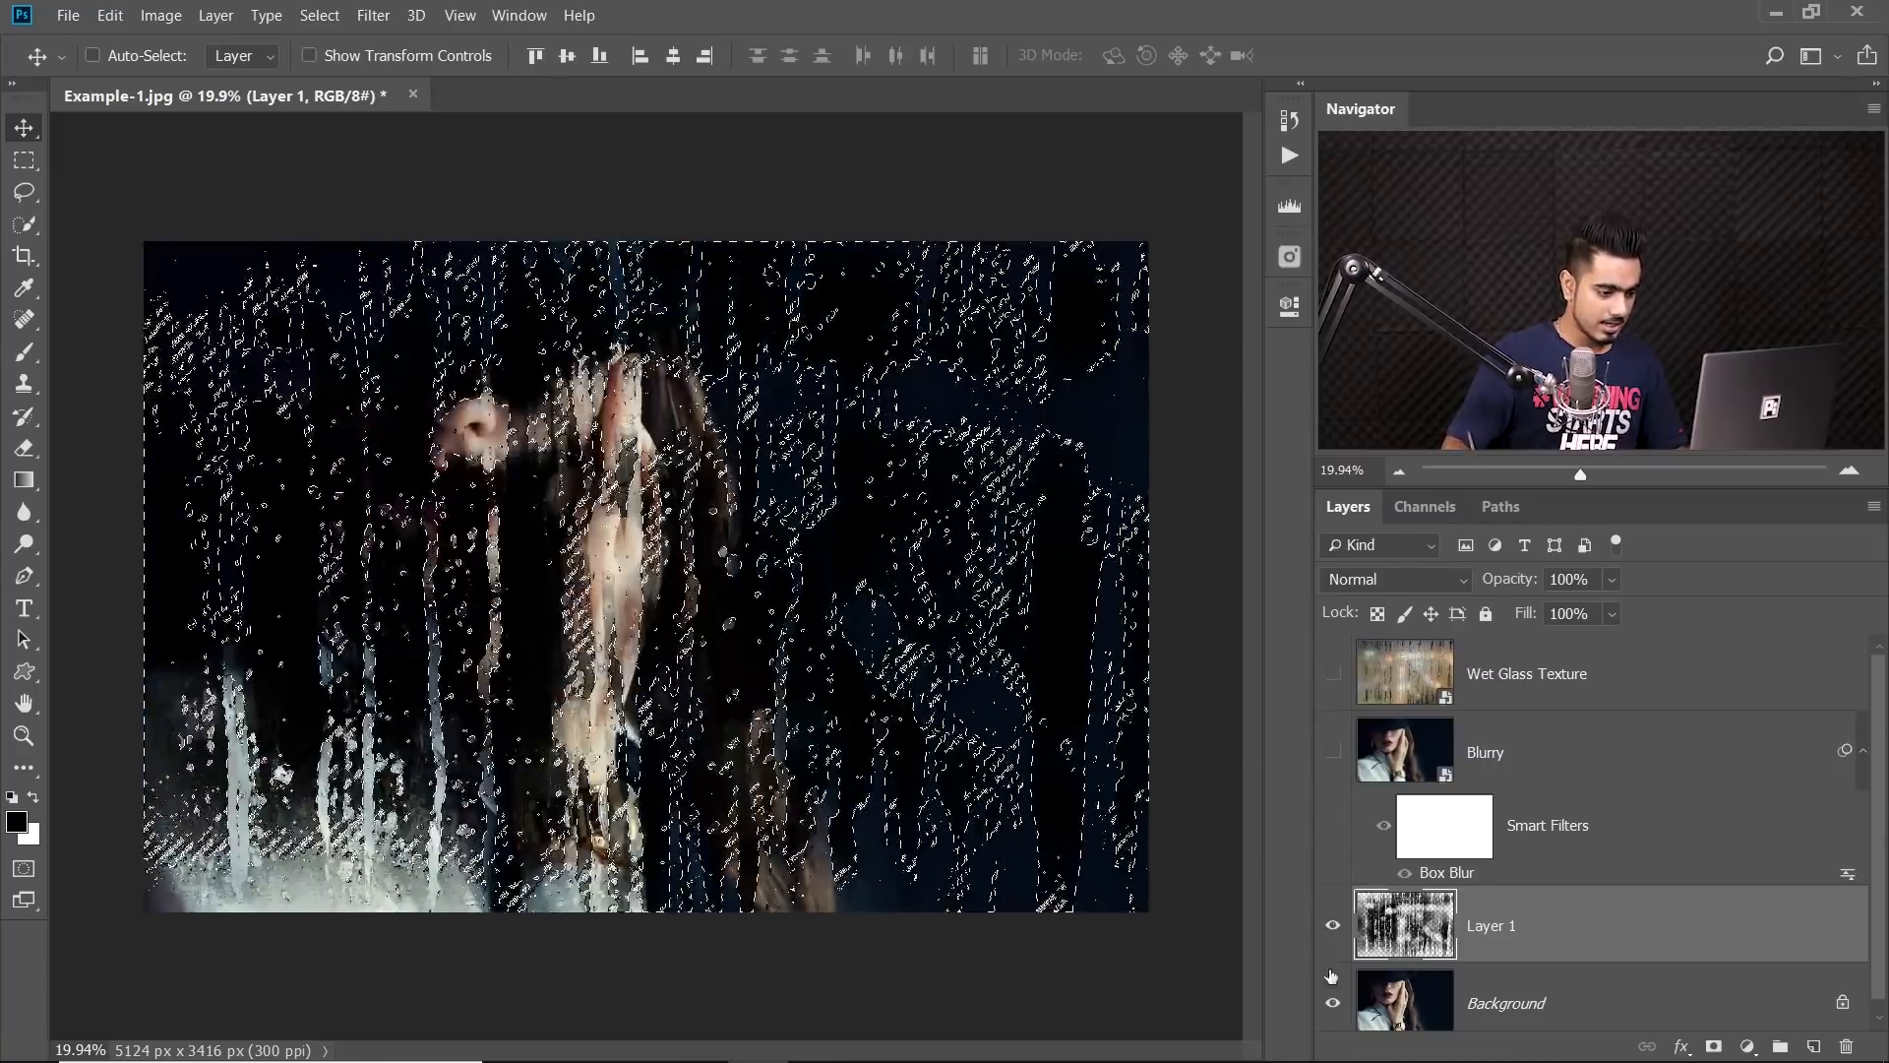
Show only the filled Layer 1 and clear the selection
click(1332, 1002)
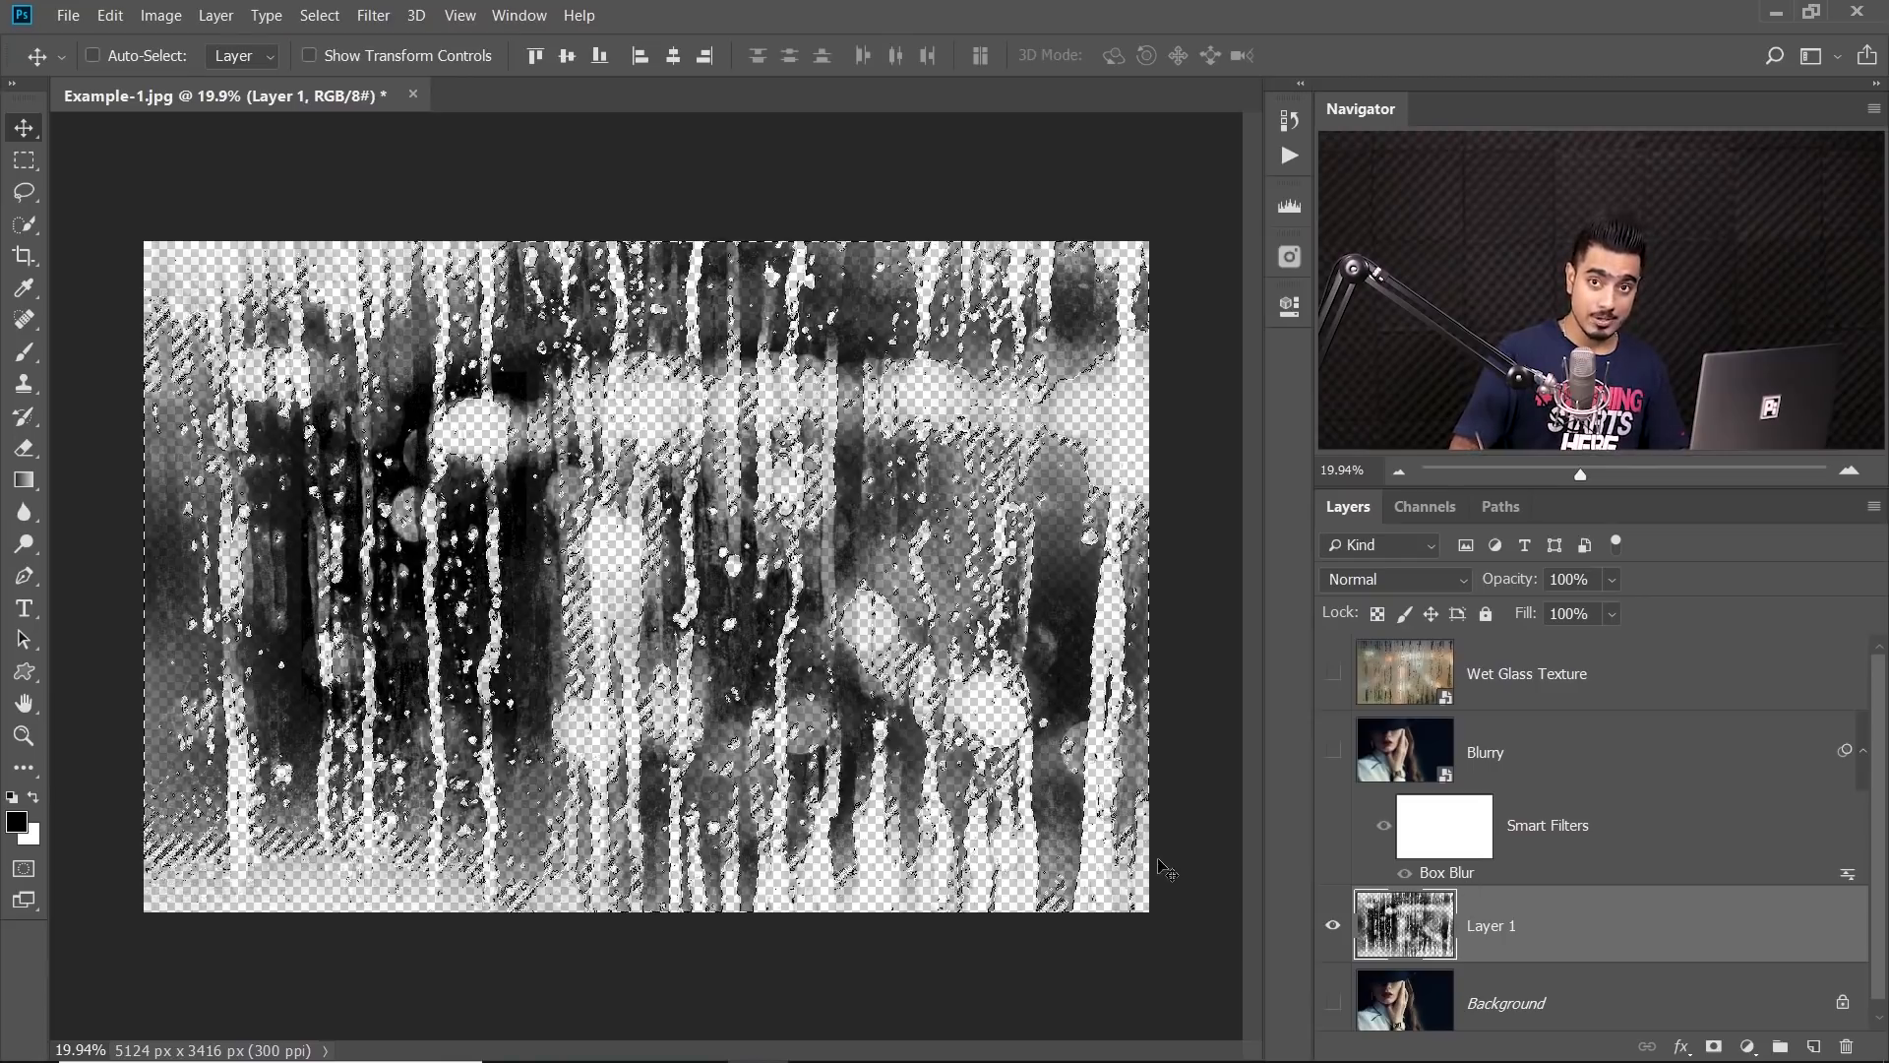
key(ctrl+d)
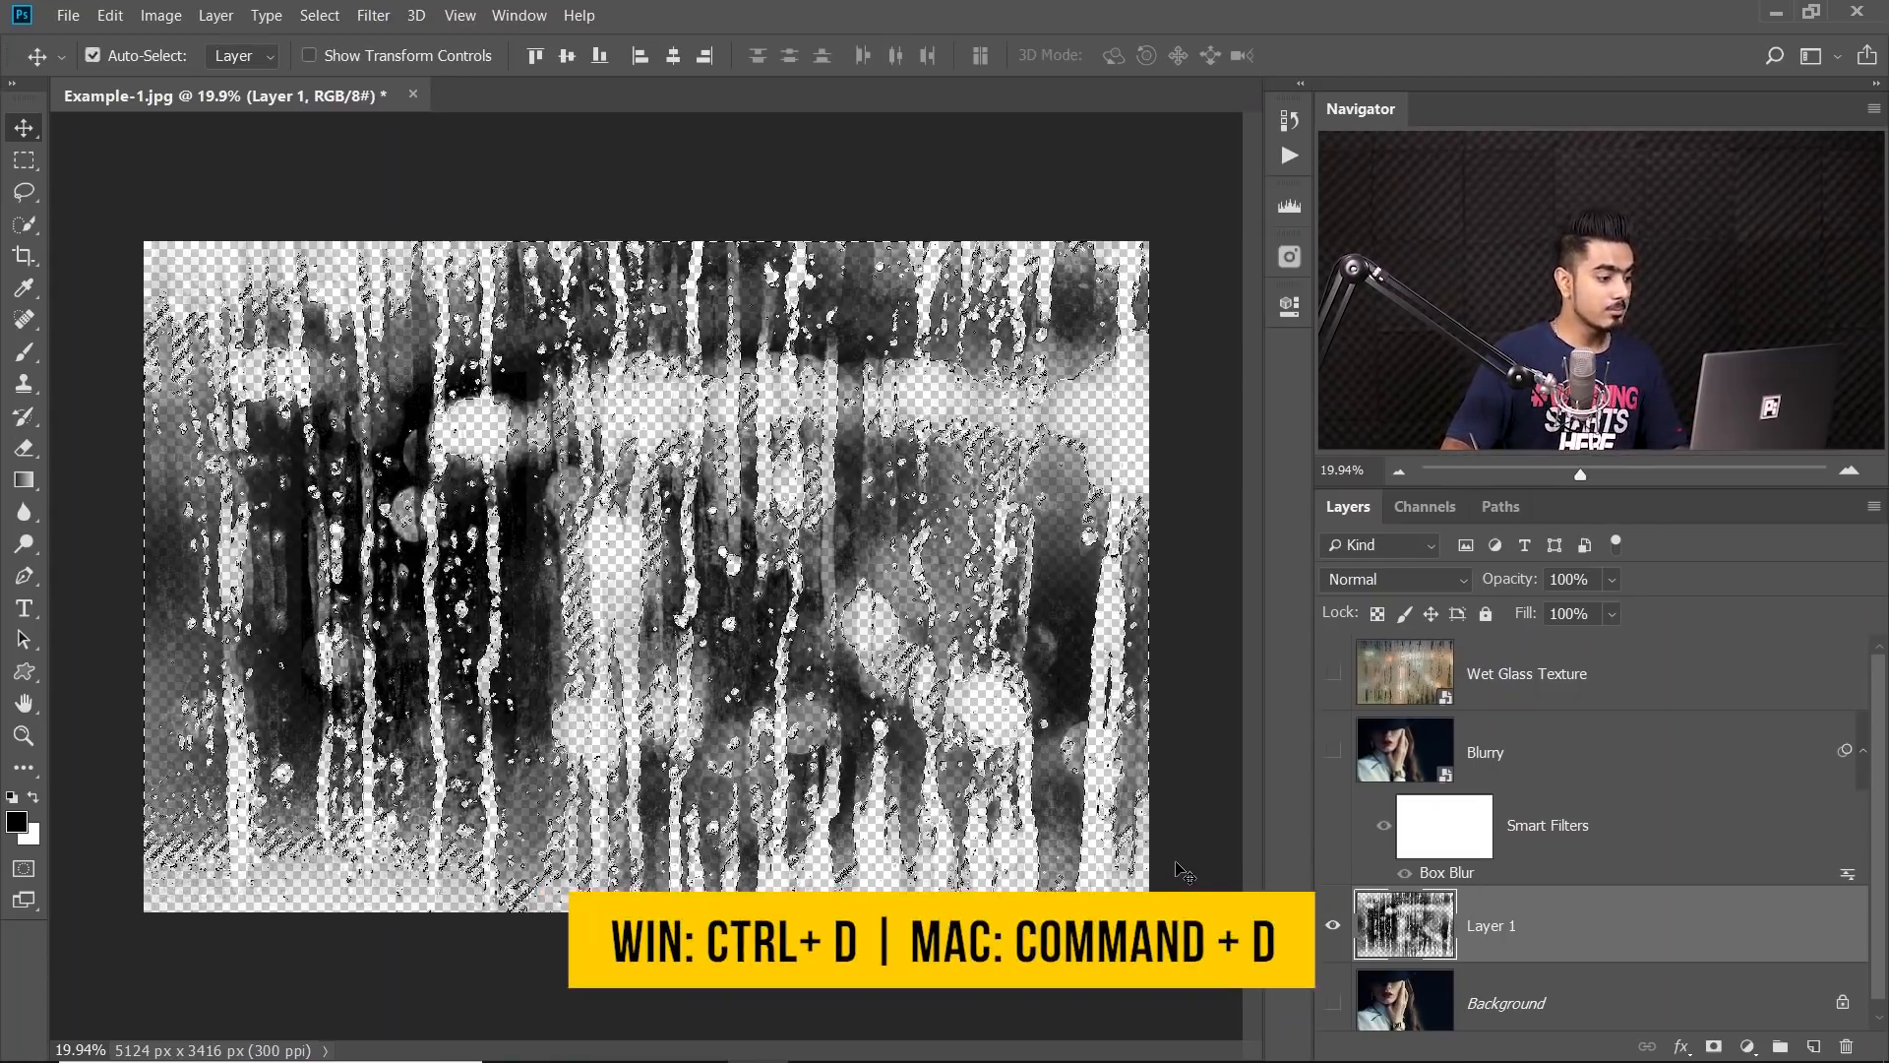
key(ctrl+d)
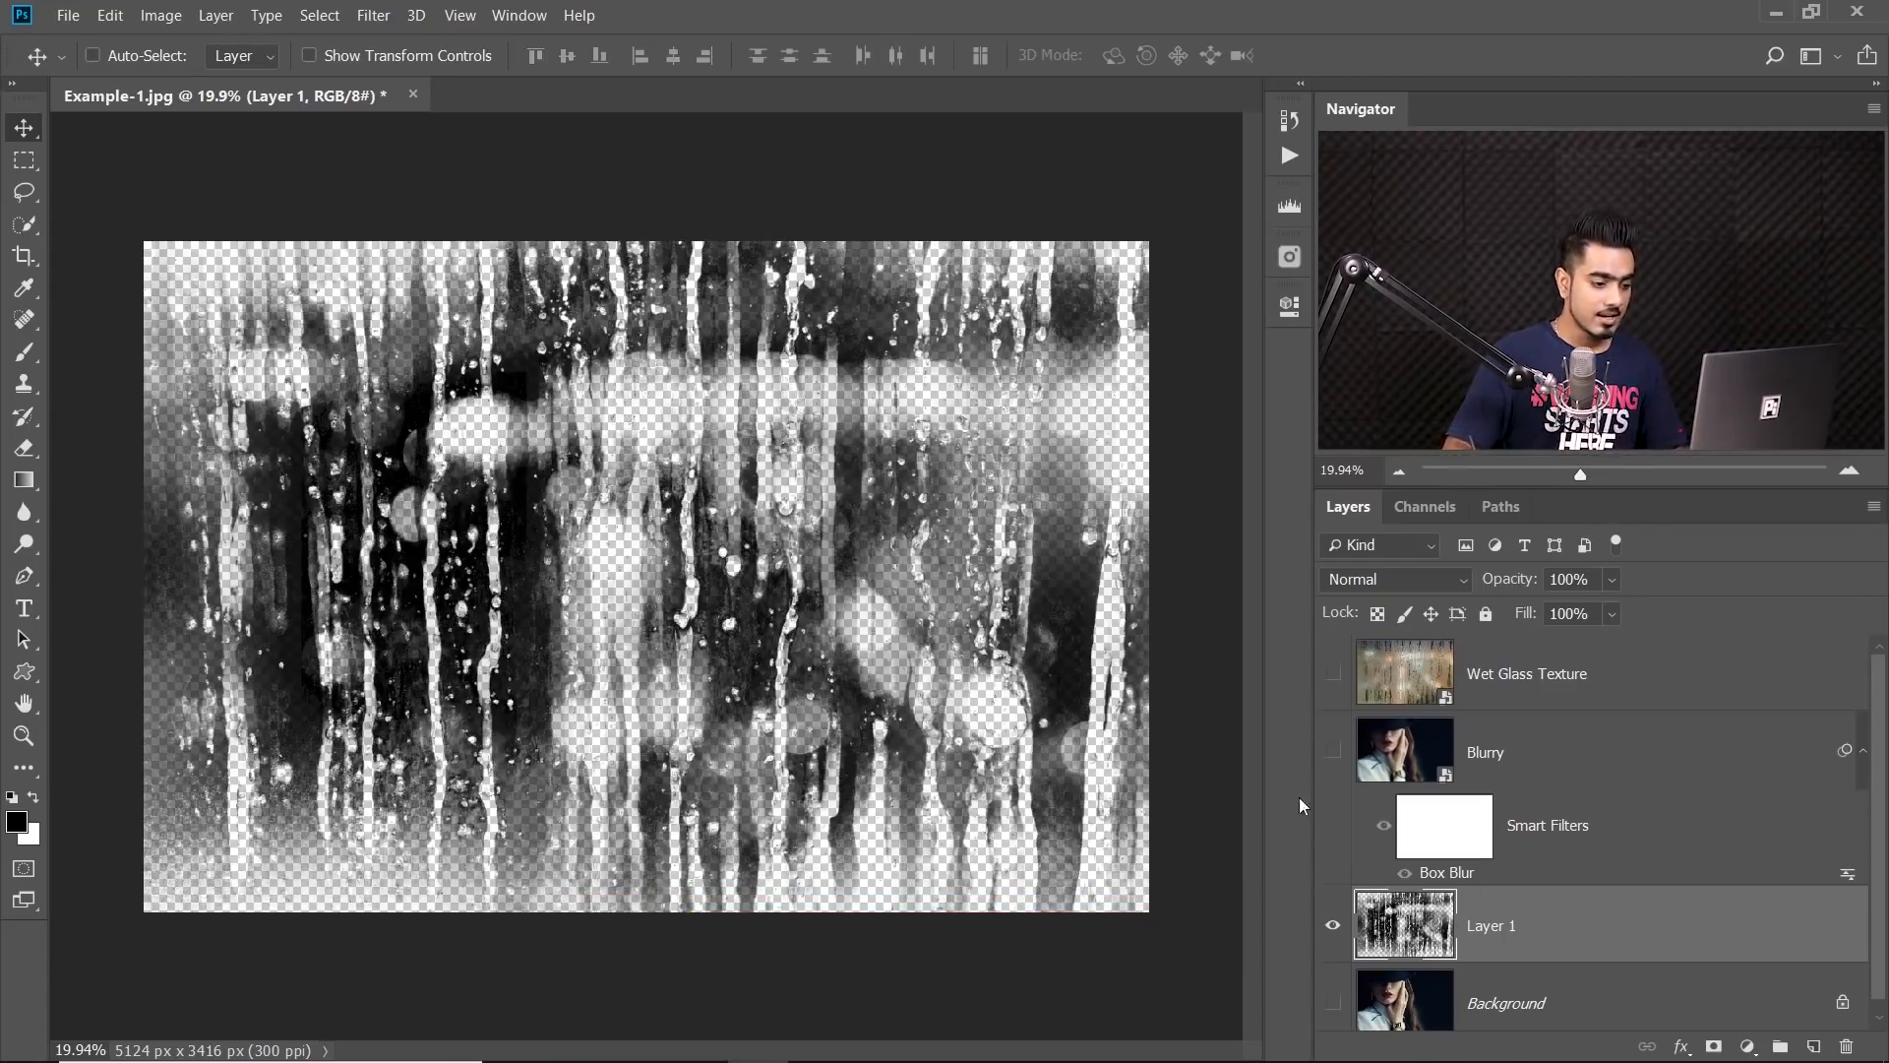
Make Blurry visible again and apply Create Clipping Mask to it
click(1333, 750)
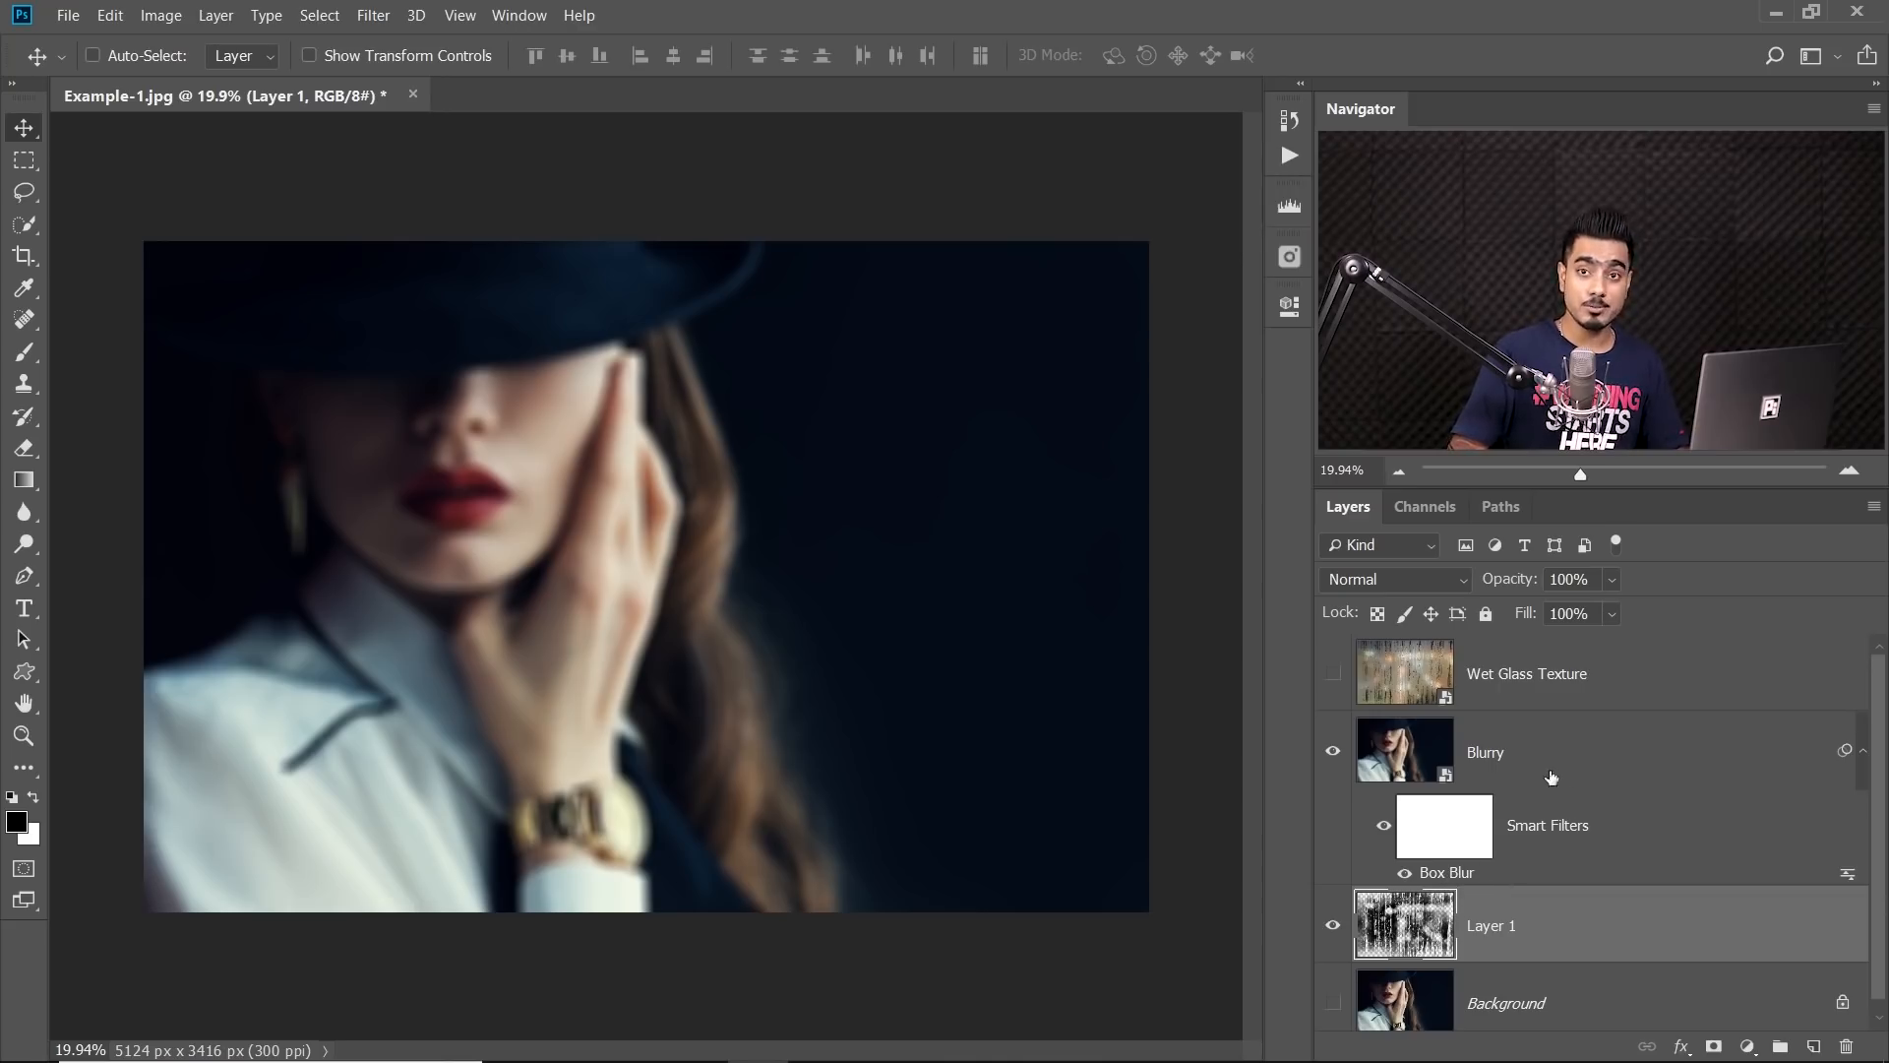
right_click(1485, 750)
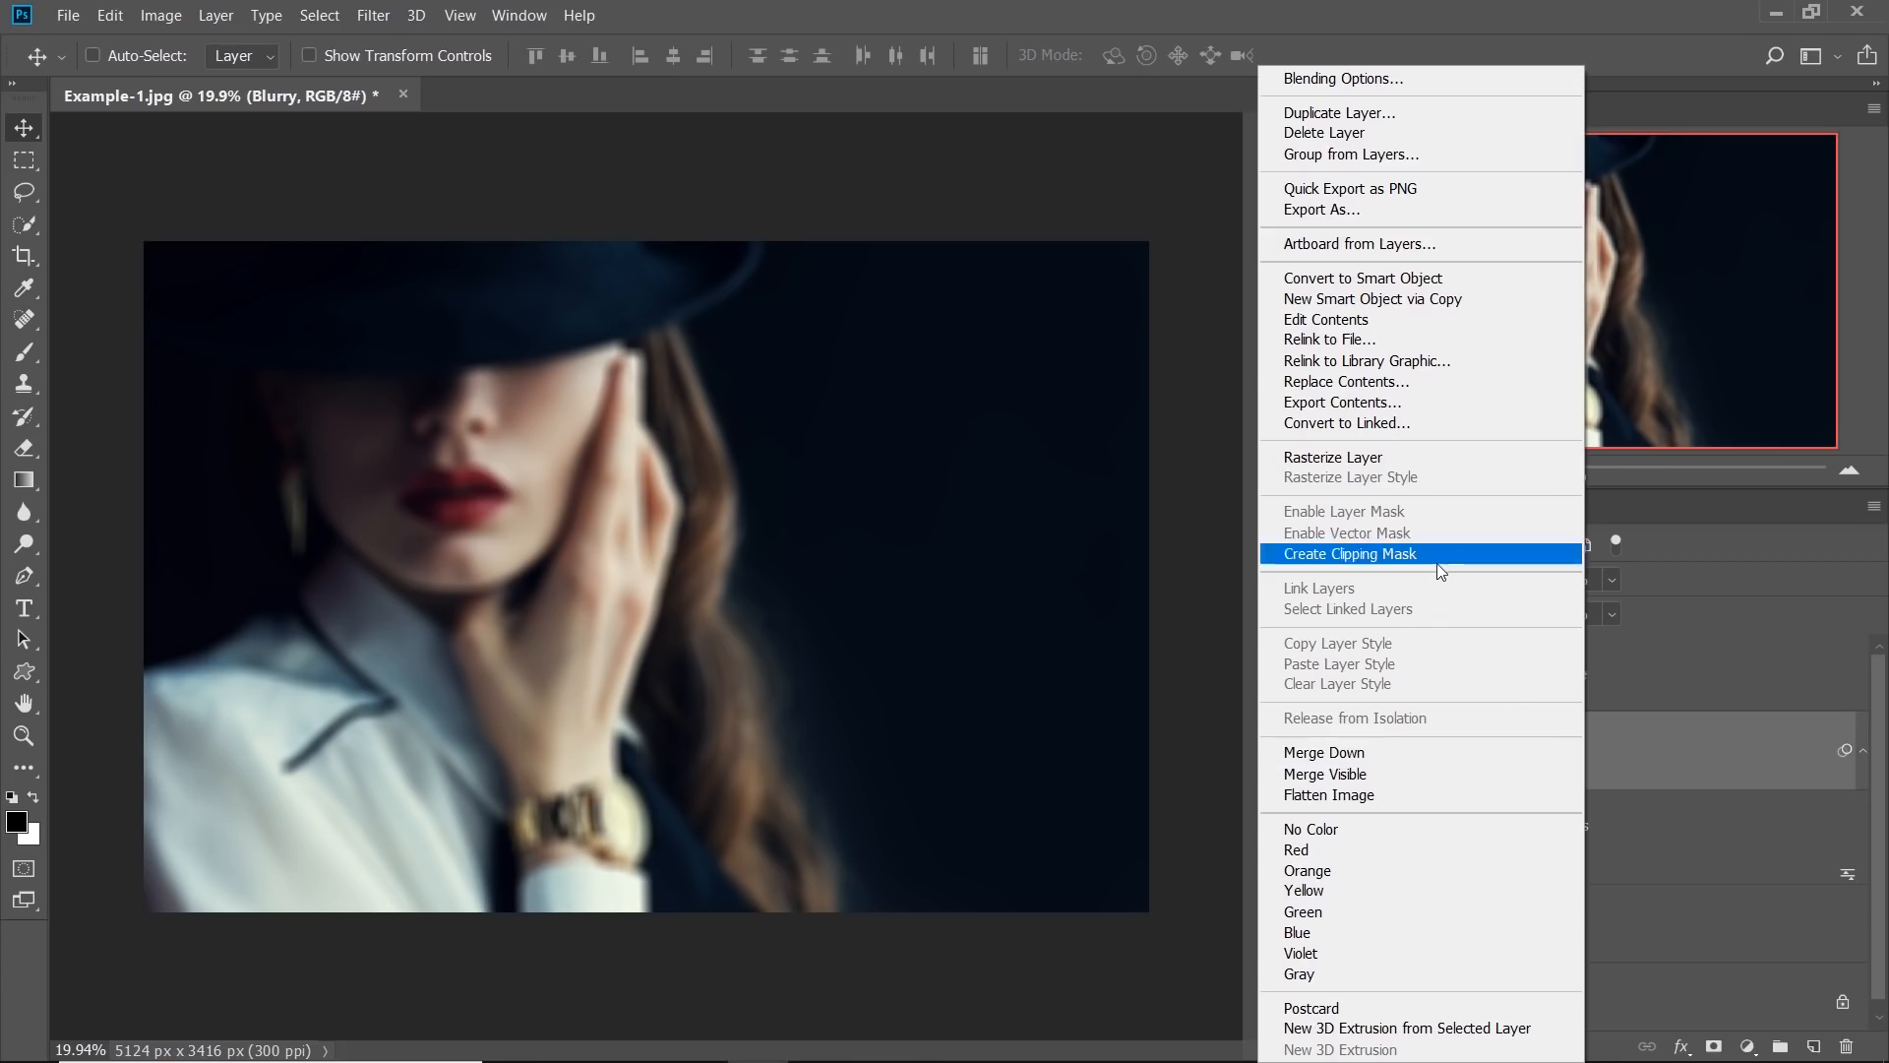
click(1349, 553)
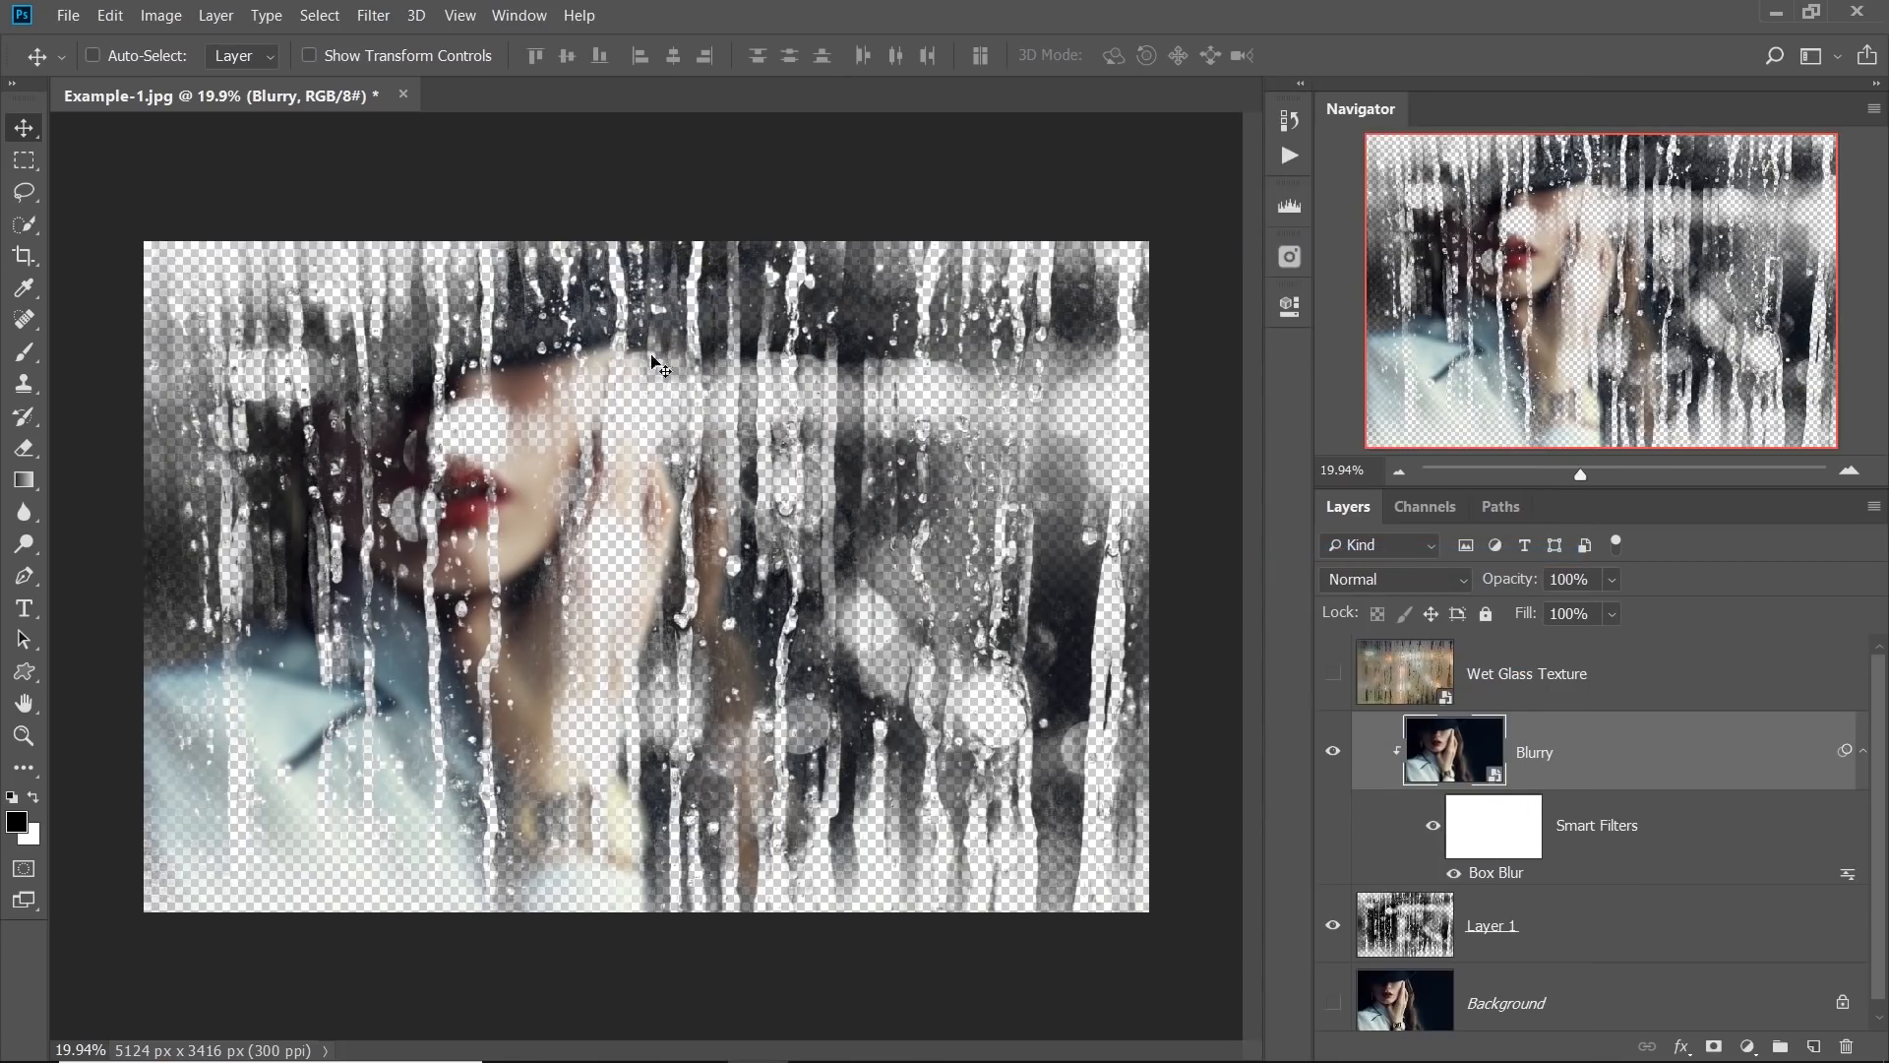
mouse_move(820, 334)
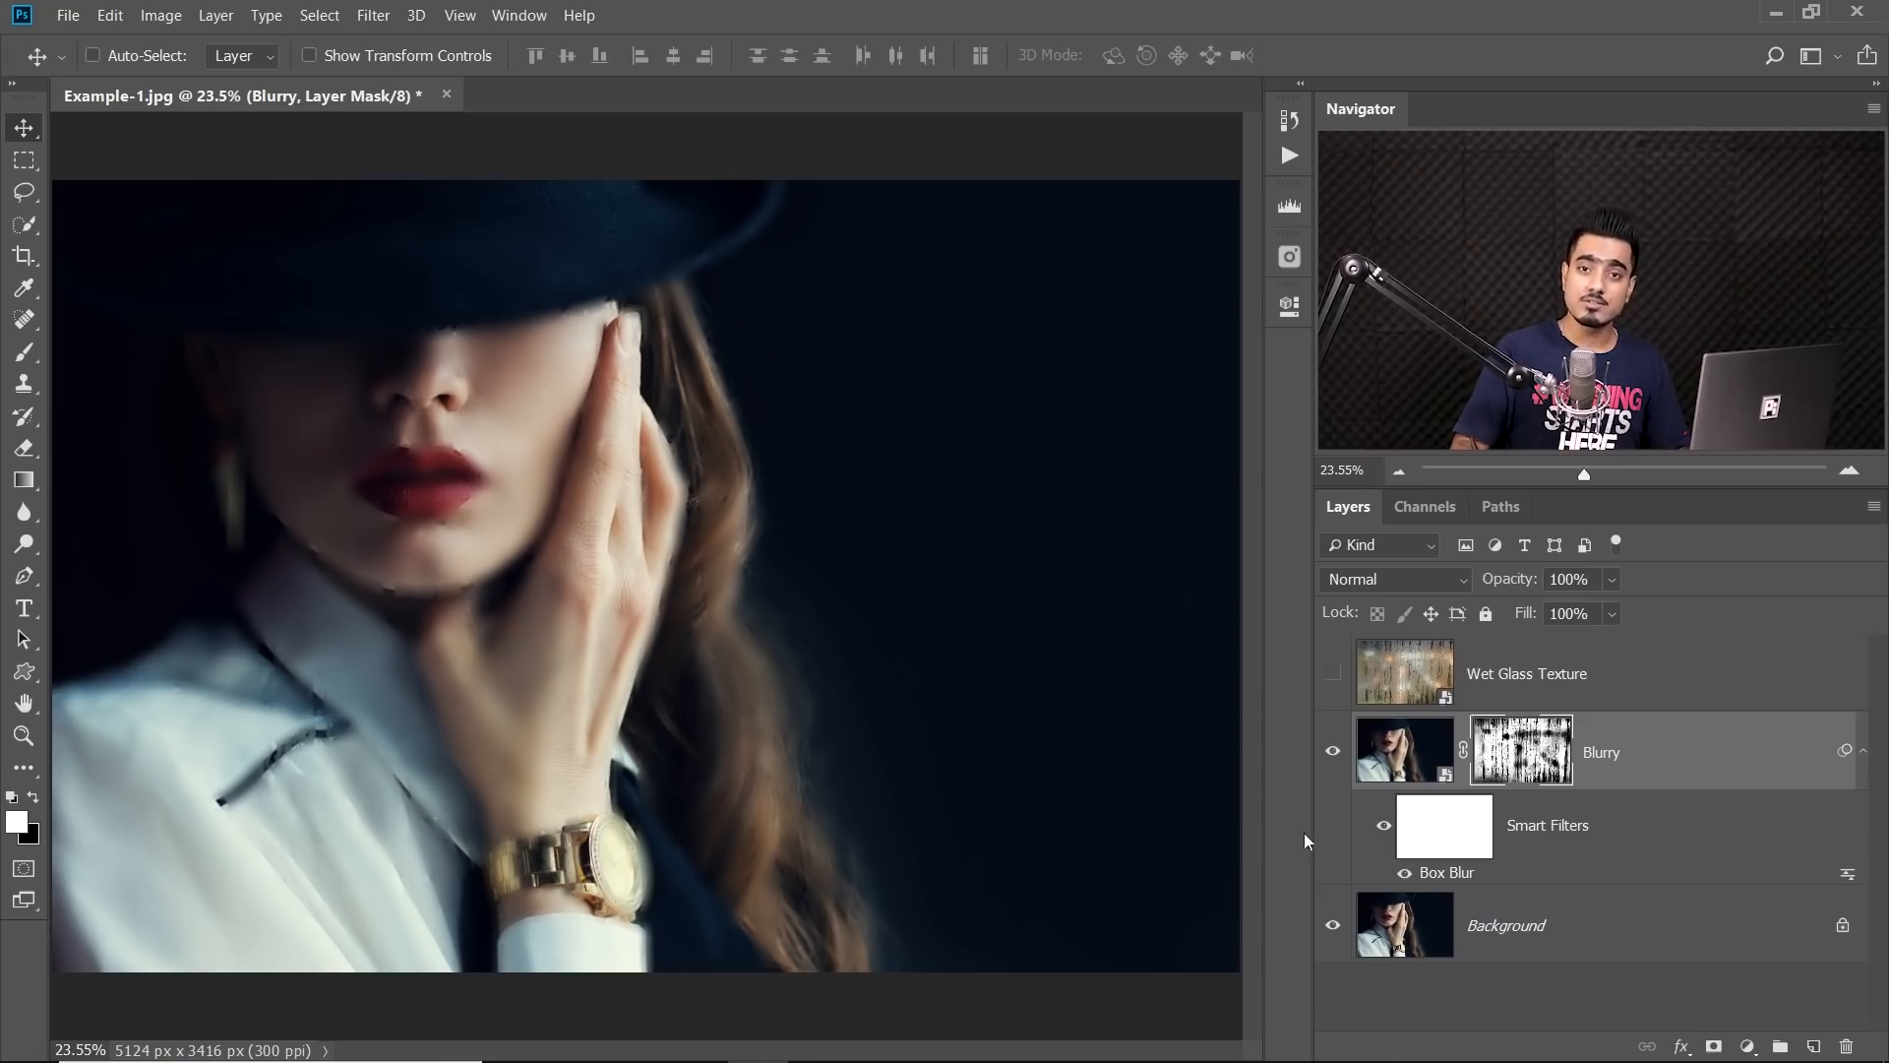
mouse_move(1229, 814)
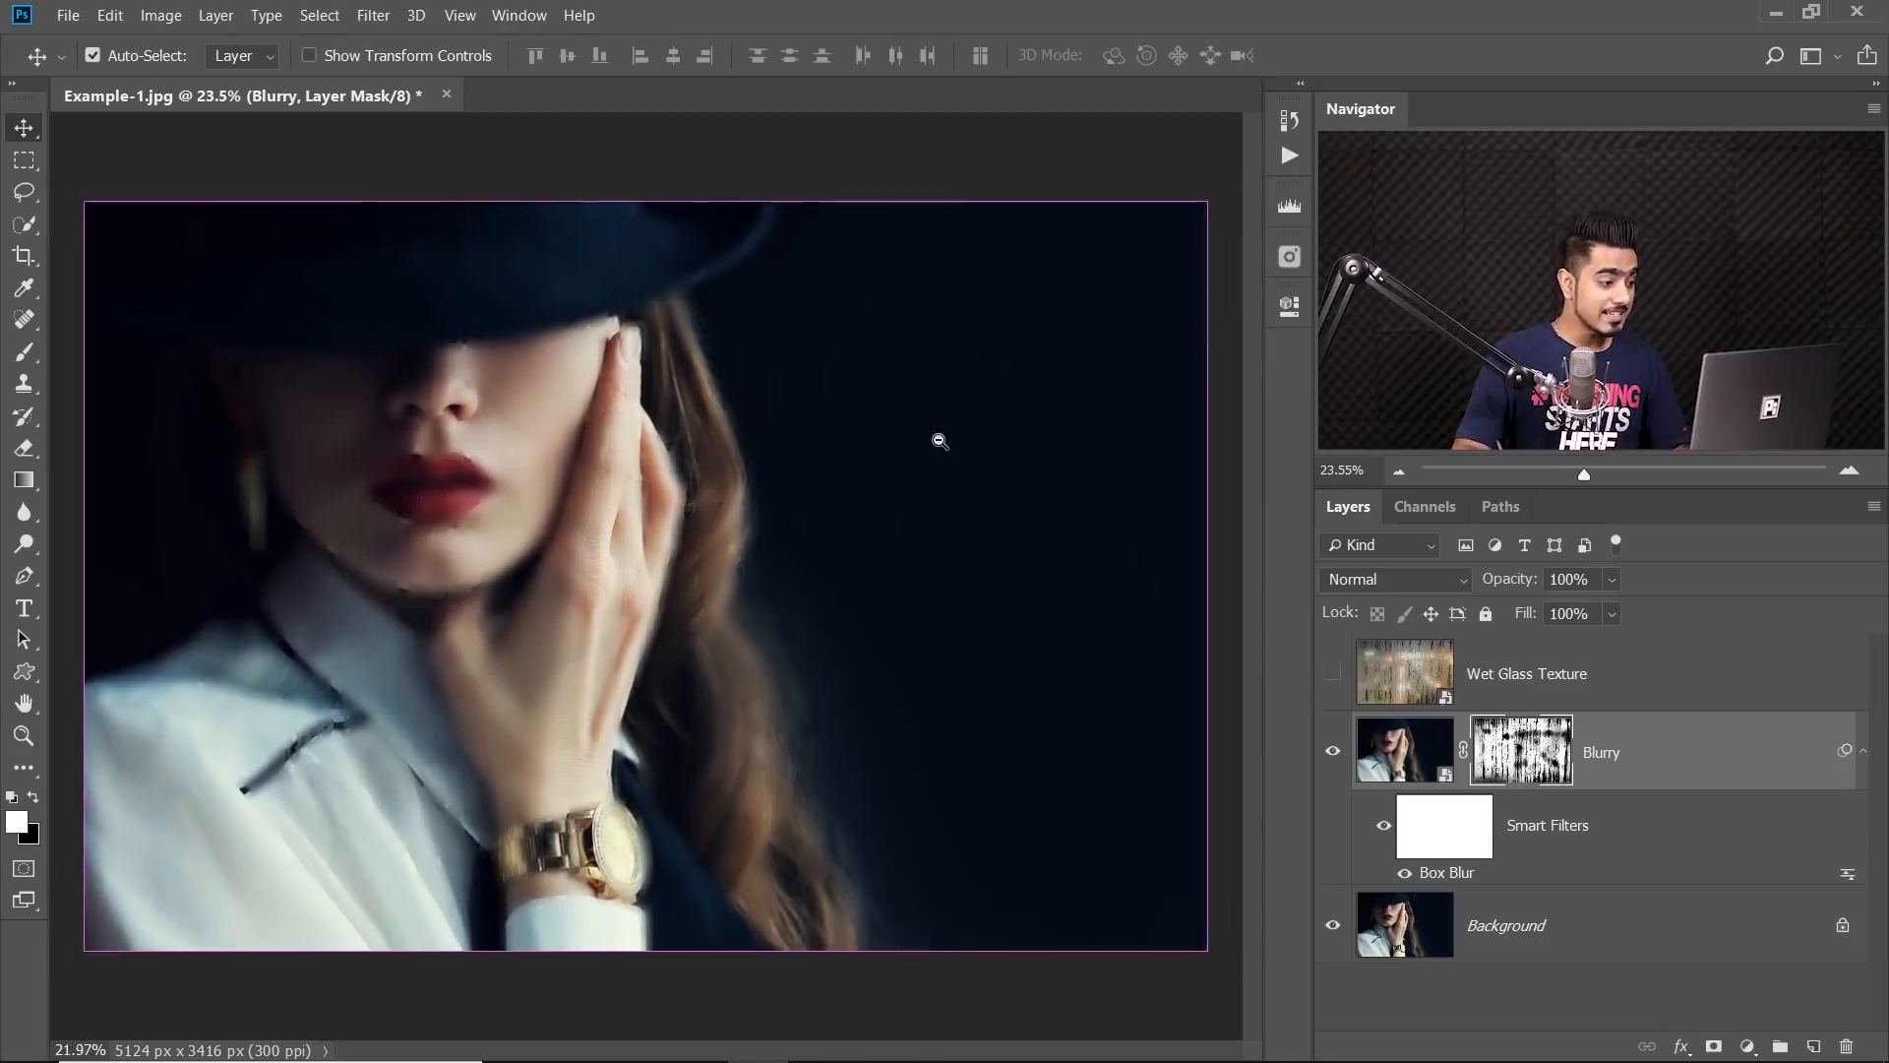
Set the Wet Glass Texture layer to Hard Light blend mode at 60% opacity
click(1332, 672)
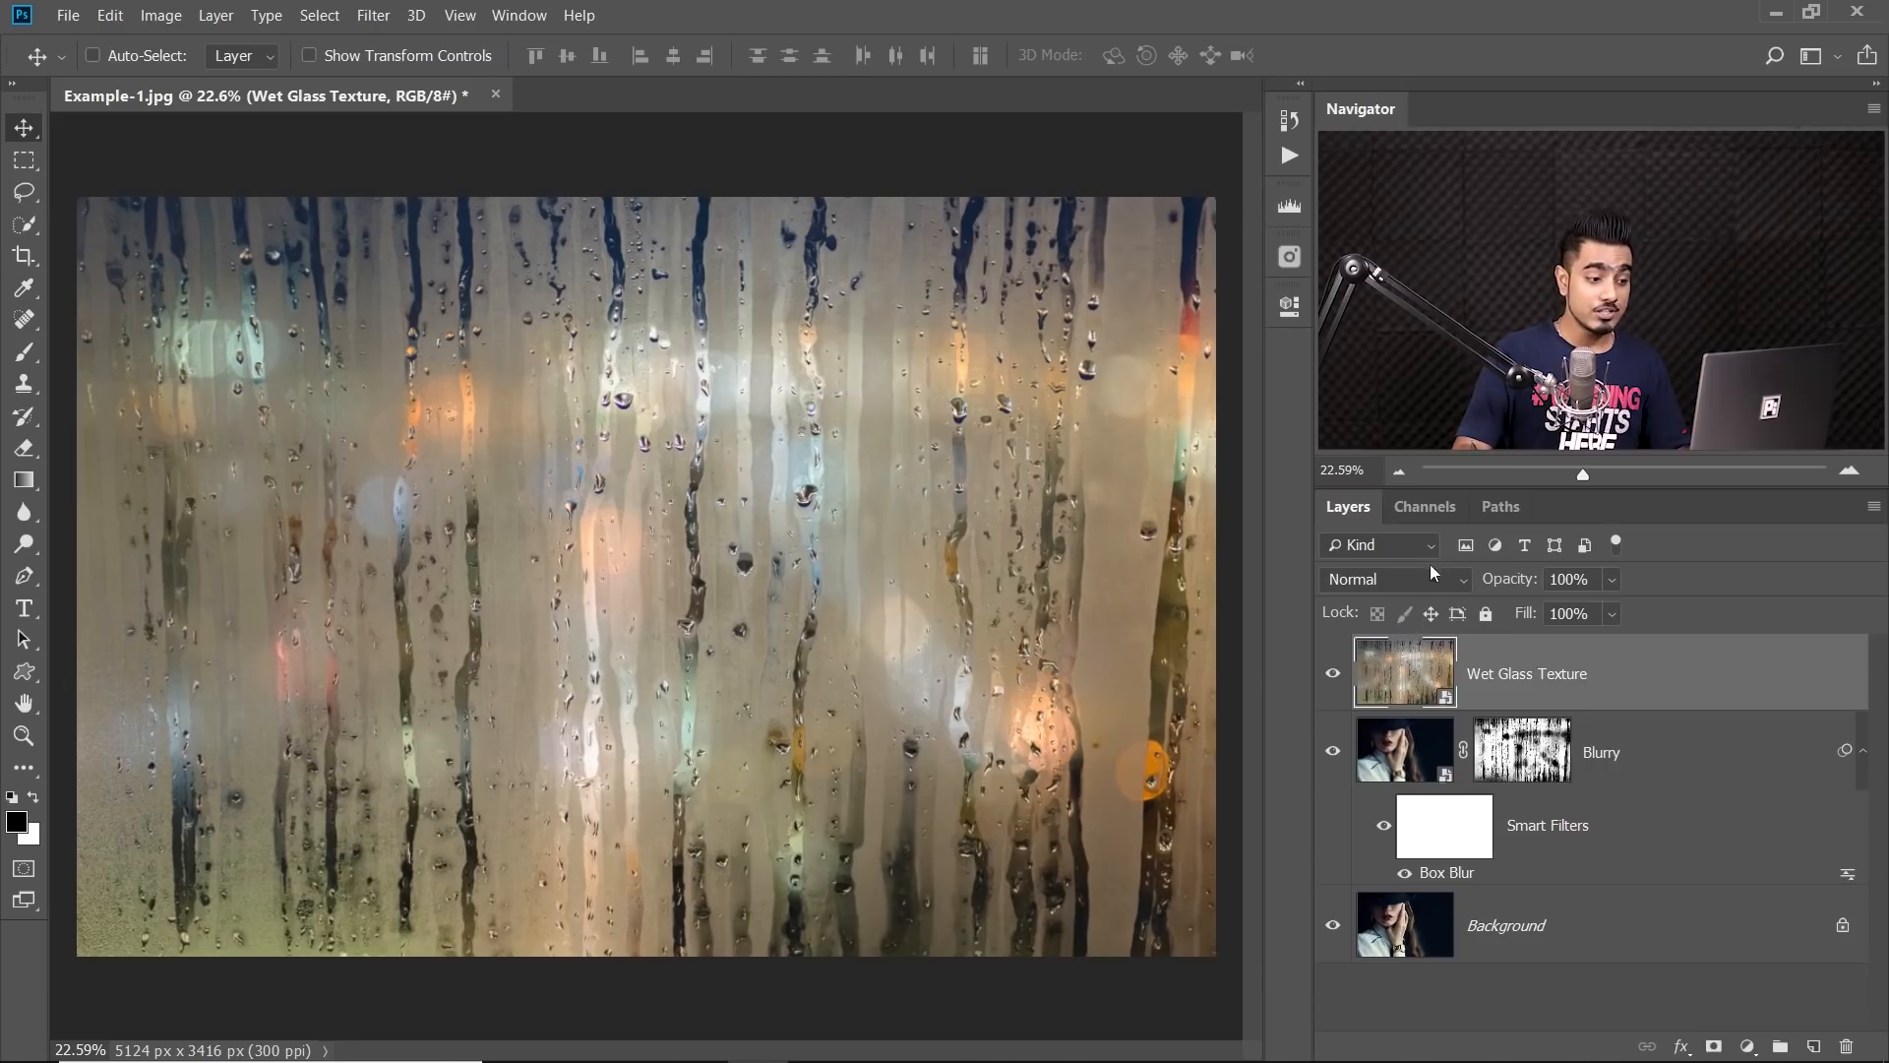
click(1391, 580)
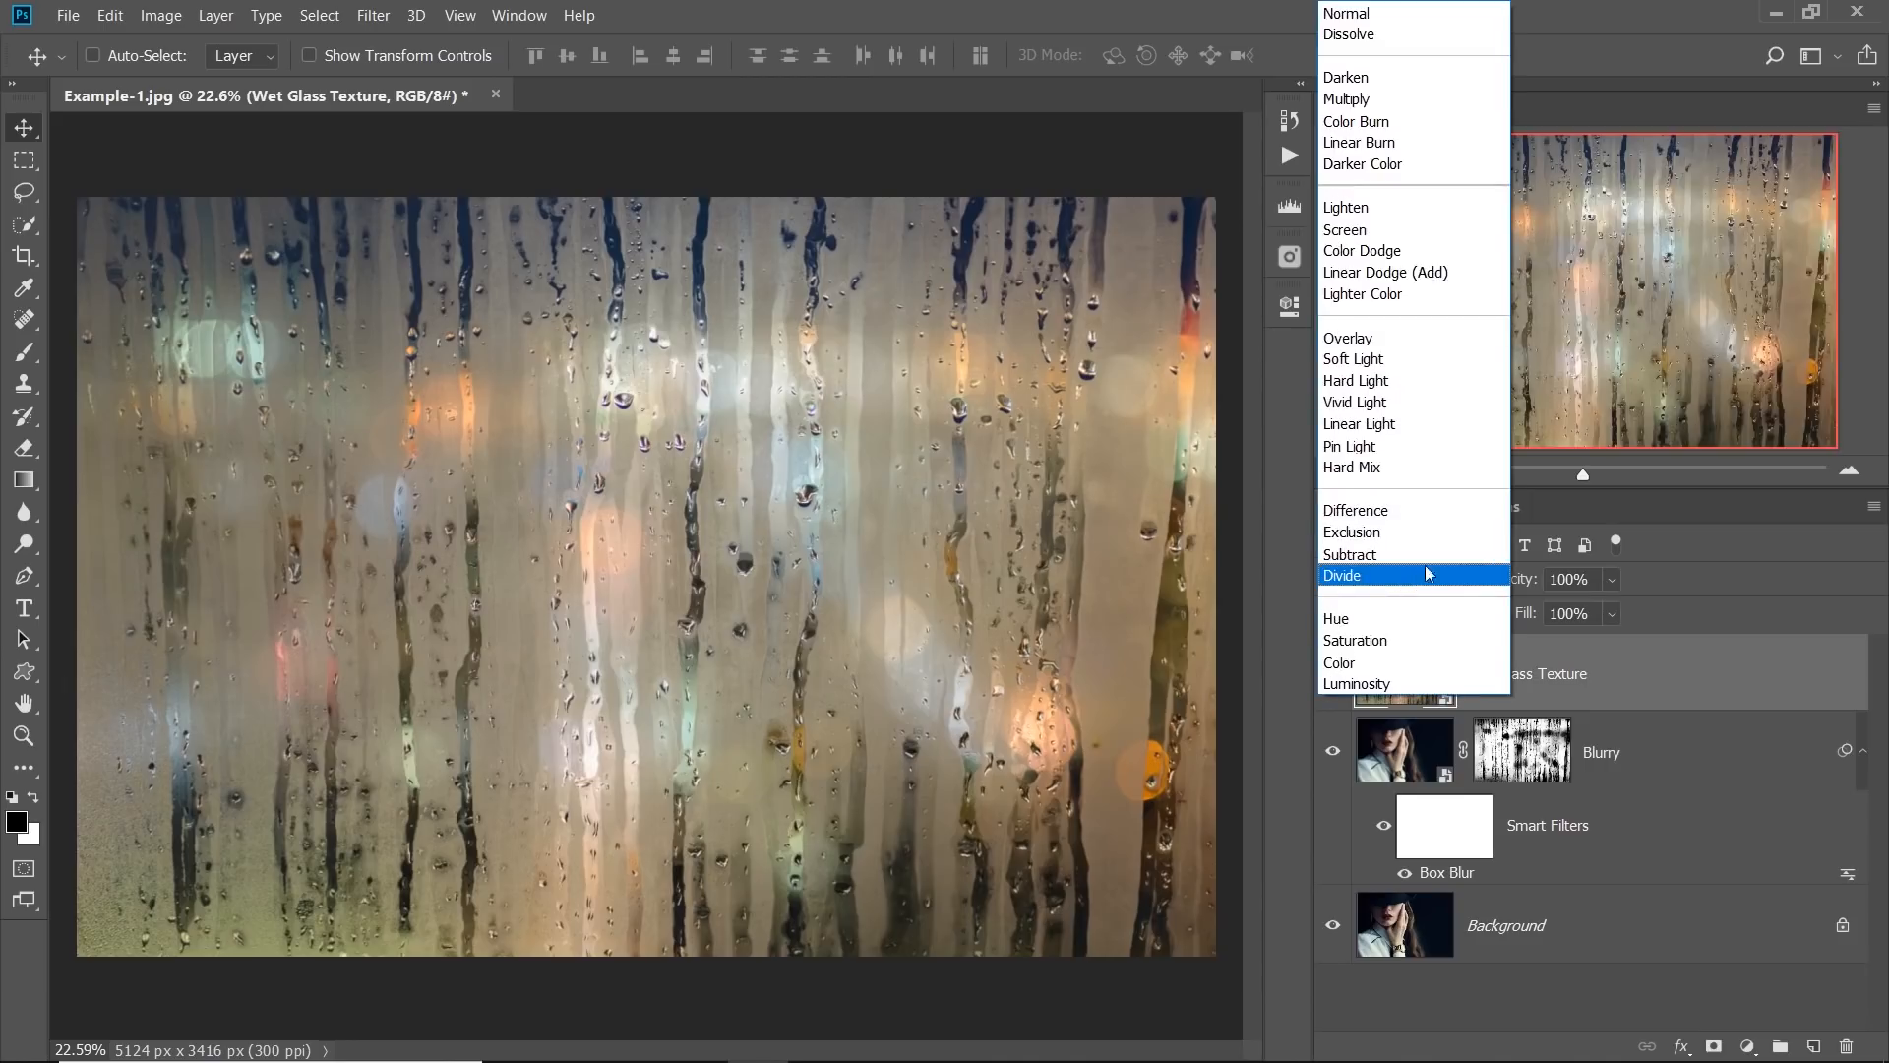
click(1356, 380)
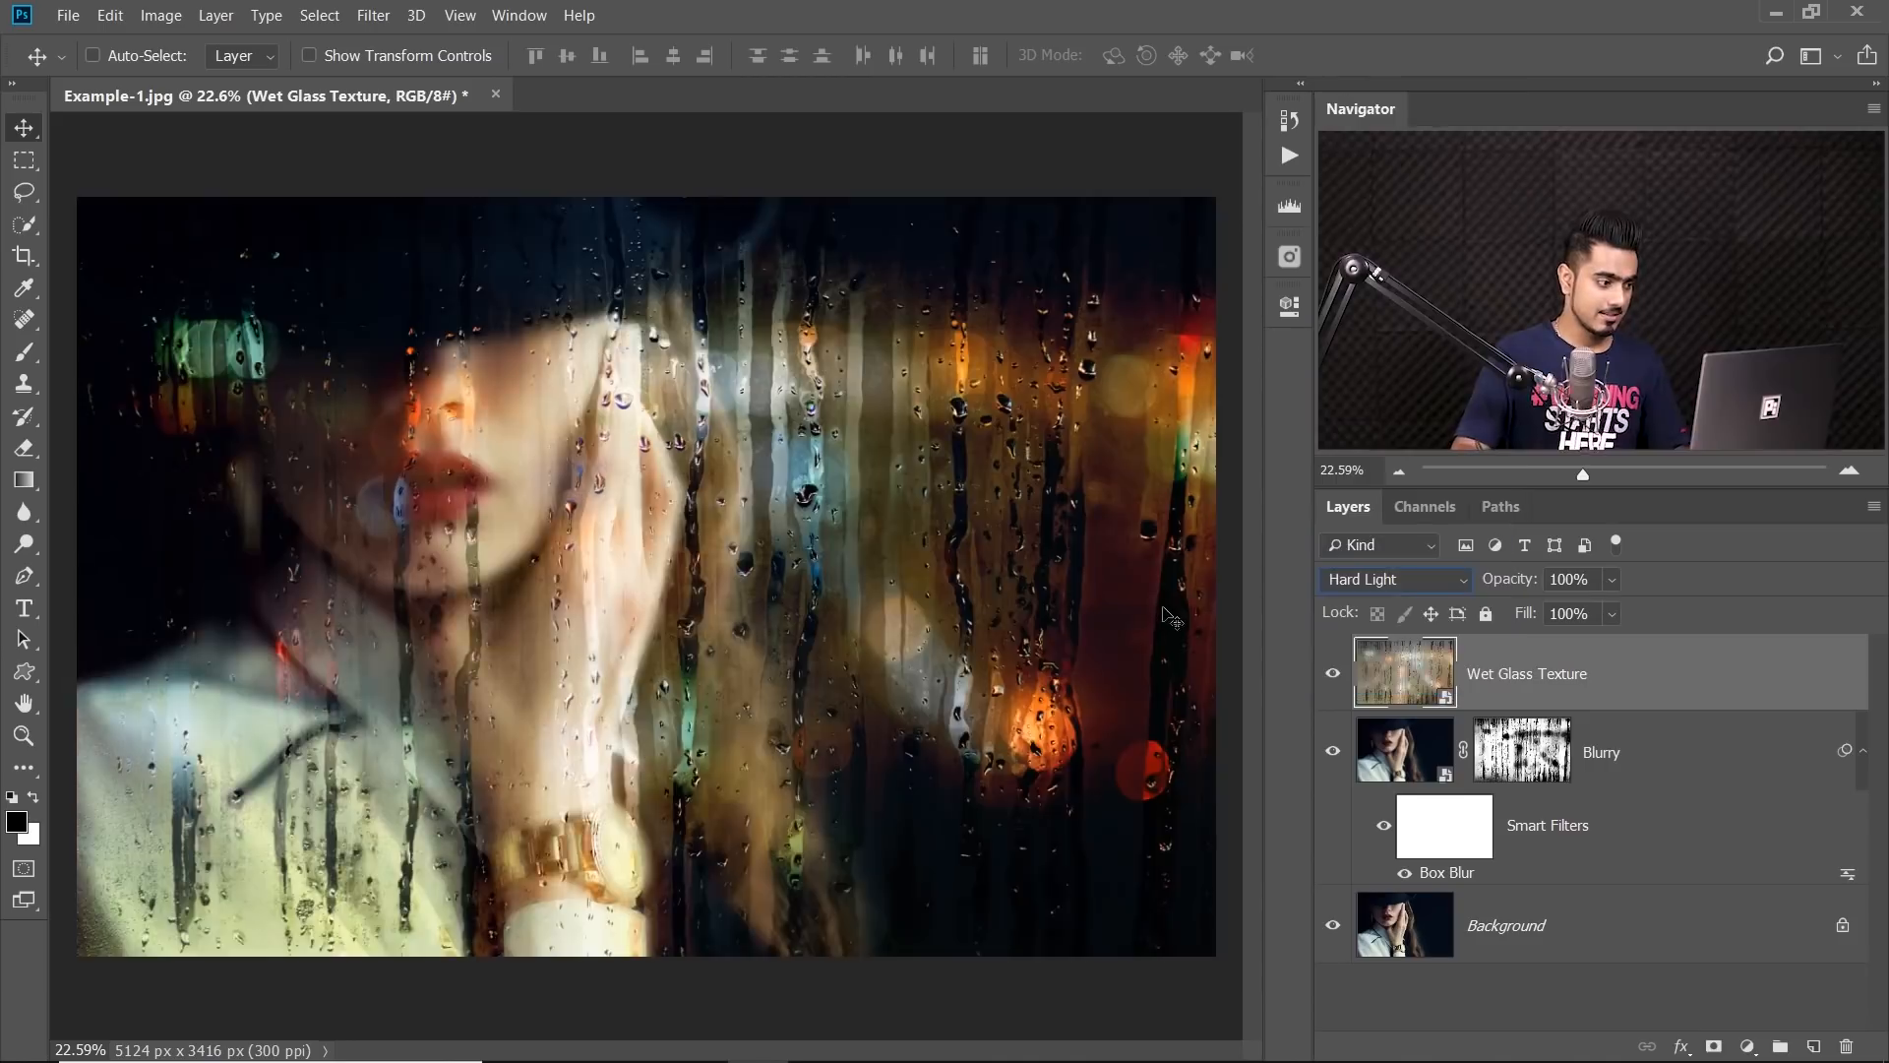
mouse_move(978, 515)
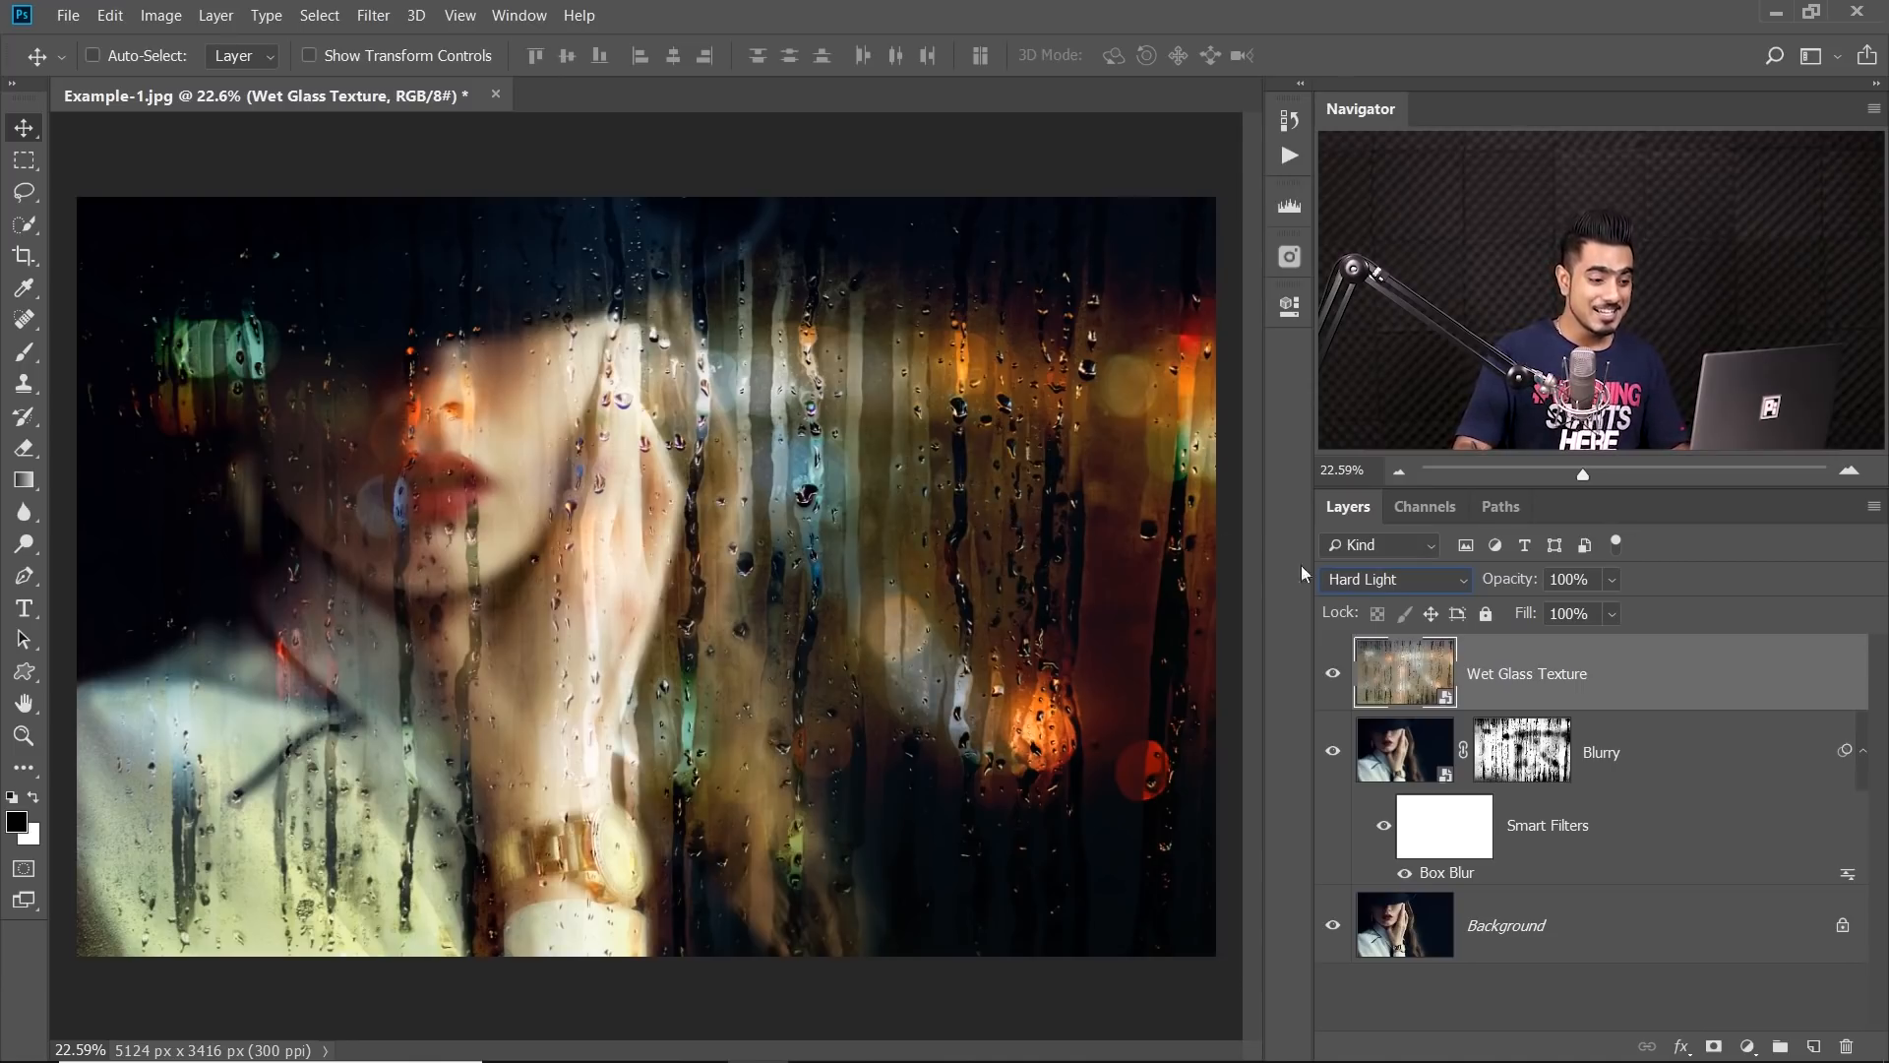
triple_click(1565, 579)
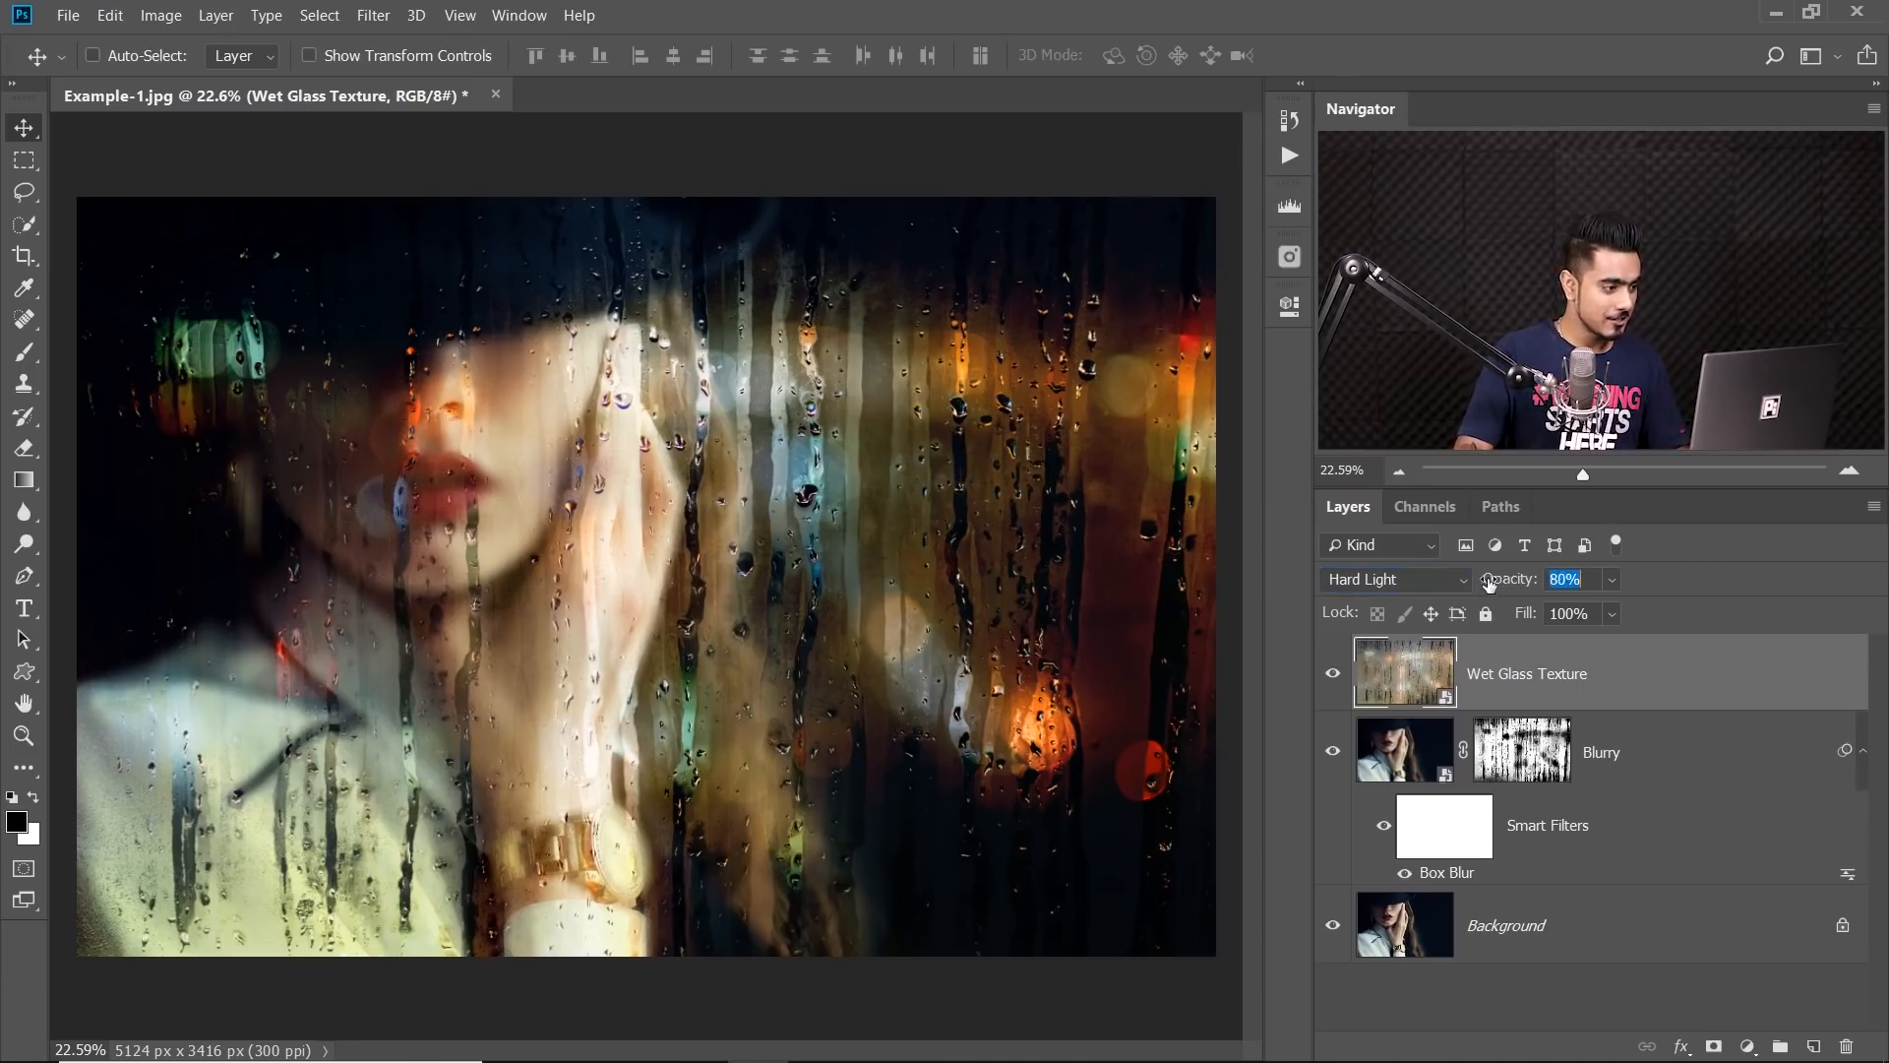
click(1567, 580)
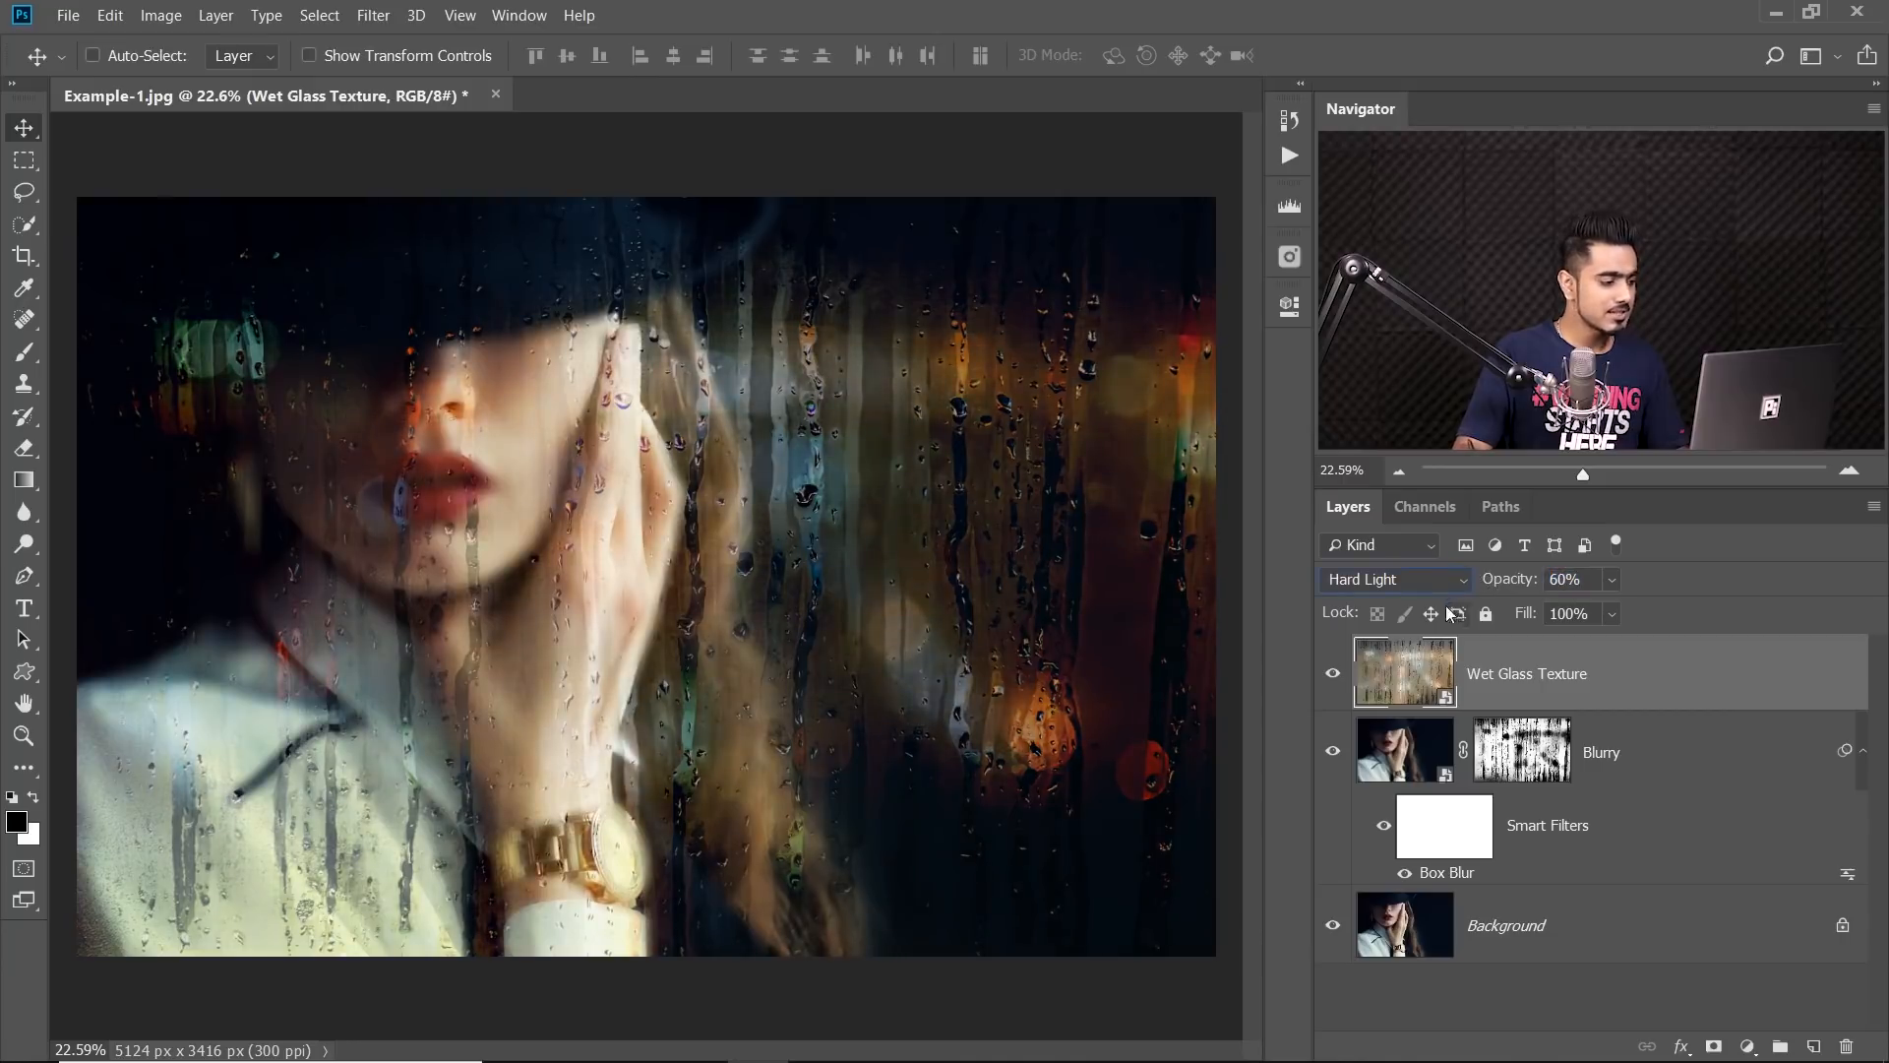
mouse_move(1106, 374)
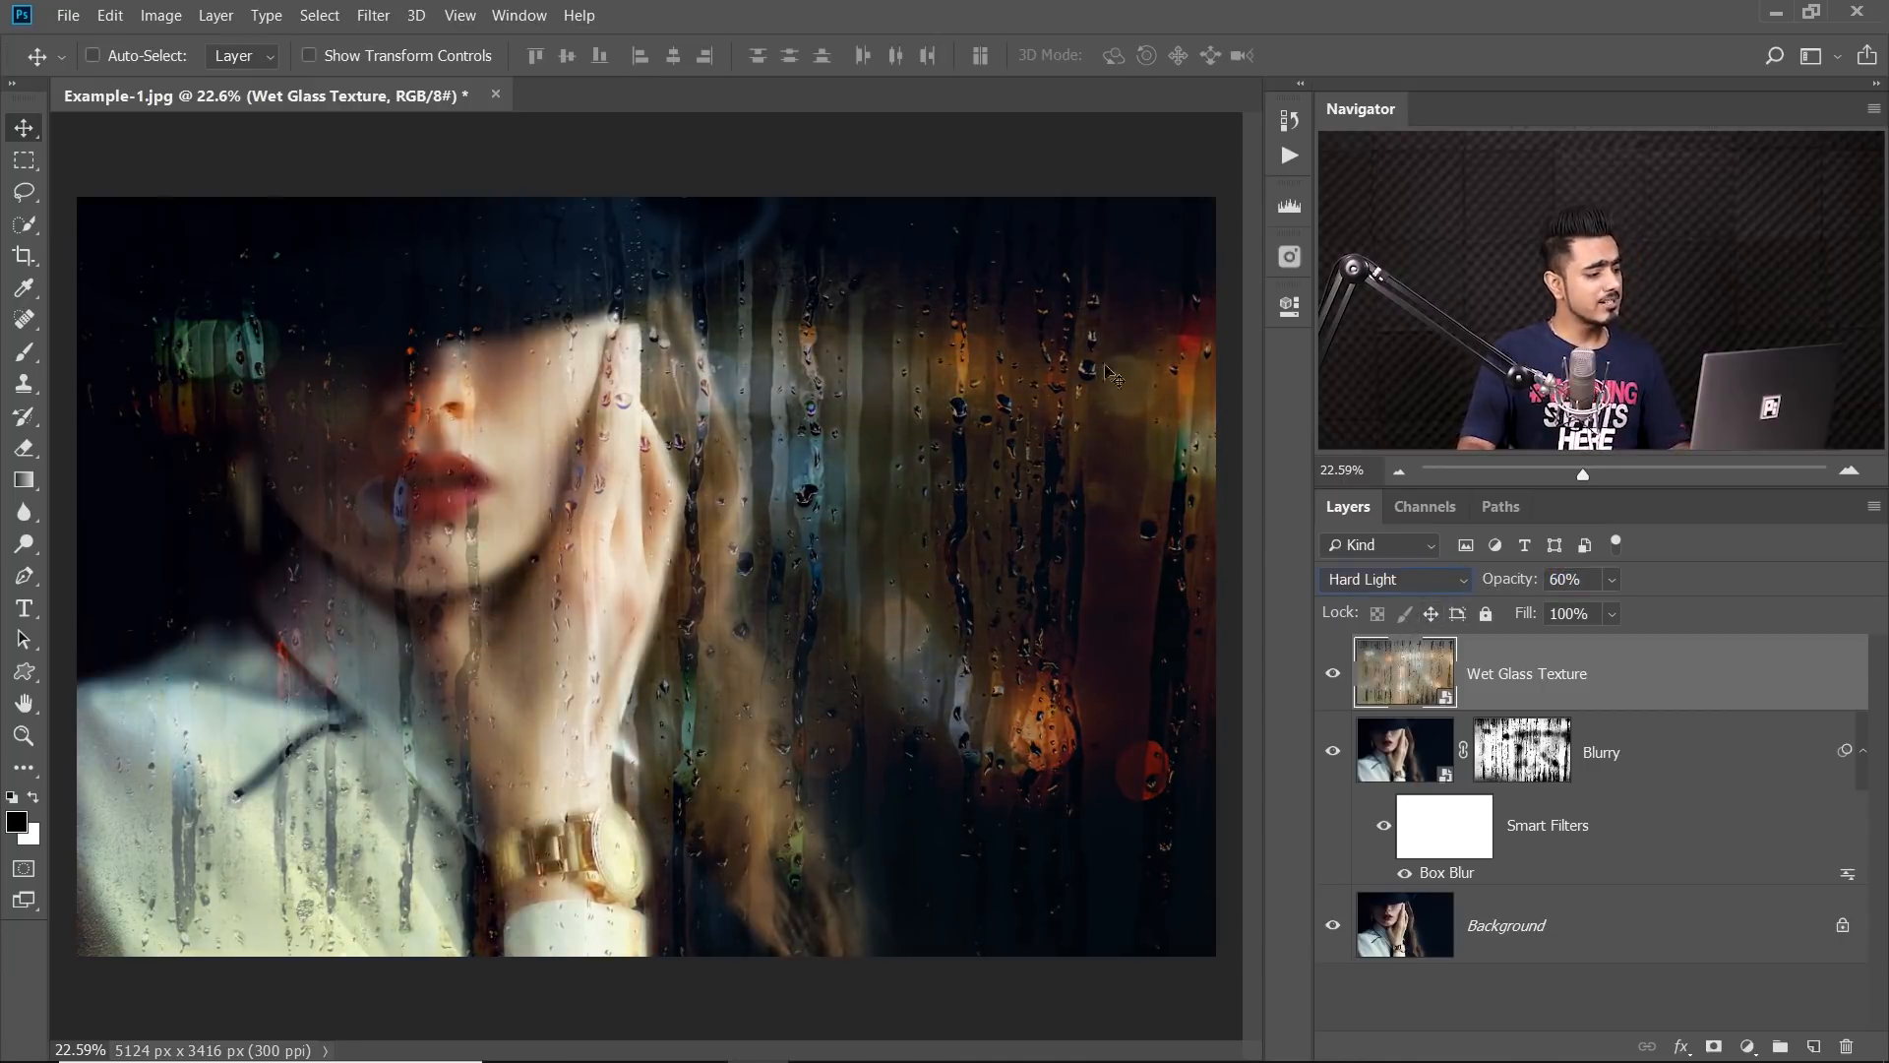
mouse_move(810, 532)
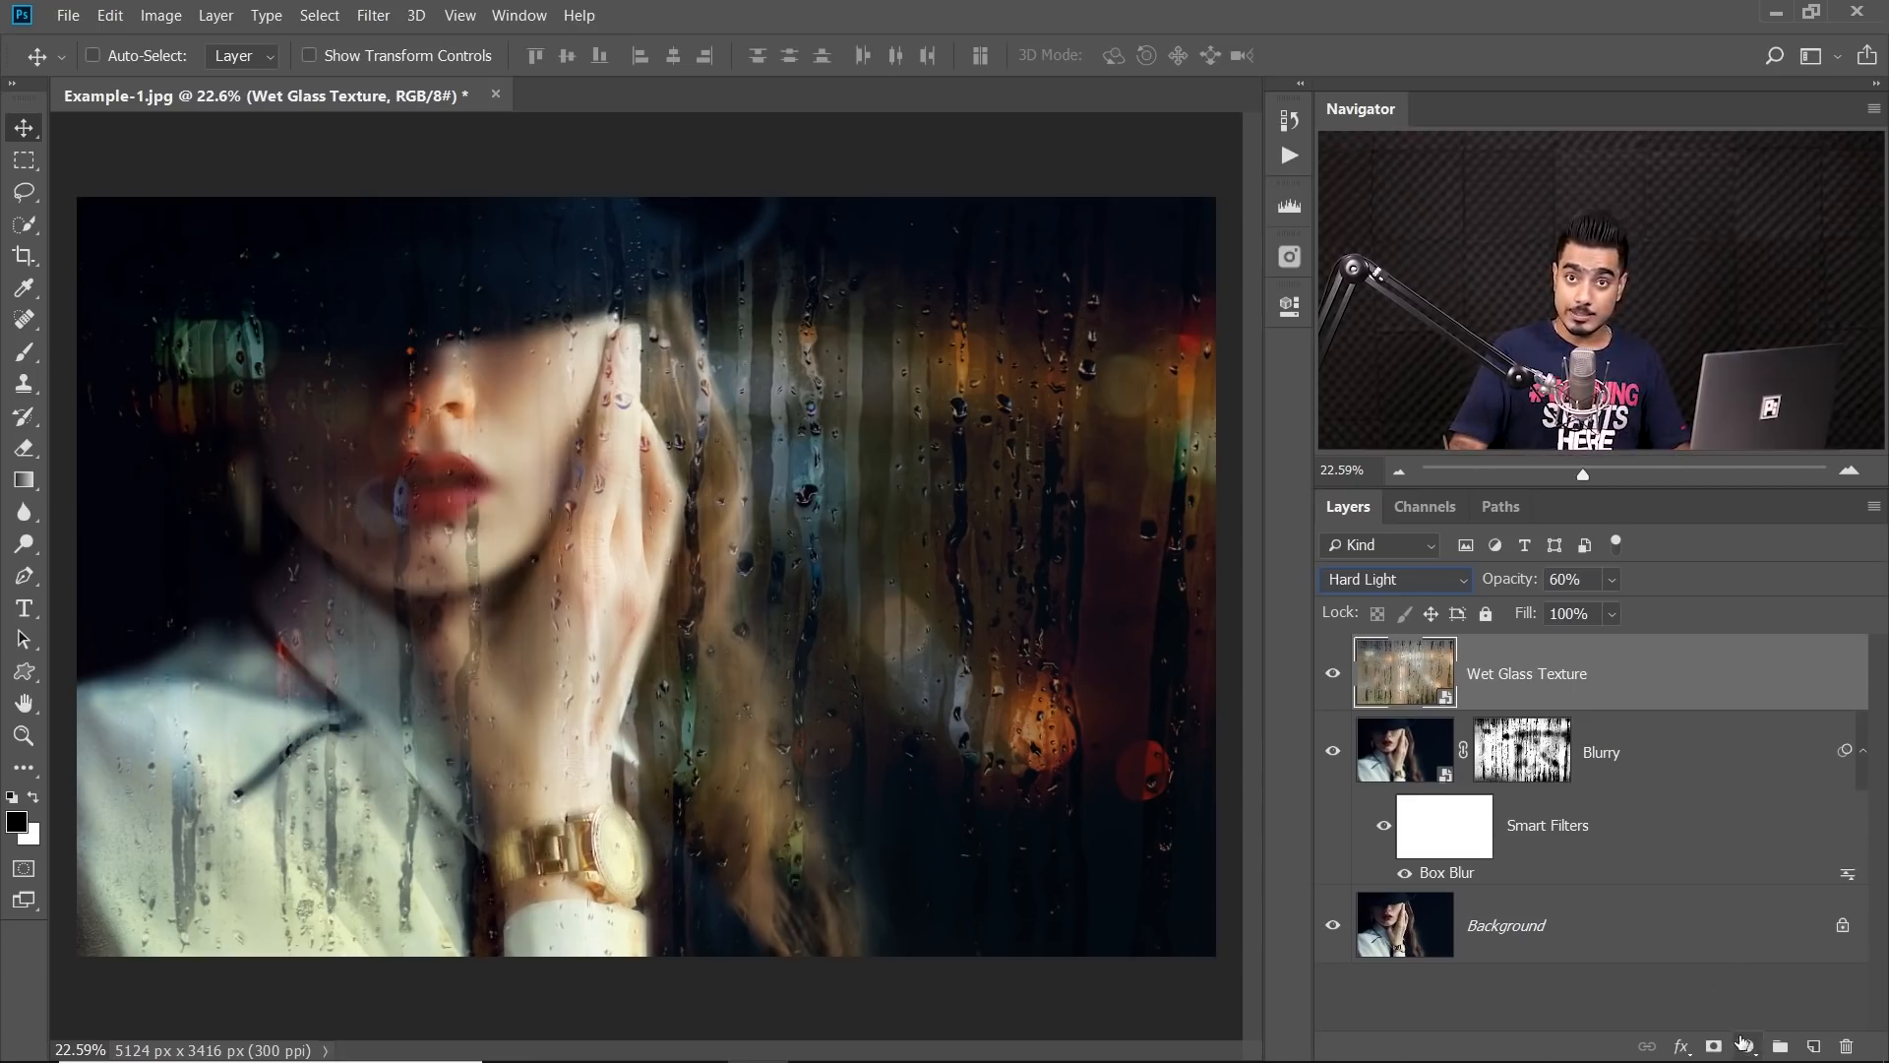
Add a Hue/Saturation adjustment at Saturation -100, clipped to Wet Glass Texture
click(1744, 1045)
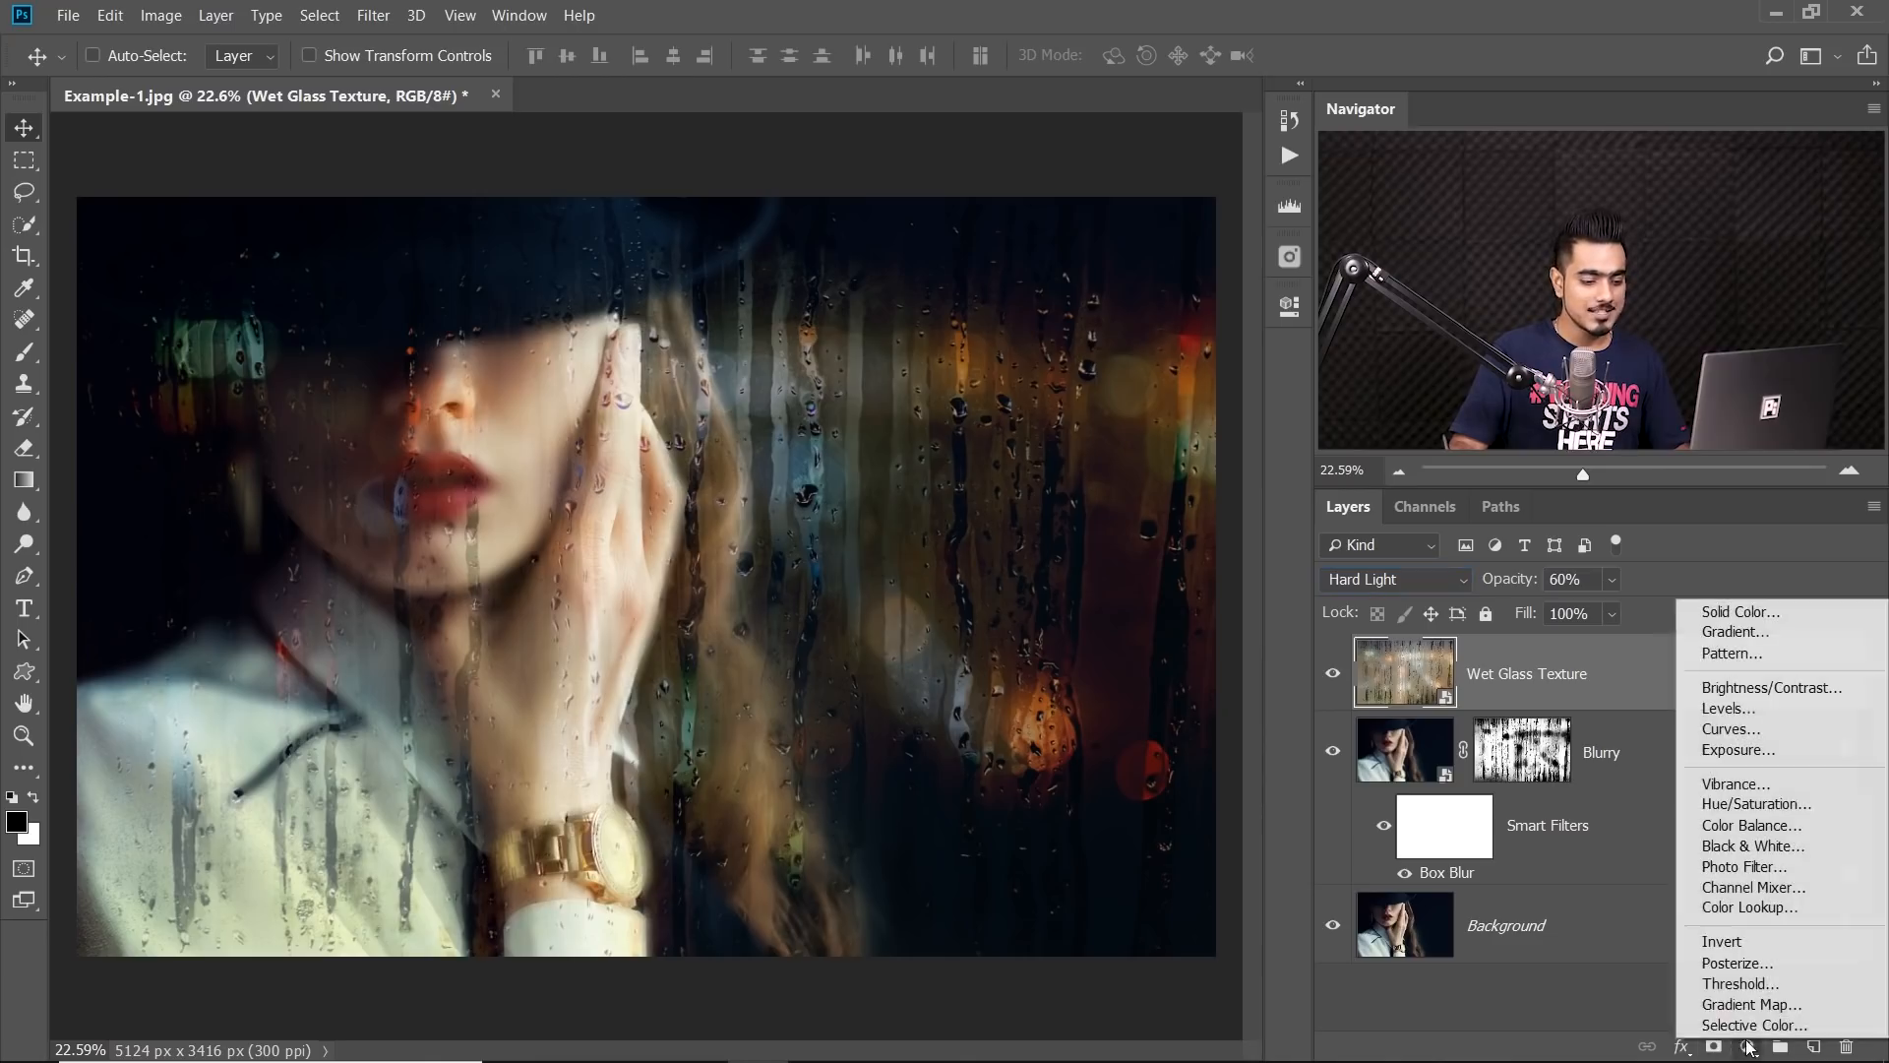
mouse_move(1754, 804)
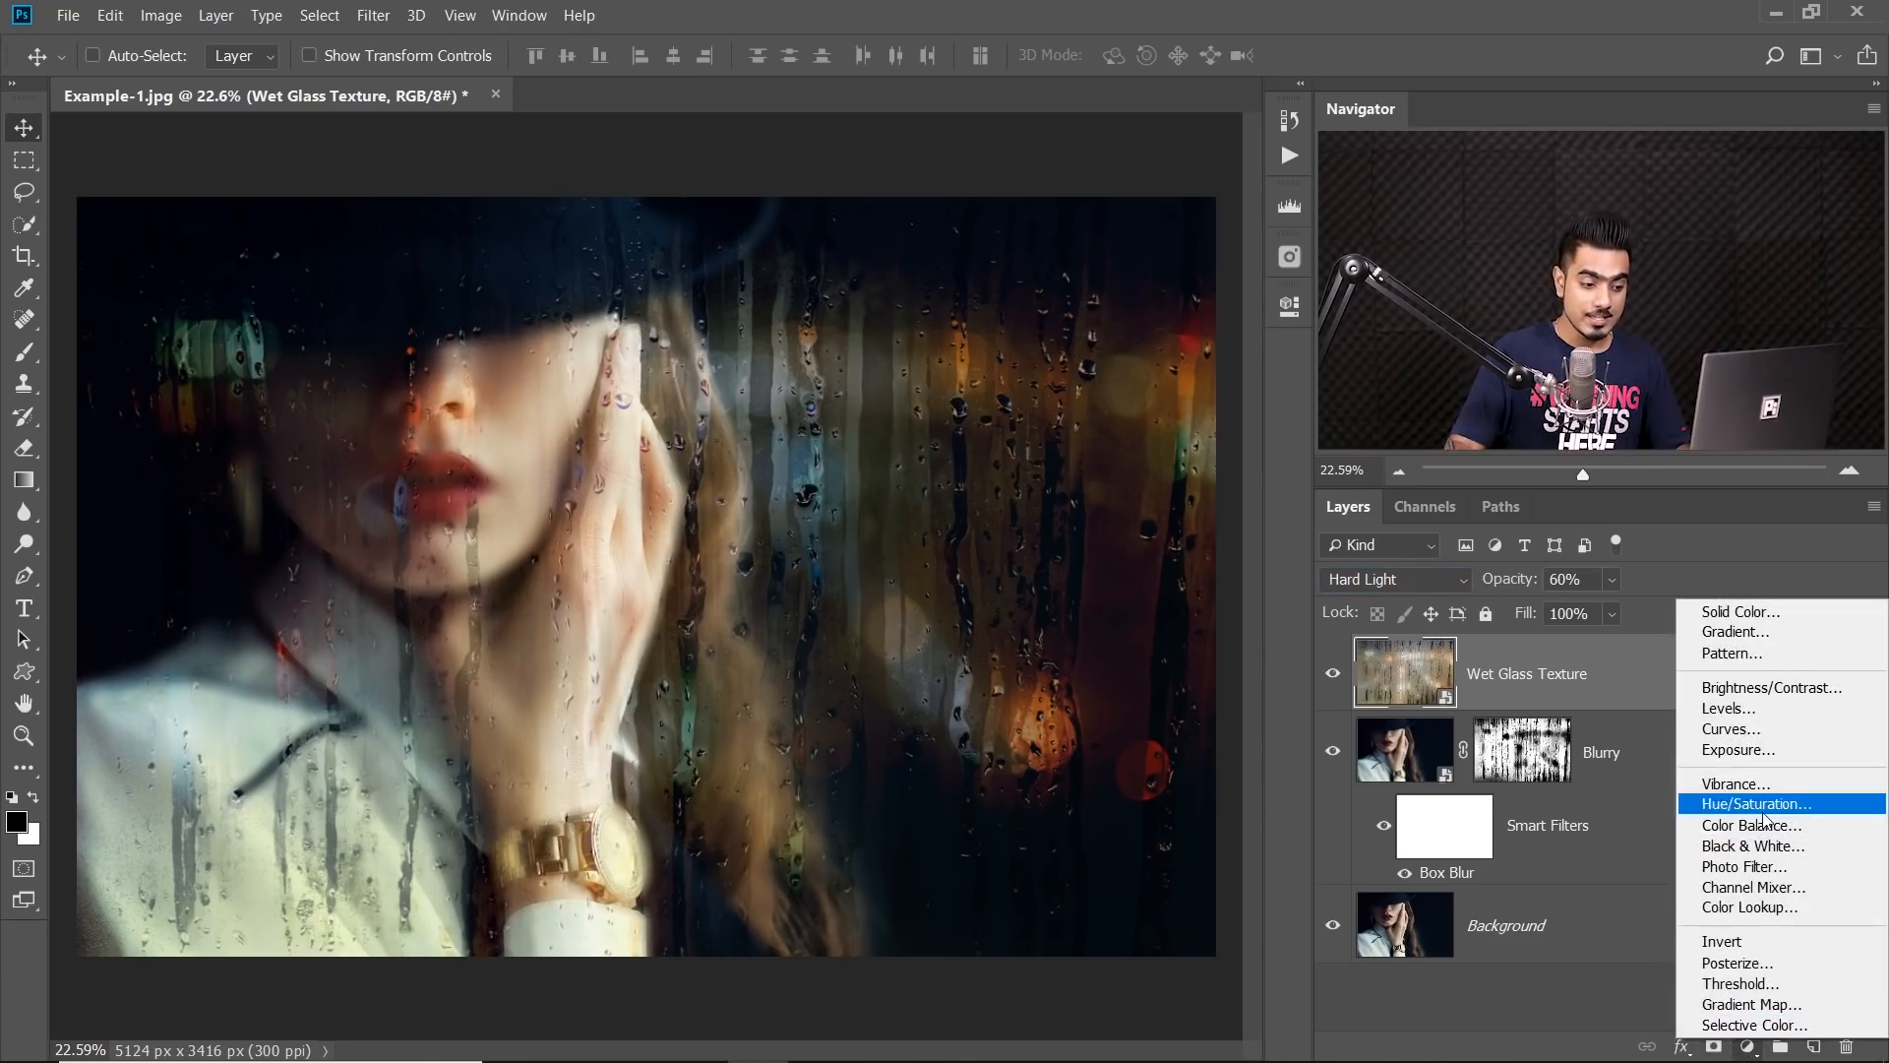
click(1755, 804)
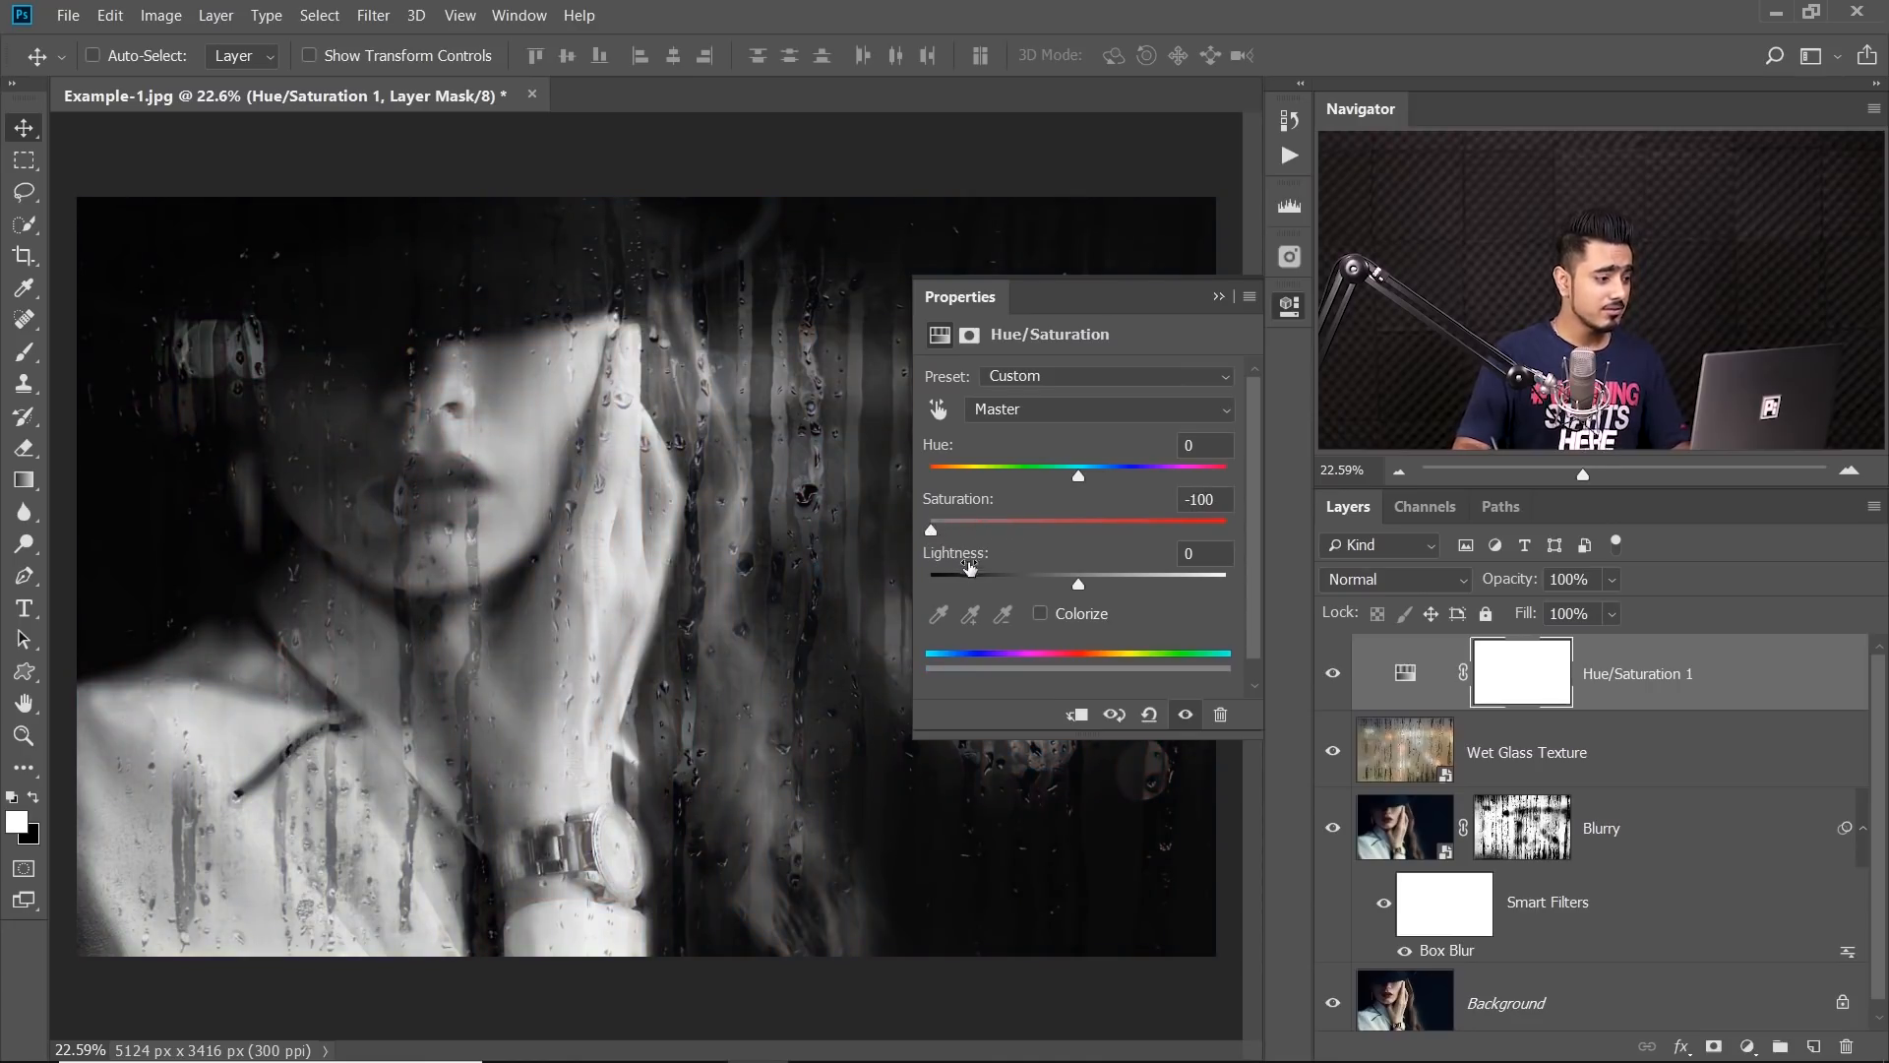
mouse_move(815, 579)
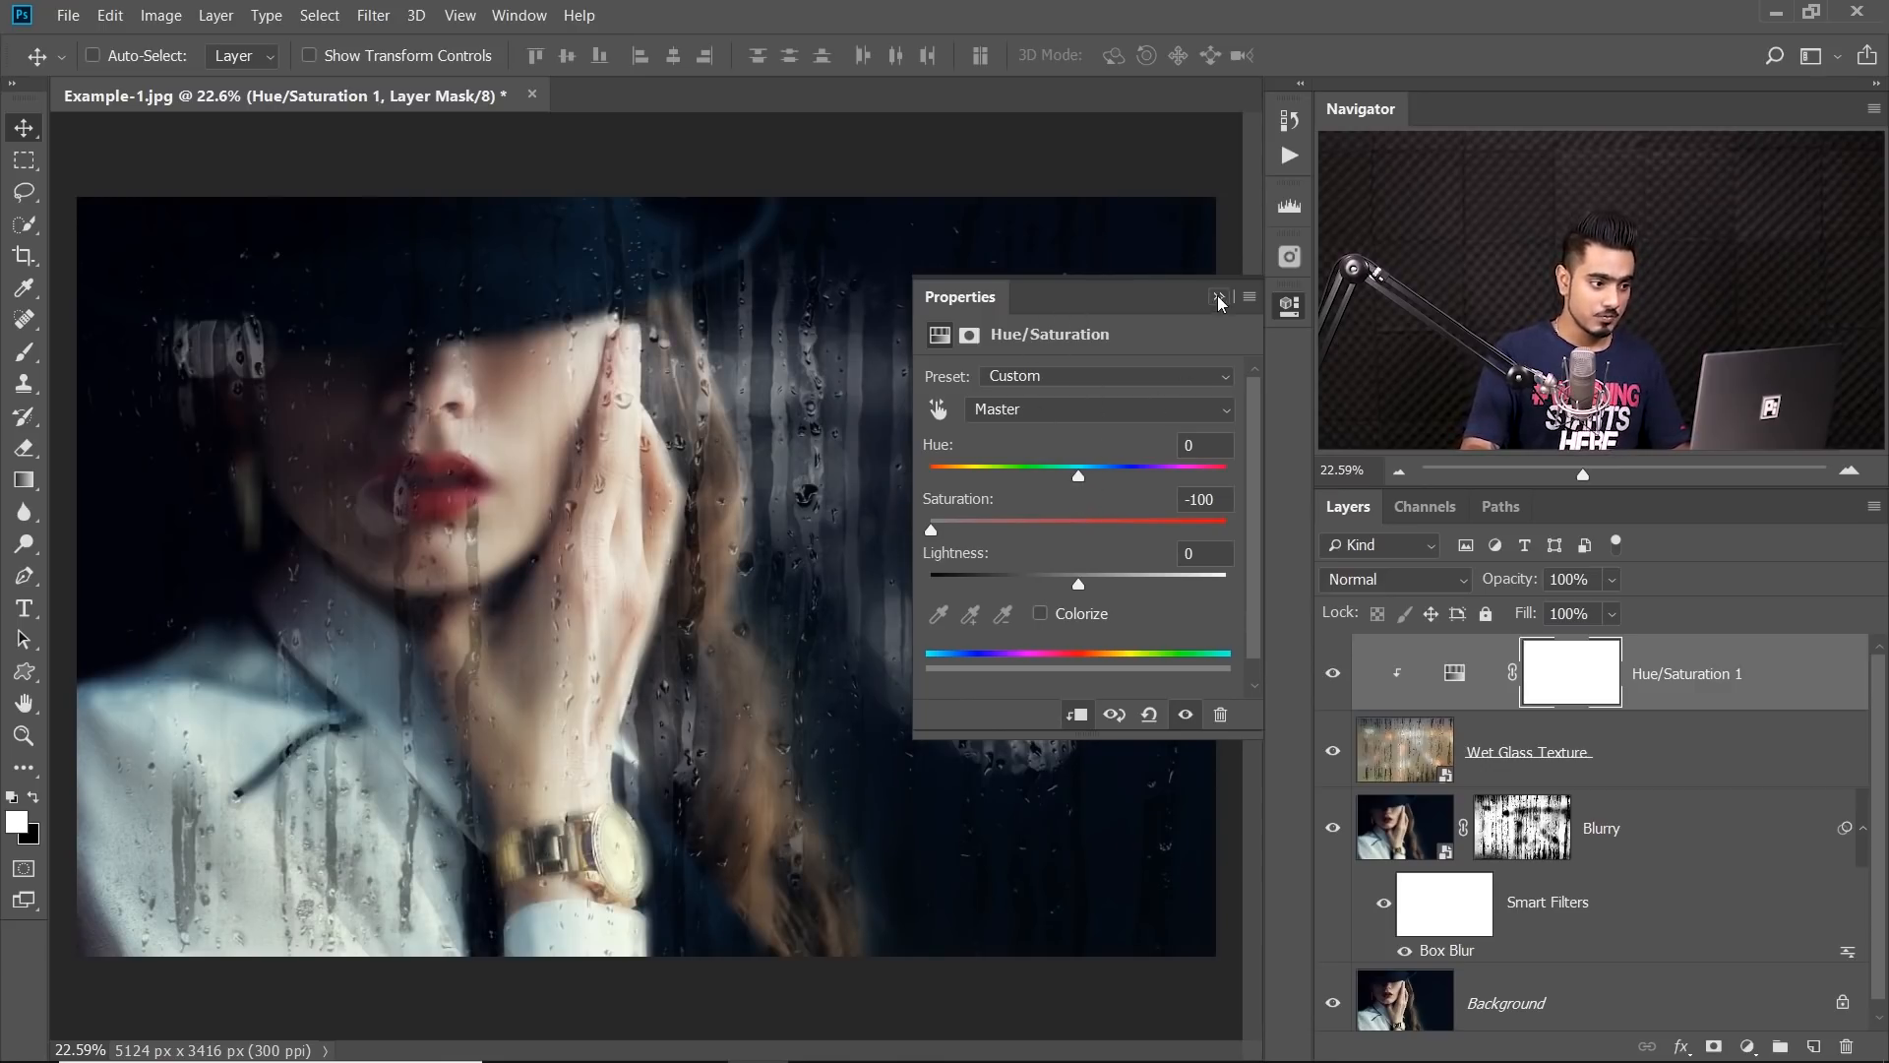
click(1220, 297)
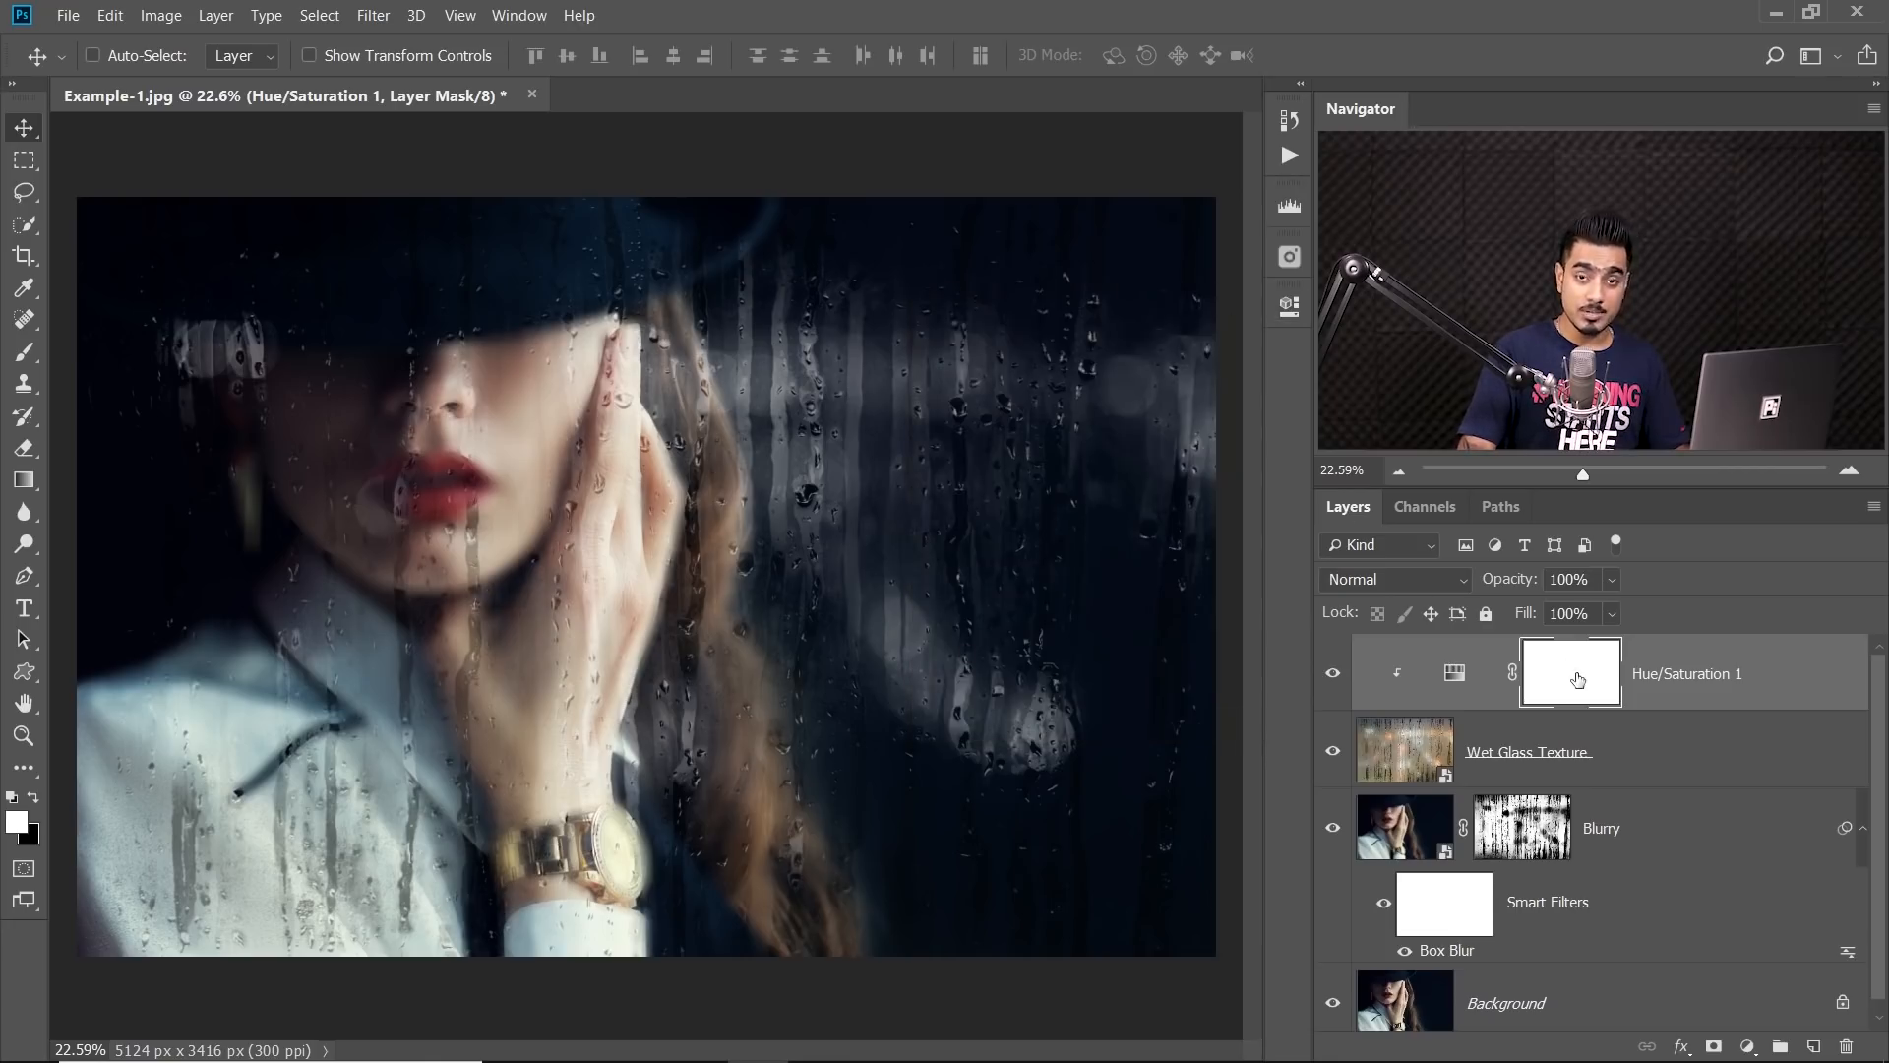
Invert the Hue/Saturation mask with Ctrl+I and softly paint white over the face
key(ctrl+i)
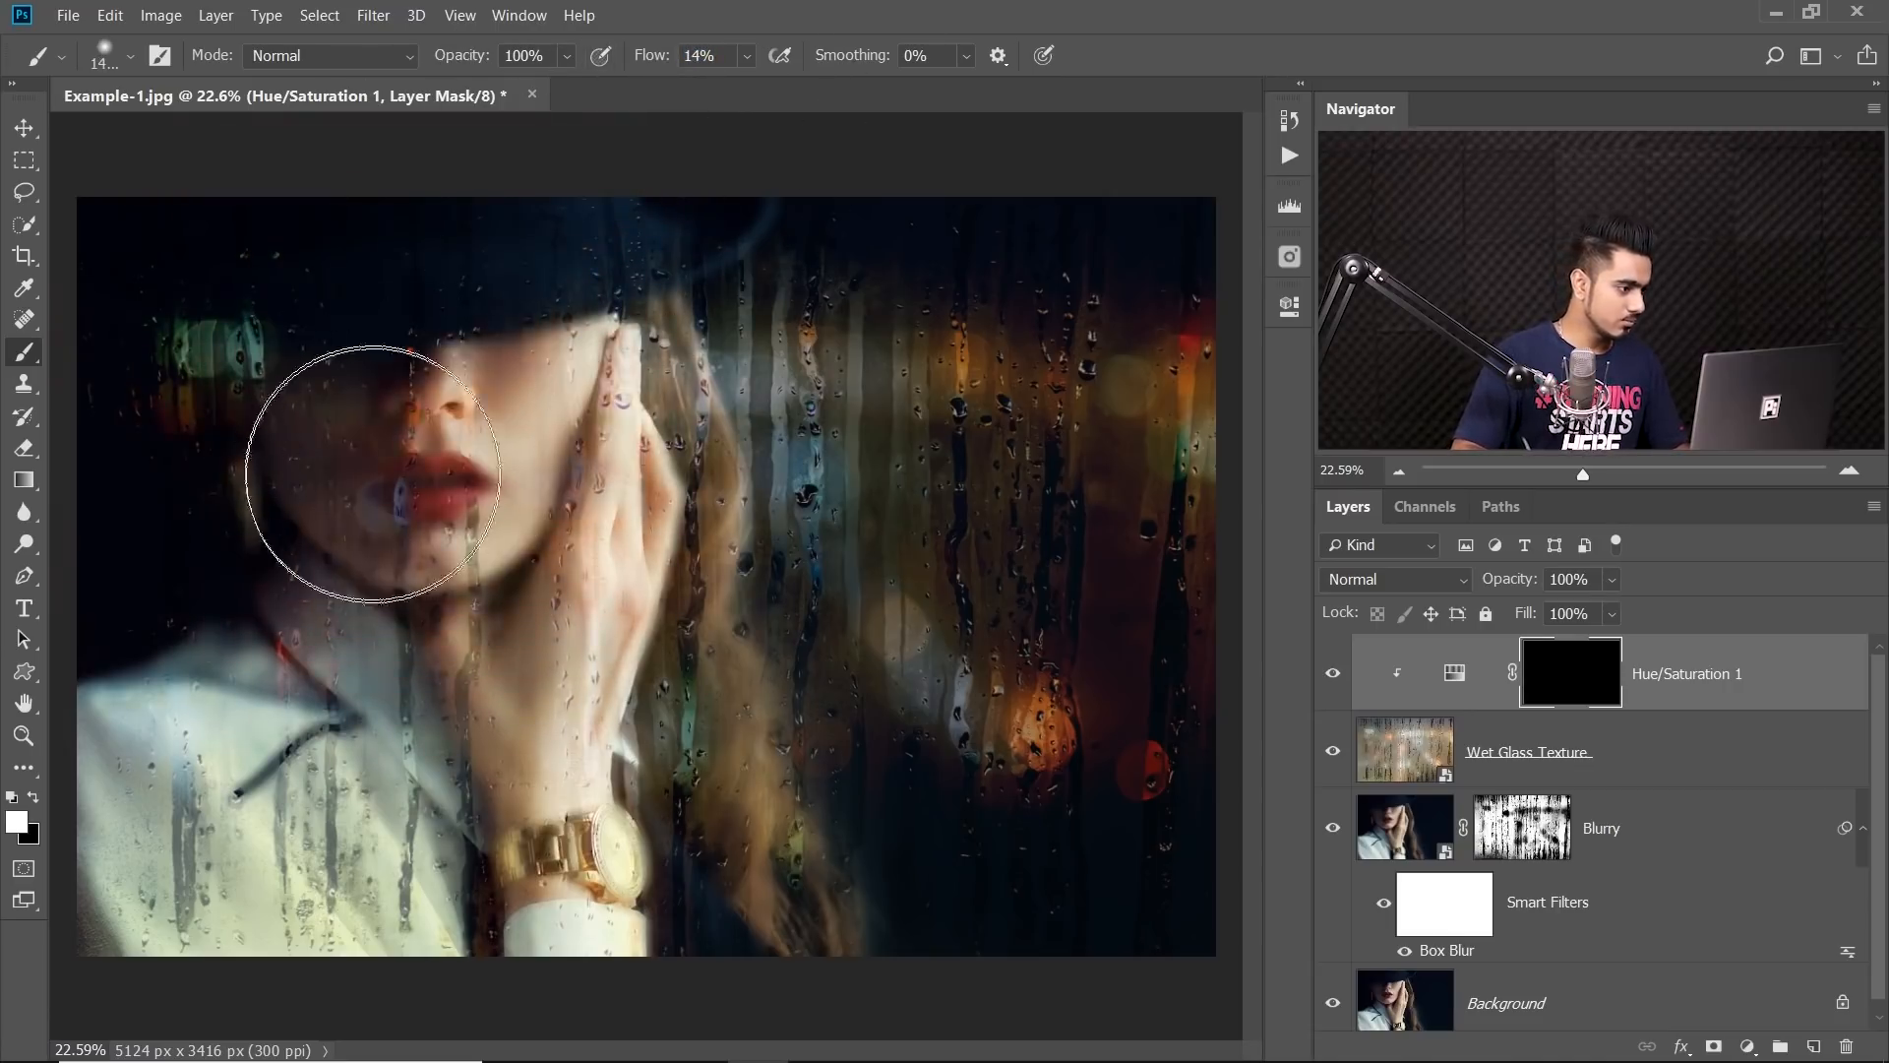
drag(376, 476, 472, 374)
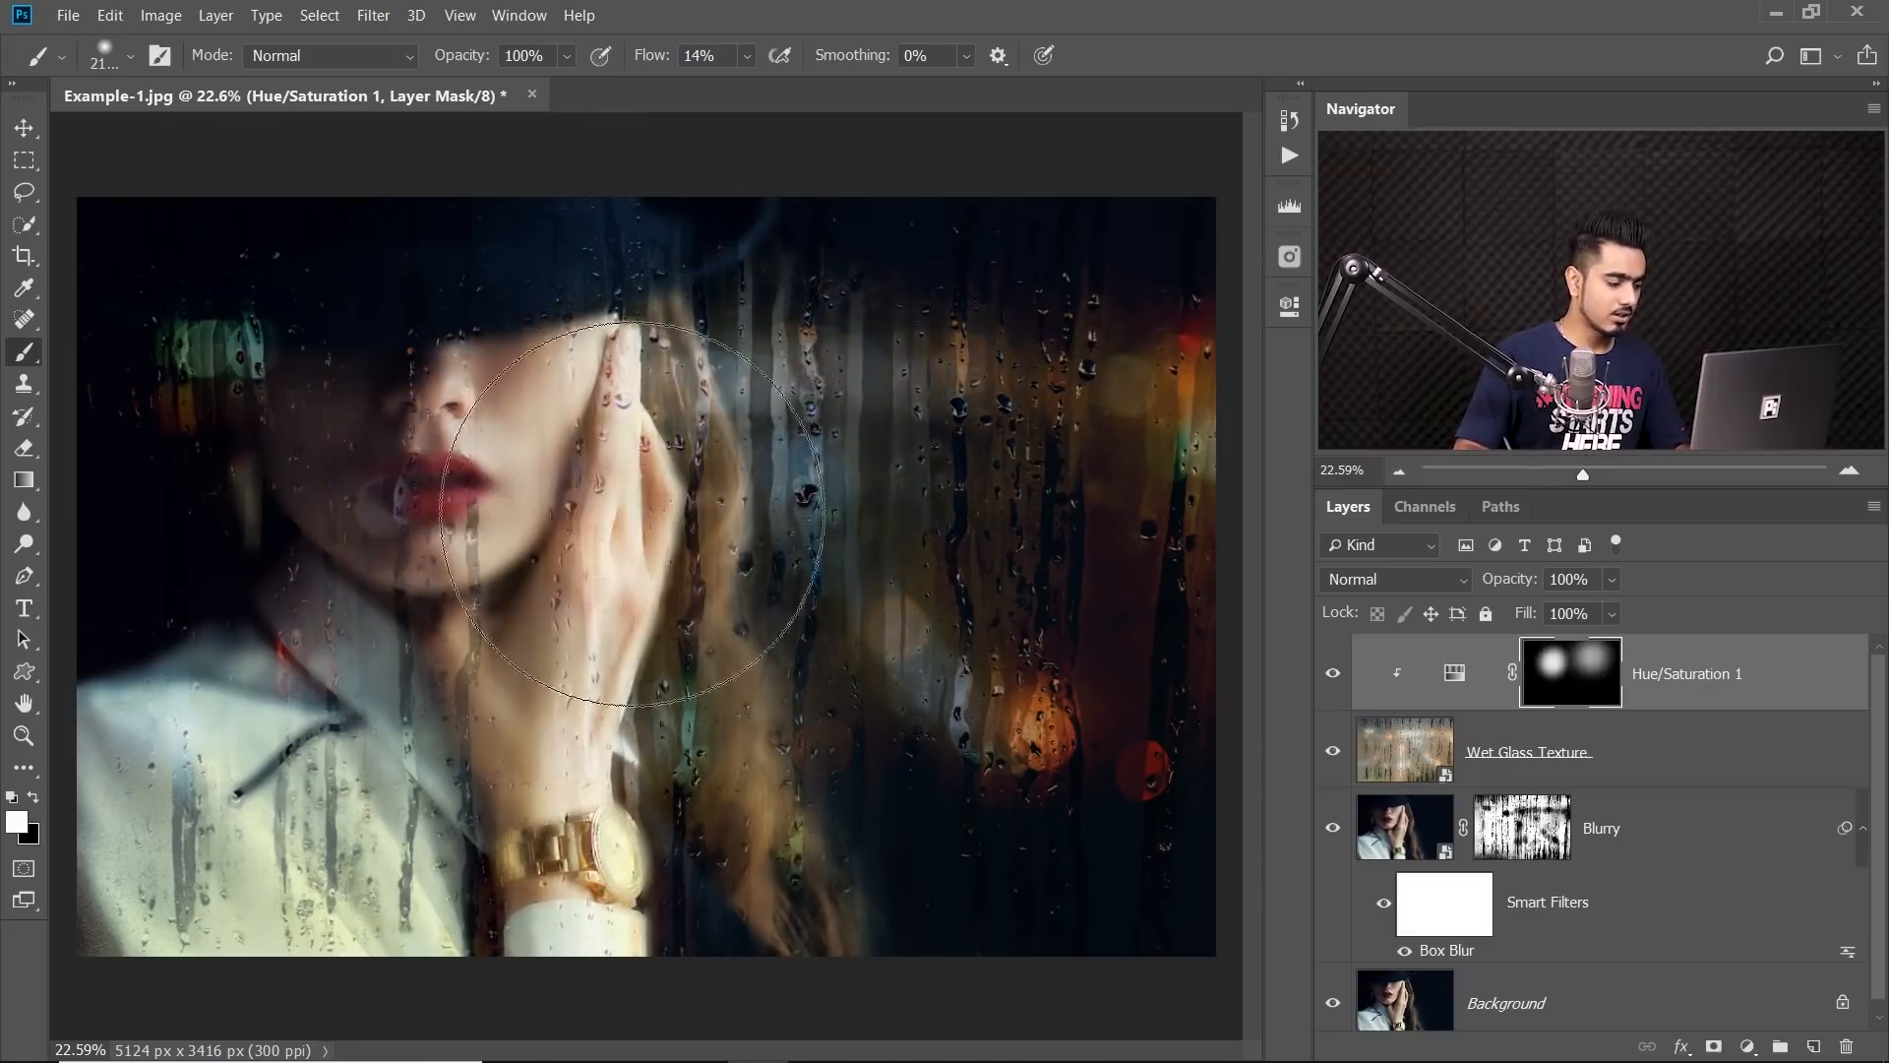
mouse_move(981, 542)
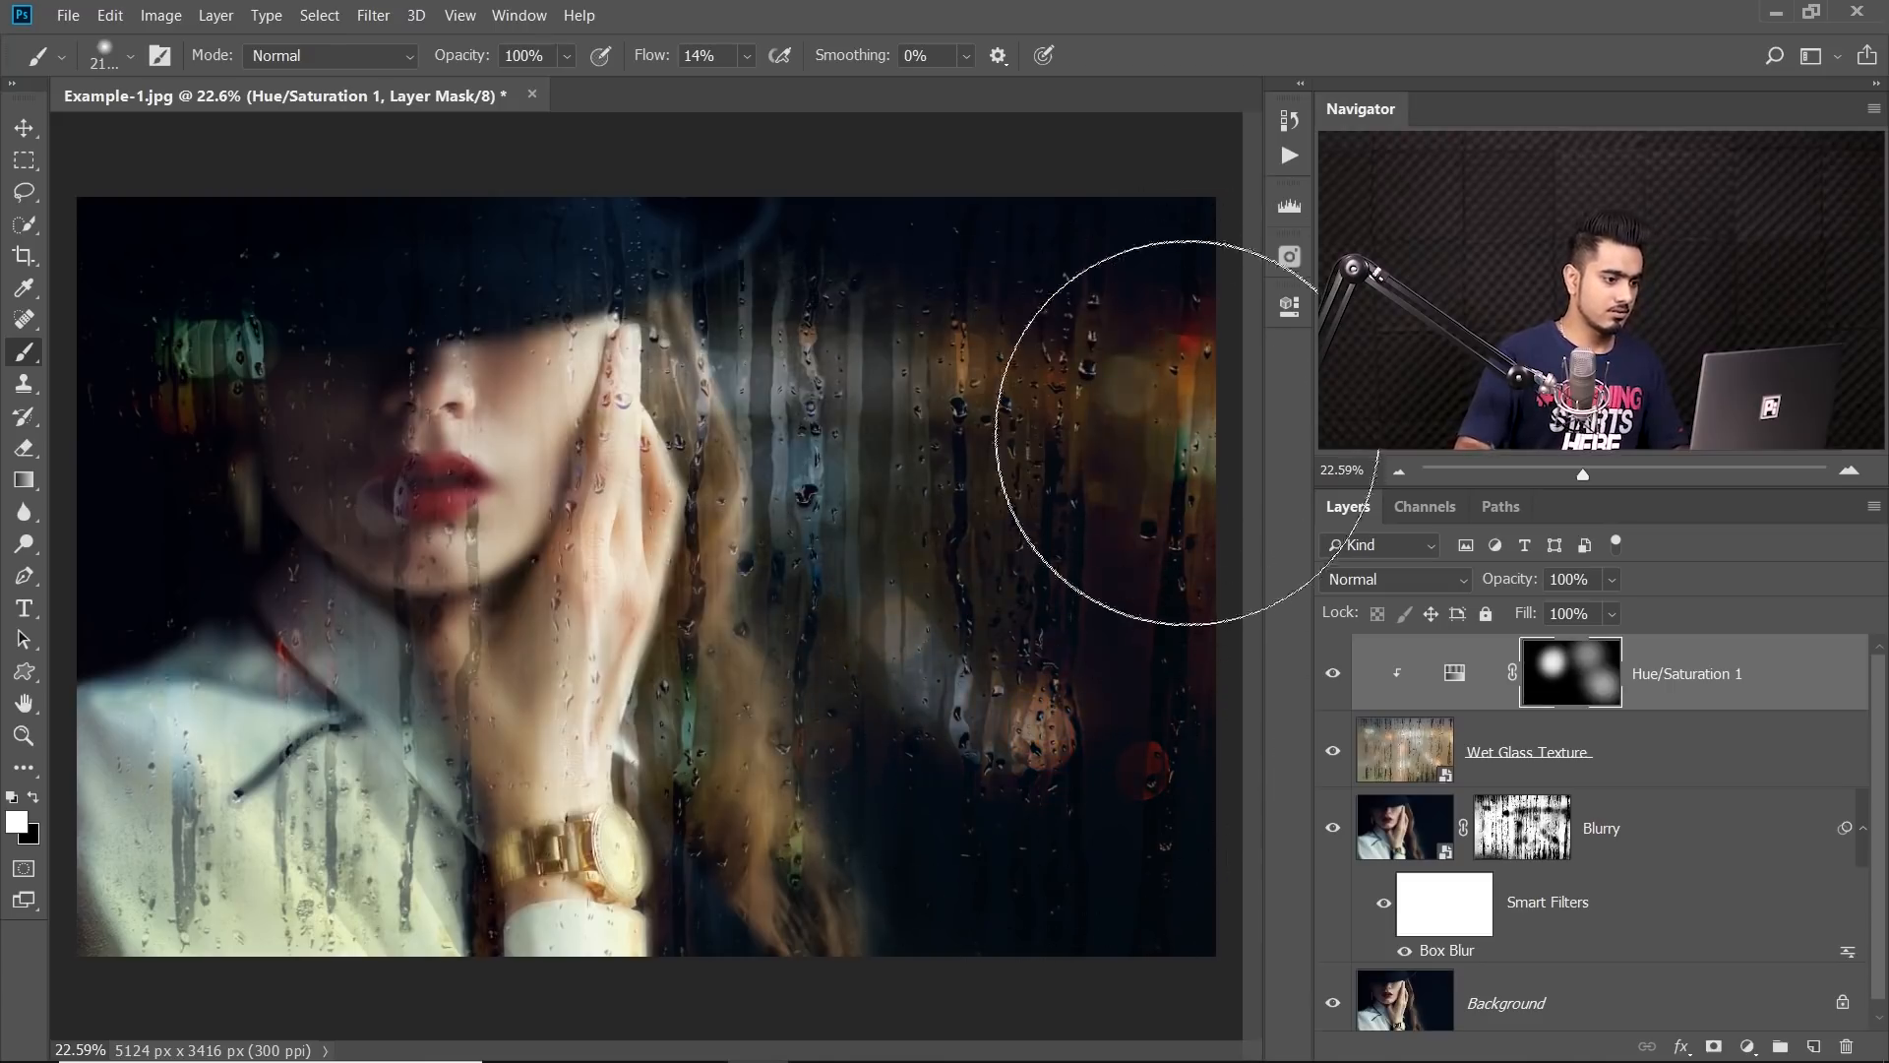
mouse_move(608, 838)
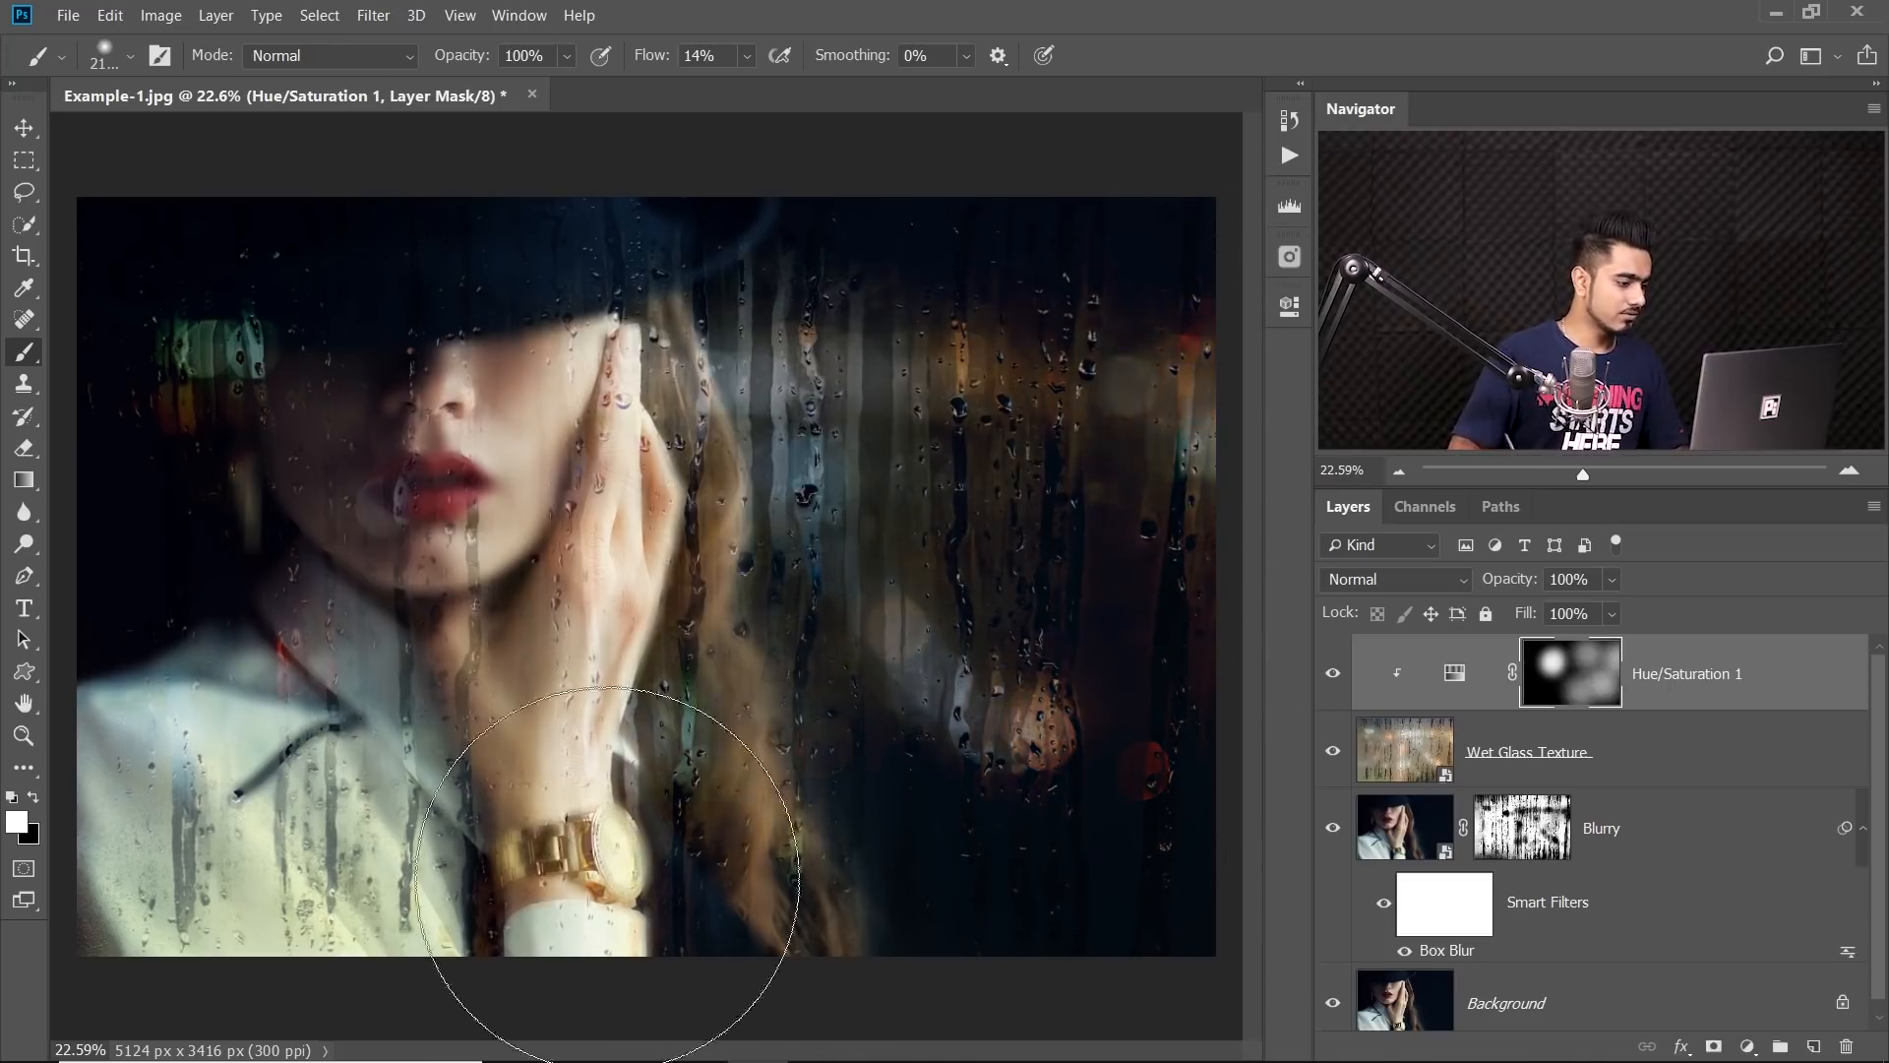
mouse_move(253, 355)
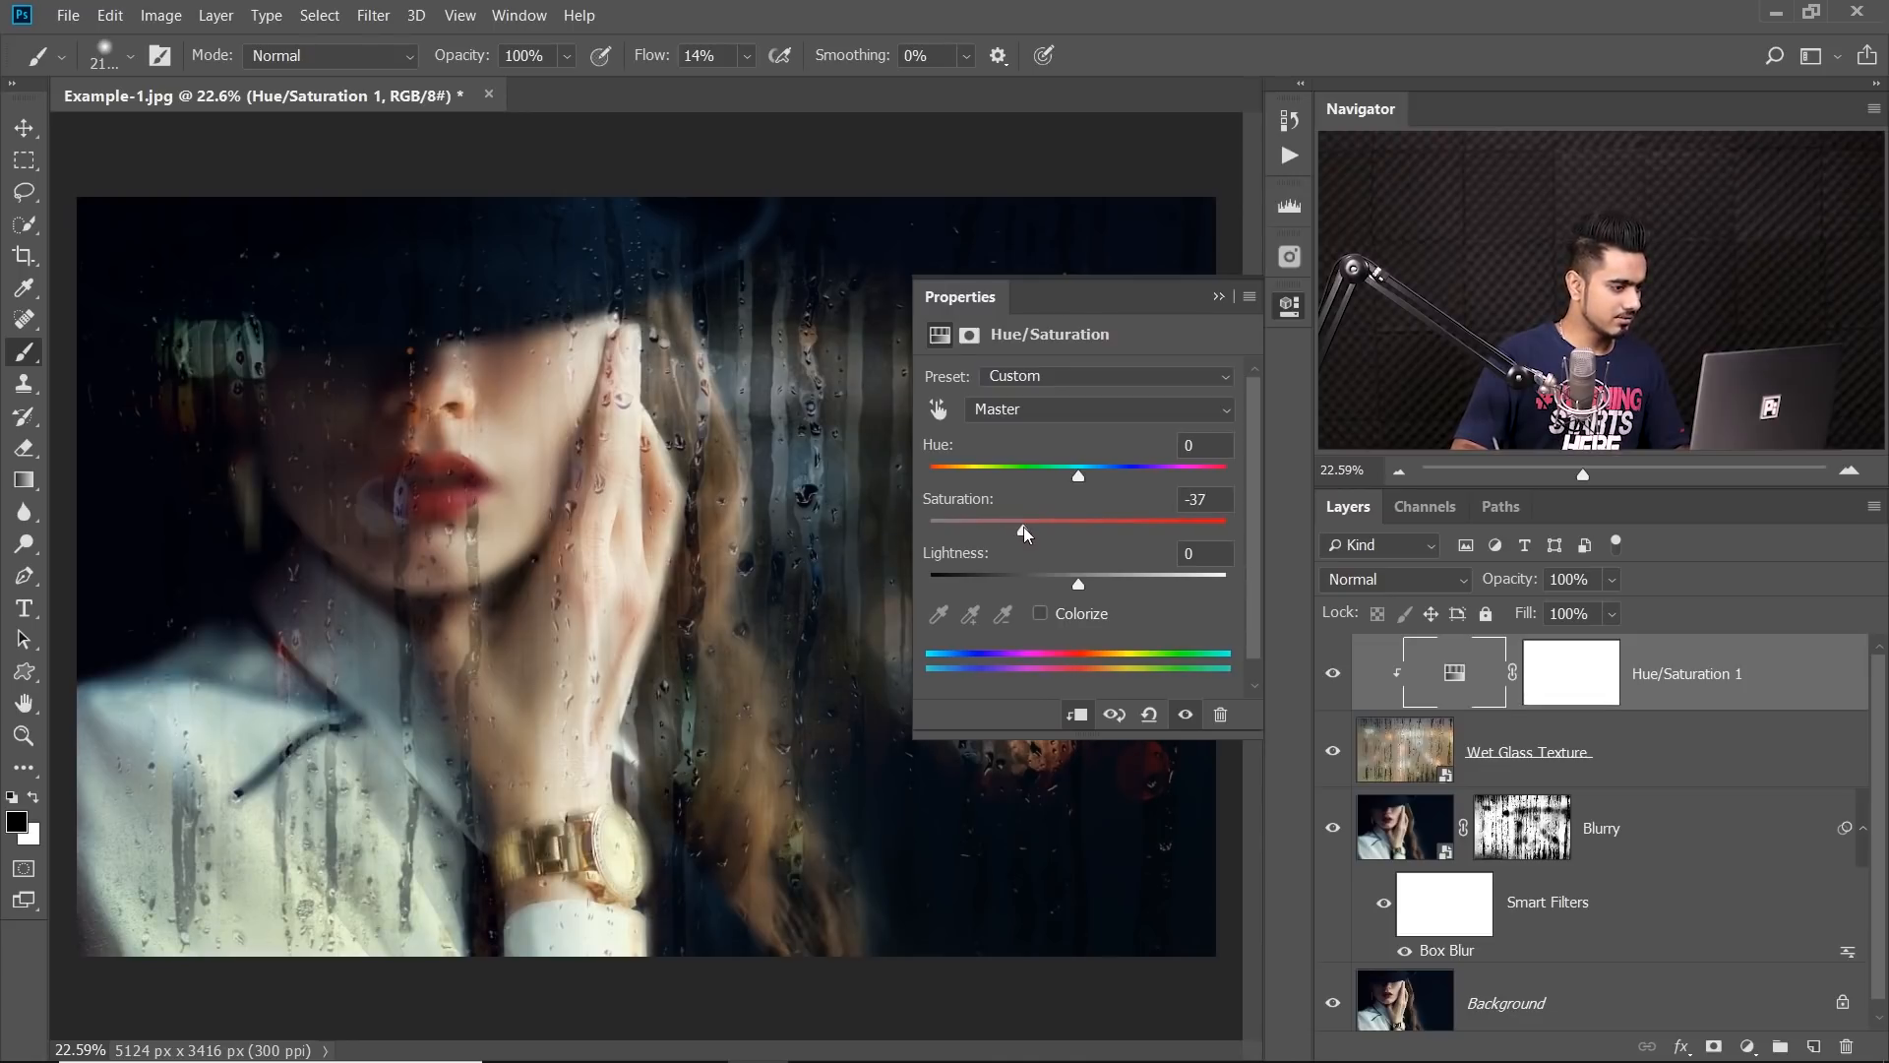
Soften the Hue/Saturation adjustment to Saturation -37 and show the new adjustment layer list
click(1218, 296)
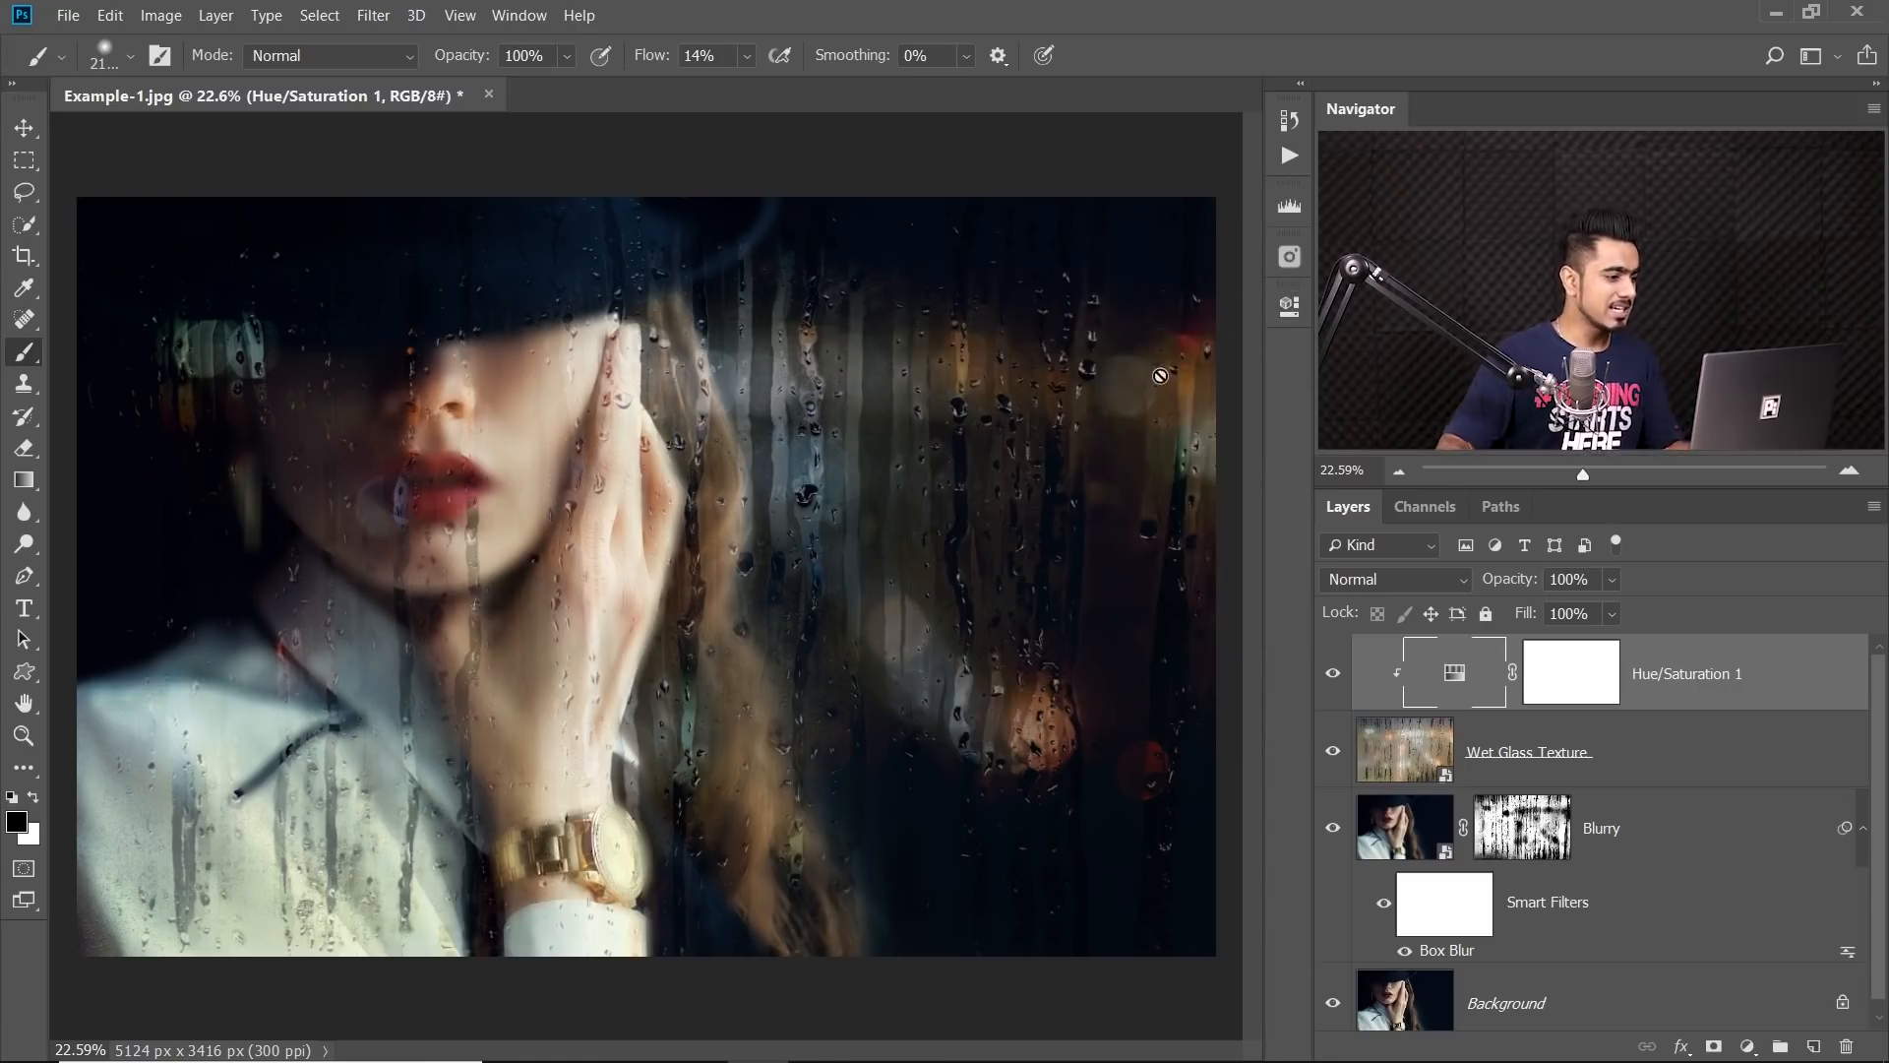
mouse_move(847, 175)
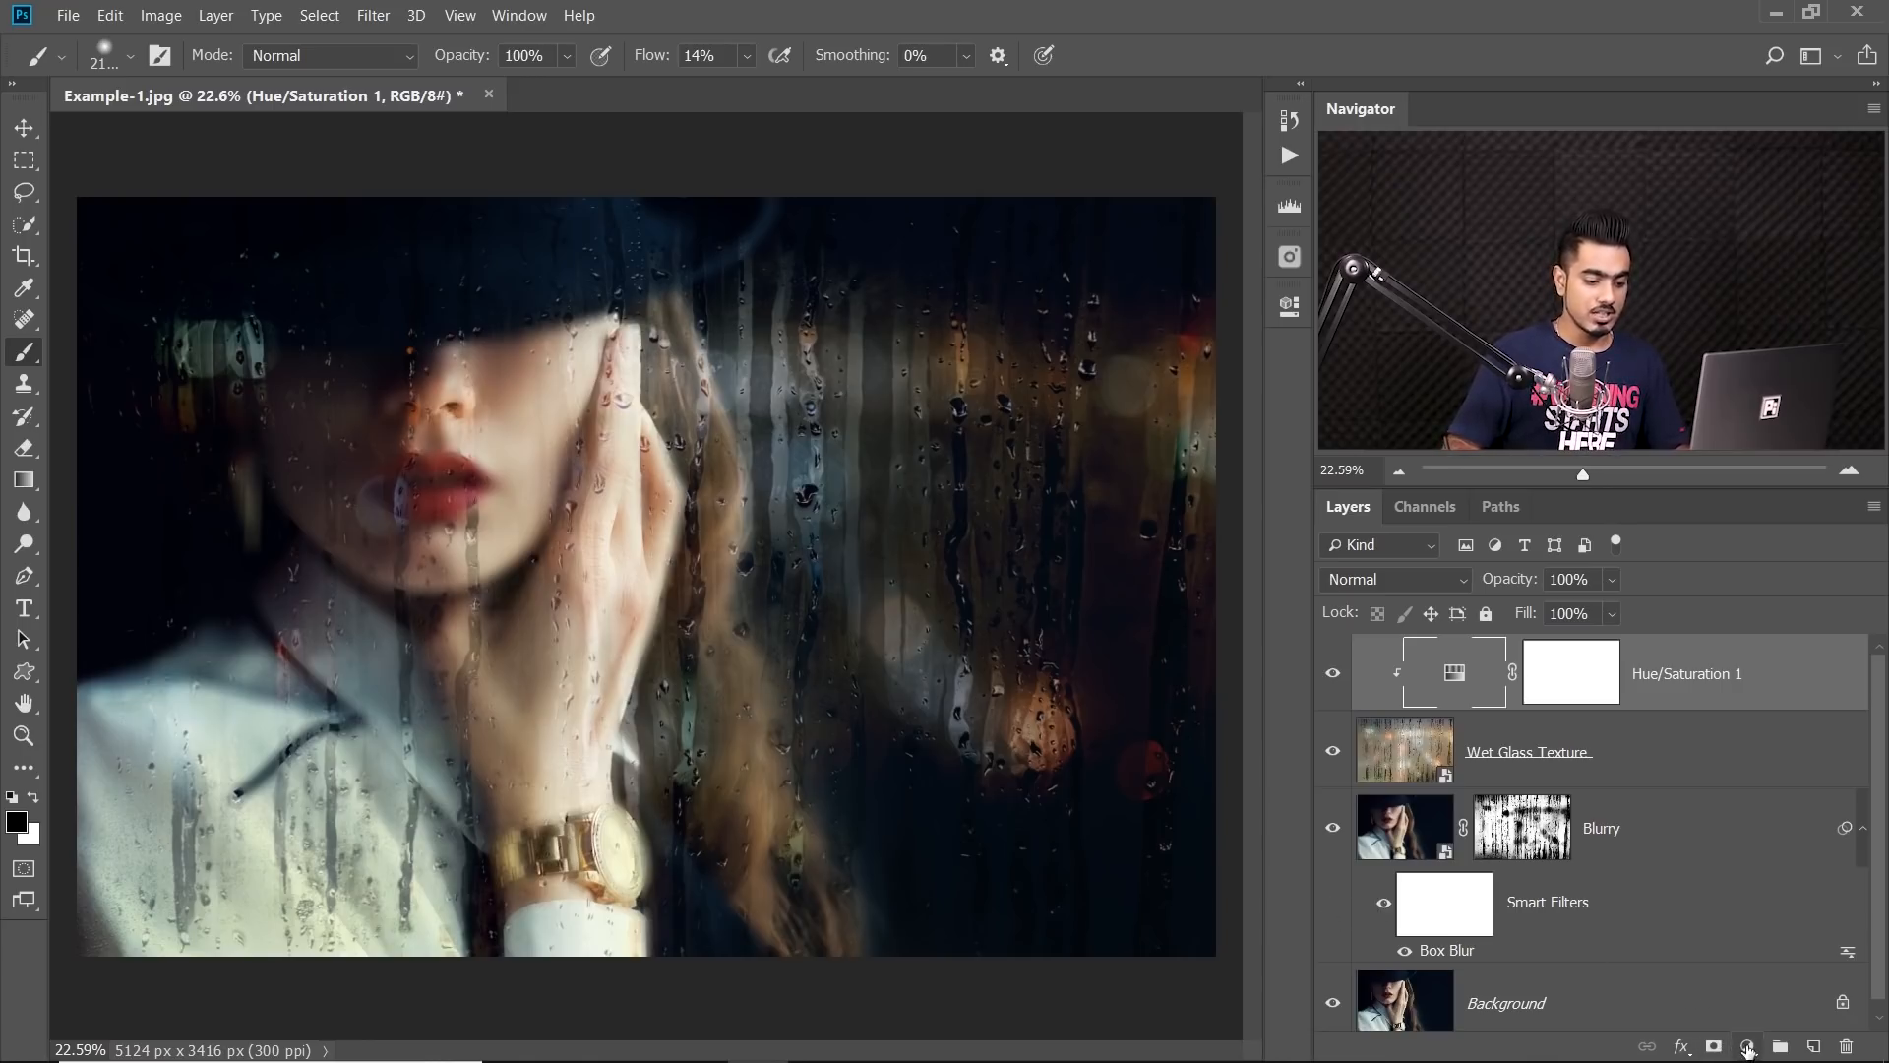
click(1745, 1046)
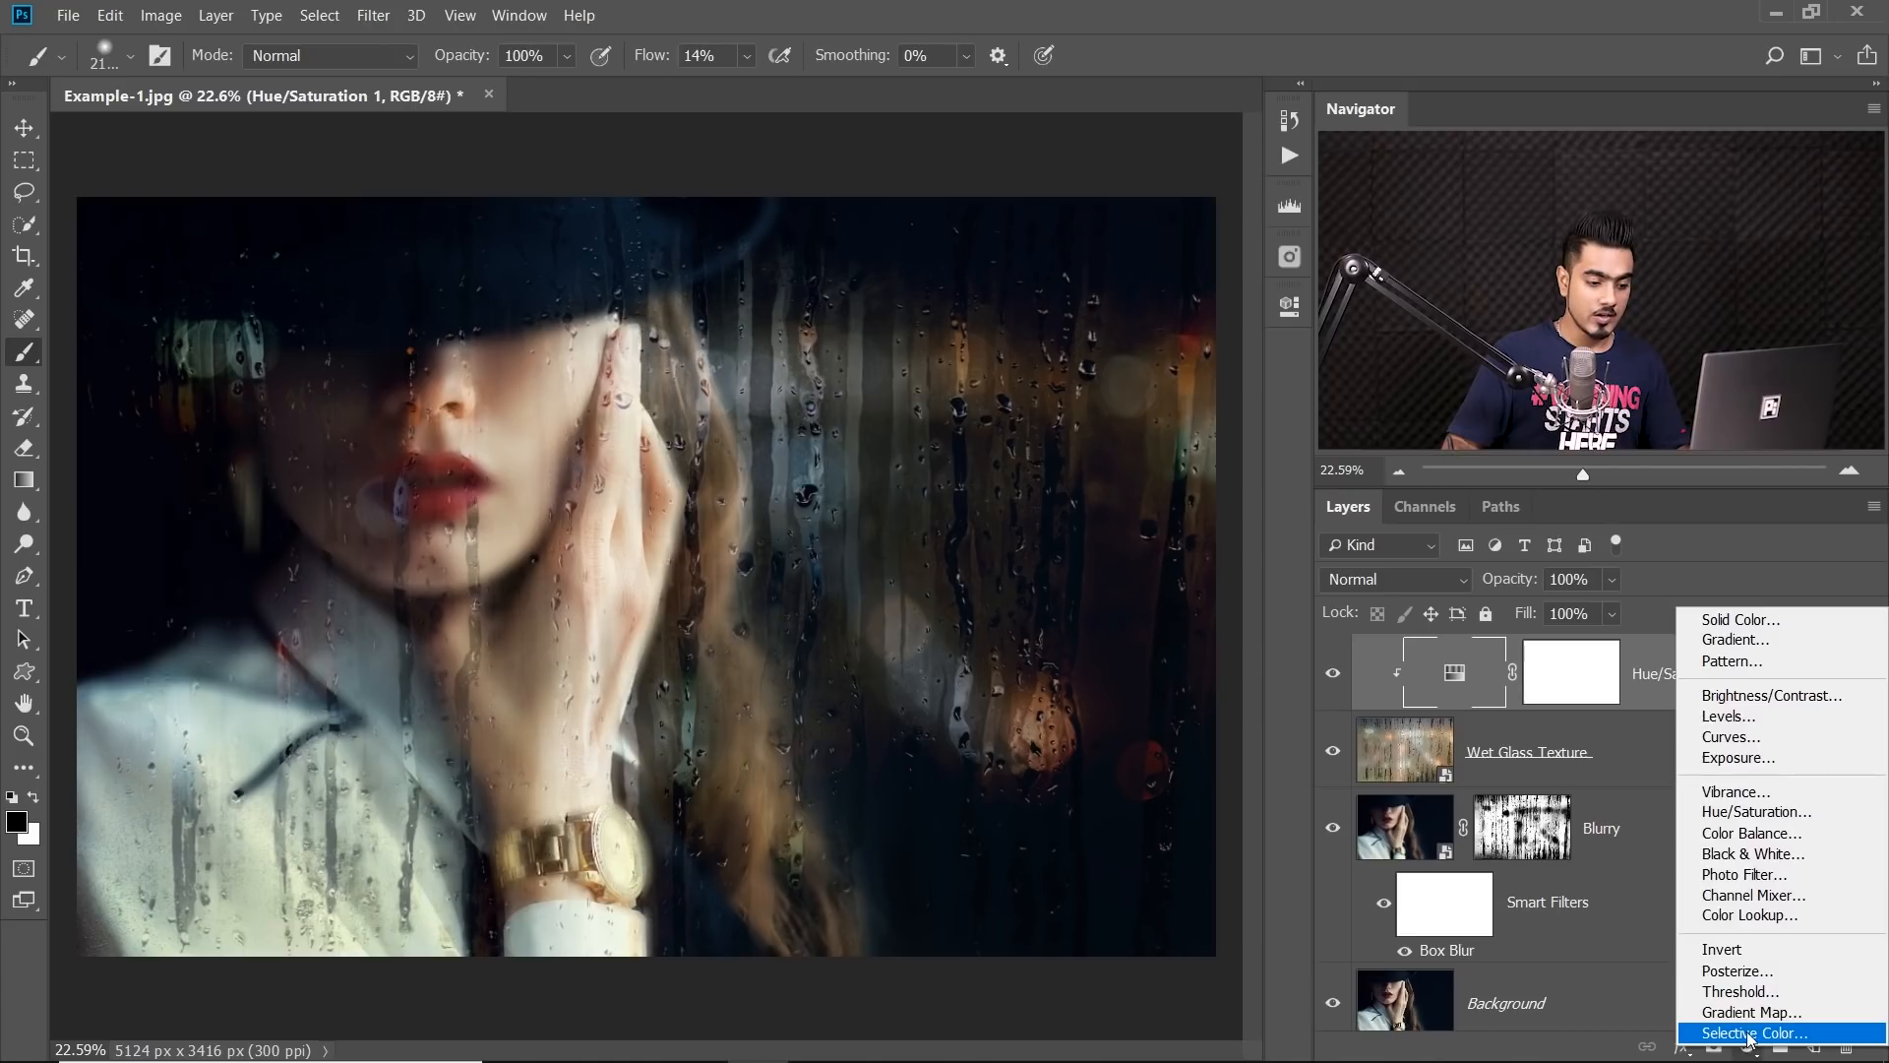
Add a brightening Curves adjustment clipped to the texture, with its mask inverted to black
click(1731, 736)
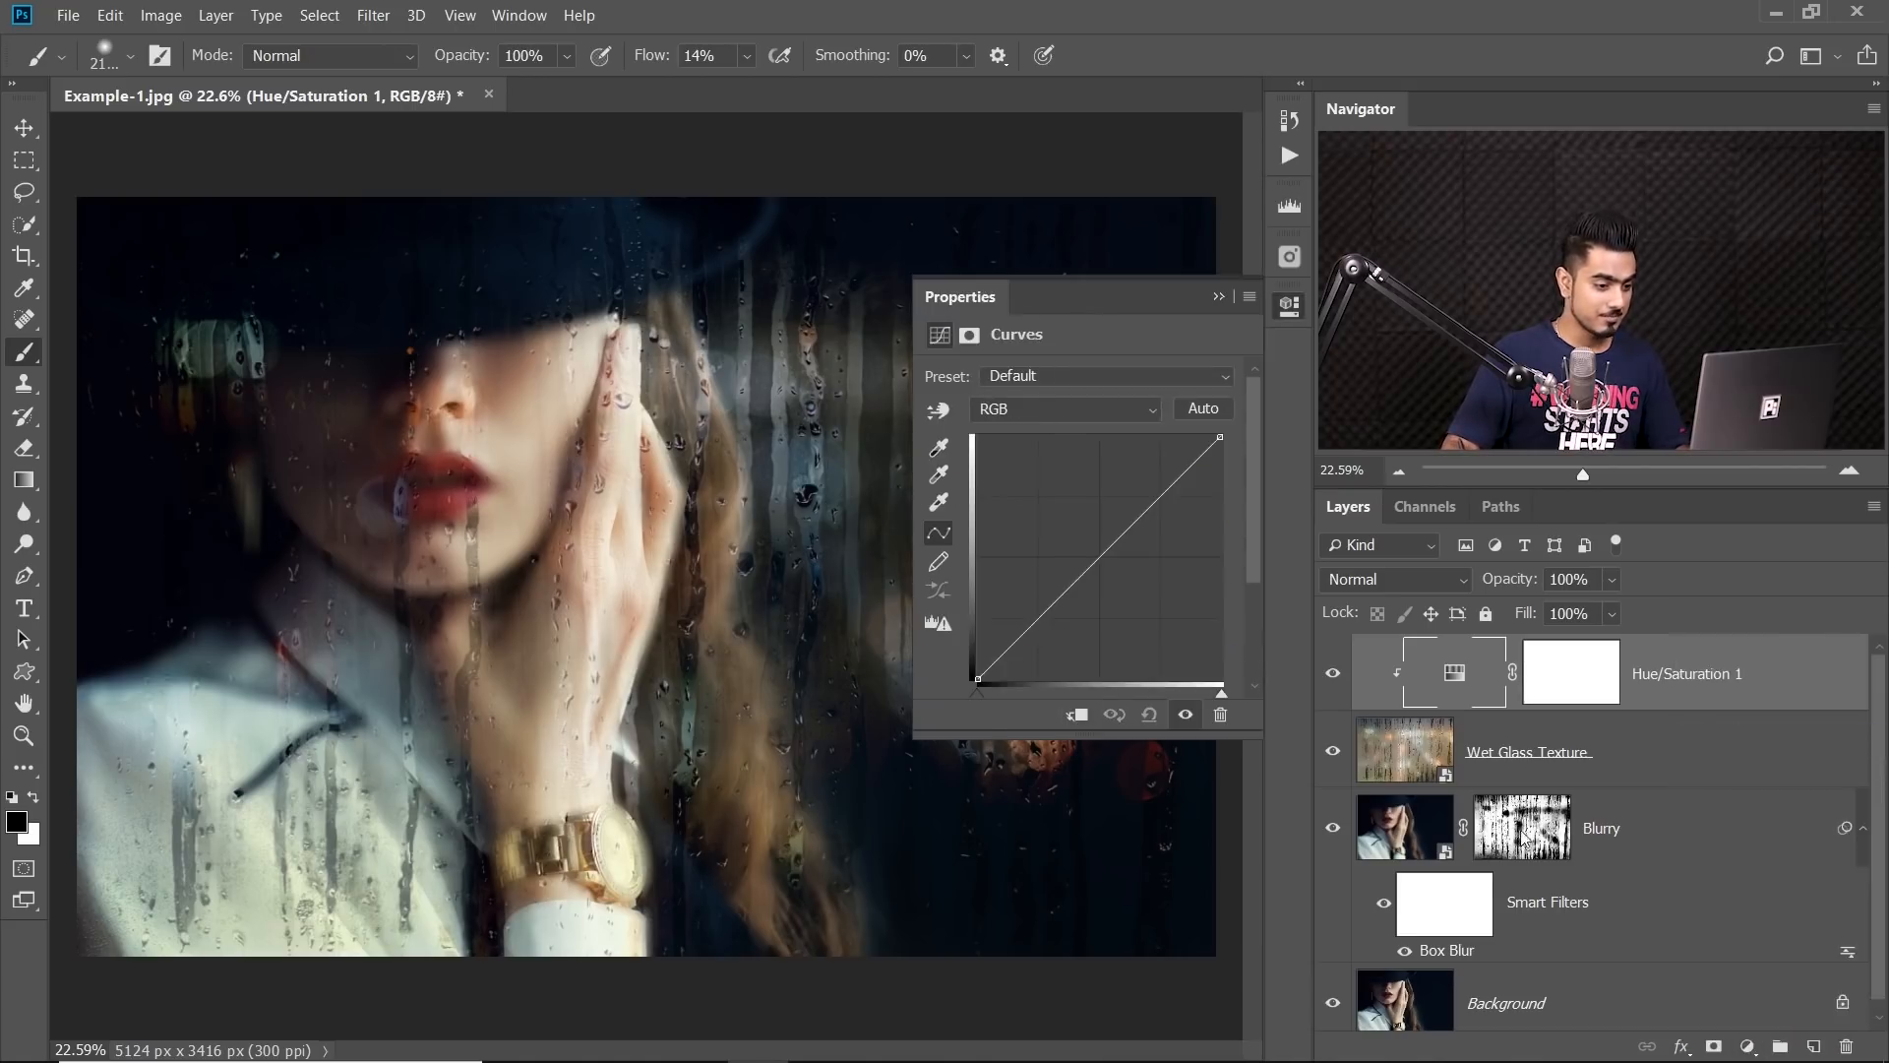
click(1778, 1046)
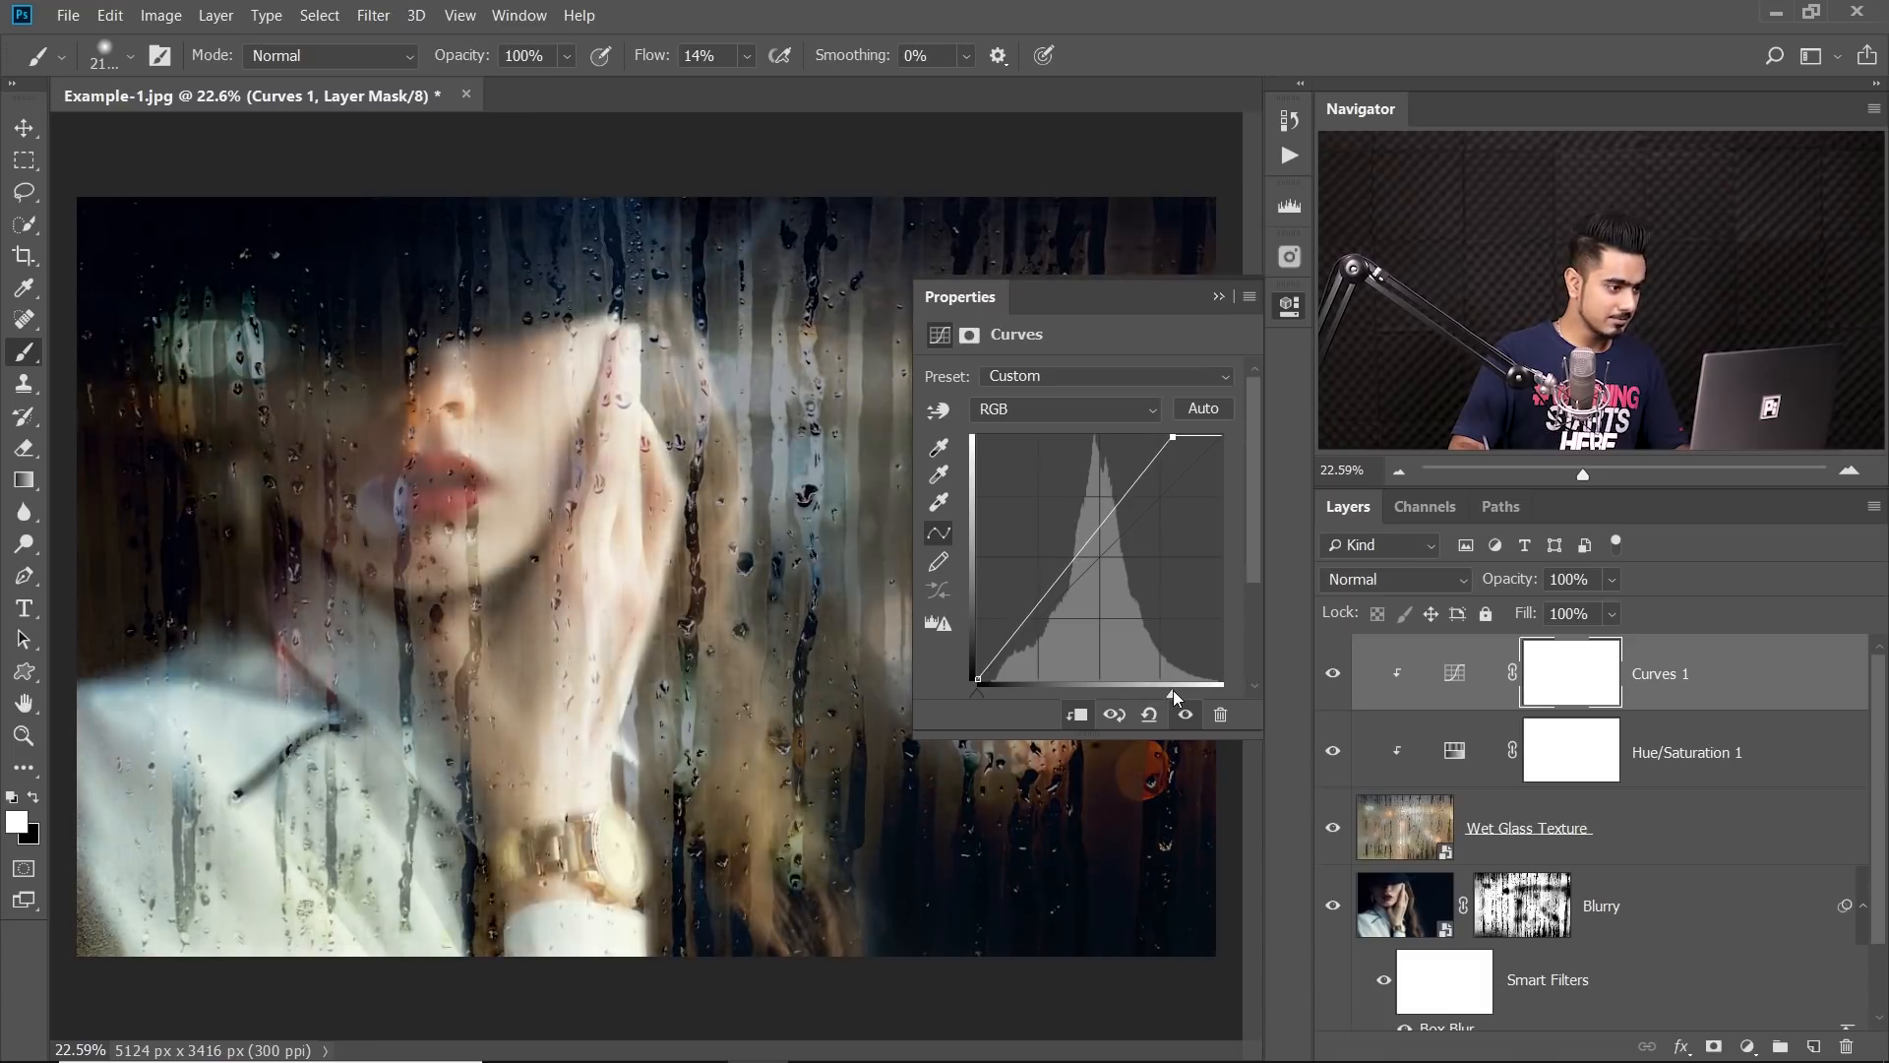
click(1218, 296)
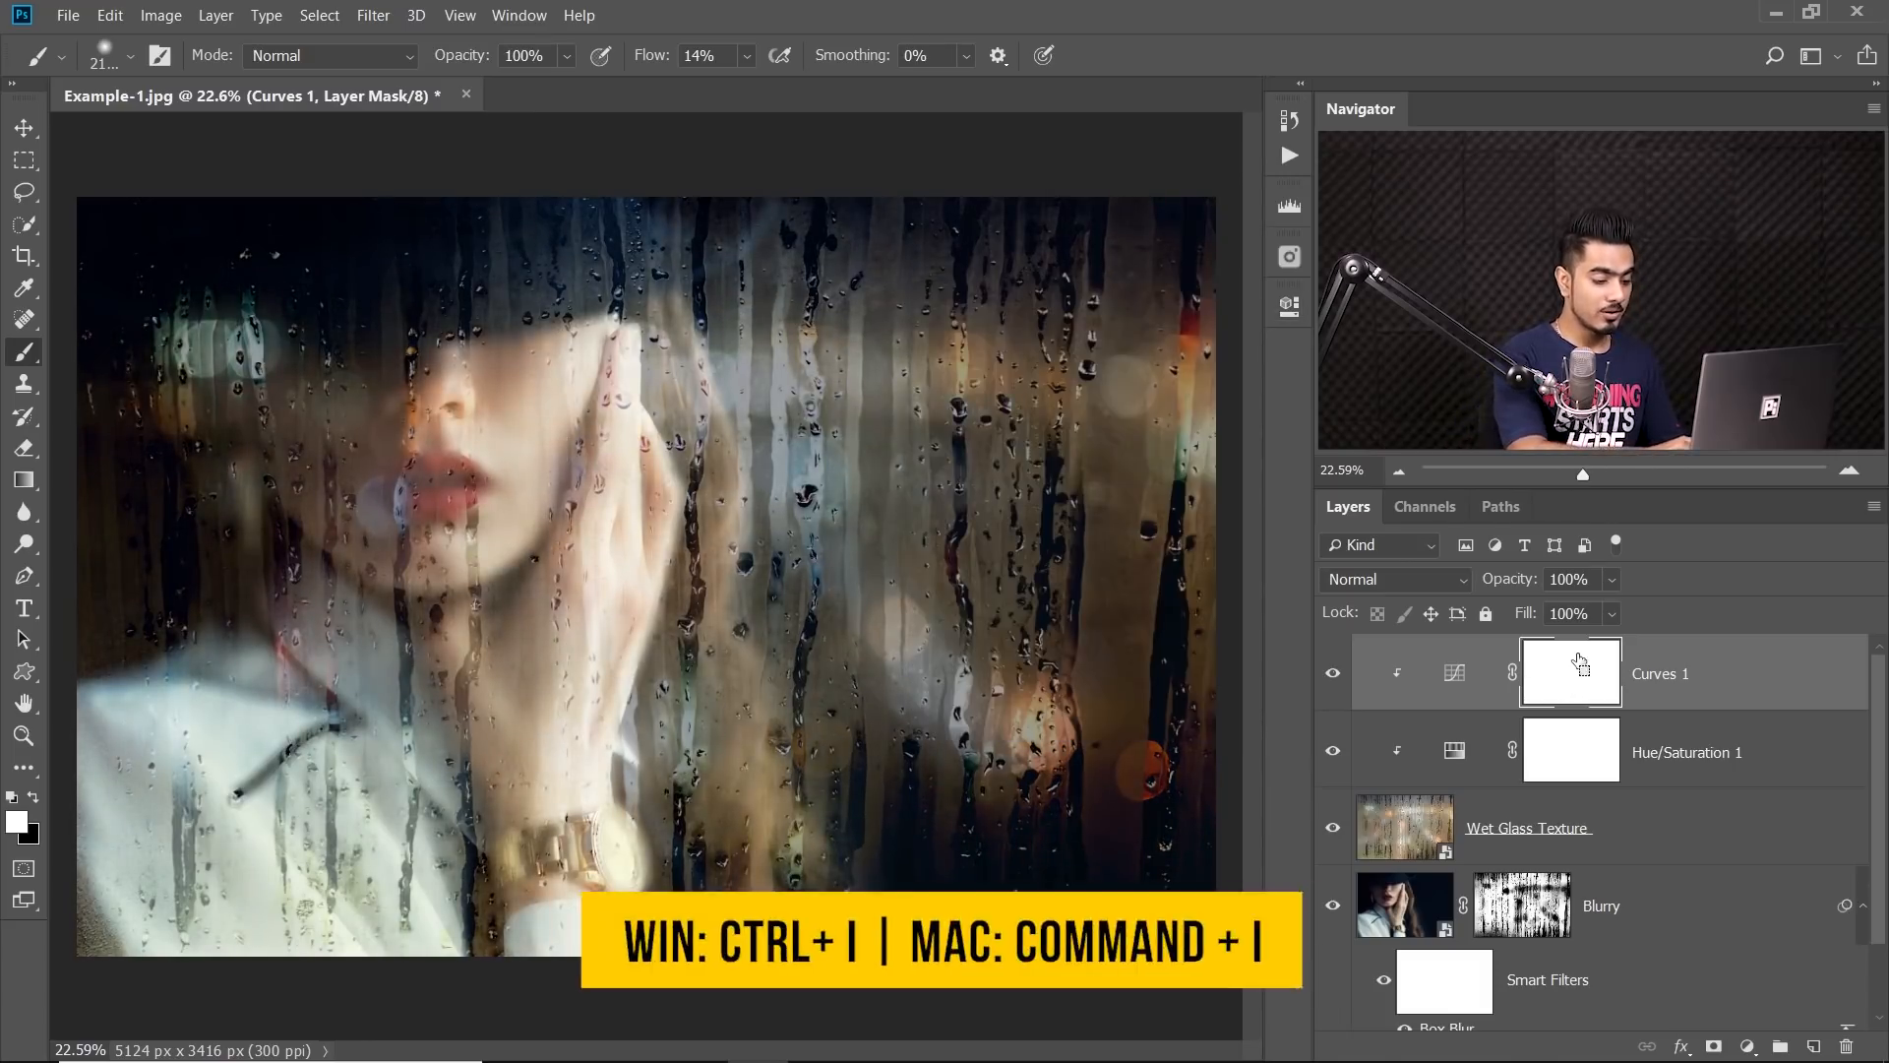
key(ctrl+i)
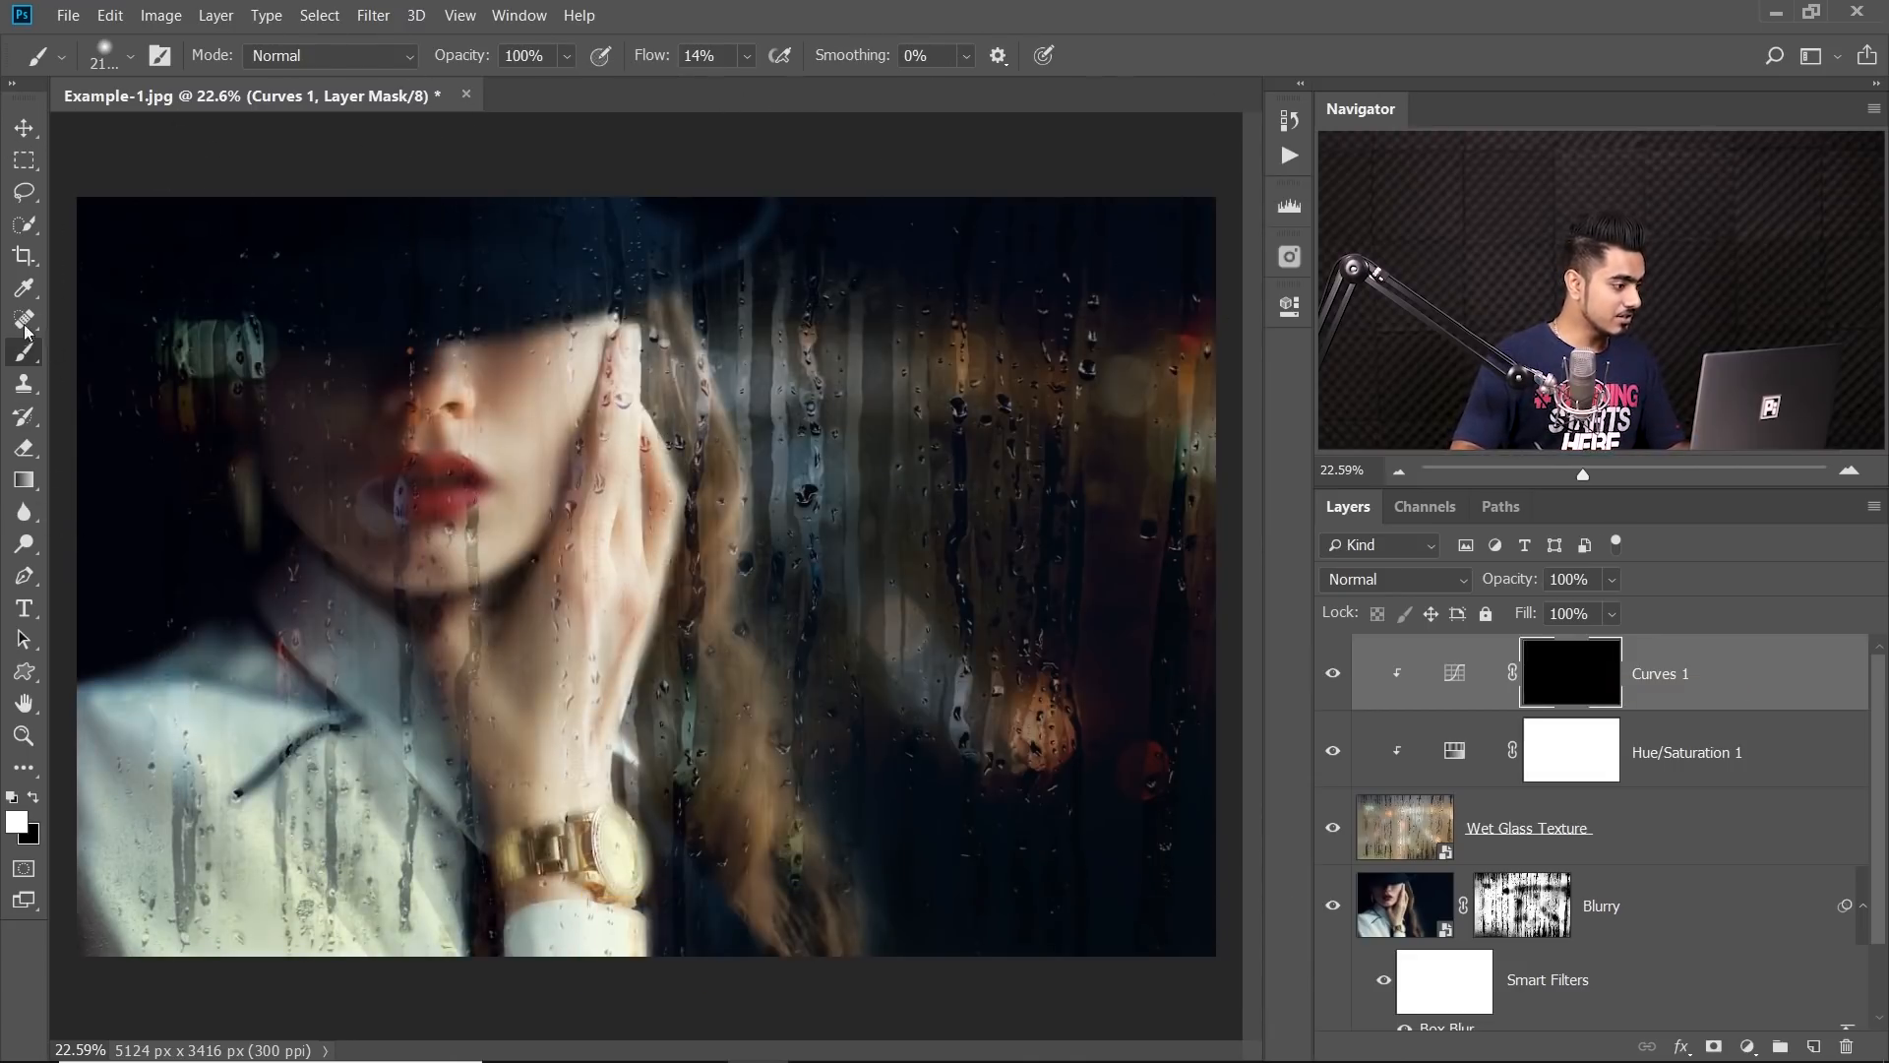
Set the brush flow to 15% and paint on the Curves 1 mask over the face
triple_click(699, 55)
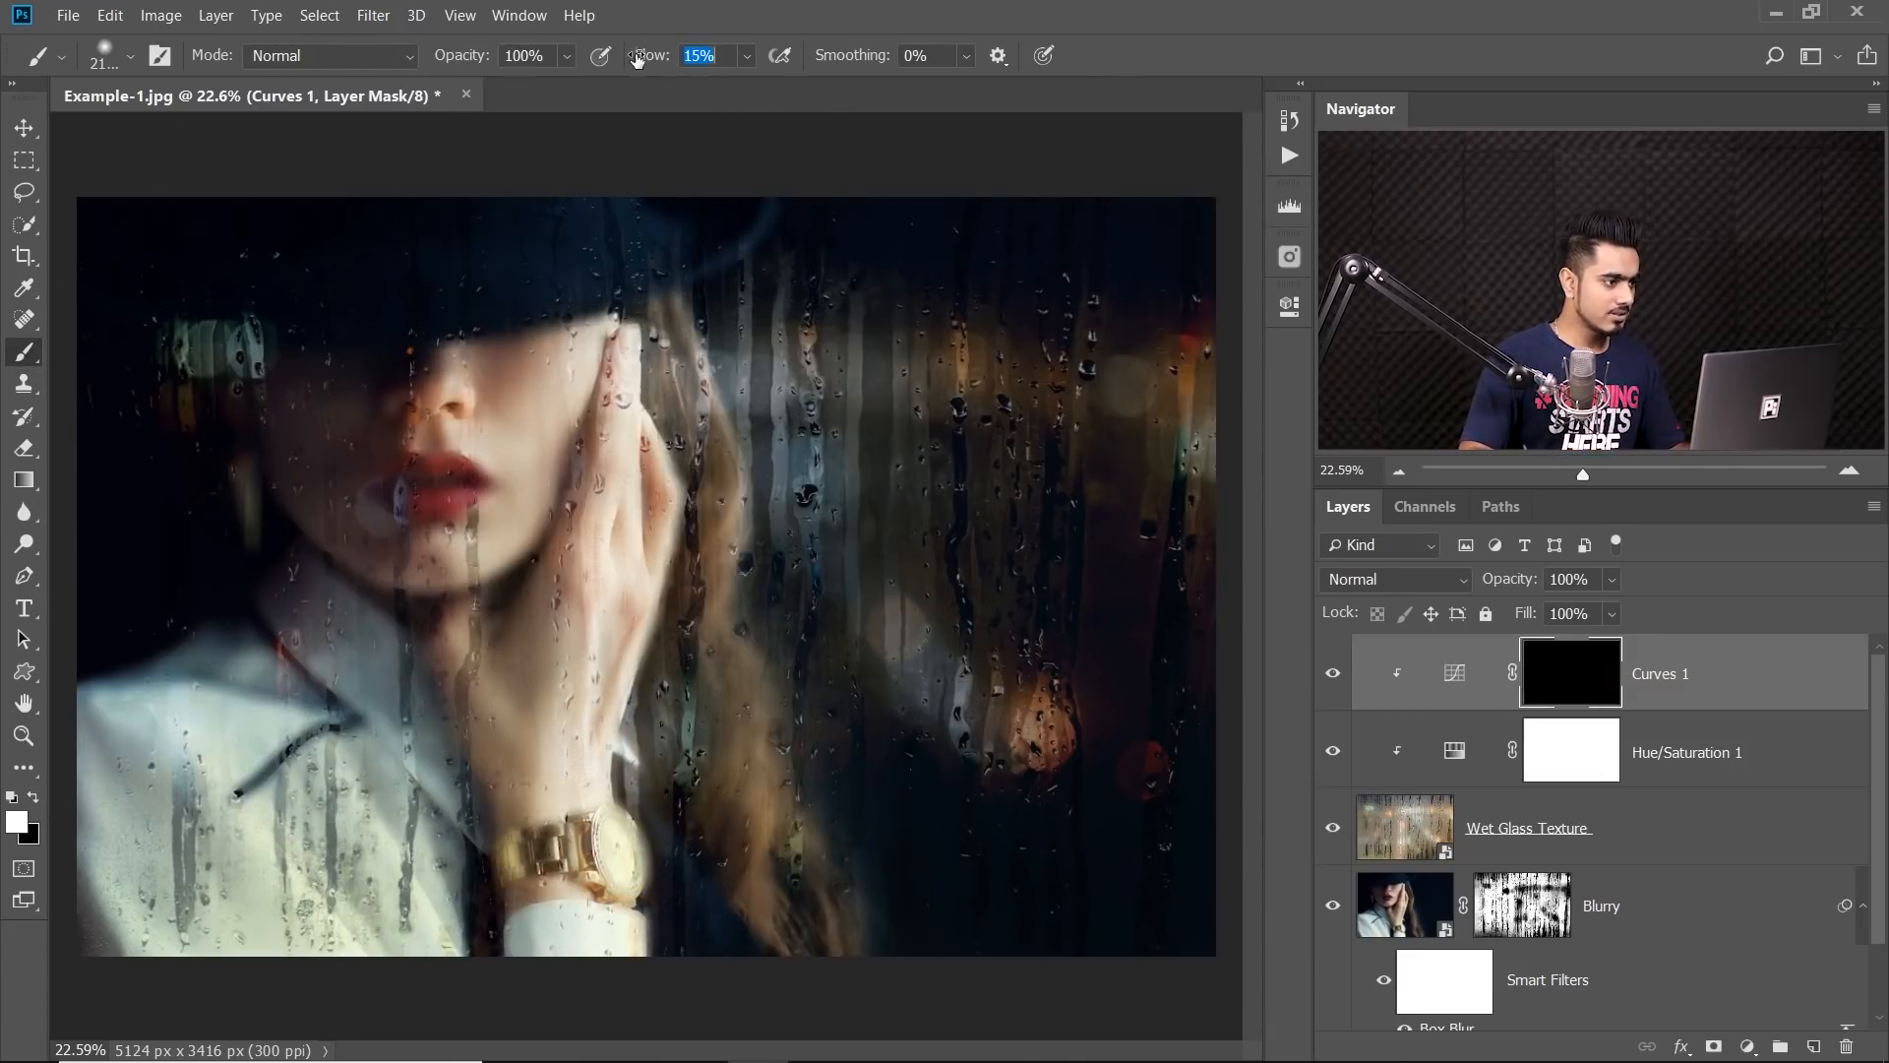
mouse_move(1096, 451)
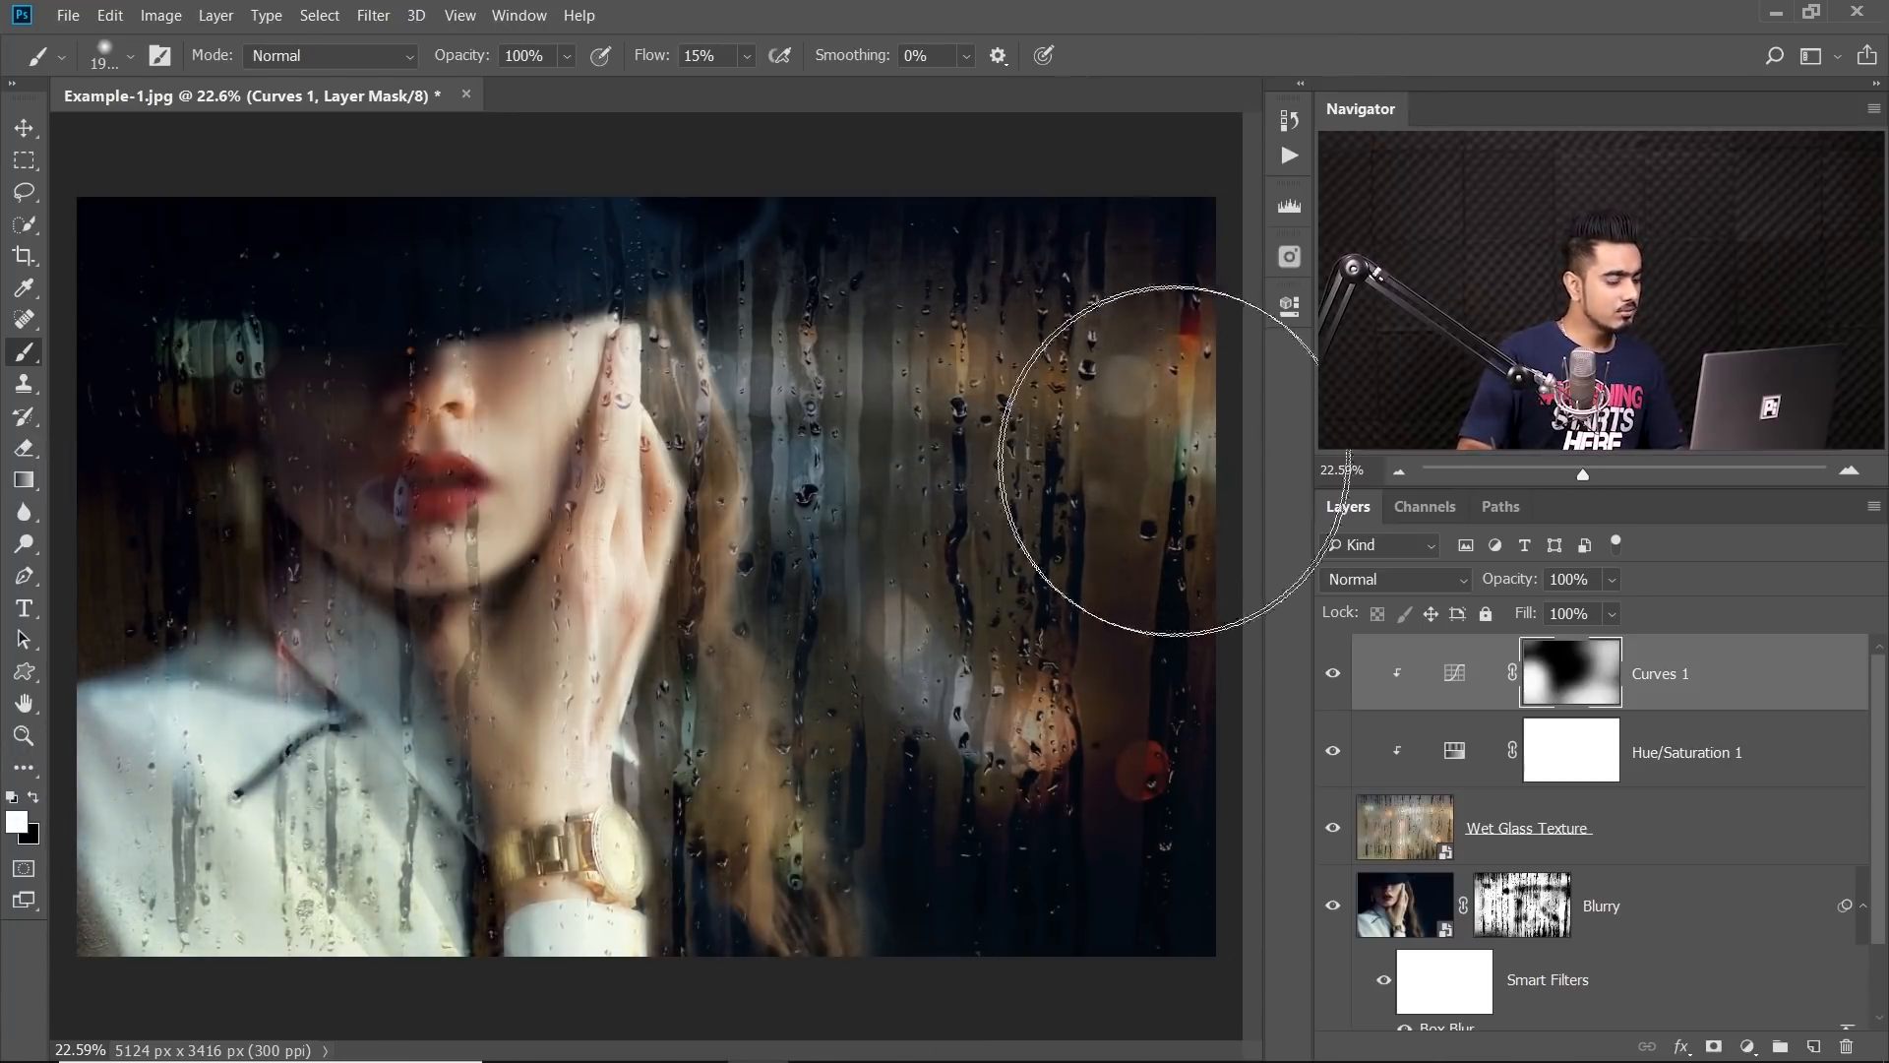
mouse_move(415, 482)
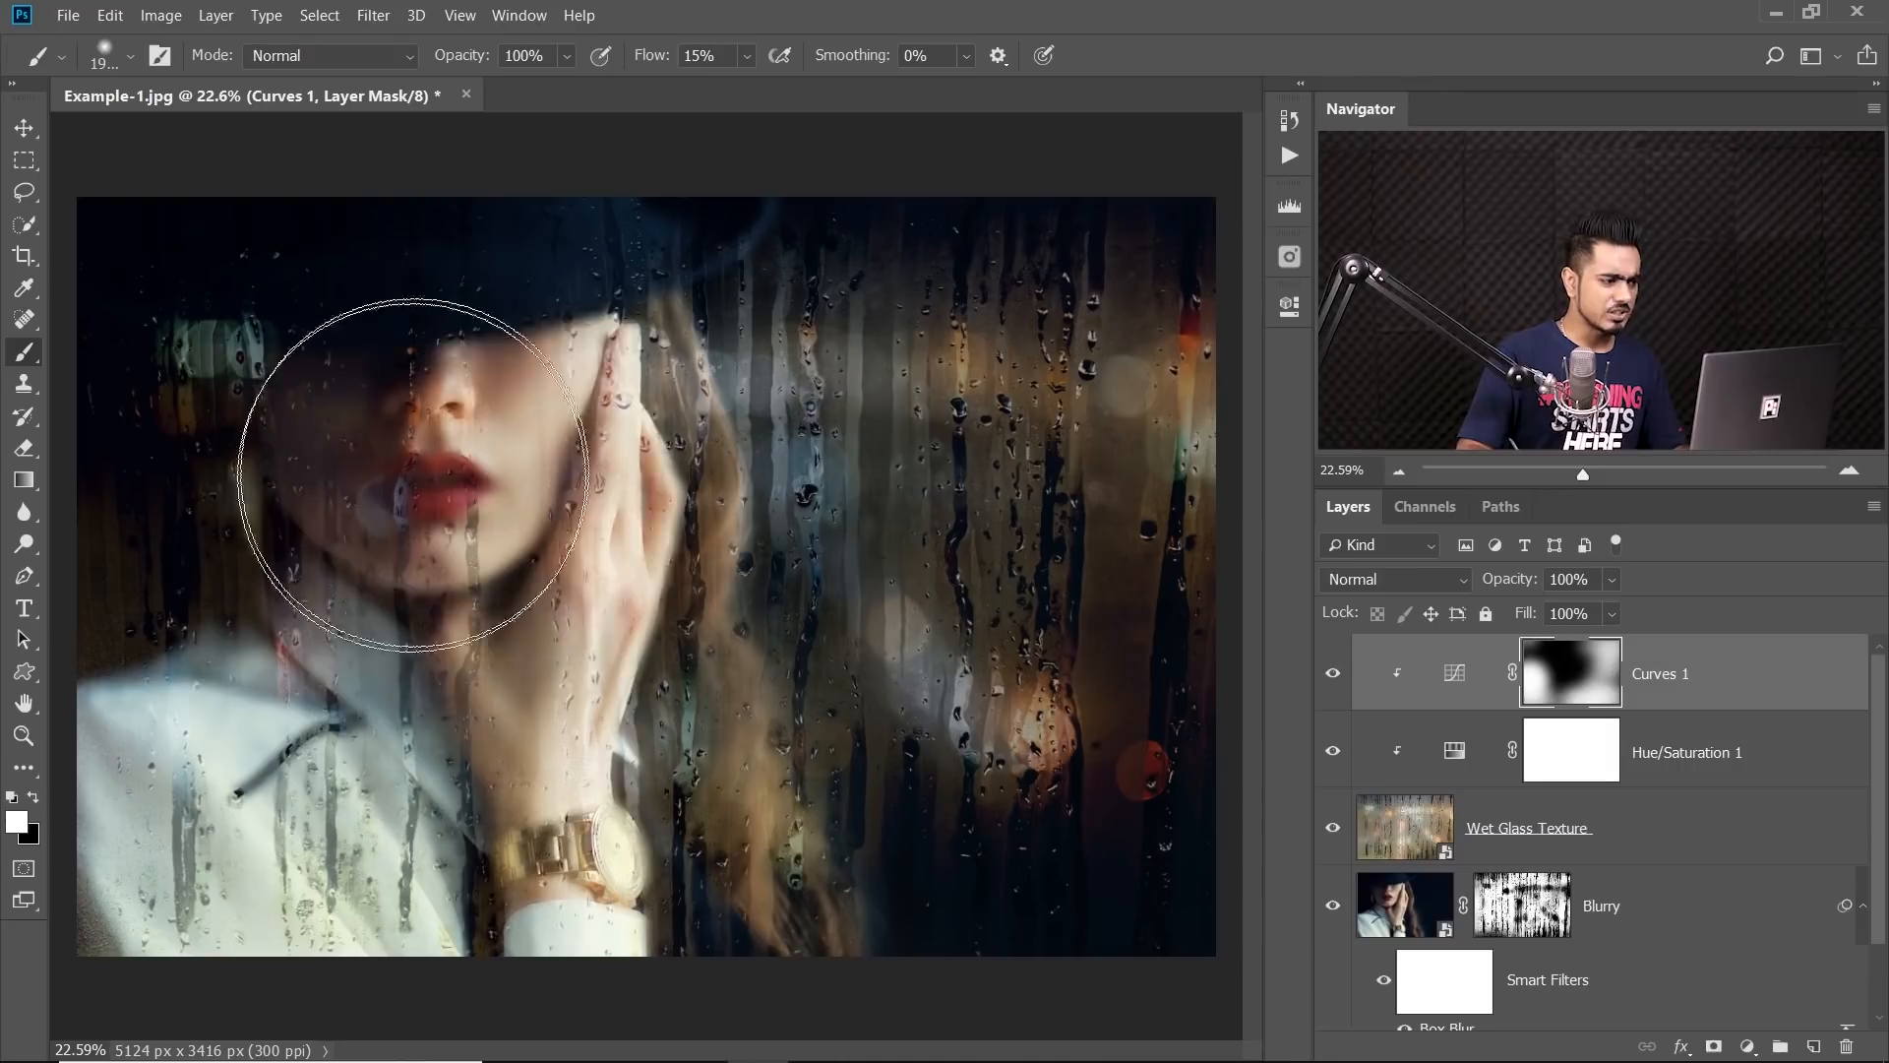
mouse_move(452, 519)
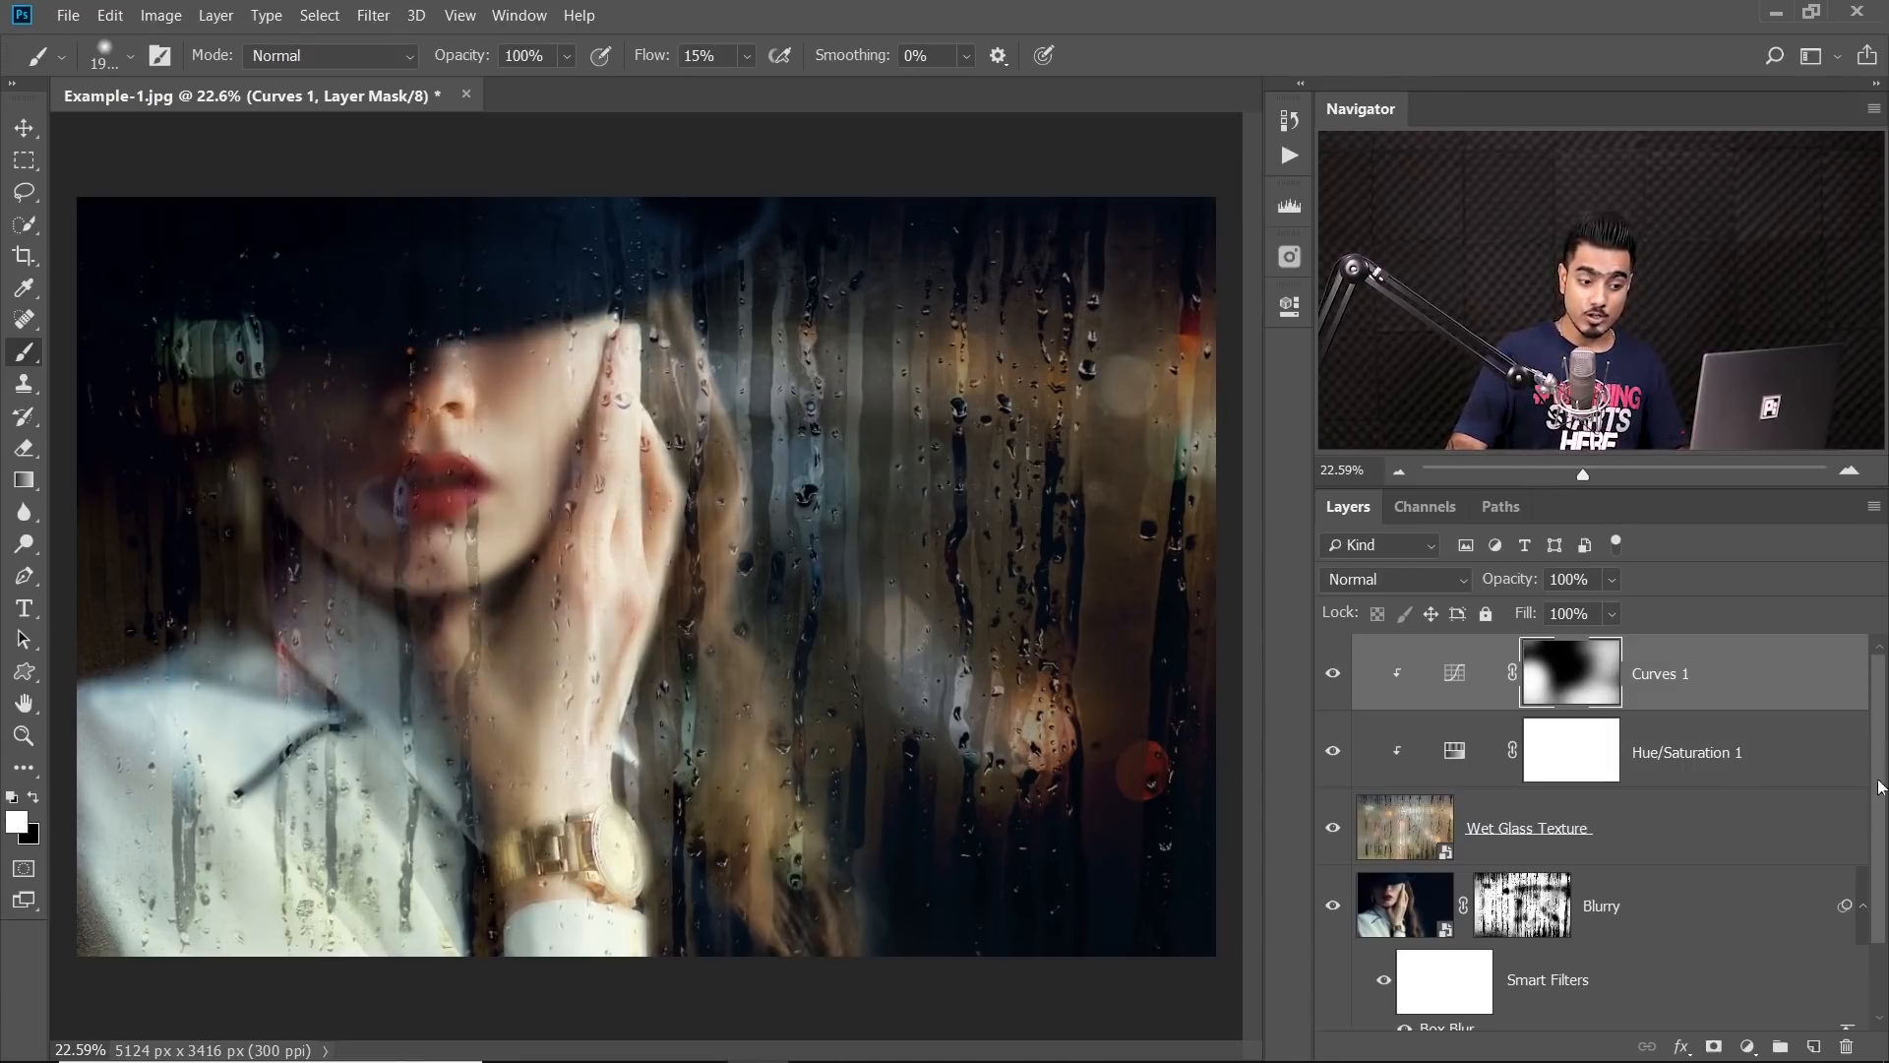
scroll(down, 3)
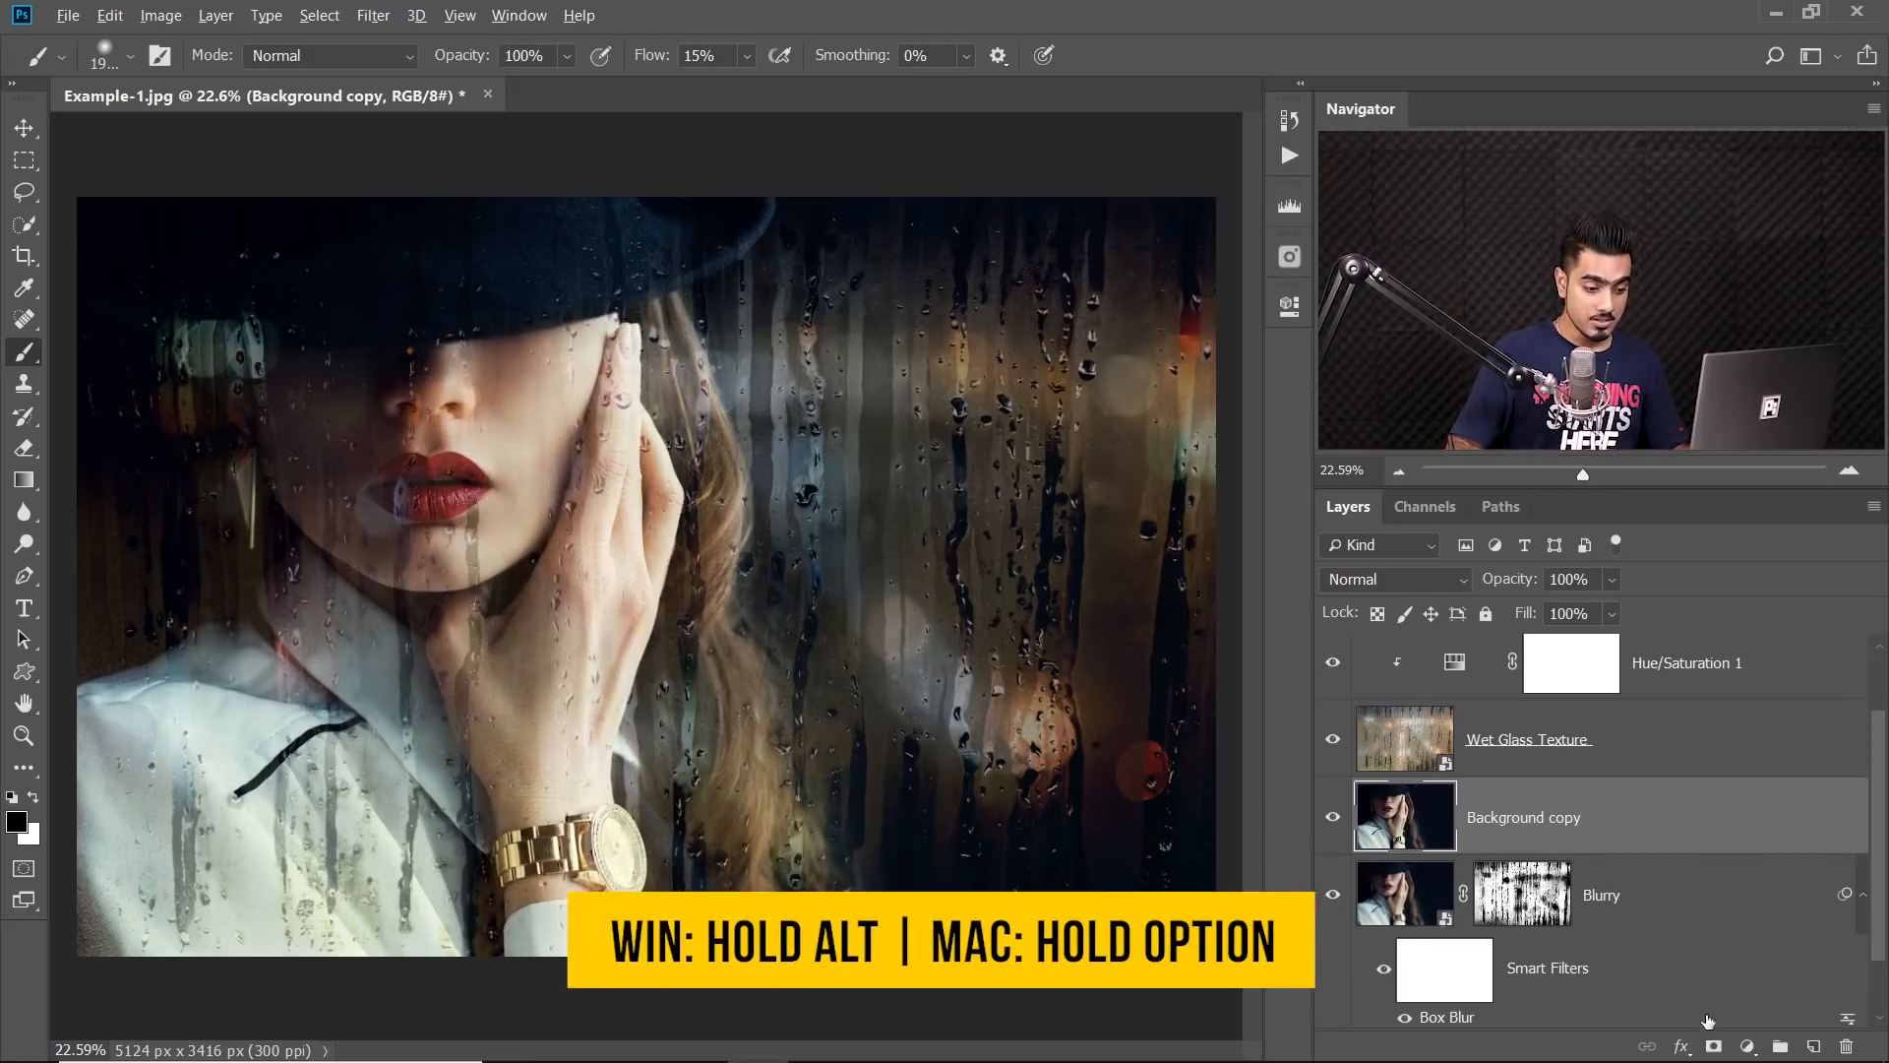
Add a black layer mask hiding the sharp Background copy above Blurry
click(1745, 1046)
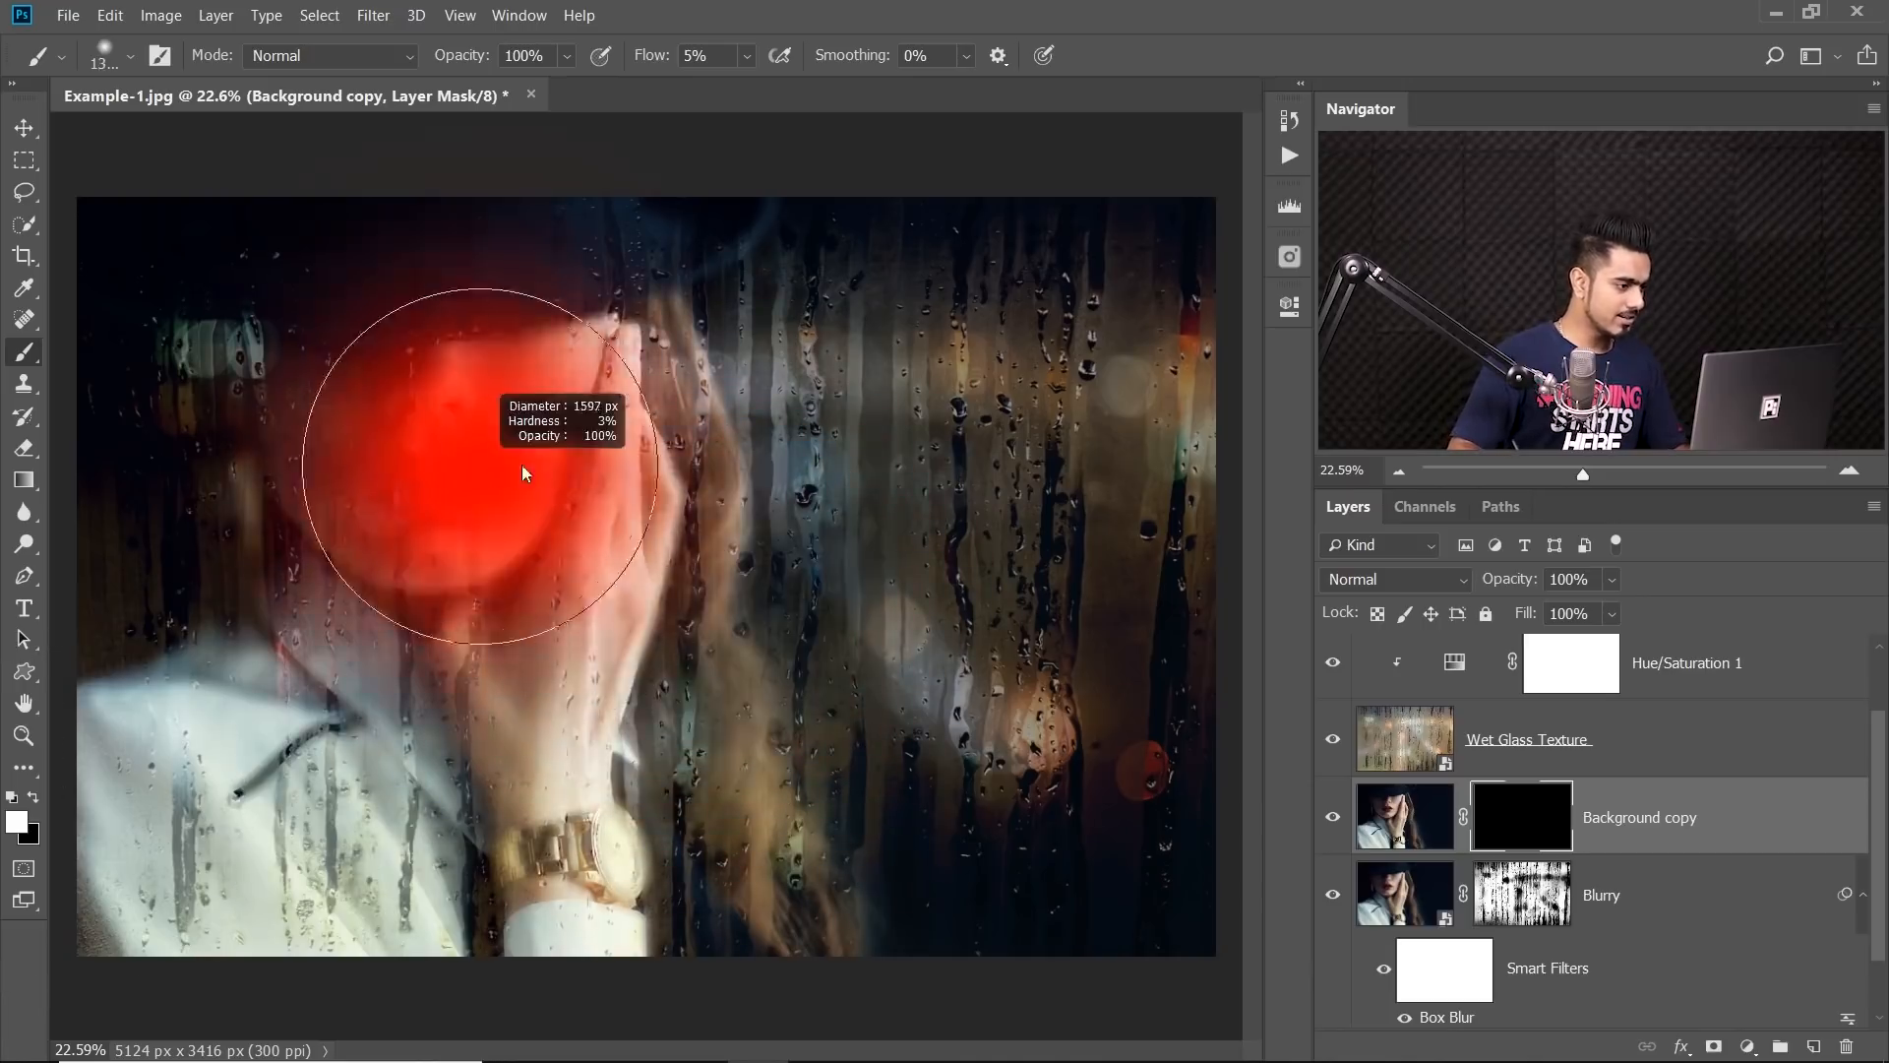
Paint the sharp lips and face back through the Background copy mask
click(518, 470)
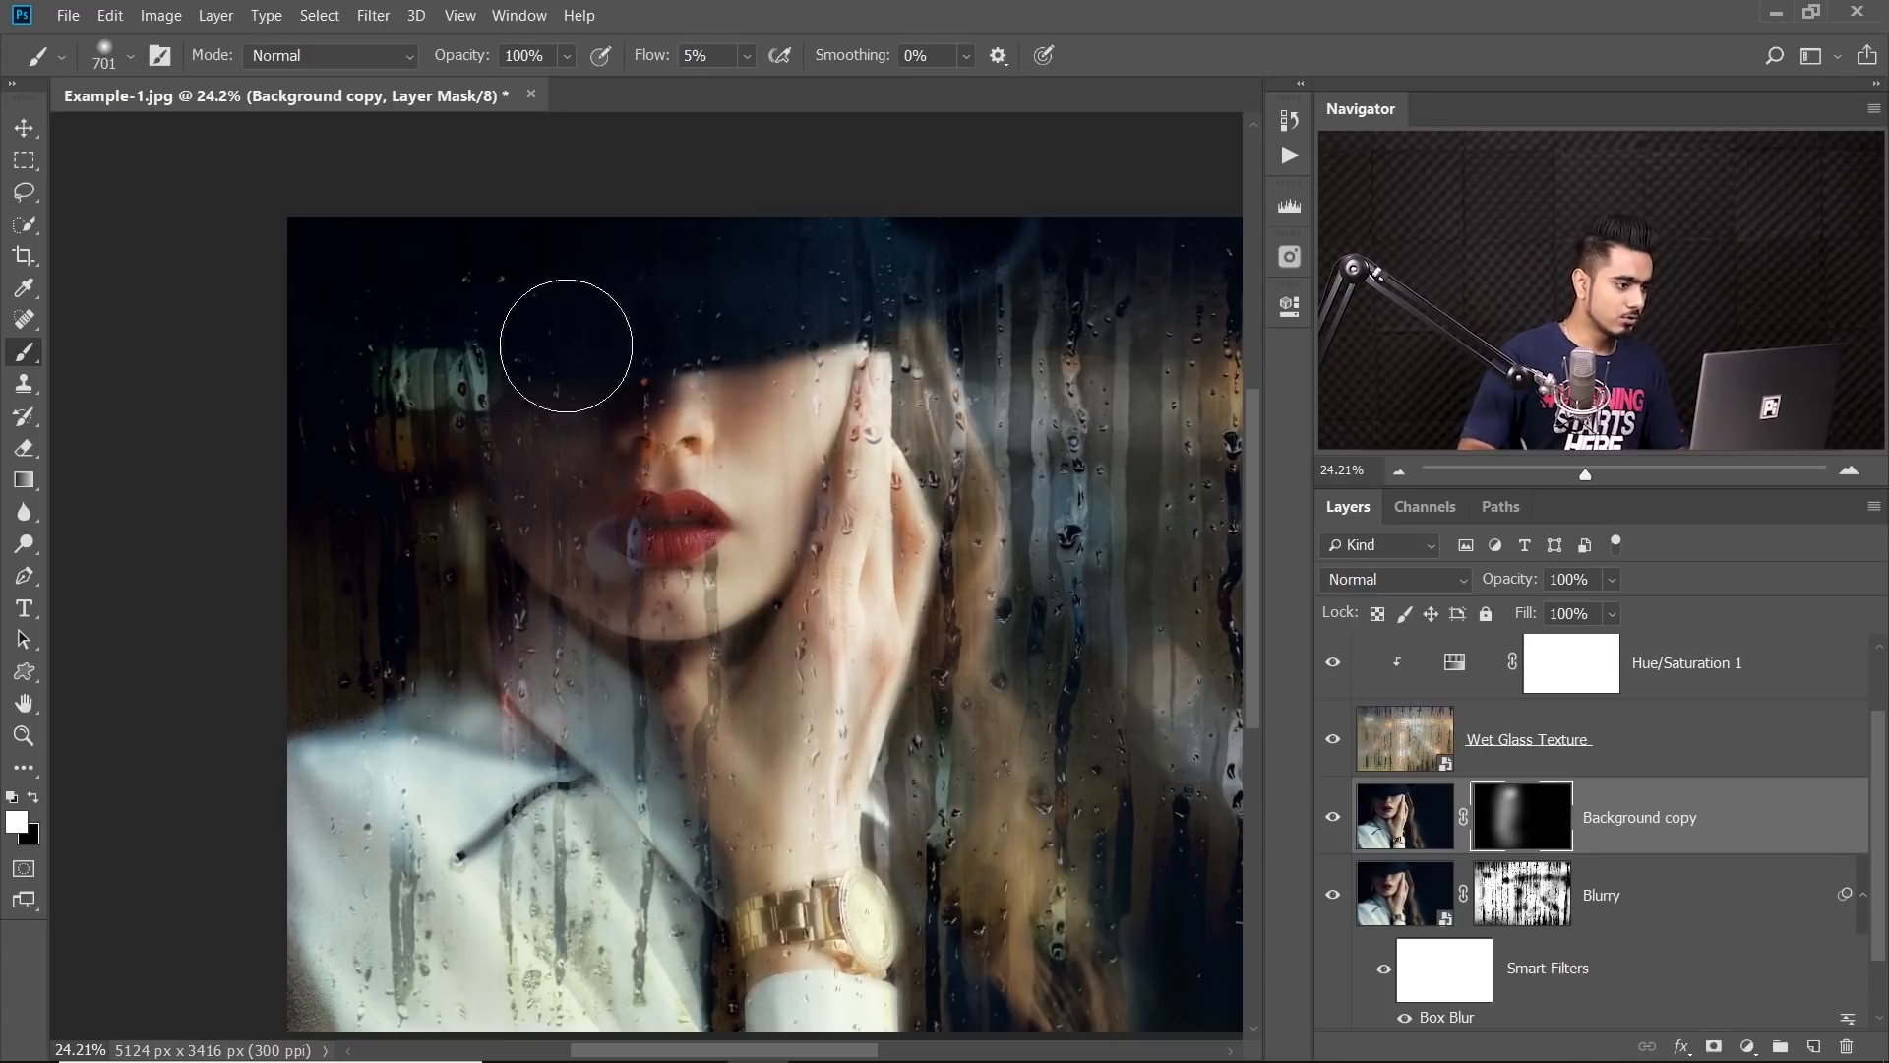
mouse_move(835, 331)
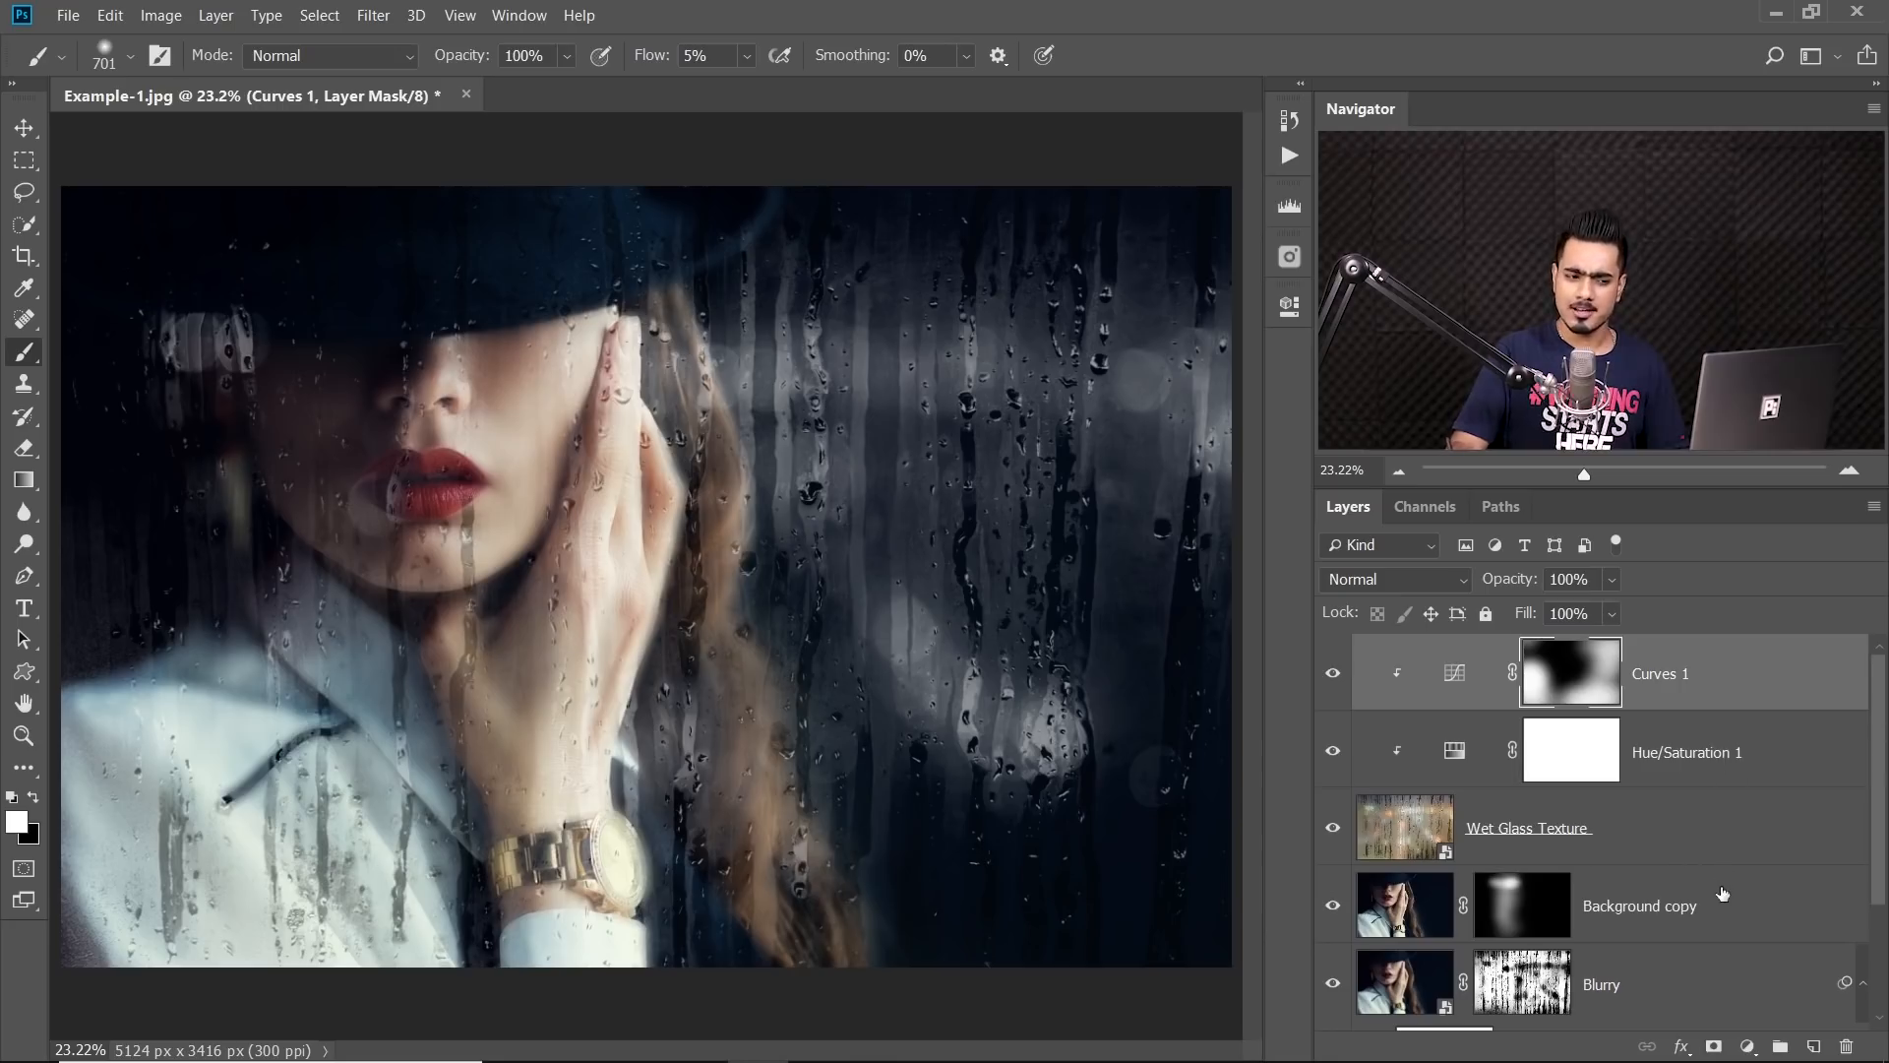
click(1748, 1046)
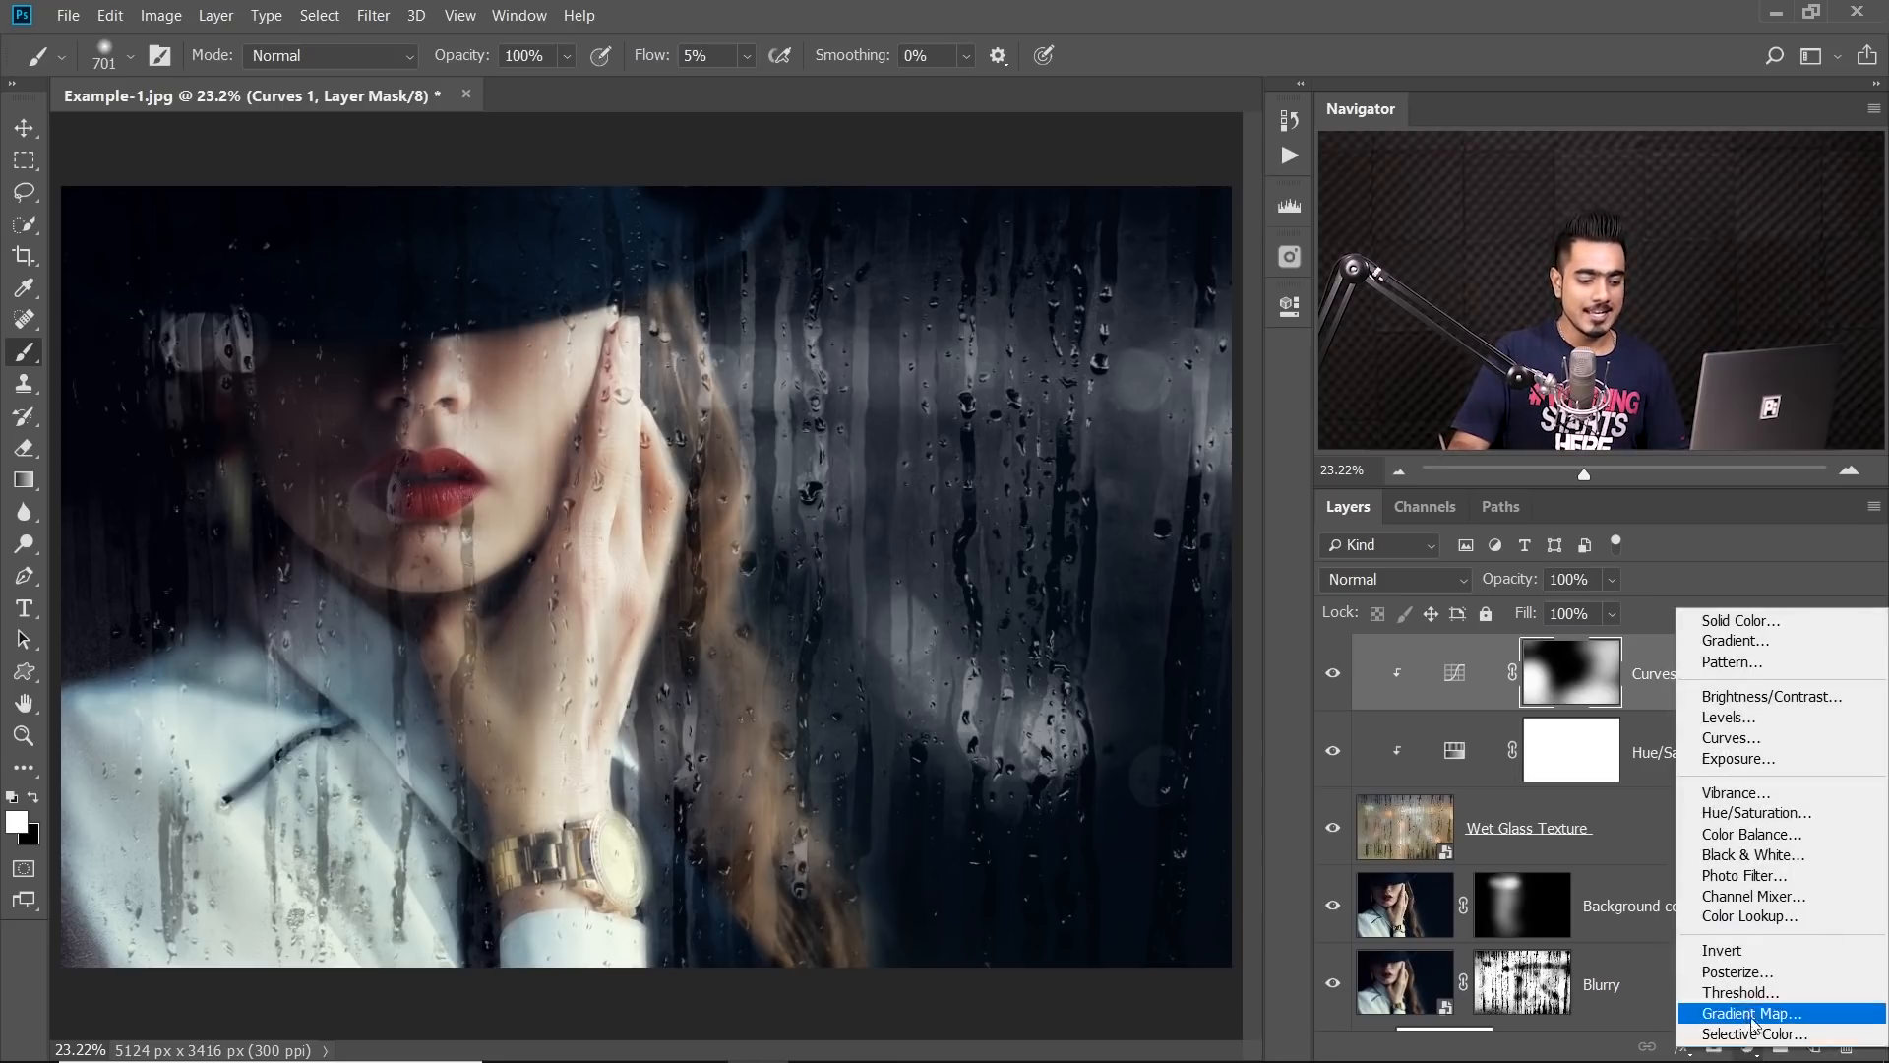
Add a Color Lookup adjustment using Candlelight.CUBE at 90% opacity on top of the stack
click(1750, 916)
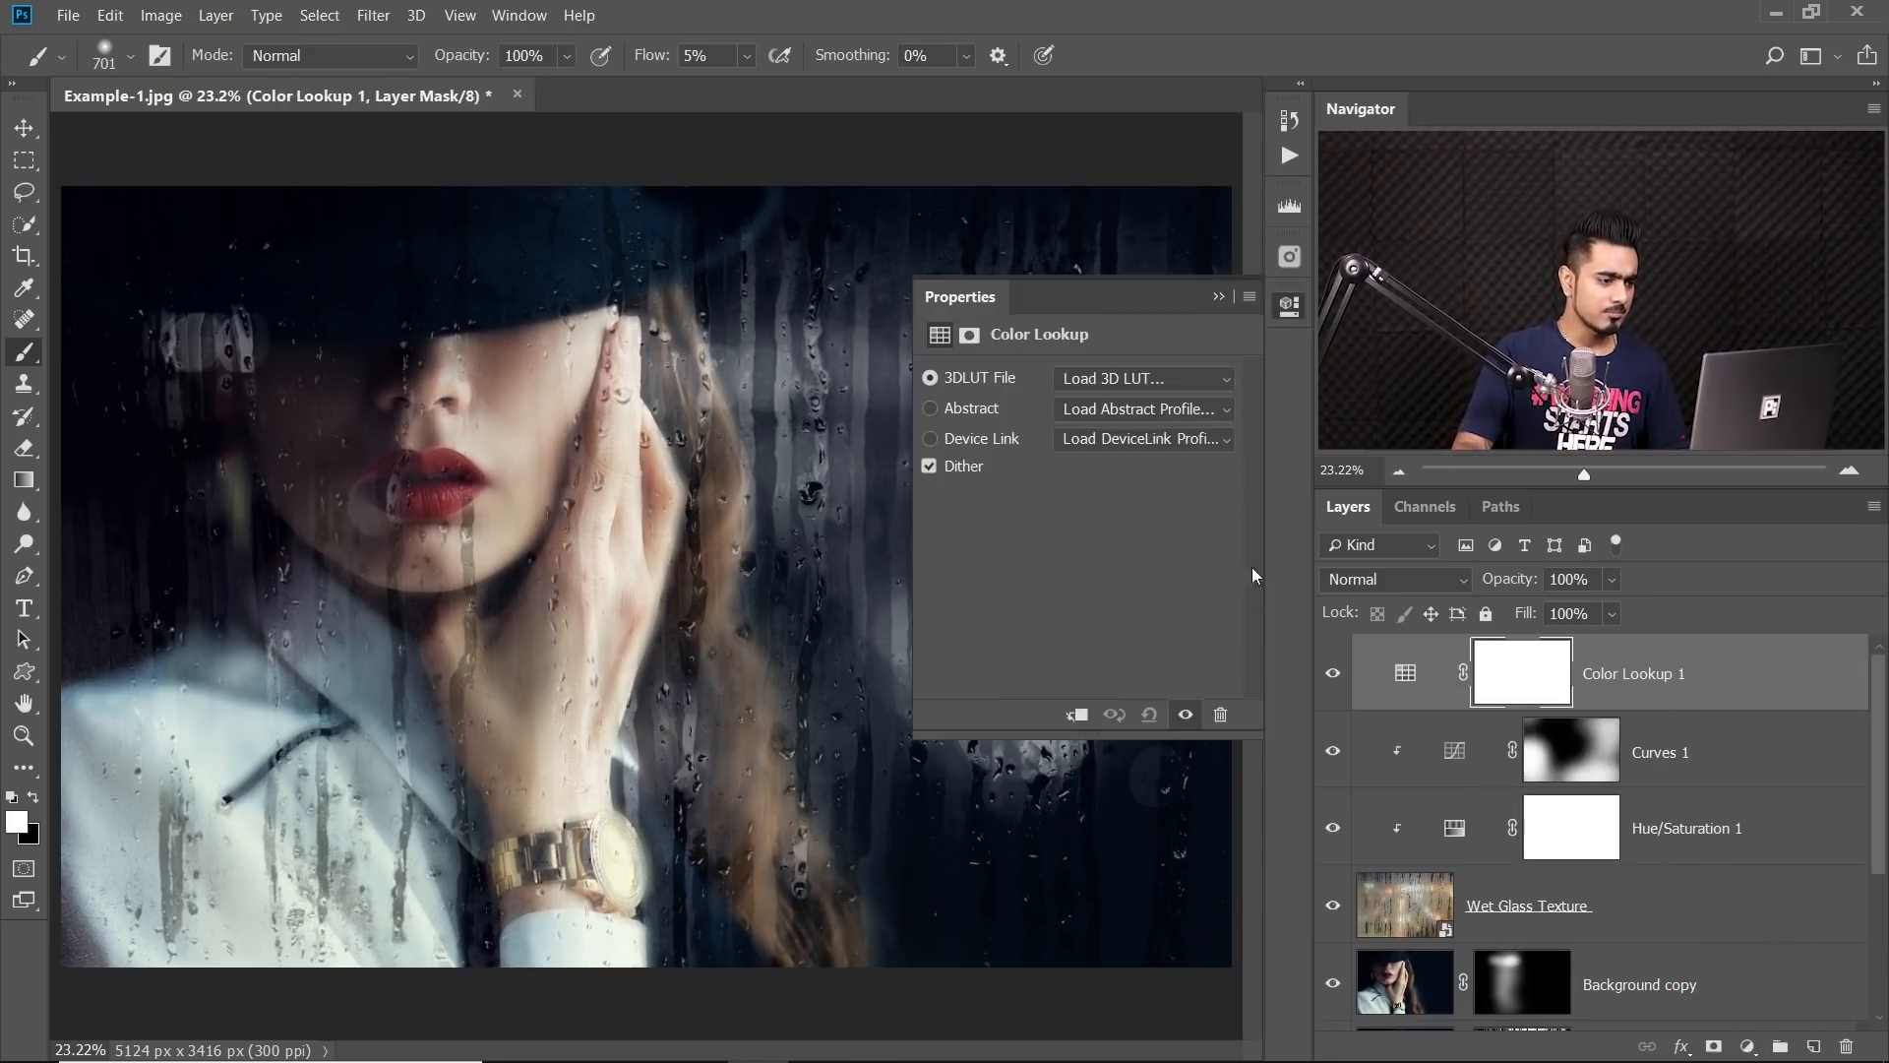
click(1142, 378)
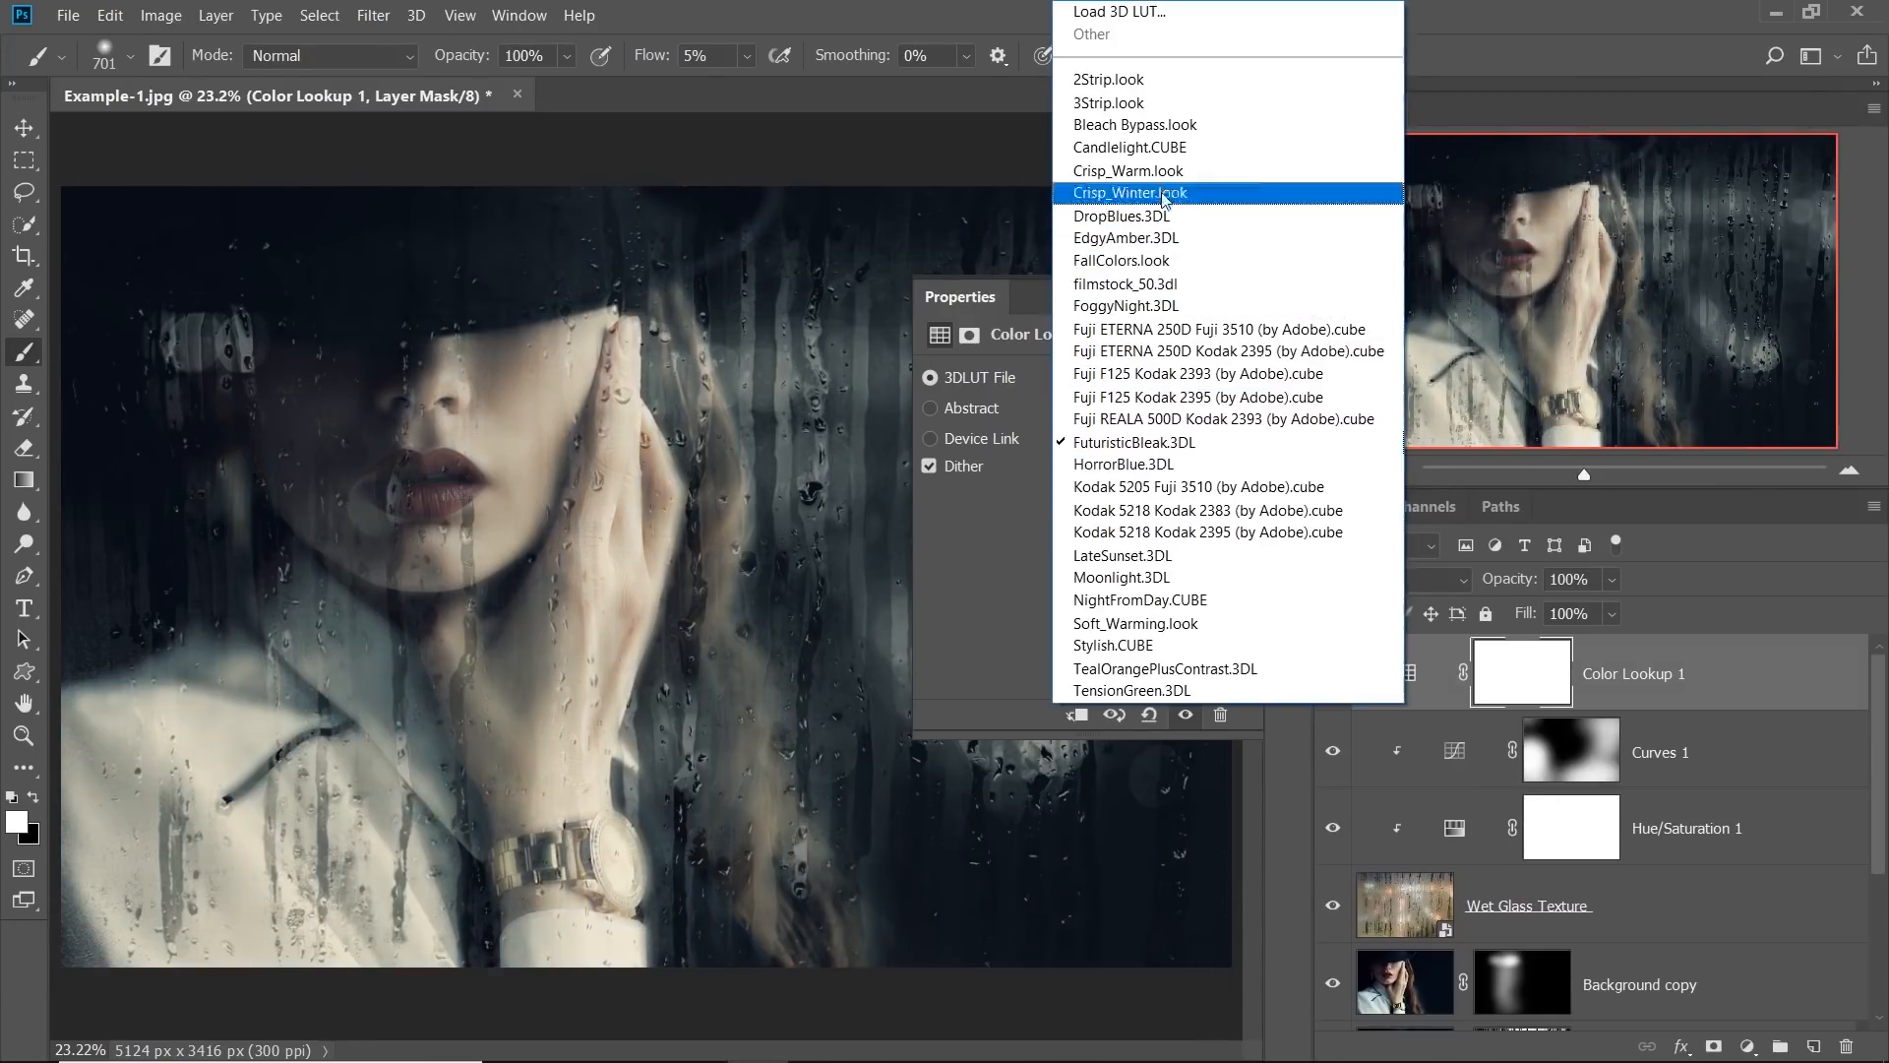
click(1131, 146)
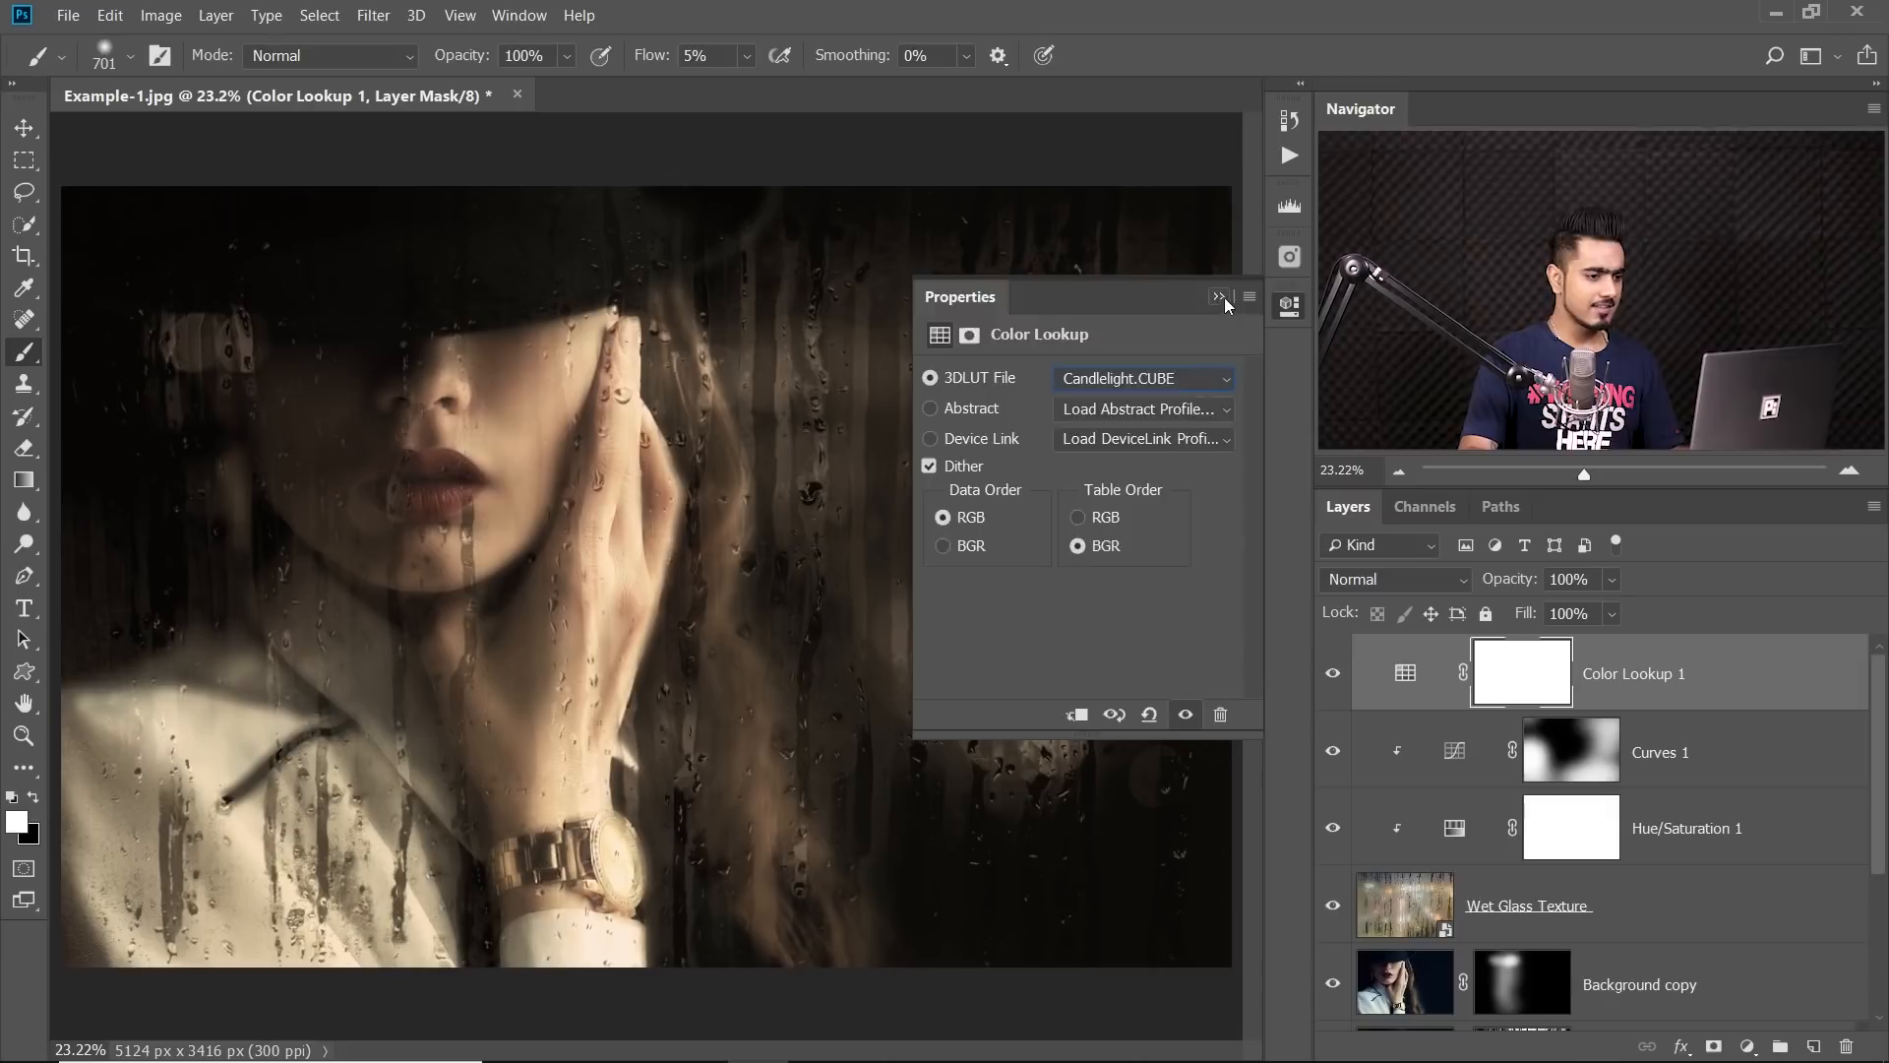
click(1219, 296)
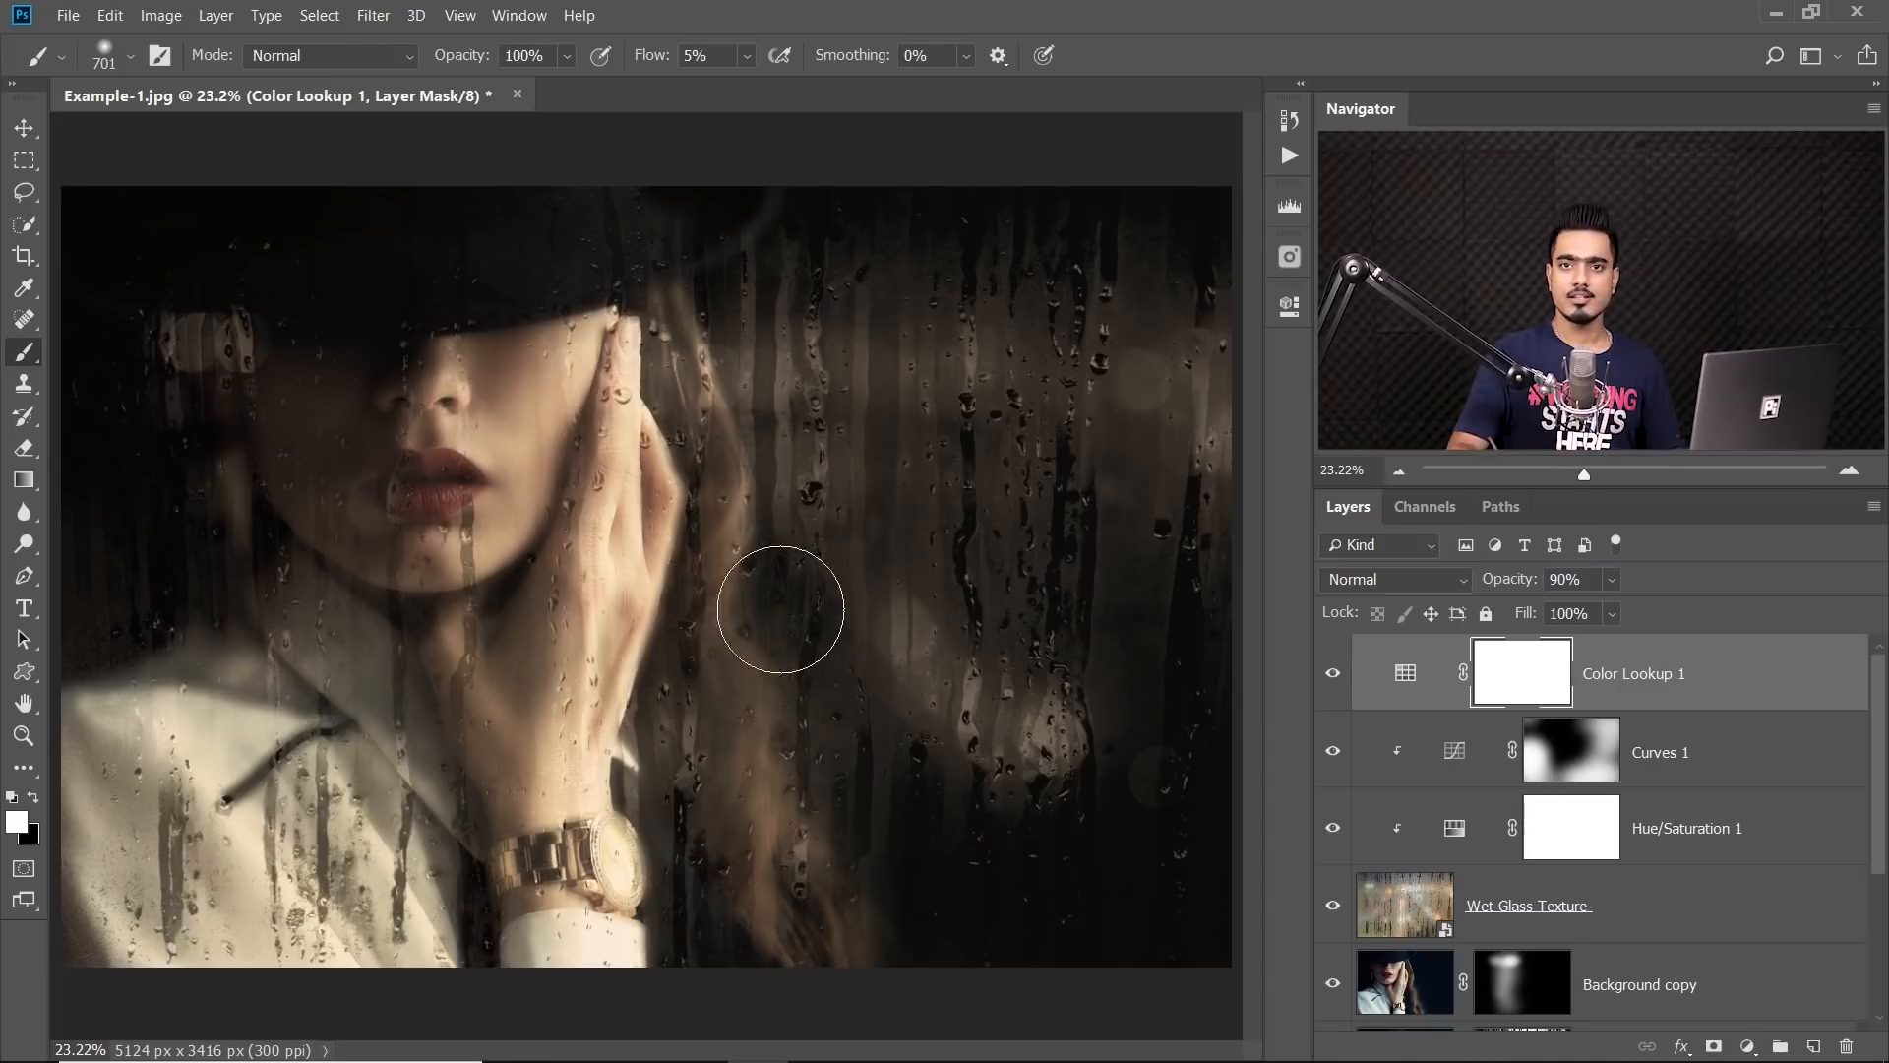
mouse_move(739, 515)
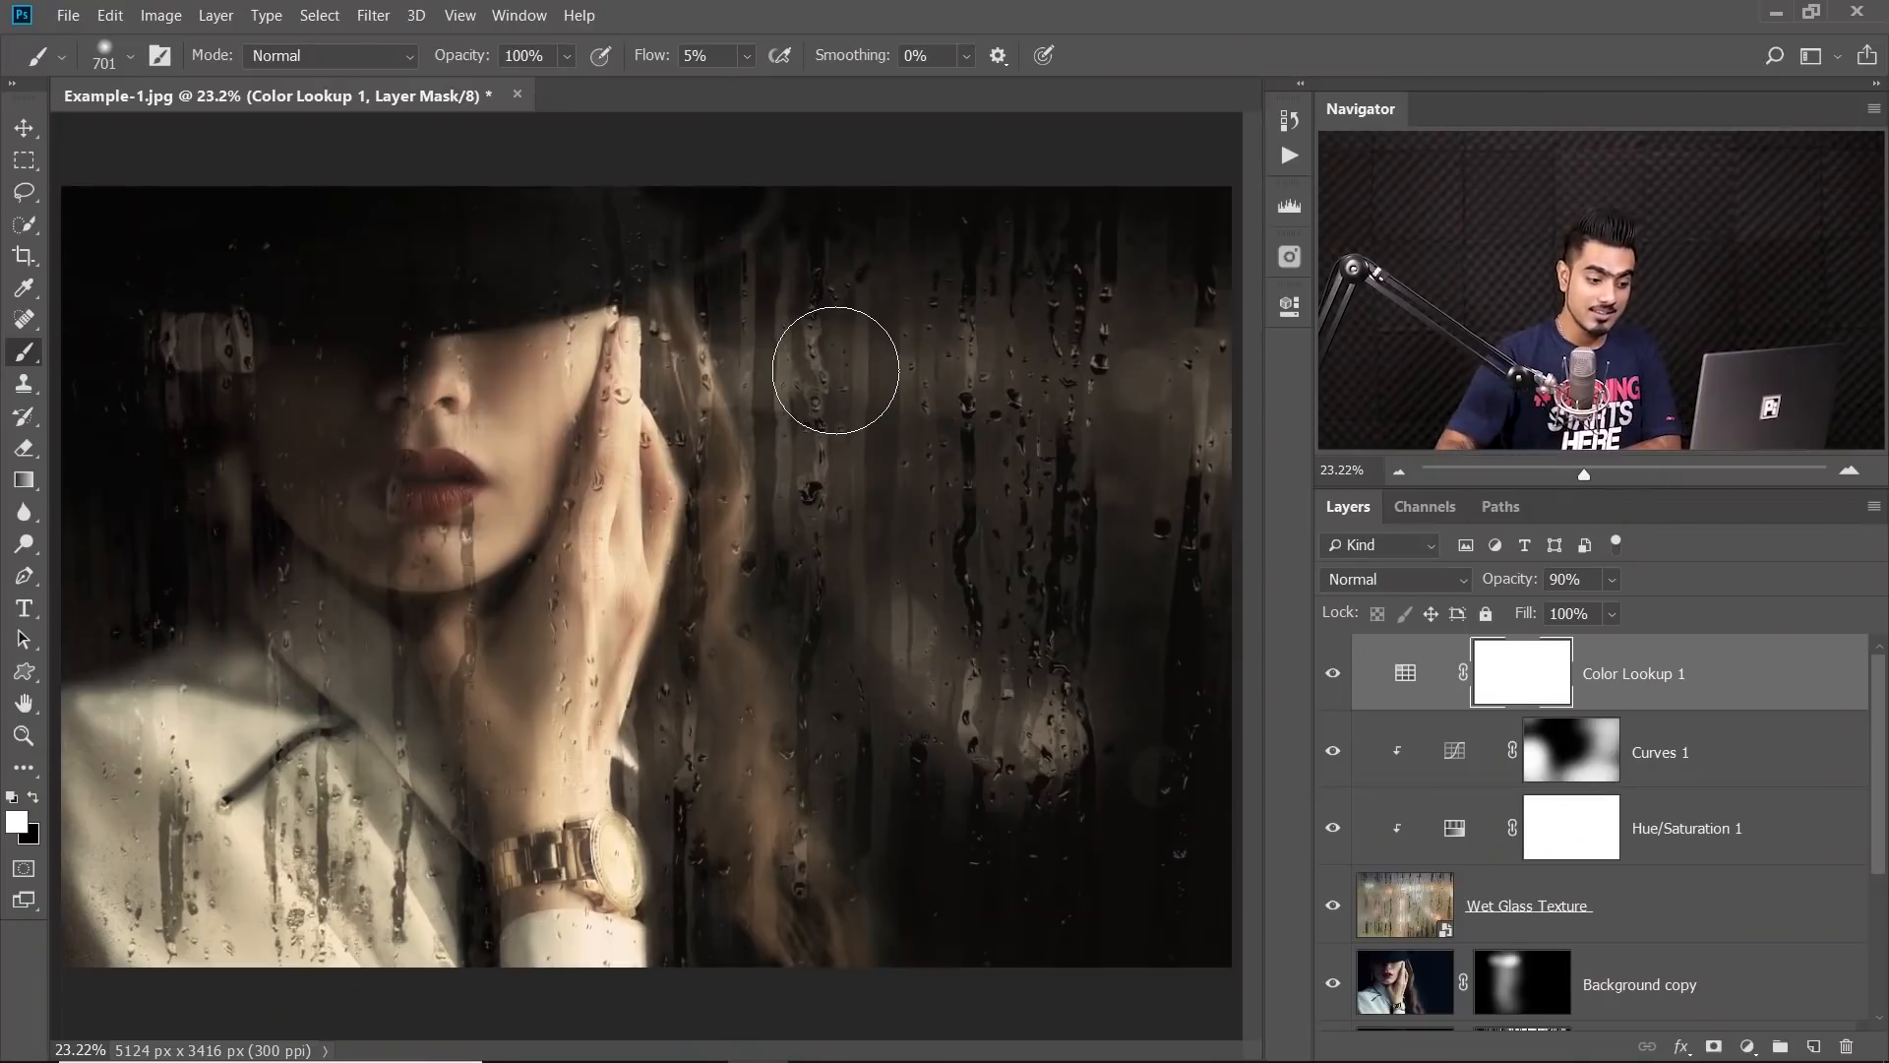
mouse_move(1699, 753)
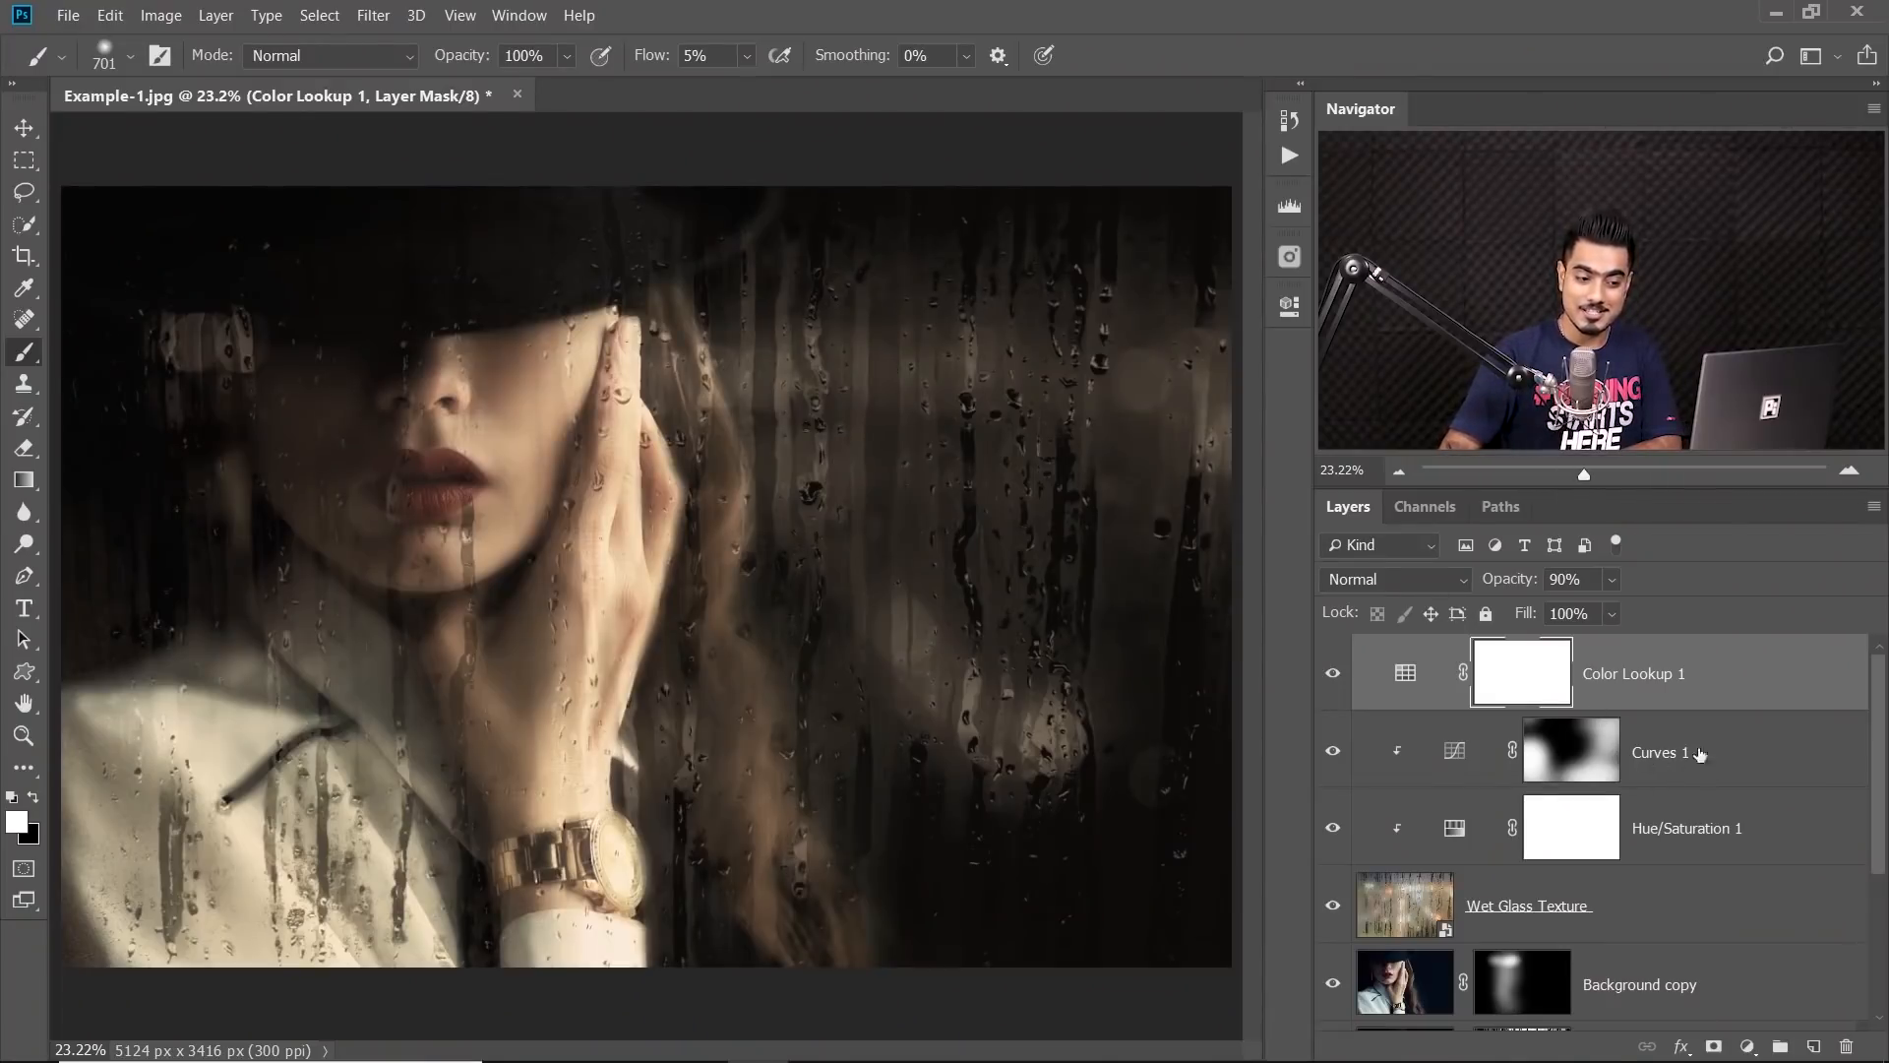
Target the Blurry layer and show the list of new adjustment layers
scroll(down, 3)
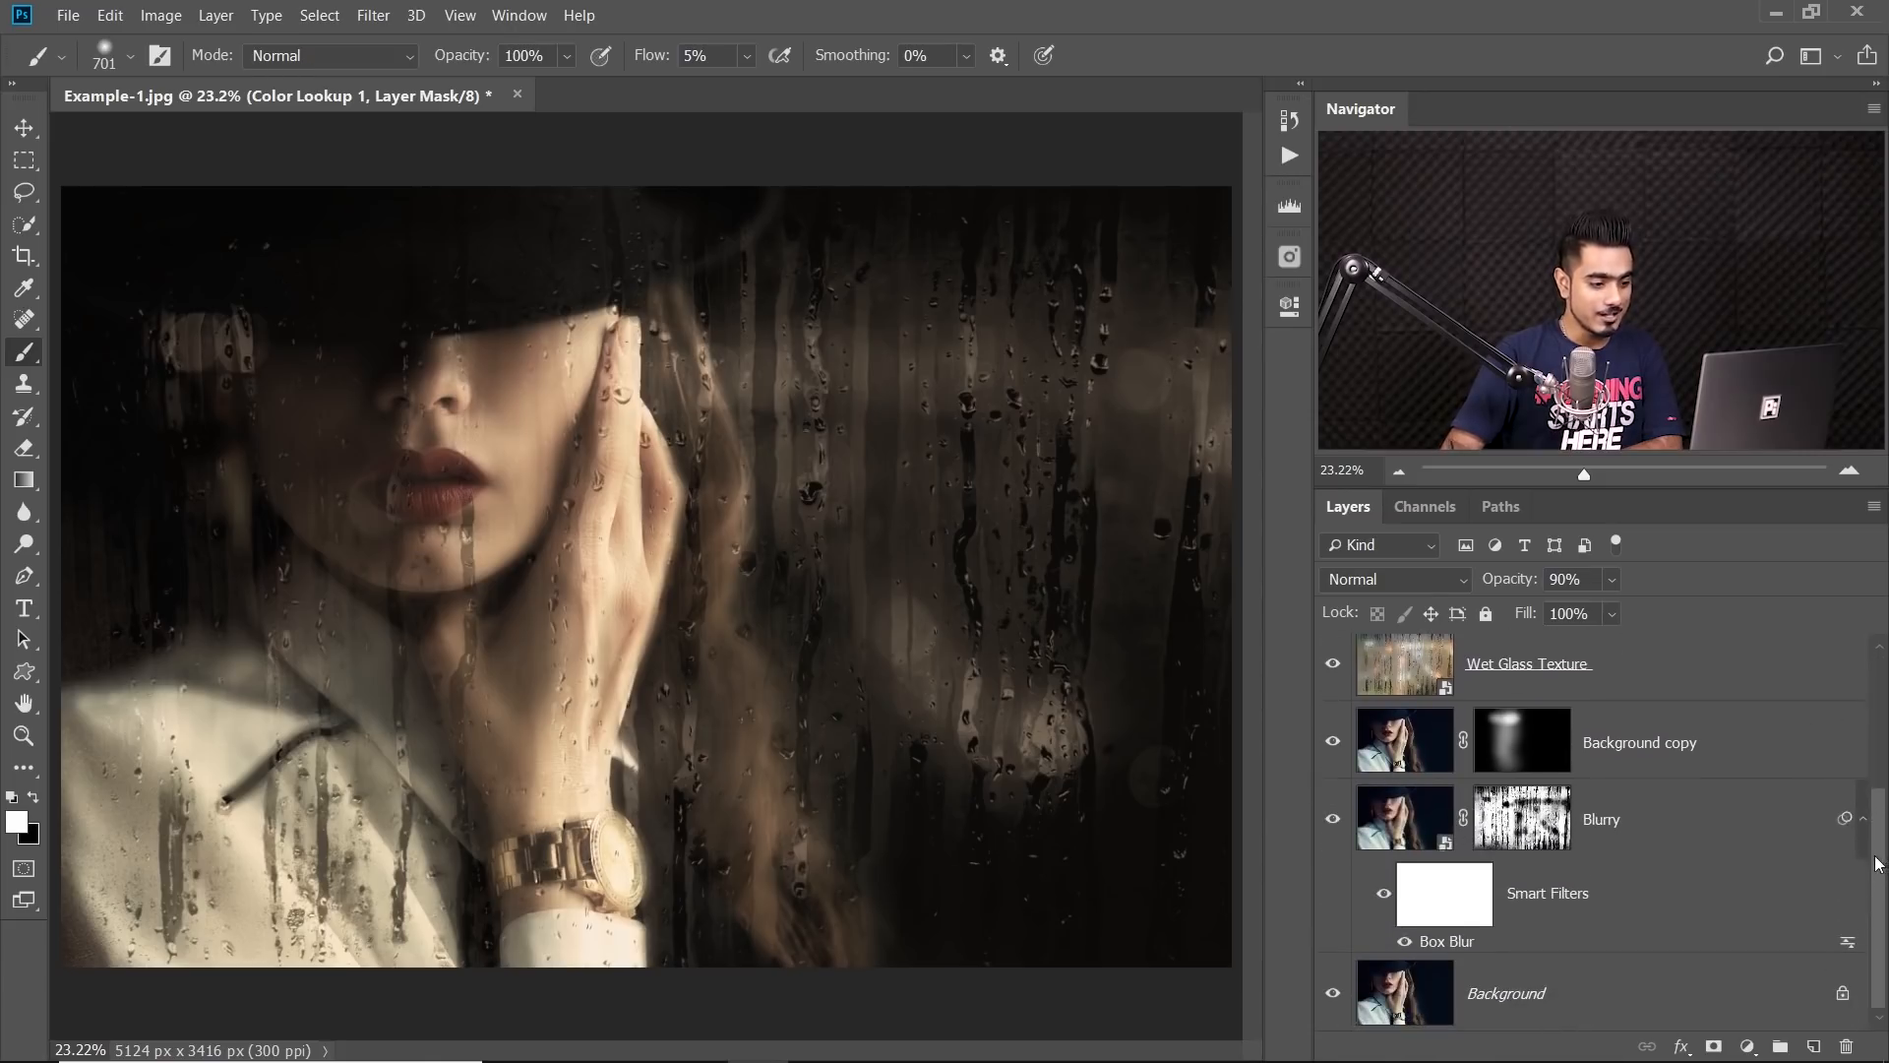
mouse_move(1717, 855)
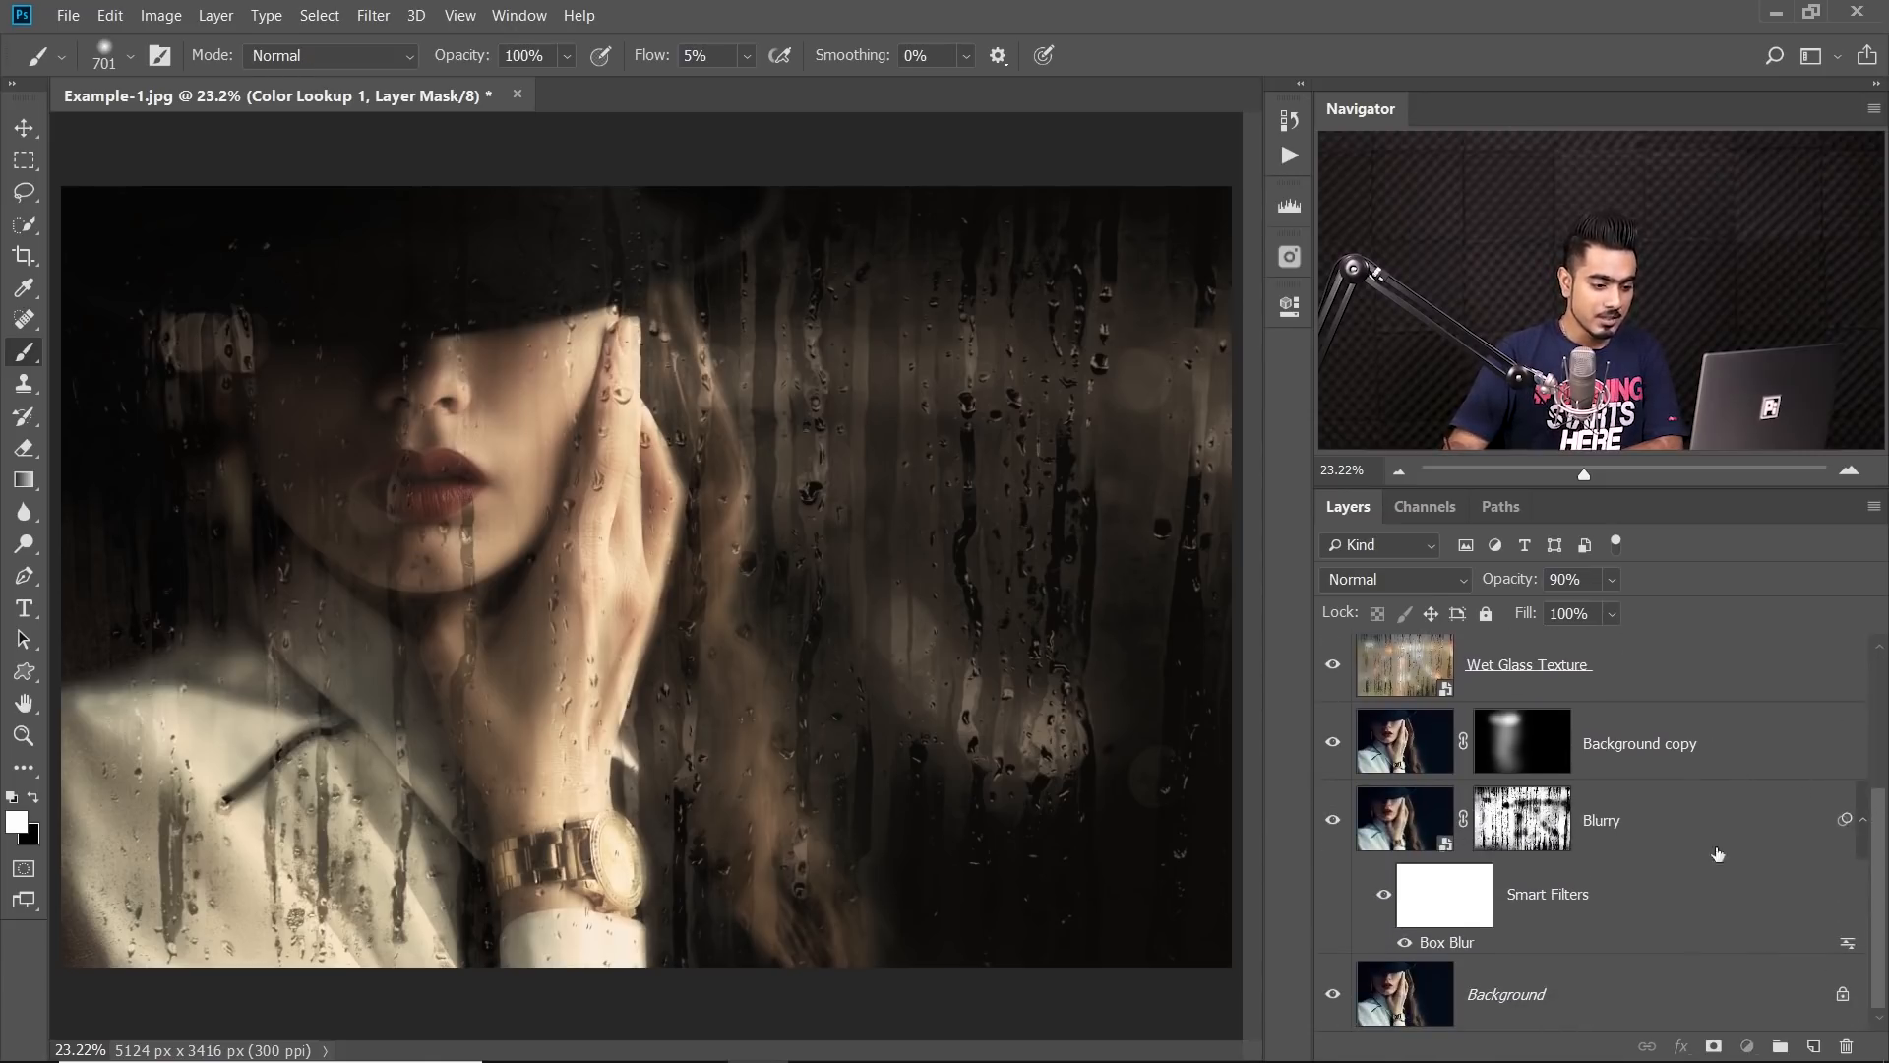
click(1713, 1045)
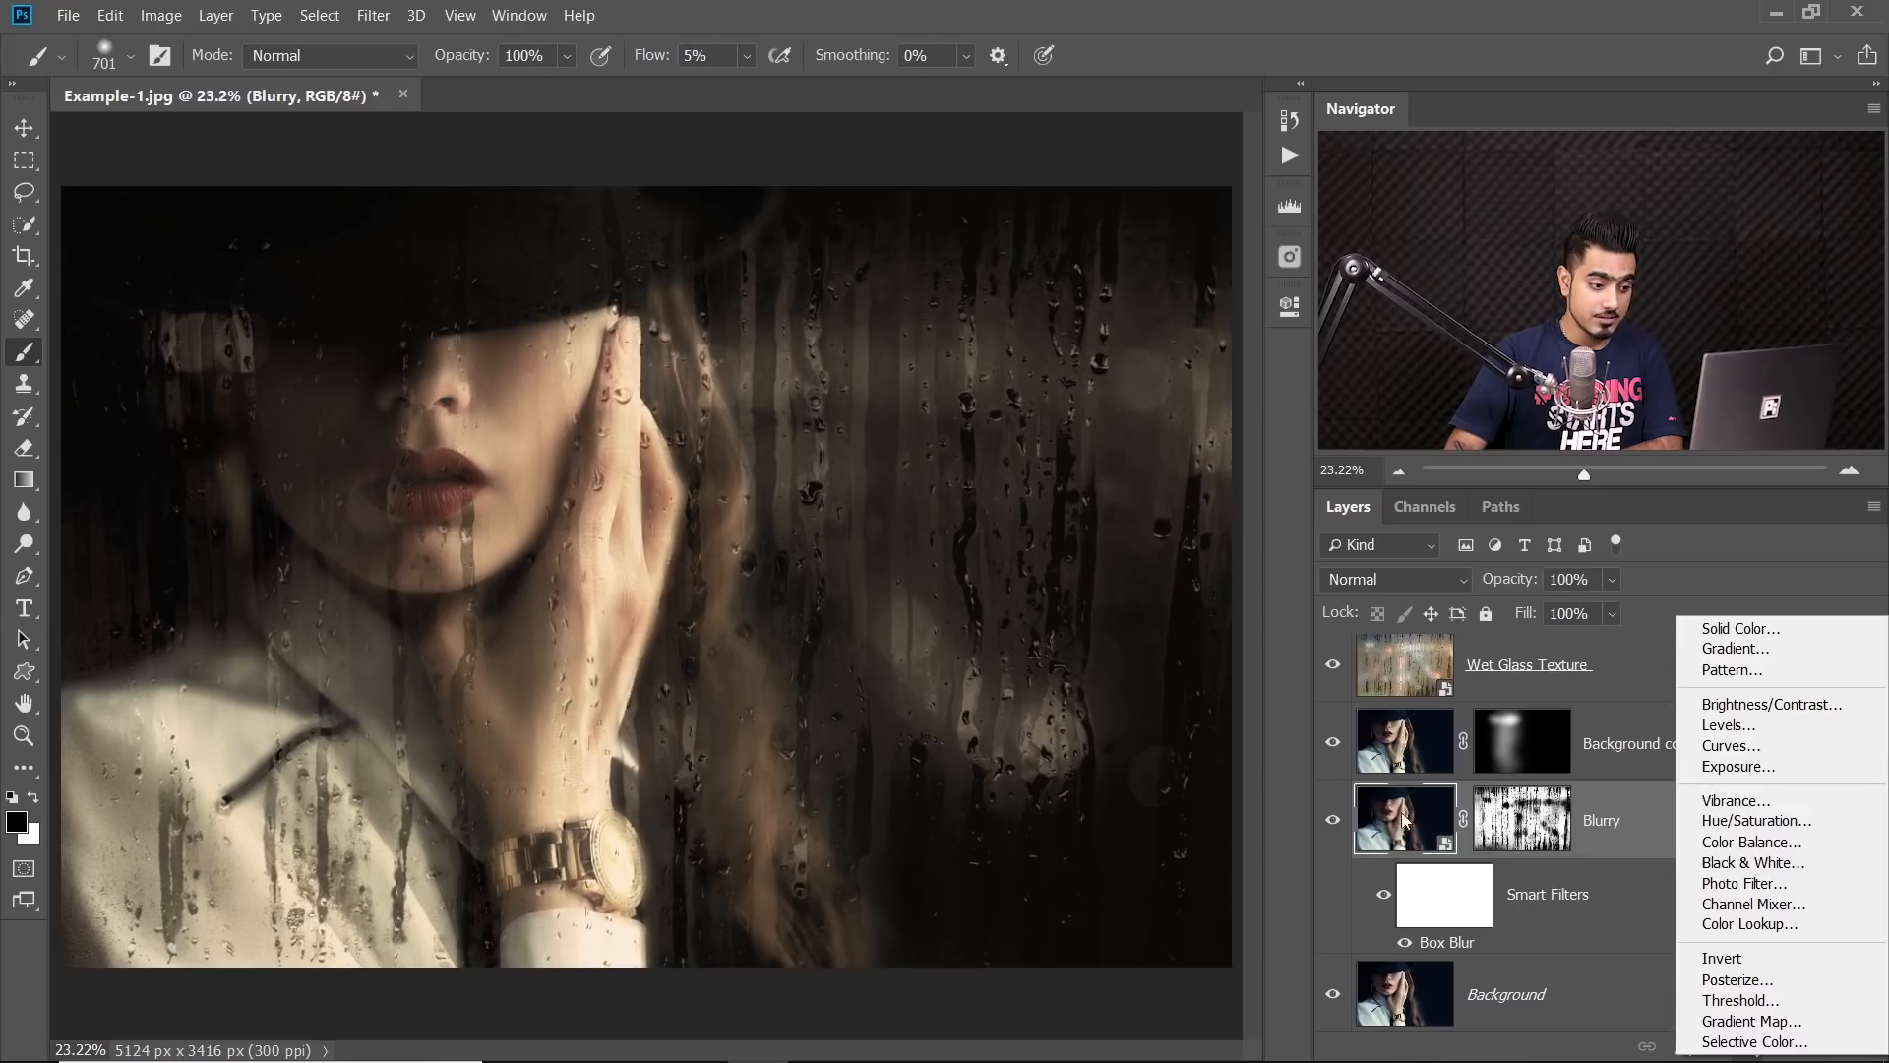
Add a Curves 2 adjustment clipped to the Blurry layer, raising the RGB curve's black point
click(1732, 745)
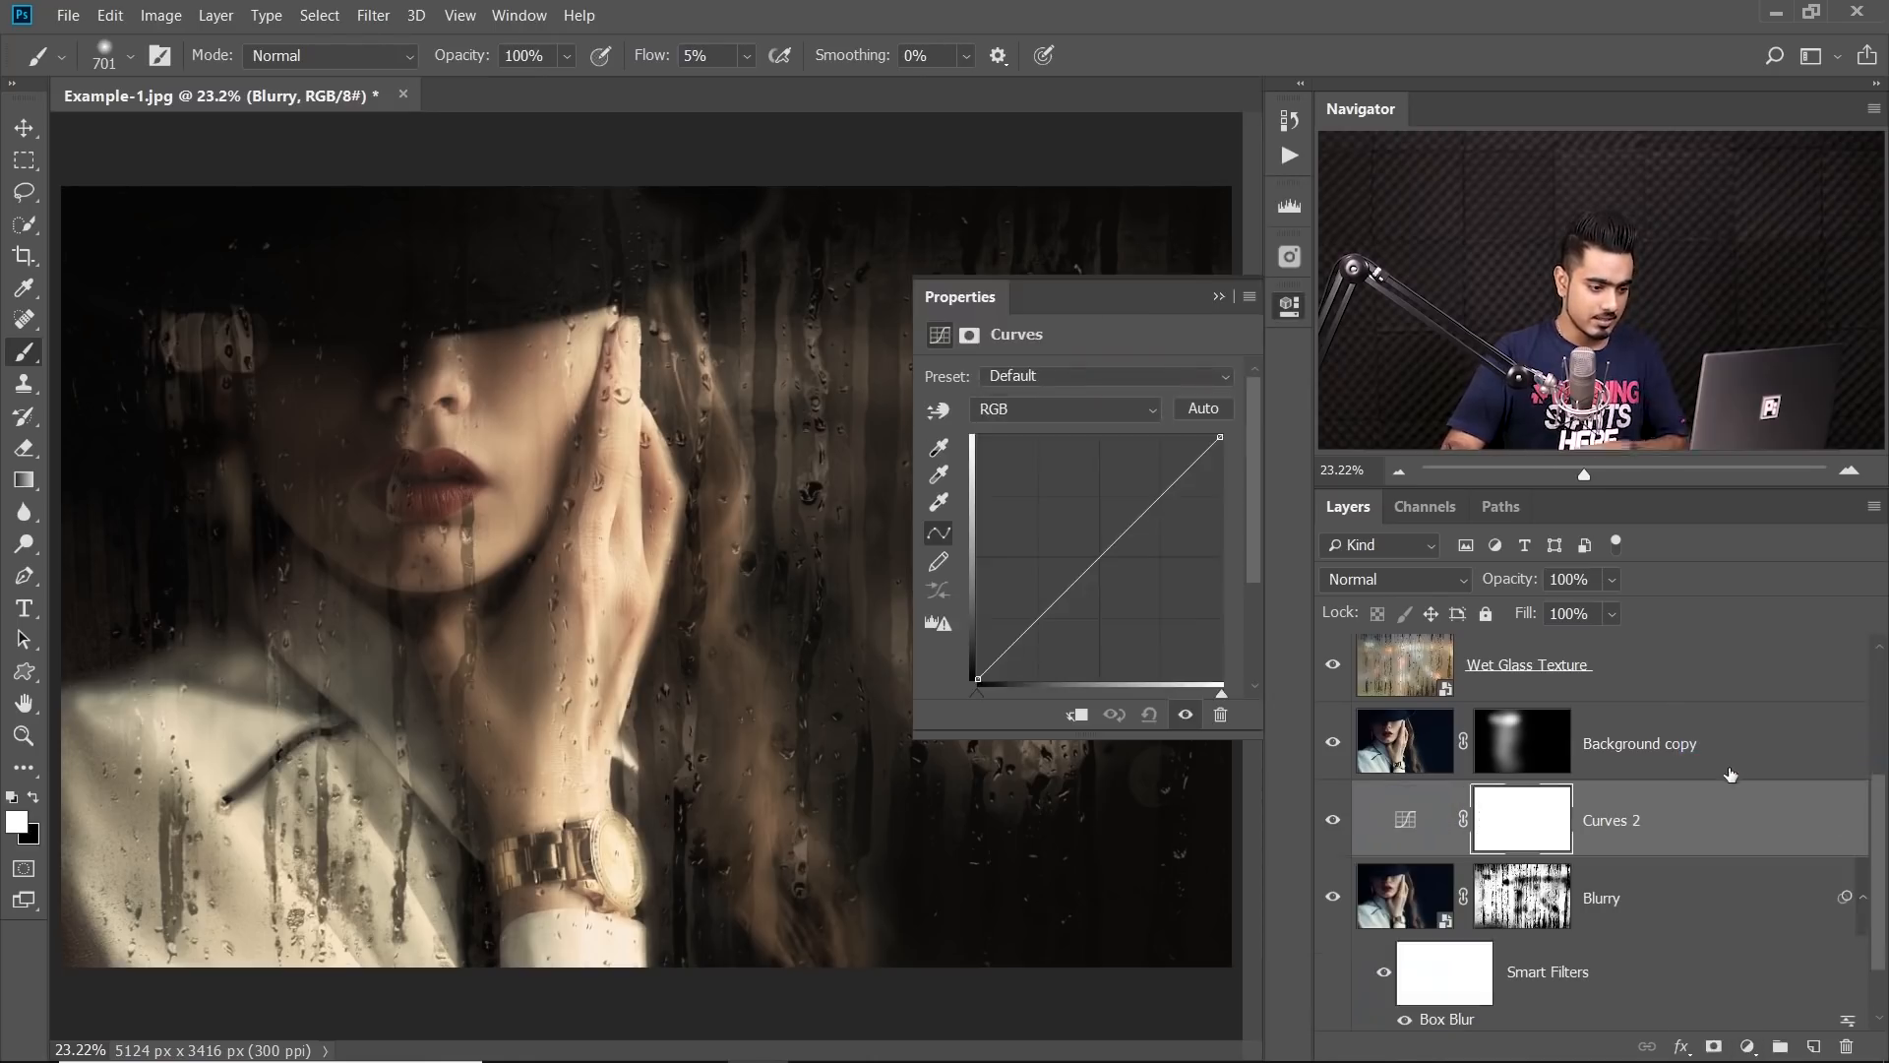
click(1567, 820)
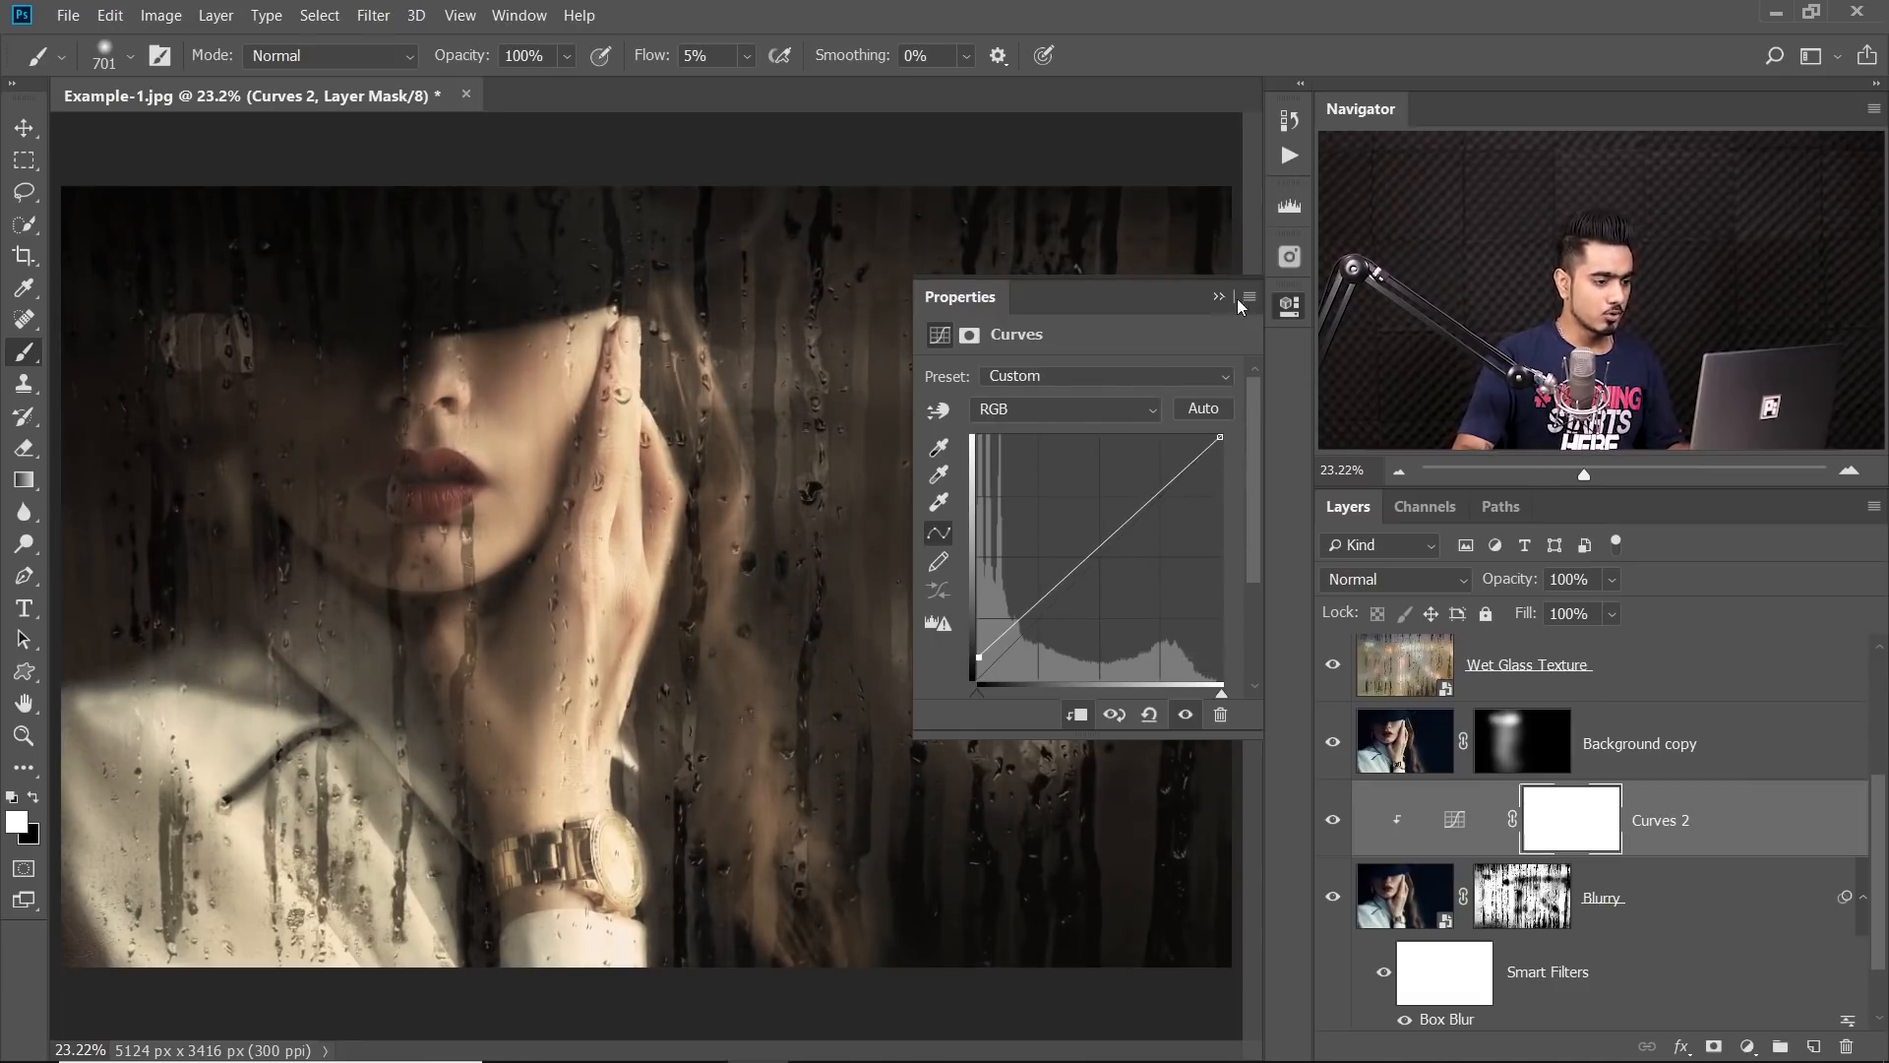
click(1220, 296)
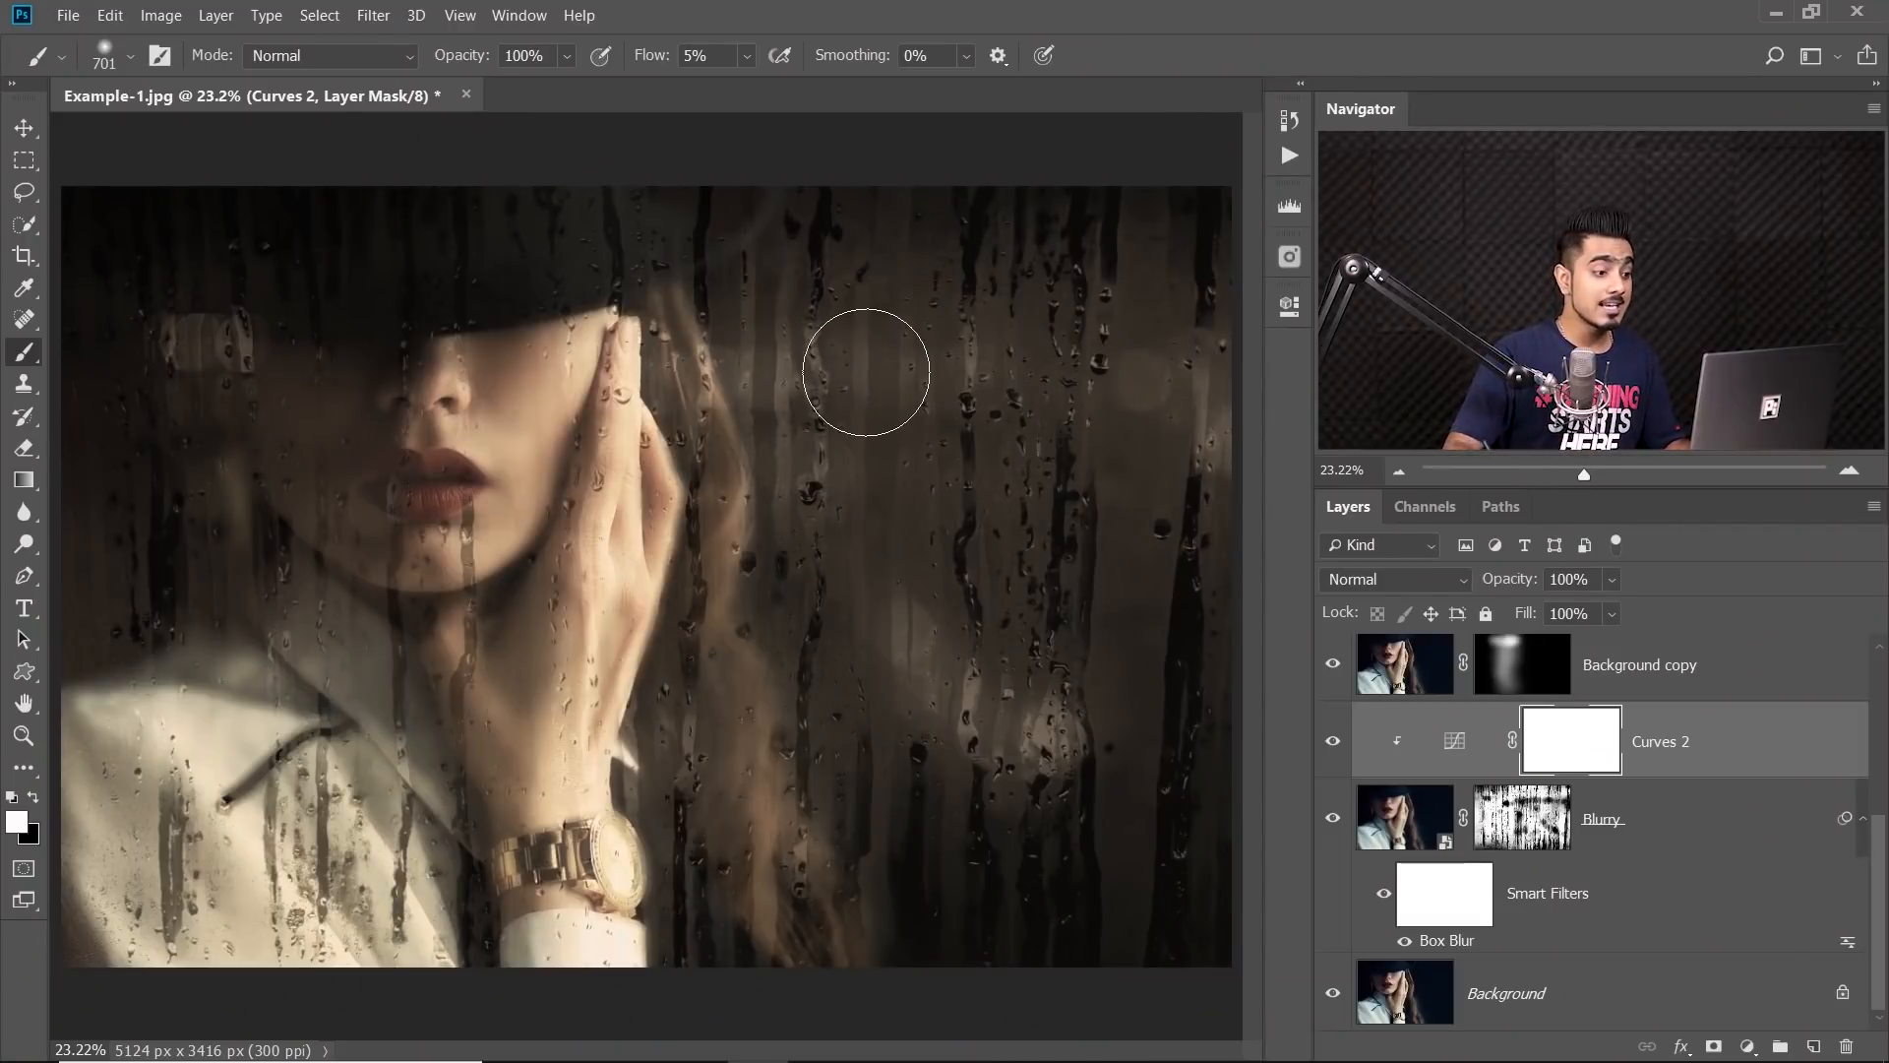
mouse_move(1075, 581)
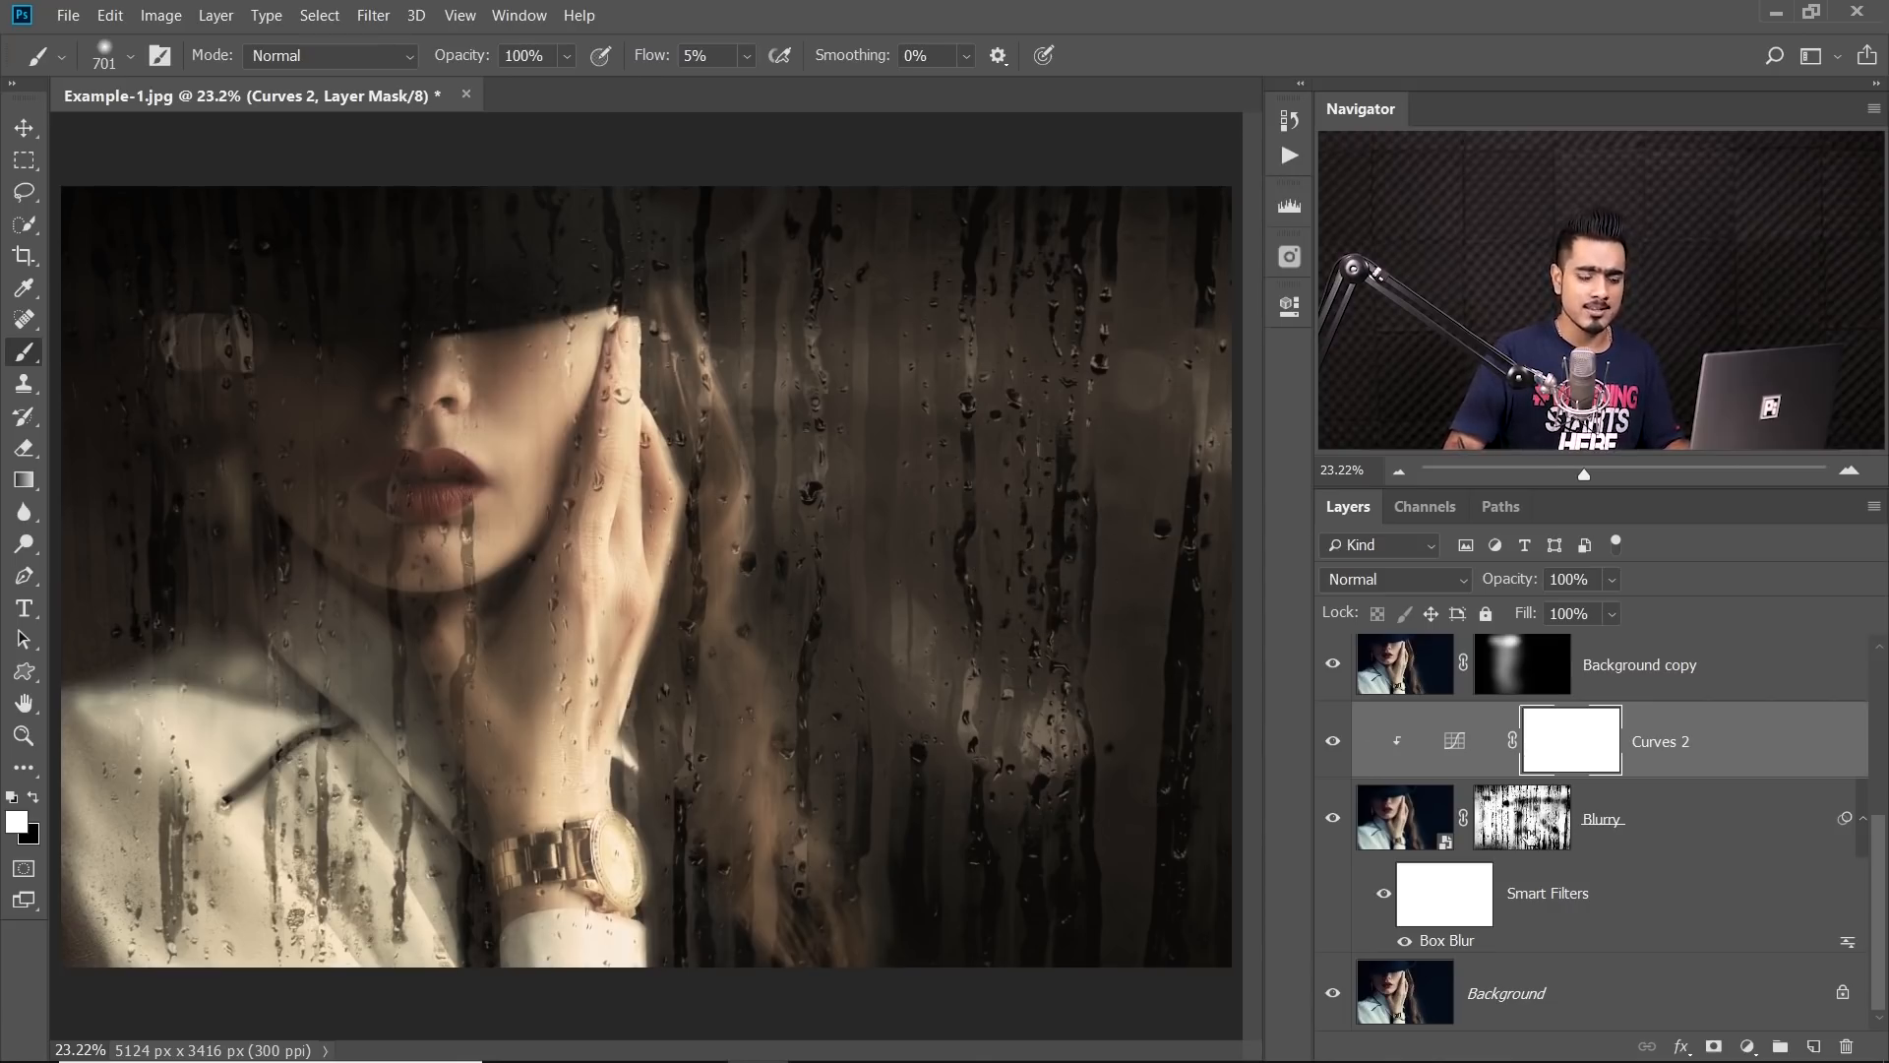
mouse_move(1767, 744)
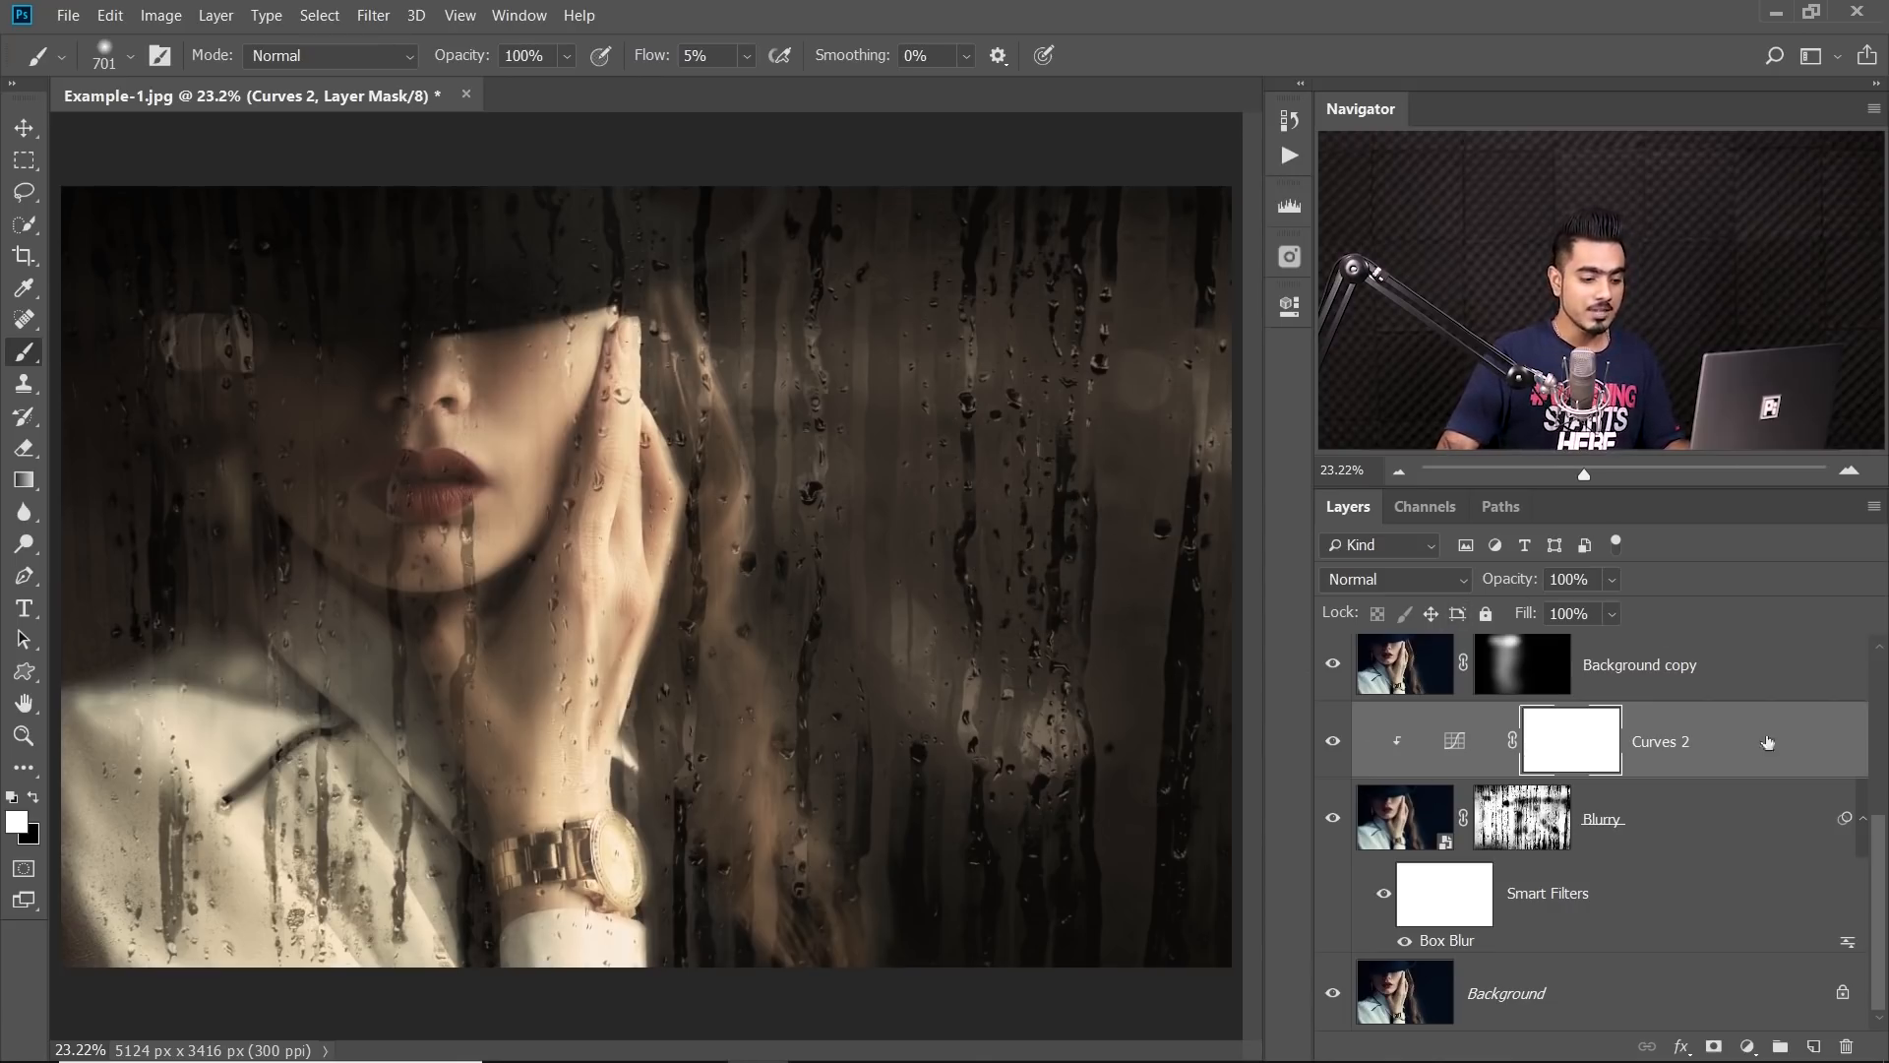
scroll(down, 3)
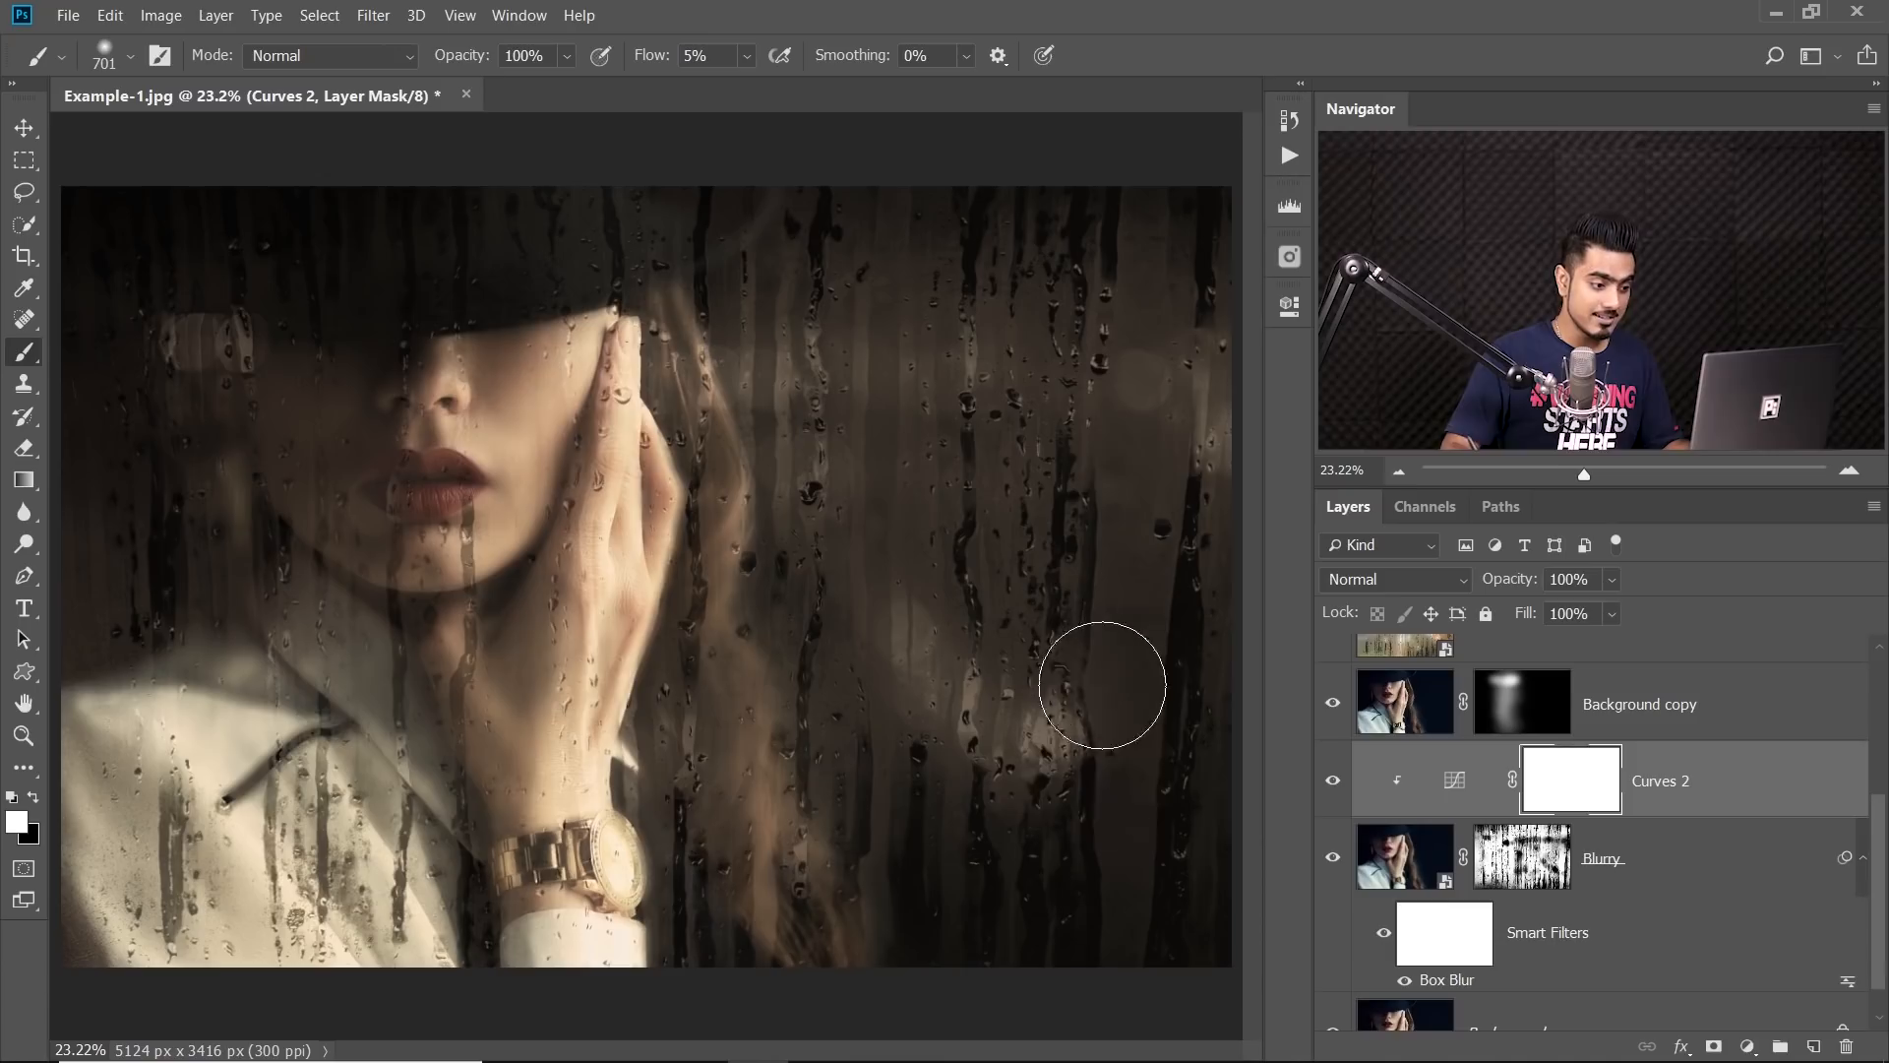
scroll(up, 3)
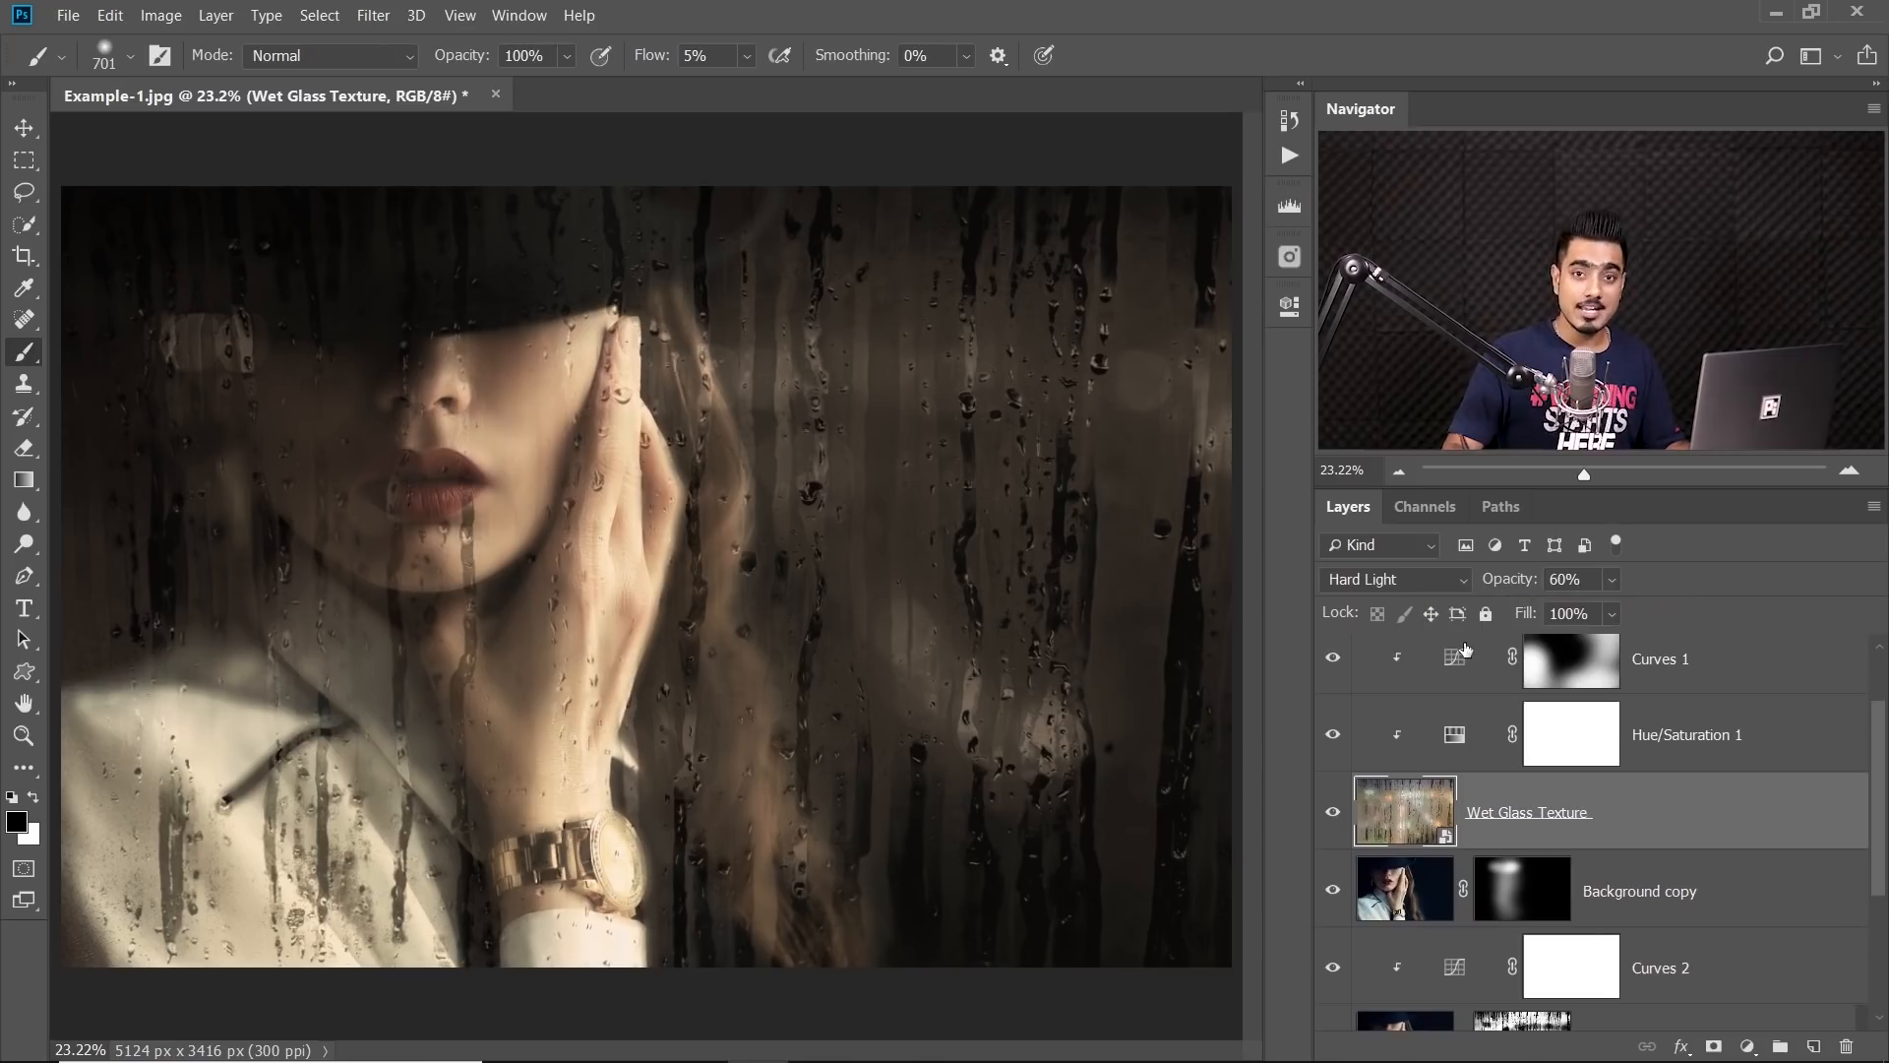
mouse_move(1840, 807)
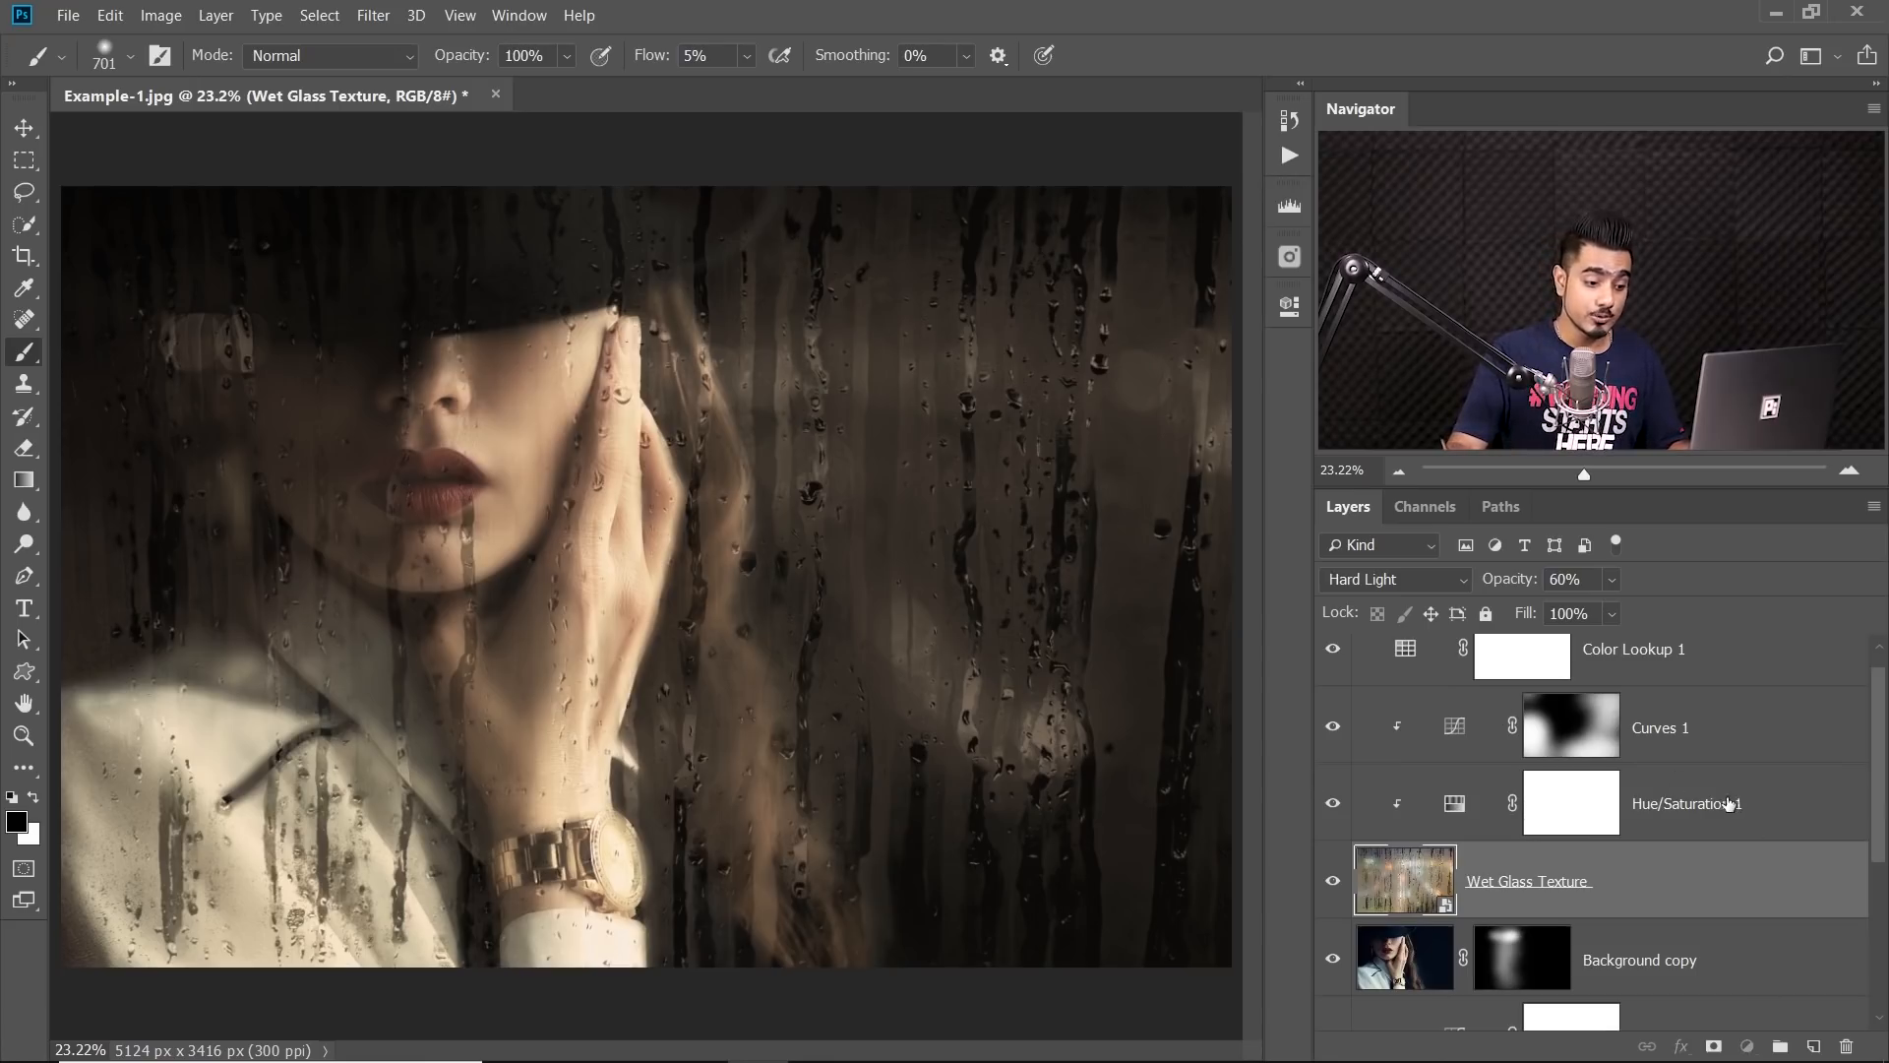
click(1572, 803)
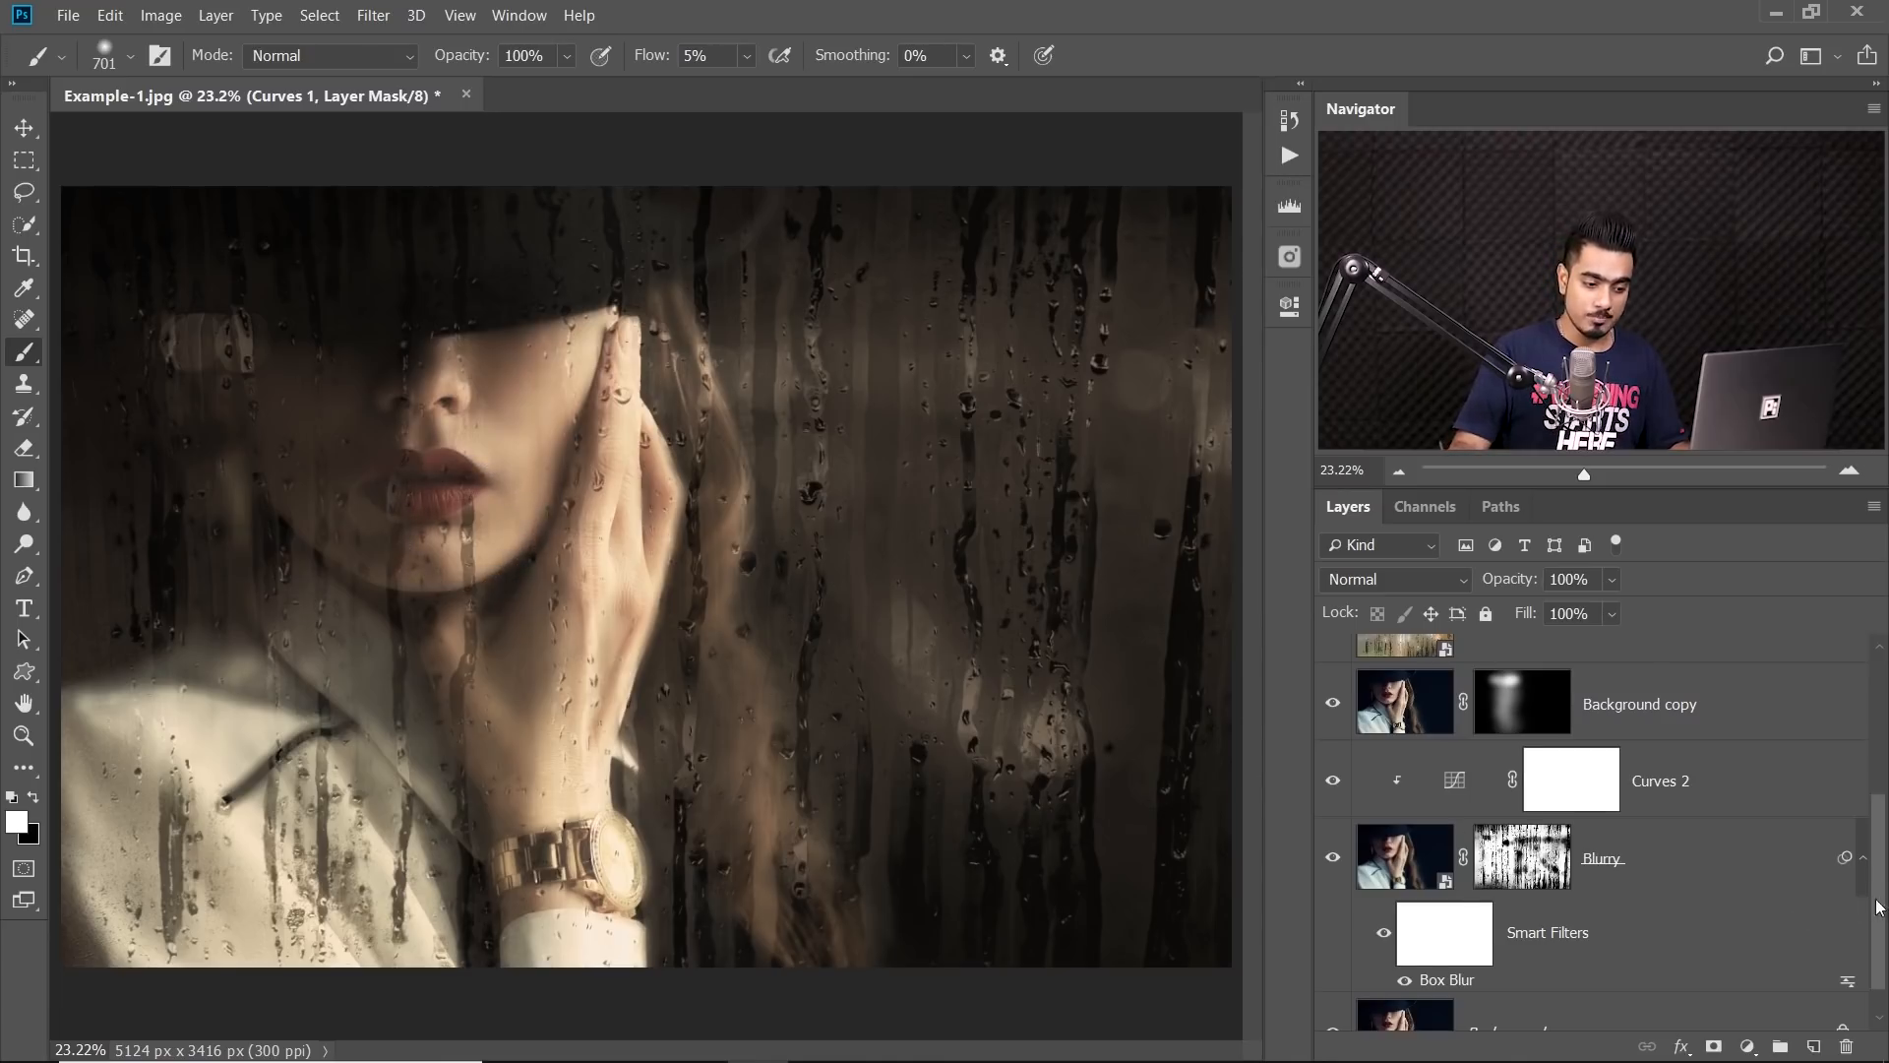
scroll(down, 3)
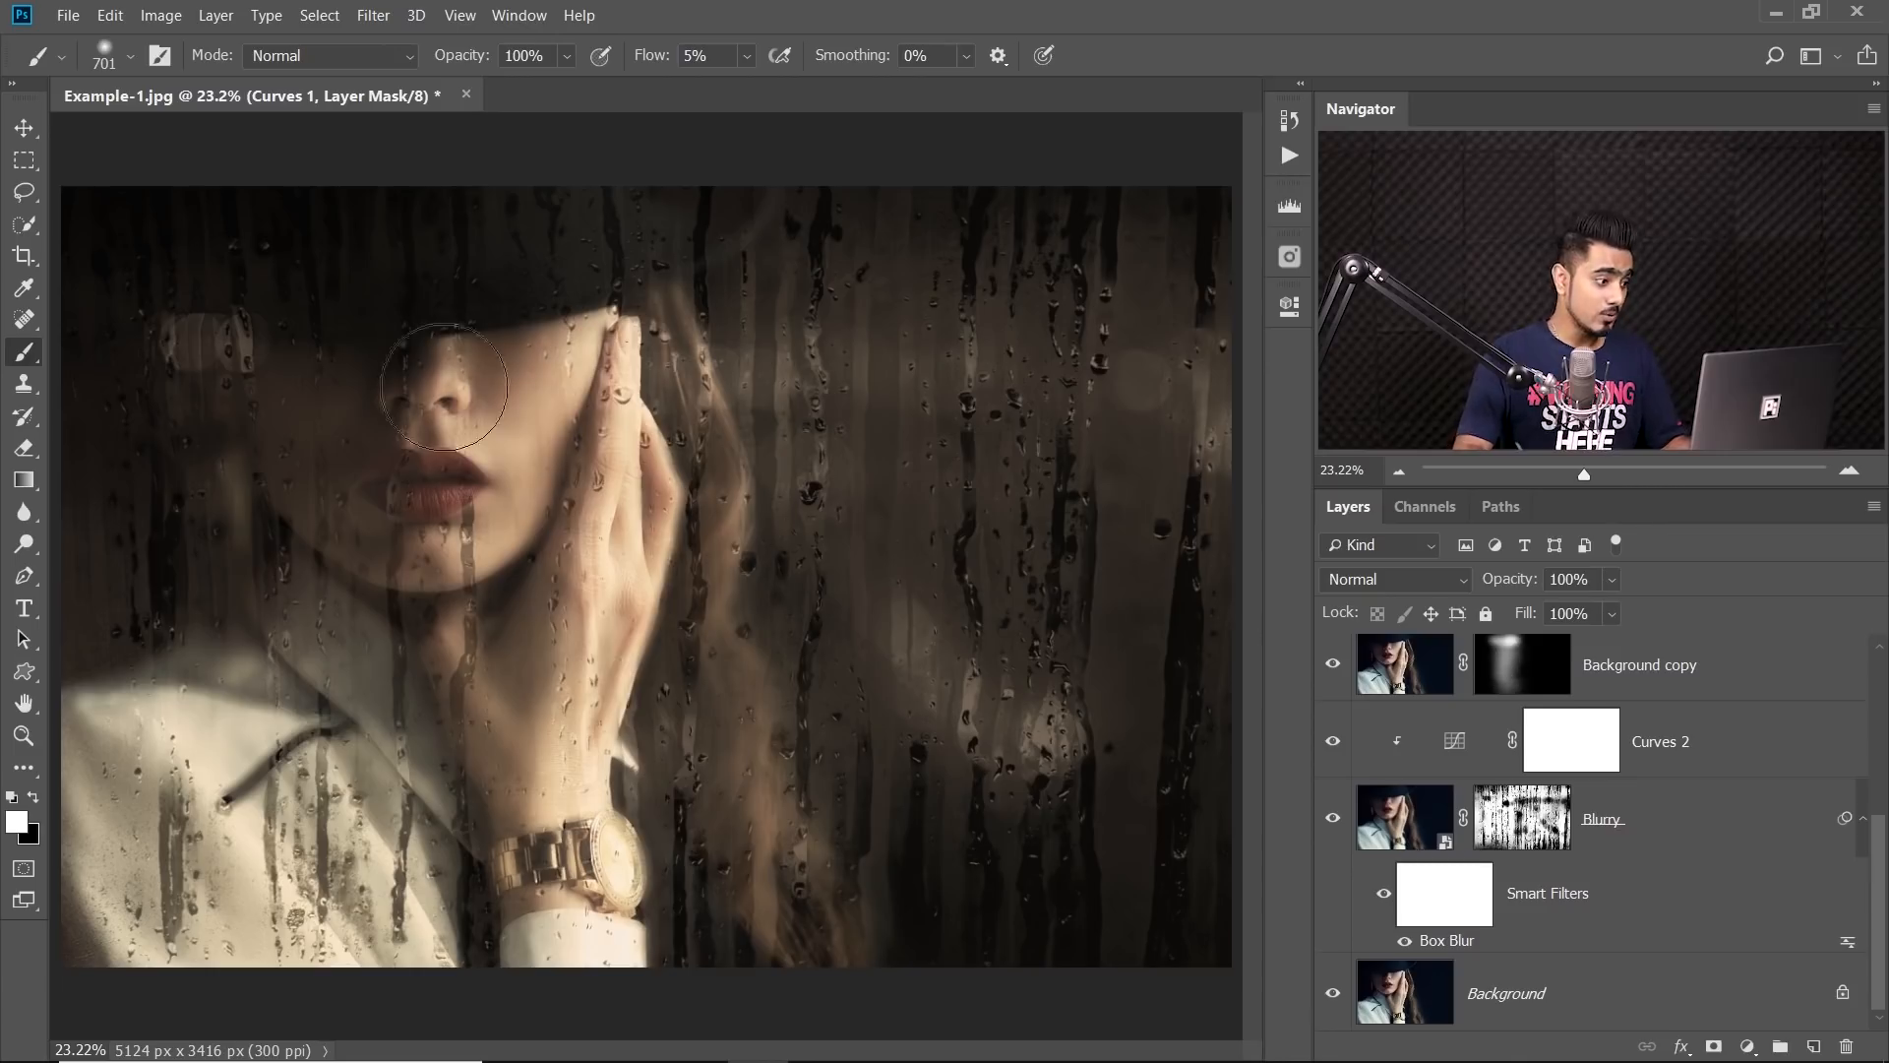
mouse_move(1729, 805)
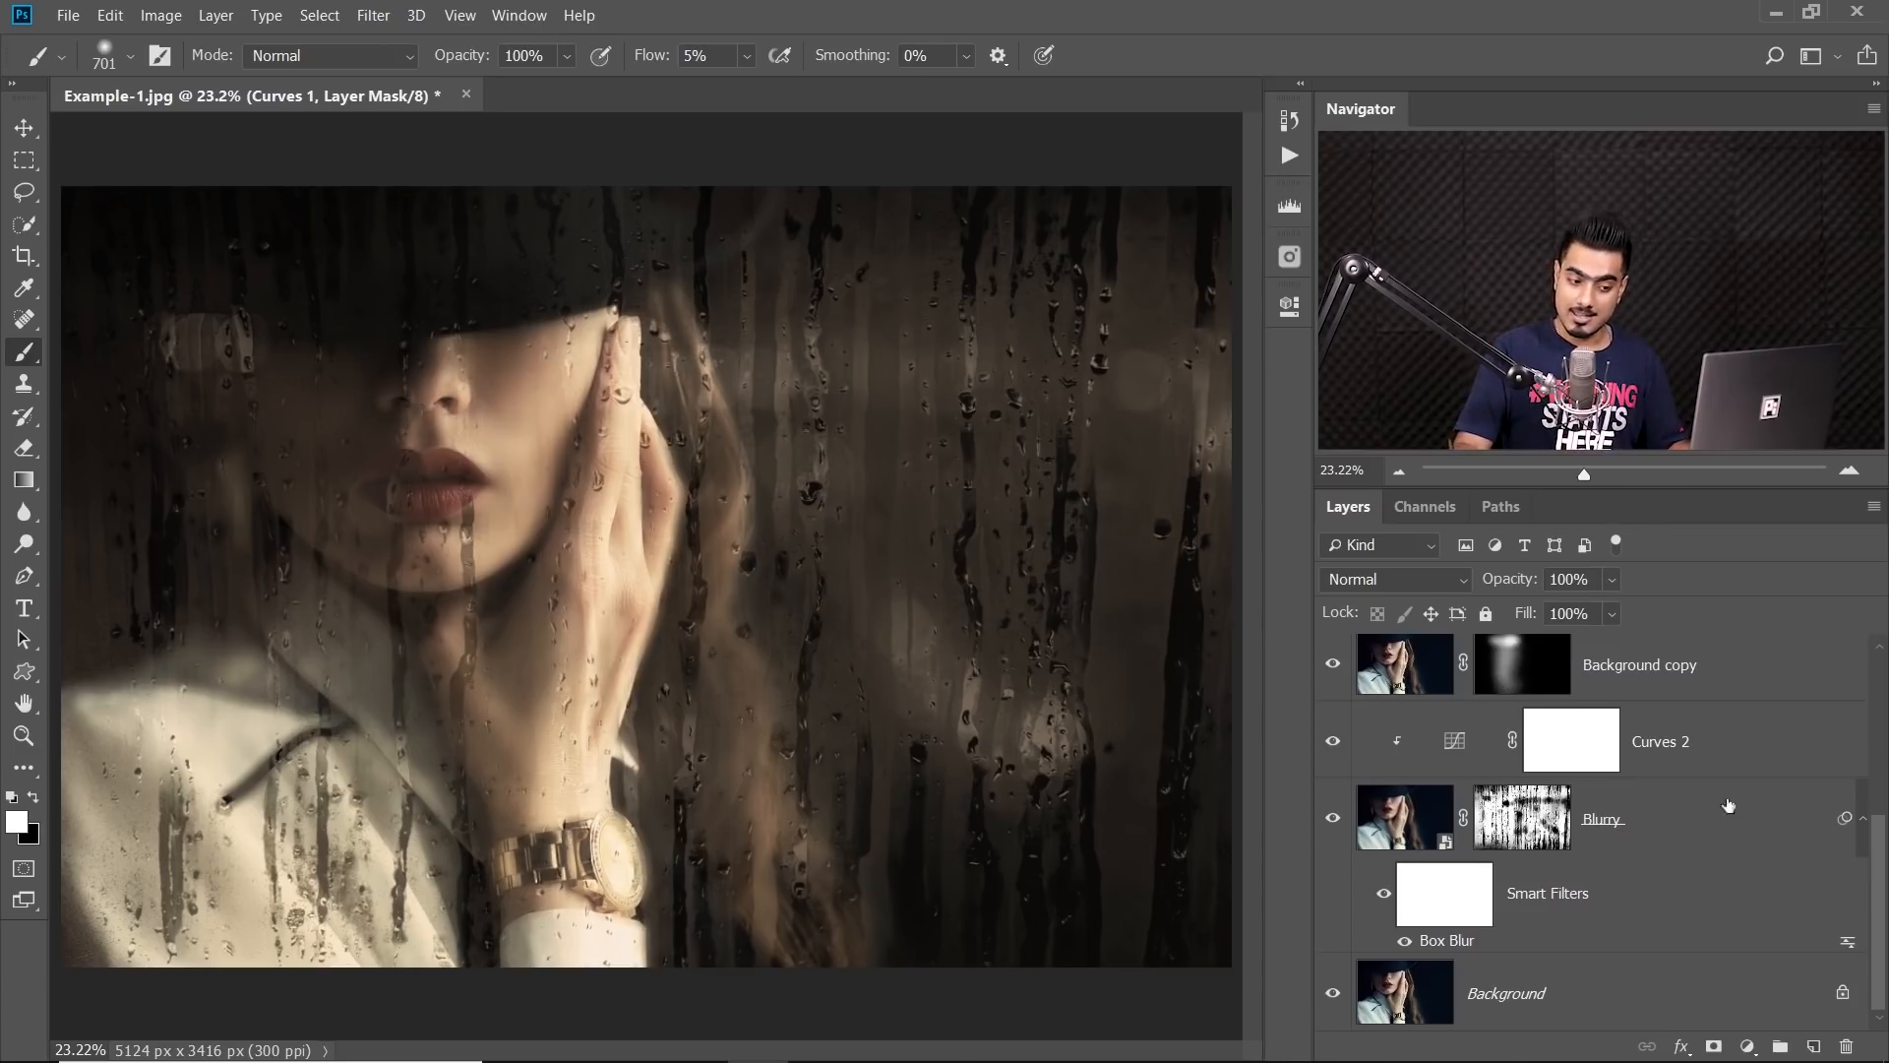